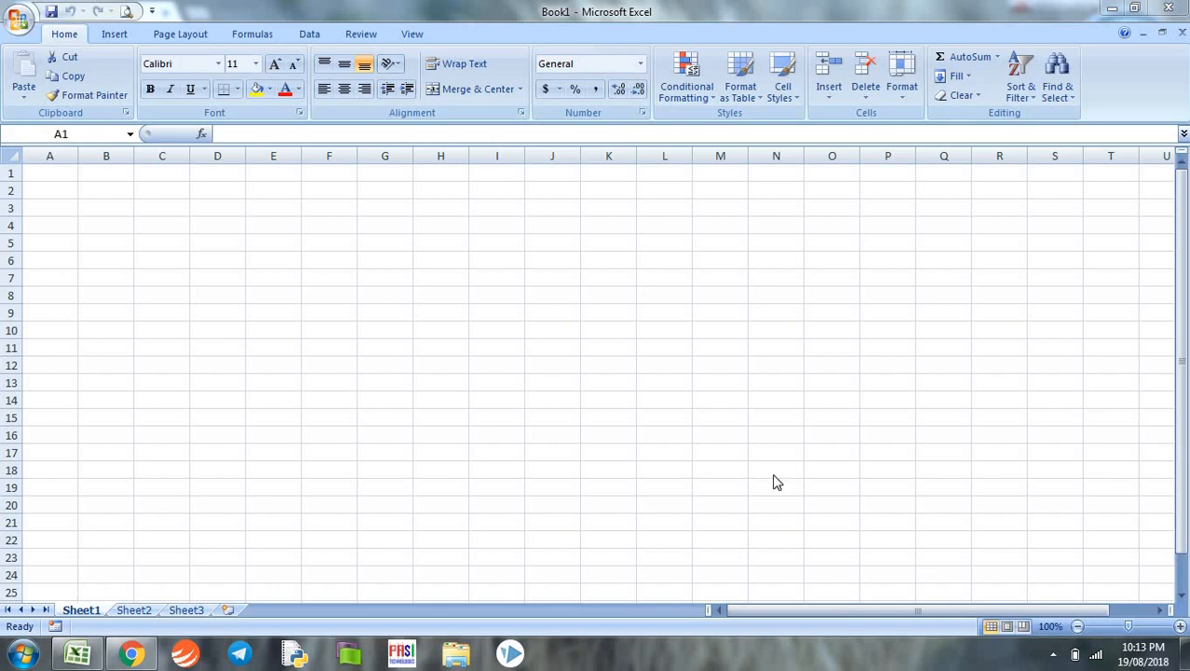
{"action": "mouse_move", "coordinate": [773, 482]}
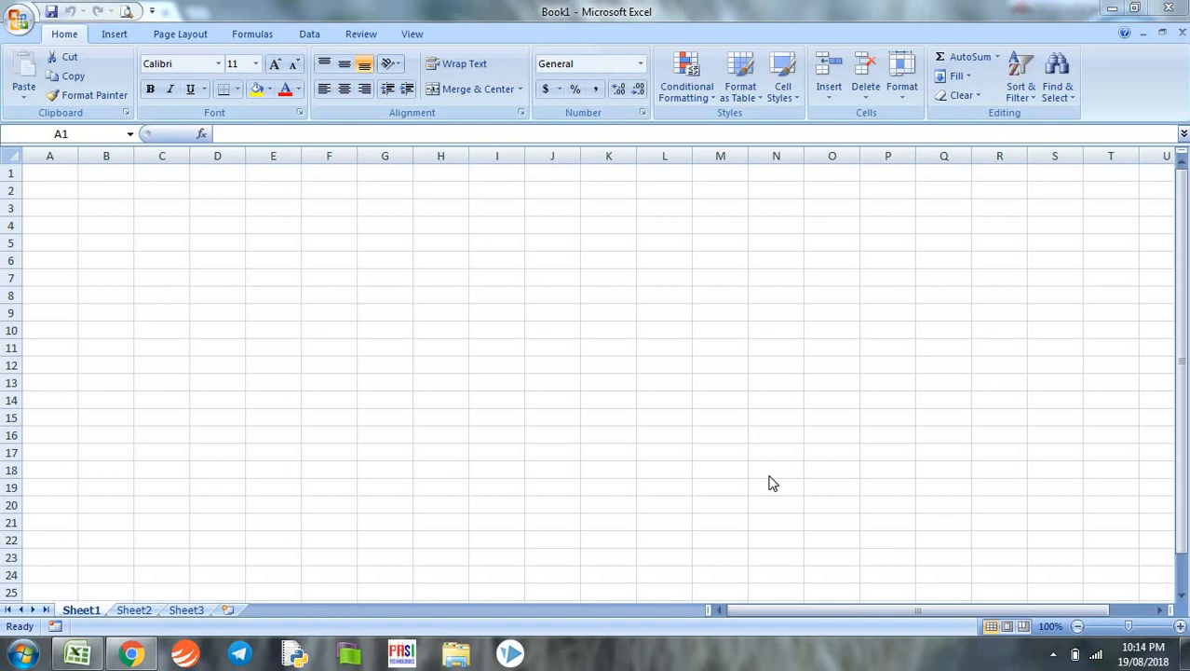
- Go to nseindia.com and reach the Option Chain page under Live Market equity derivatives
{"action": "left_click", "coordinate": [130, 652]}
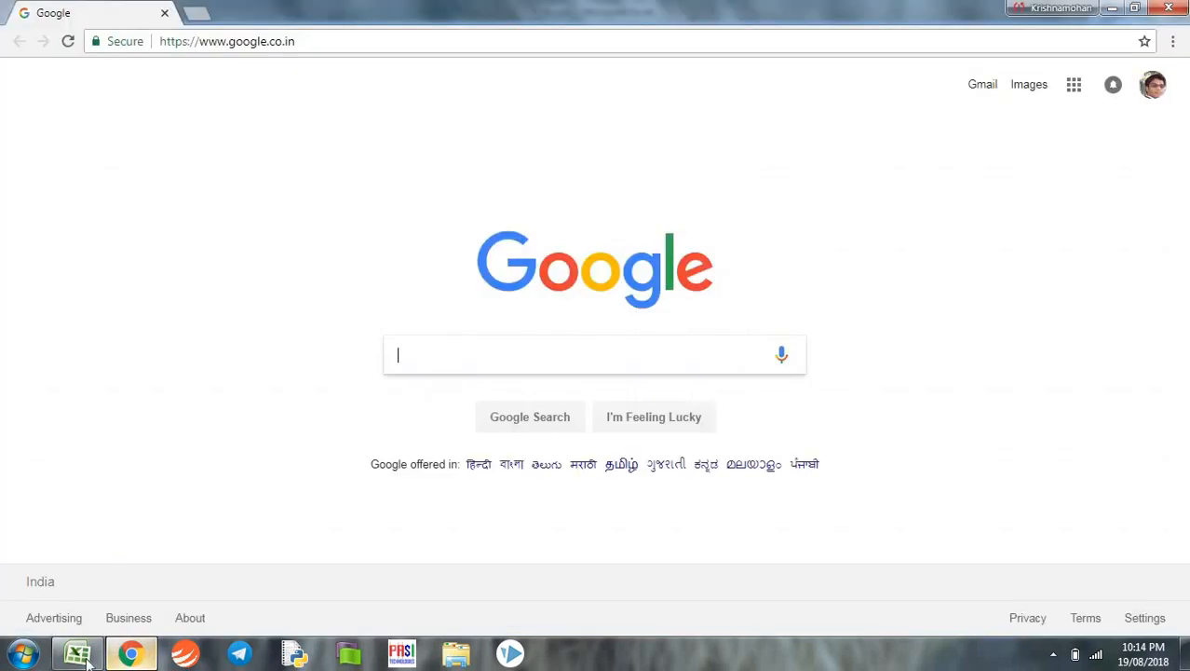
{"action": "left_click", "coordinate": [76, 652]}
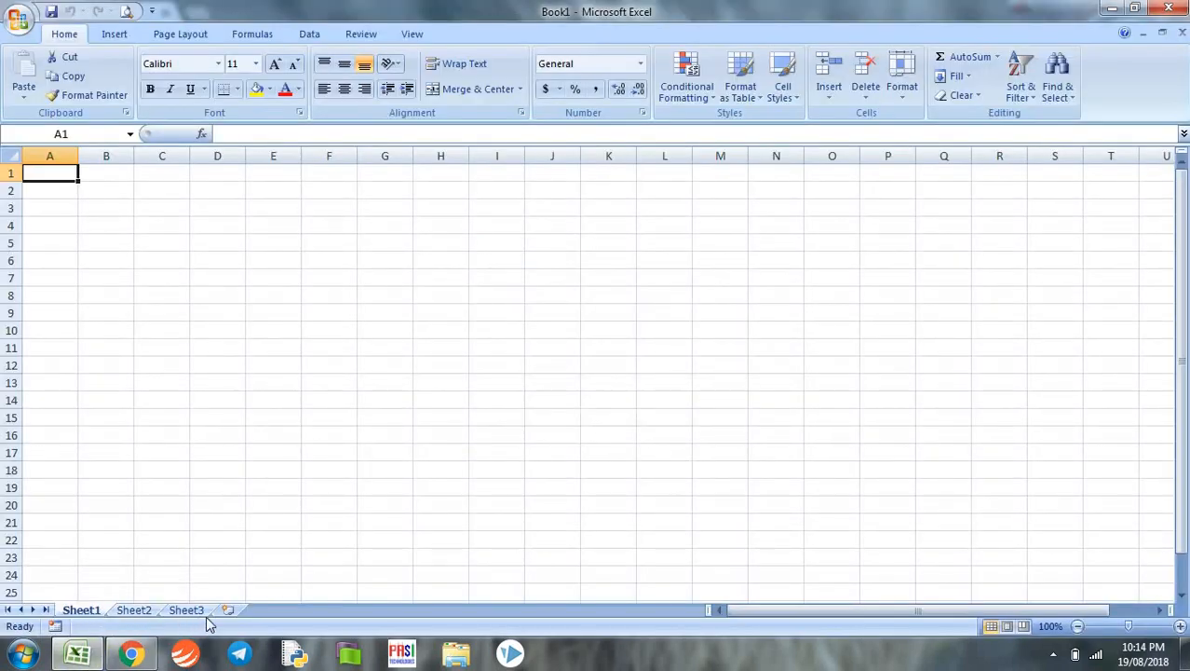
{"action": "mouse_move", "coordinate": [317, 624]}
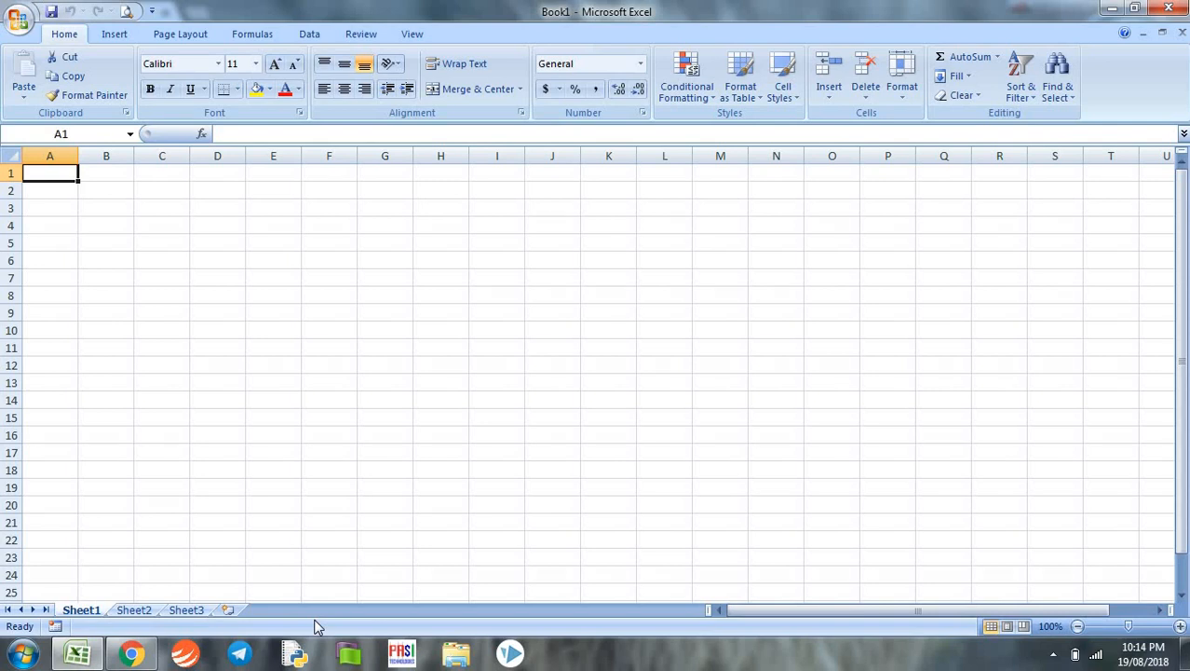
{"action": "mouse_move", "coordinate": [133, 652]}
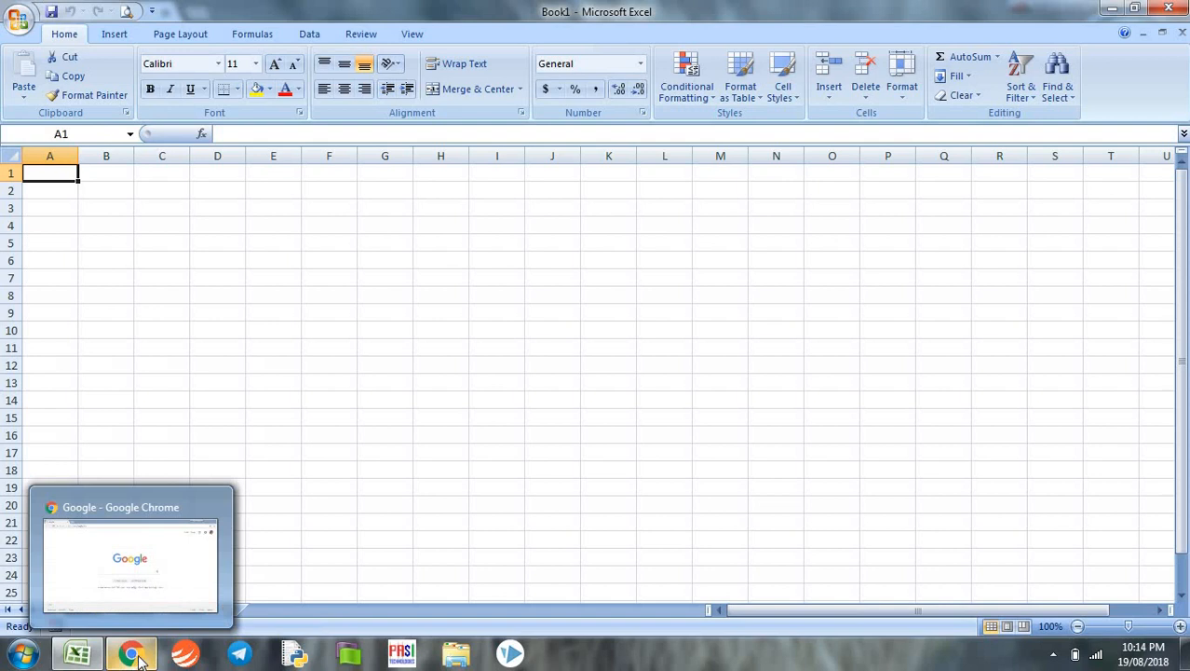
{"action": "mouse_move", "coordinate": [302, 629]}
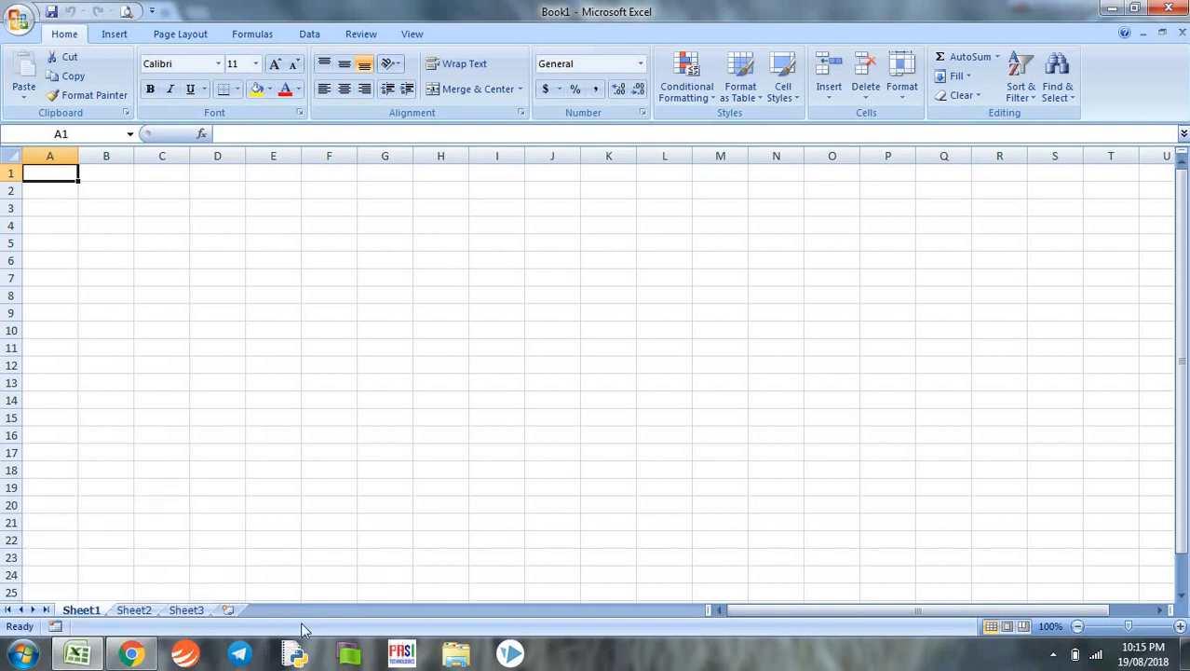
{"action": "left_click", "coordinate": [130, 651]}
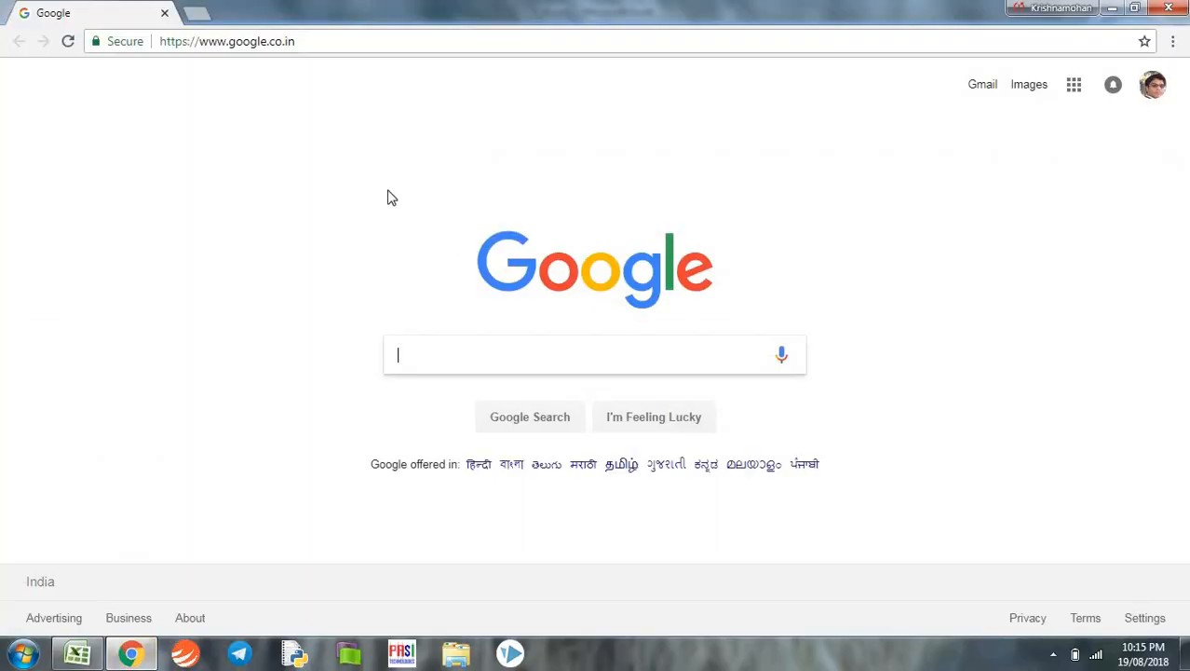
{"action": "left_click", "coordinate": [227, 41]}
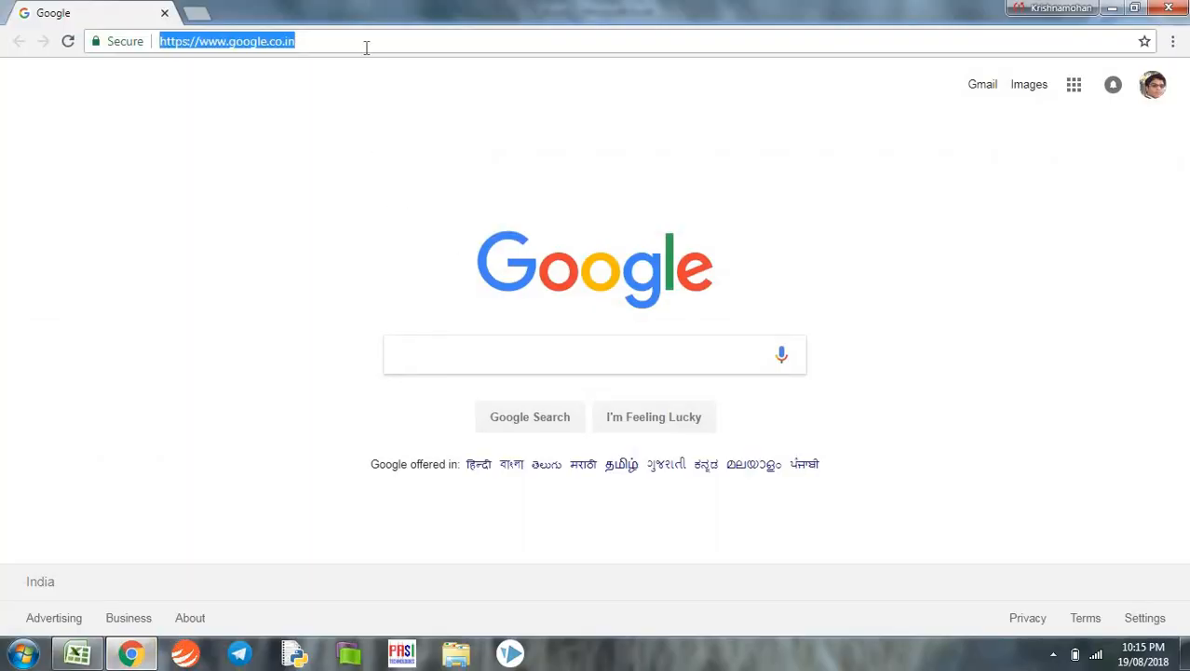
{"action": "type", "text": "nseindia.com"}
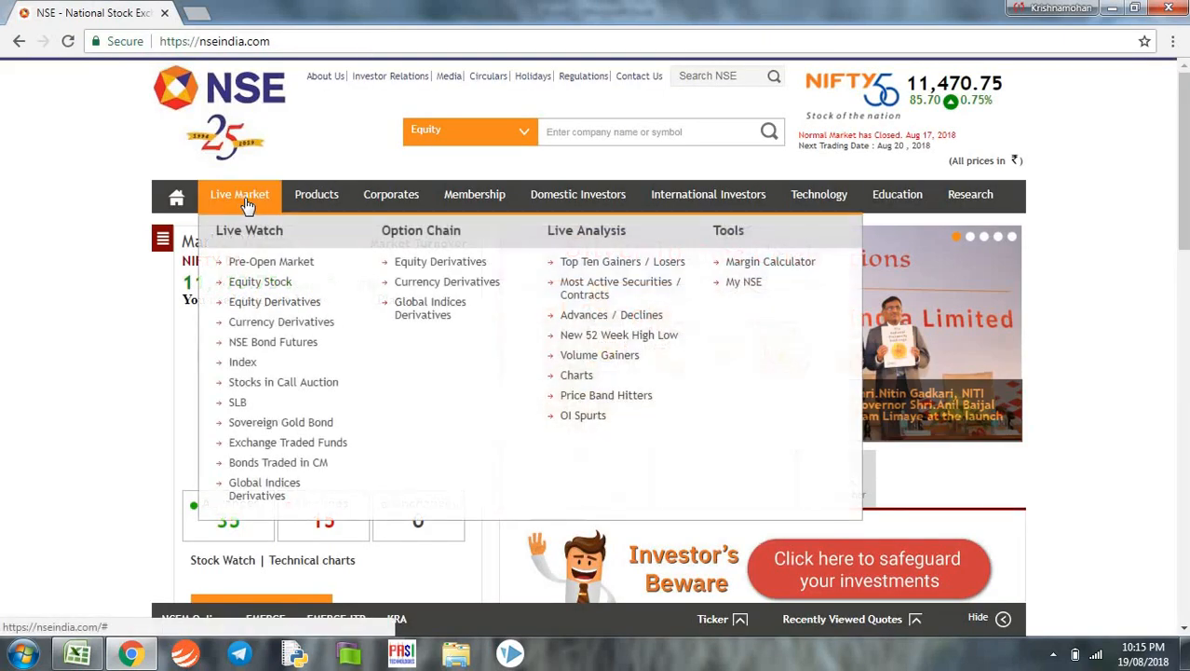
{"action": "mouse_move", "coordinate": [287, 305]}
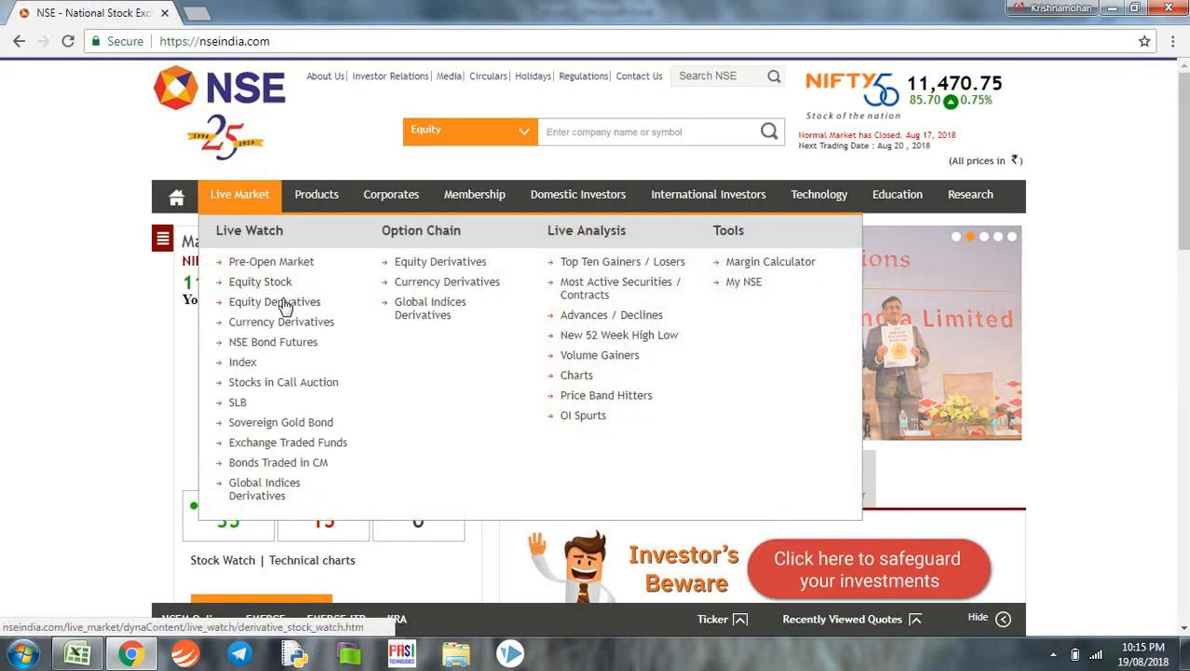
{"action": "left_click", "coordinate": [274, 302]}
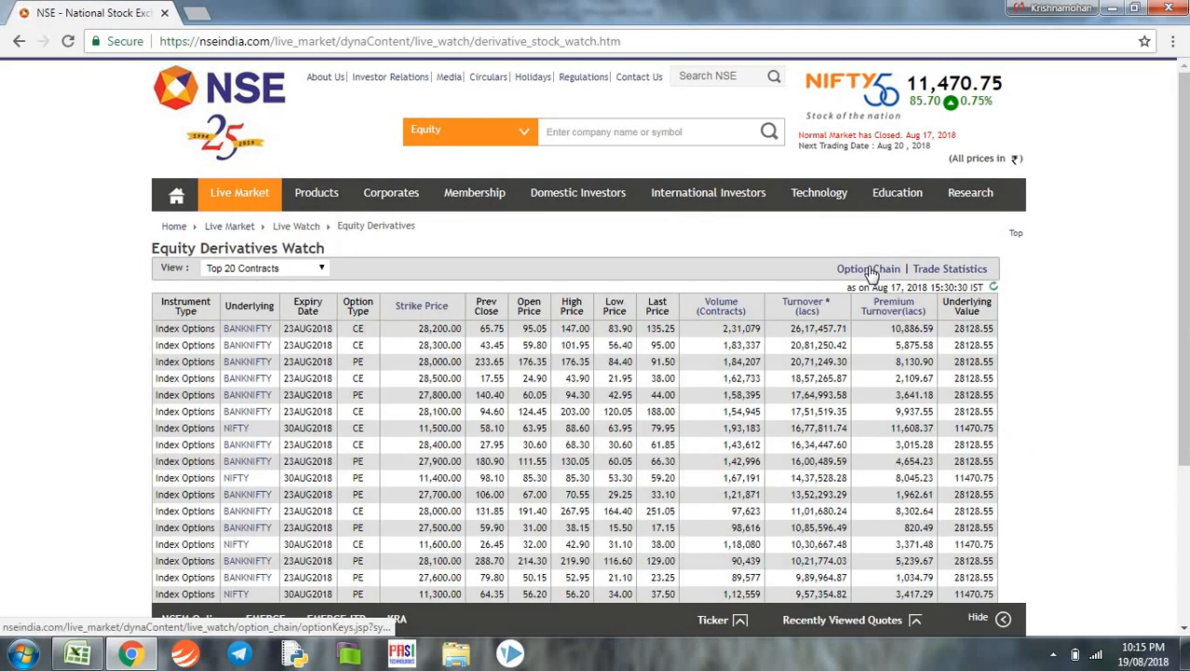
{"action": "left_click", "coordinate": [868, 268]}
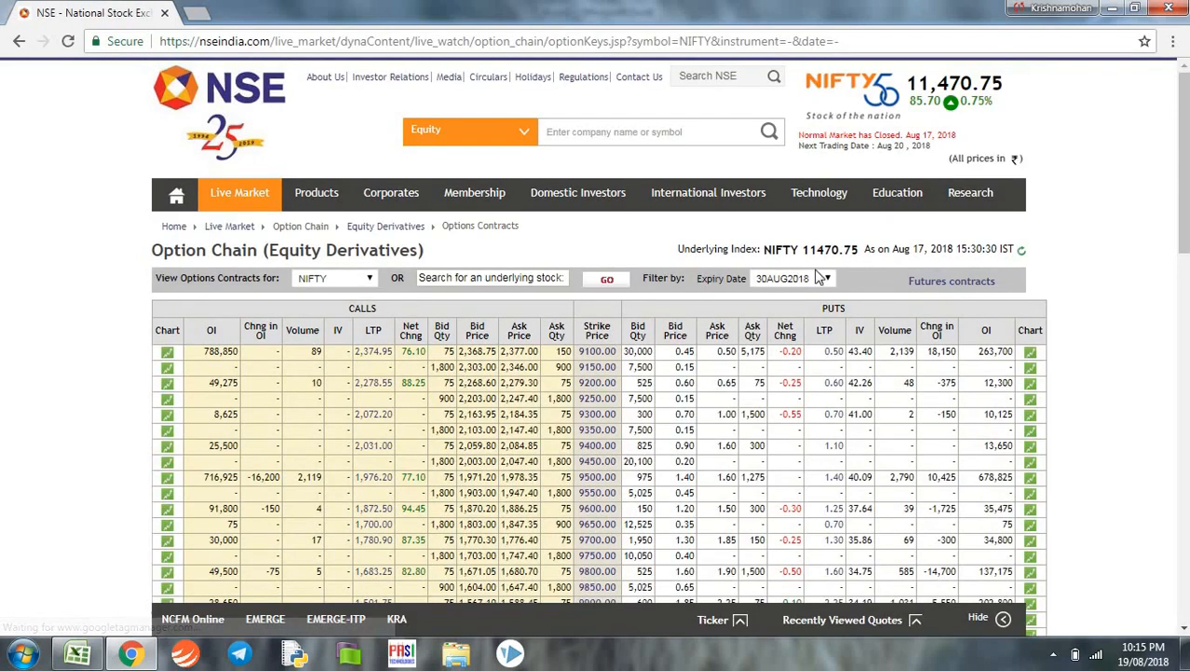
{"action": "mouse_move", "coordinate": [475, 324]}
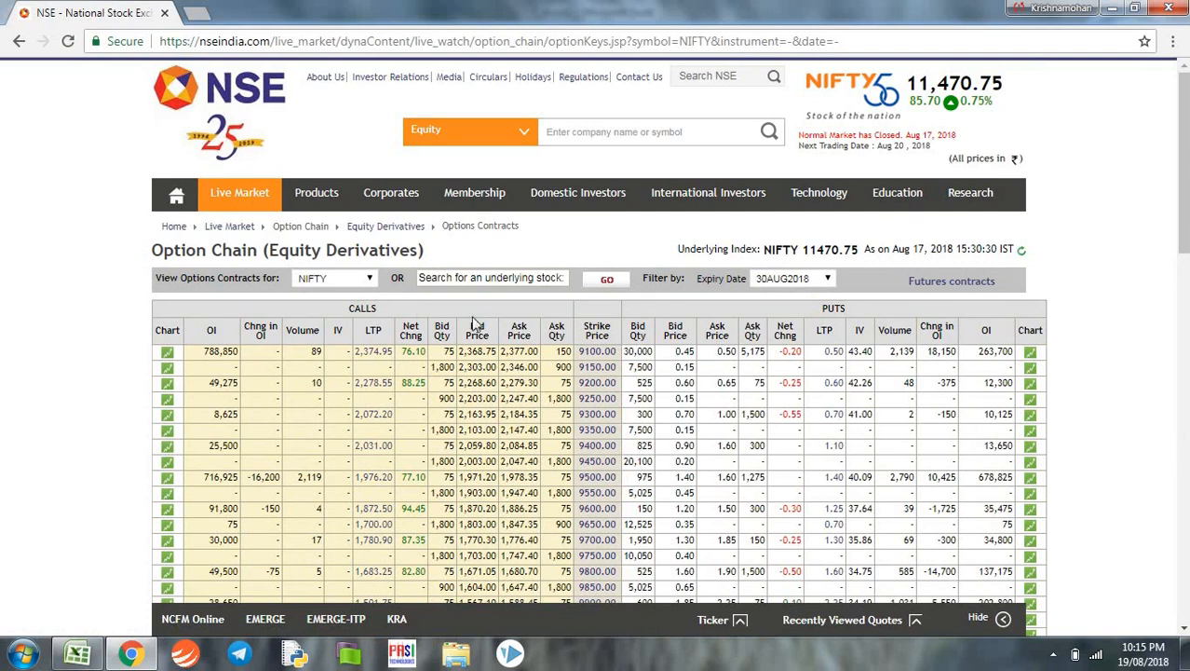
- Search the underlying stock 'reliance' and load the RELIANCE option chain for 30AUG2018
{"action": "double_click", "coordinate": [782, 250]}
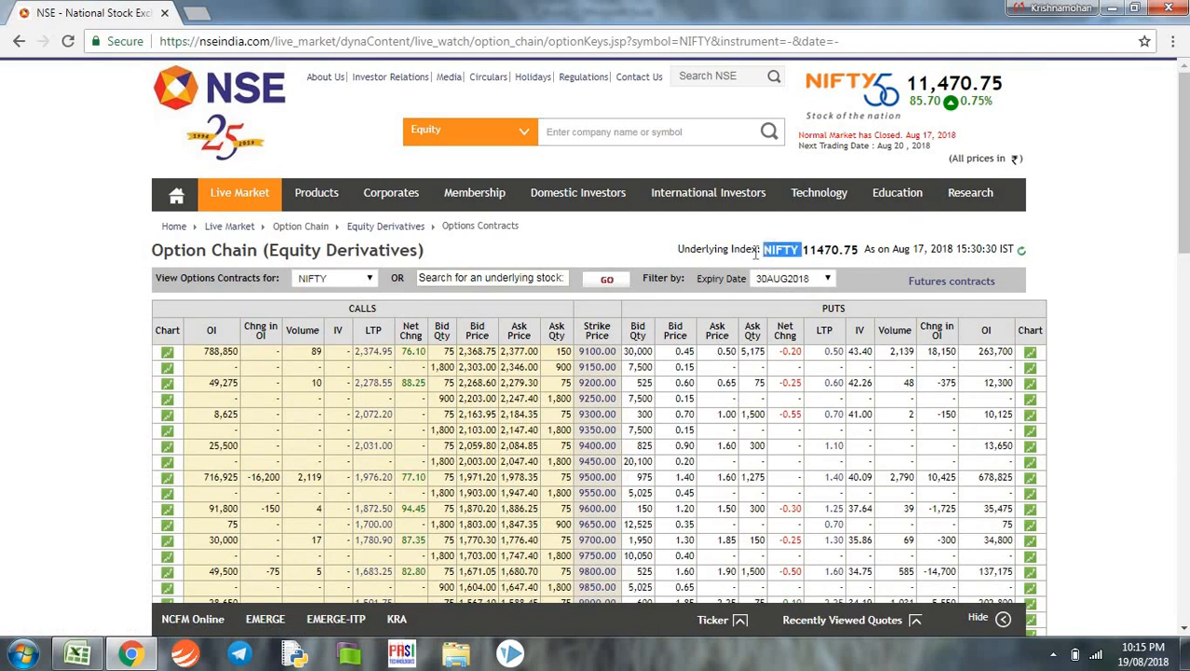
{"action": "left_click", "coordinate": [493, 277]}
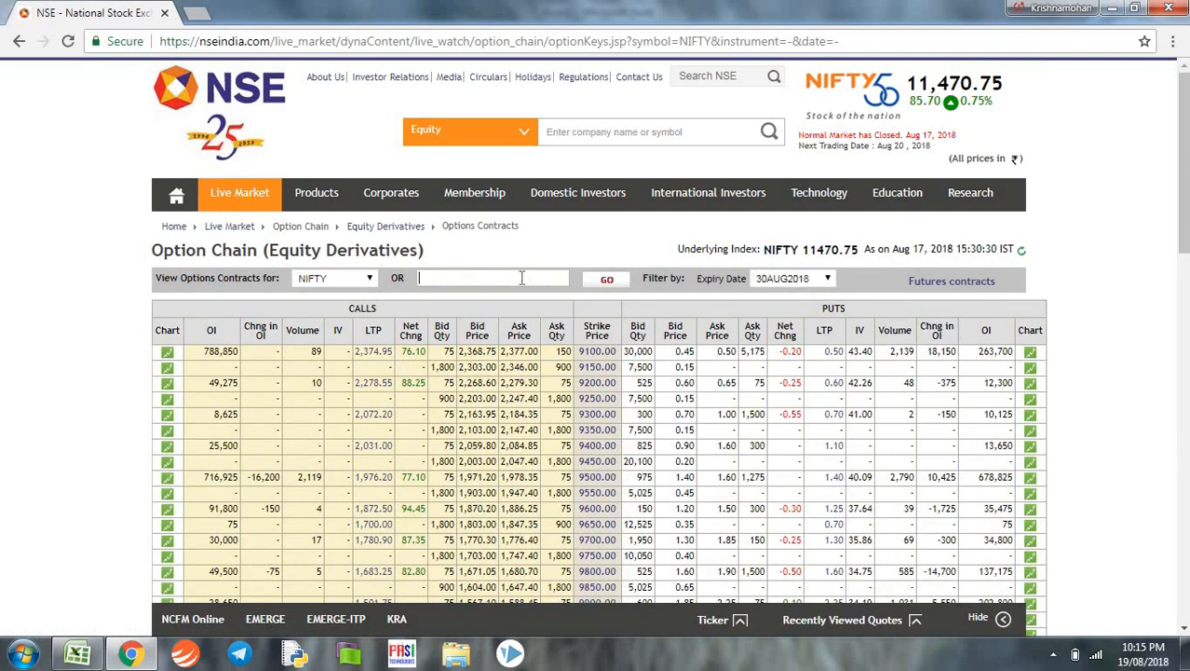
{"action": "left_click", "coordinate": [493, 278]}
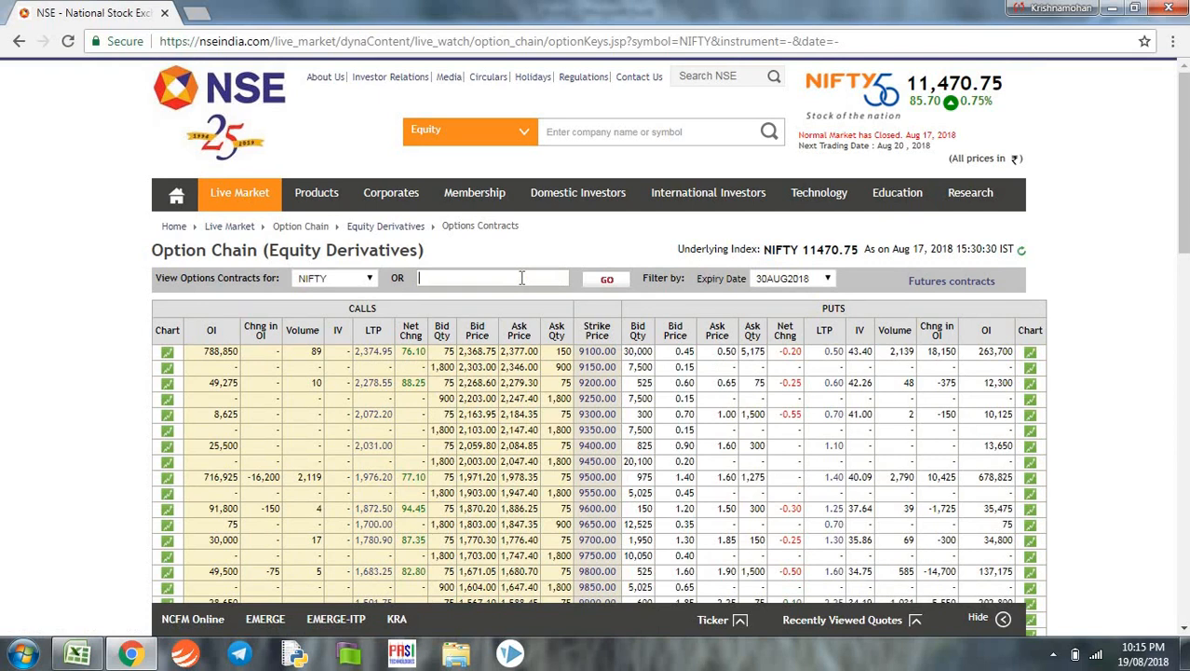
{"action": "type", "text": "reliance"}
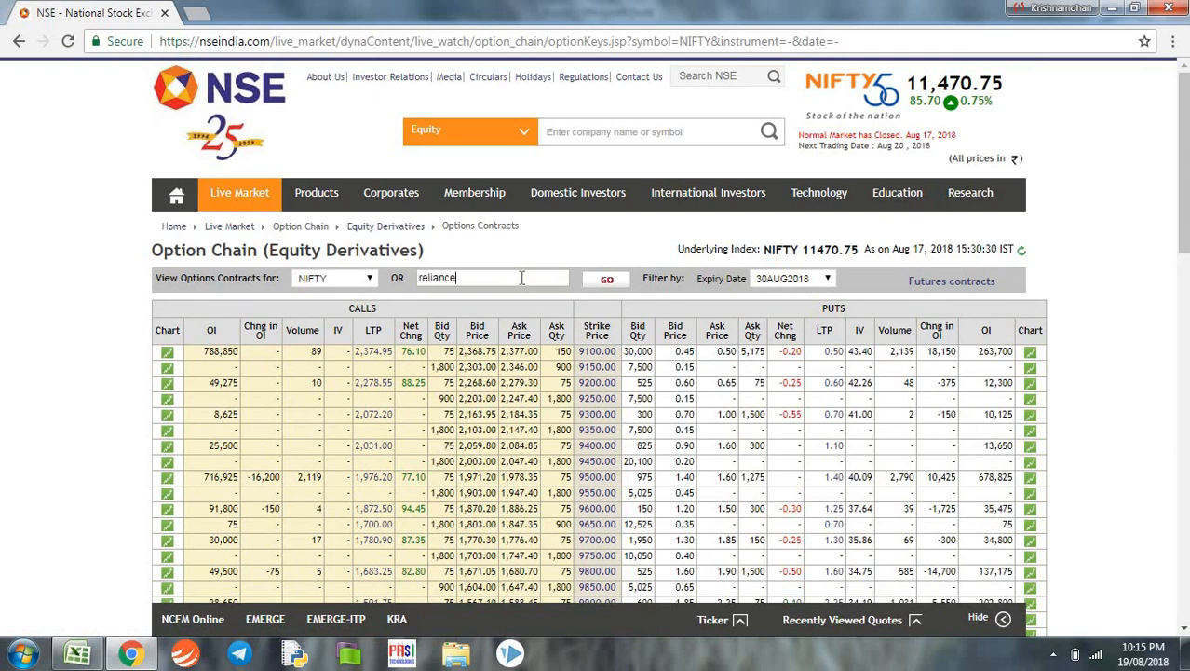
{"action": "left_click", "coordinate": [607, 277]}
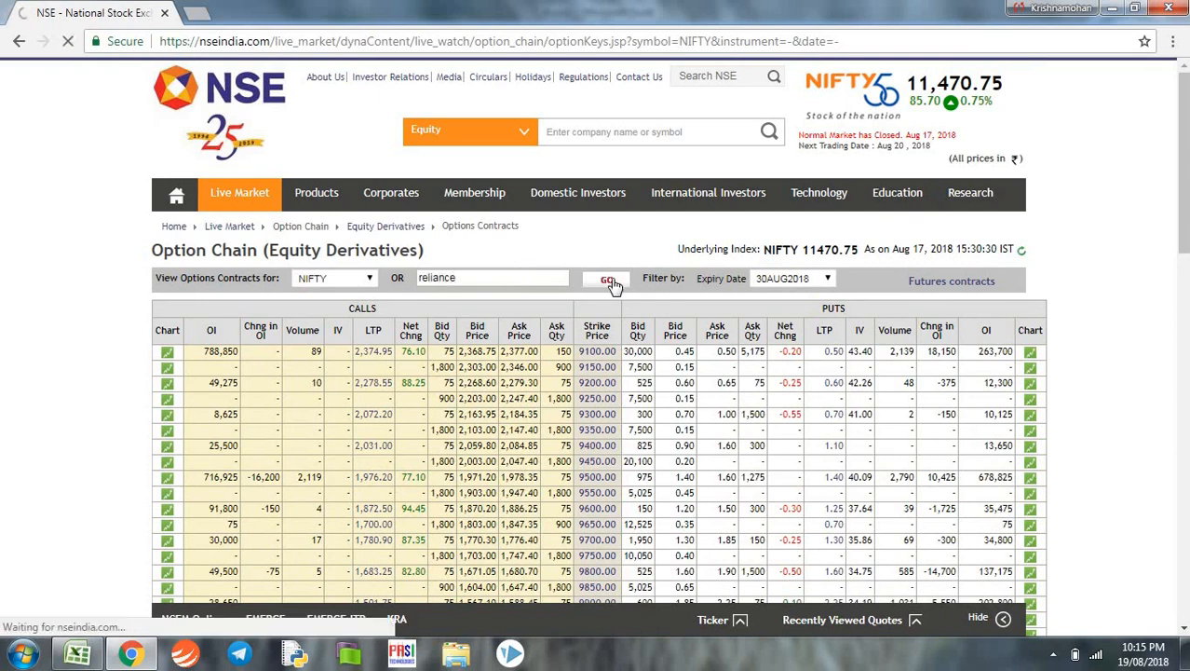
{"action": "left_click", "coordinate": [607, 279]}
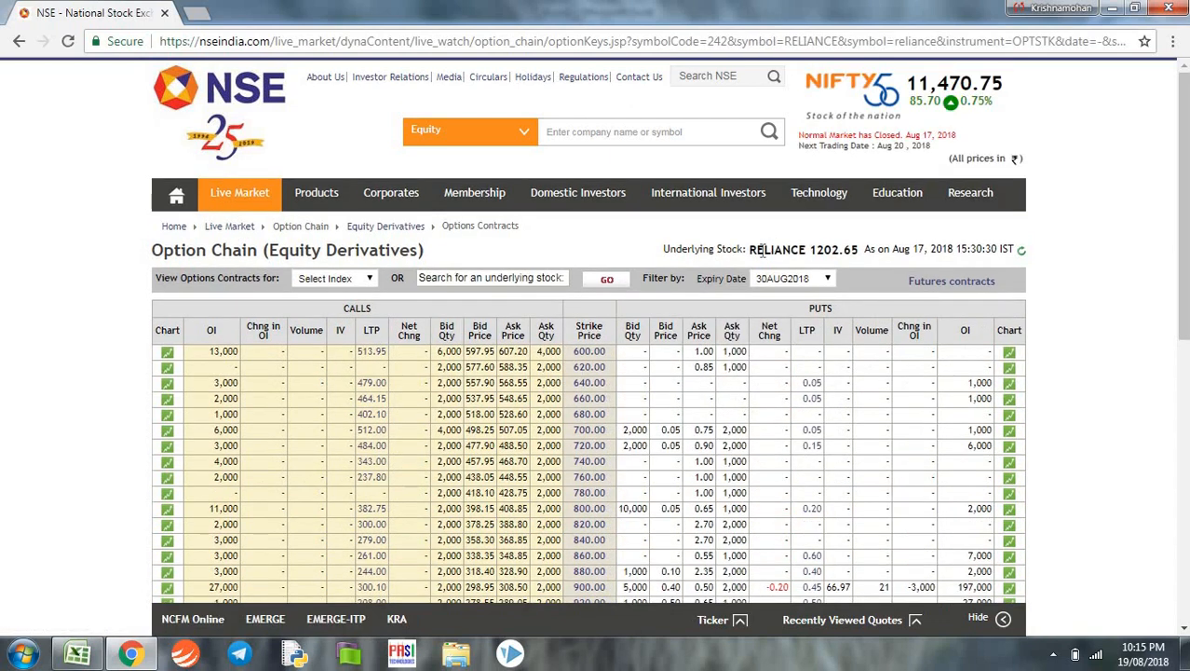
{"action": "double_click", "coordinate": [778, 249]}
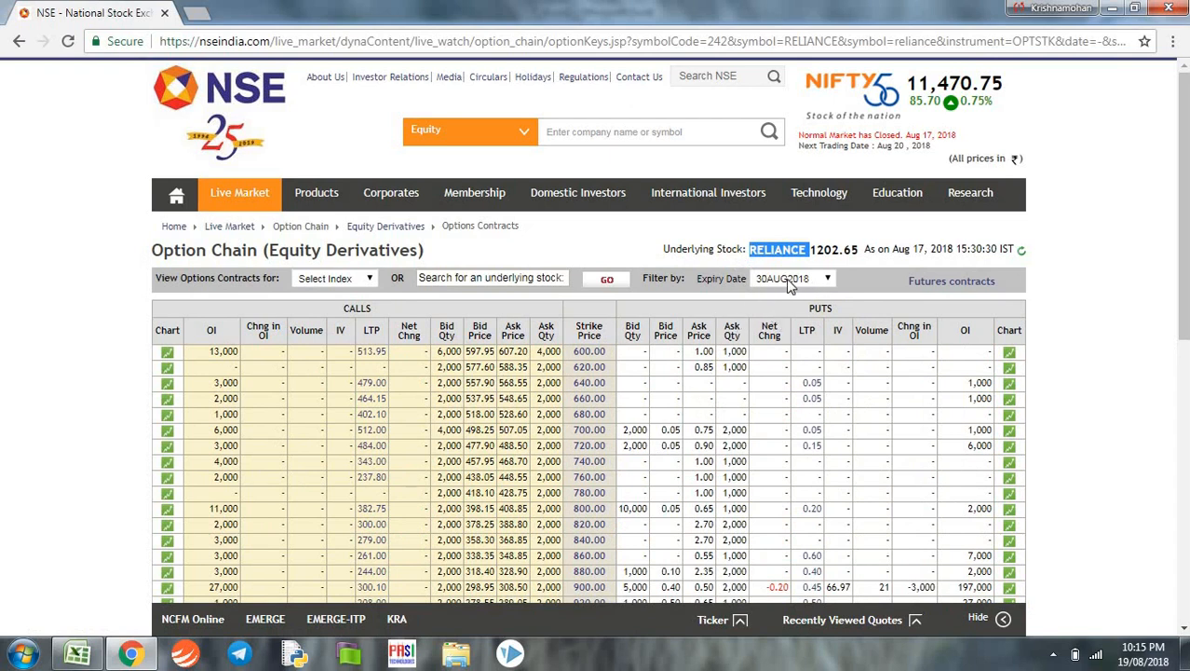
{"action": "mouse_move", "coordinate": [789, 290]}
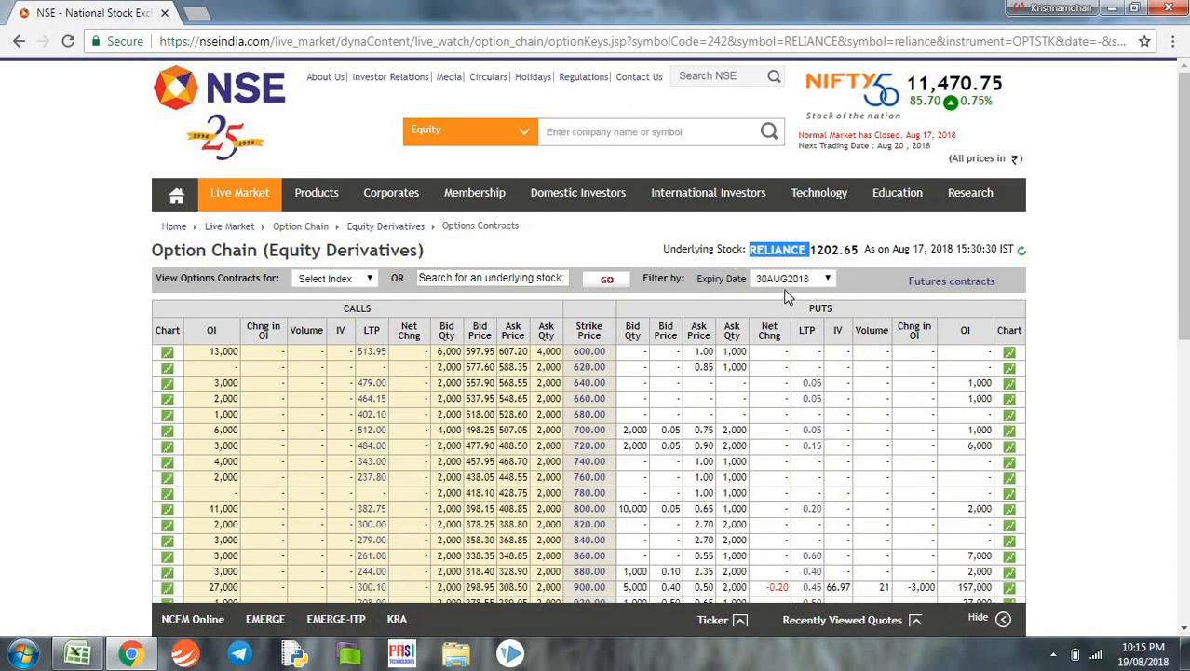
{"action": "mouse_move", "coordinate": [401, 60]}
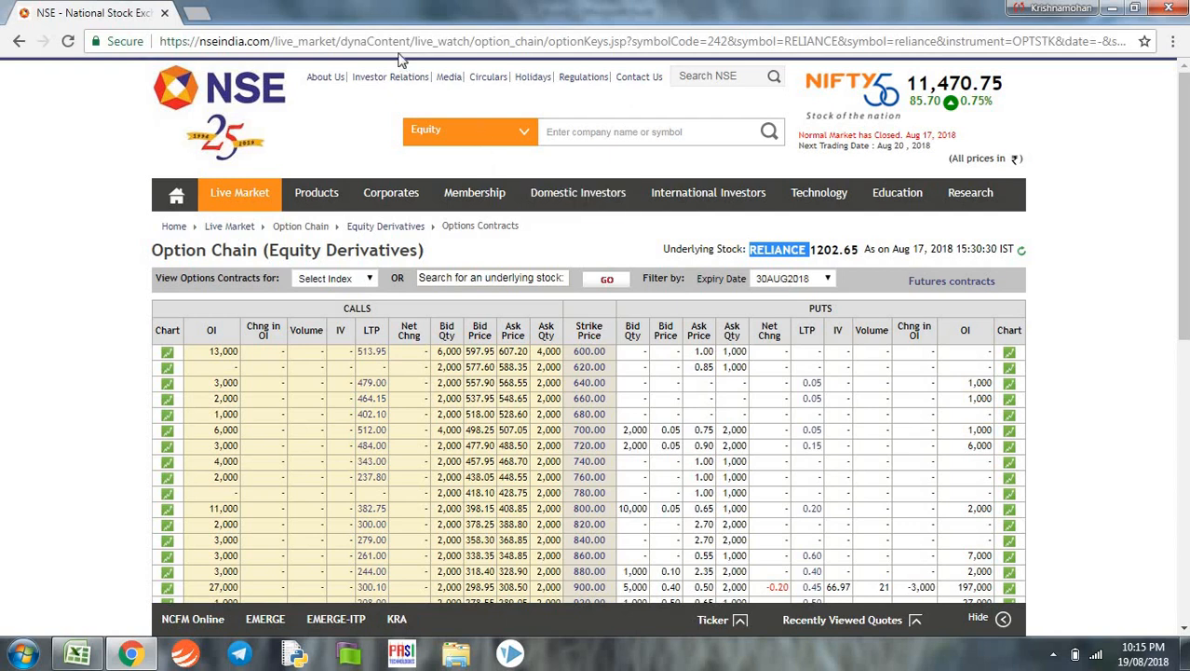
- Copy the RELIANCE option-chain address from the browser bar before returning to Book1
{"action": "right_click", "coordinate": [401, 41]}
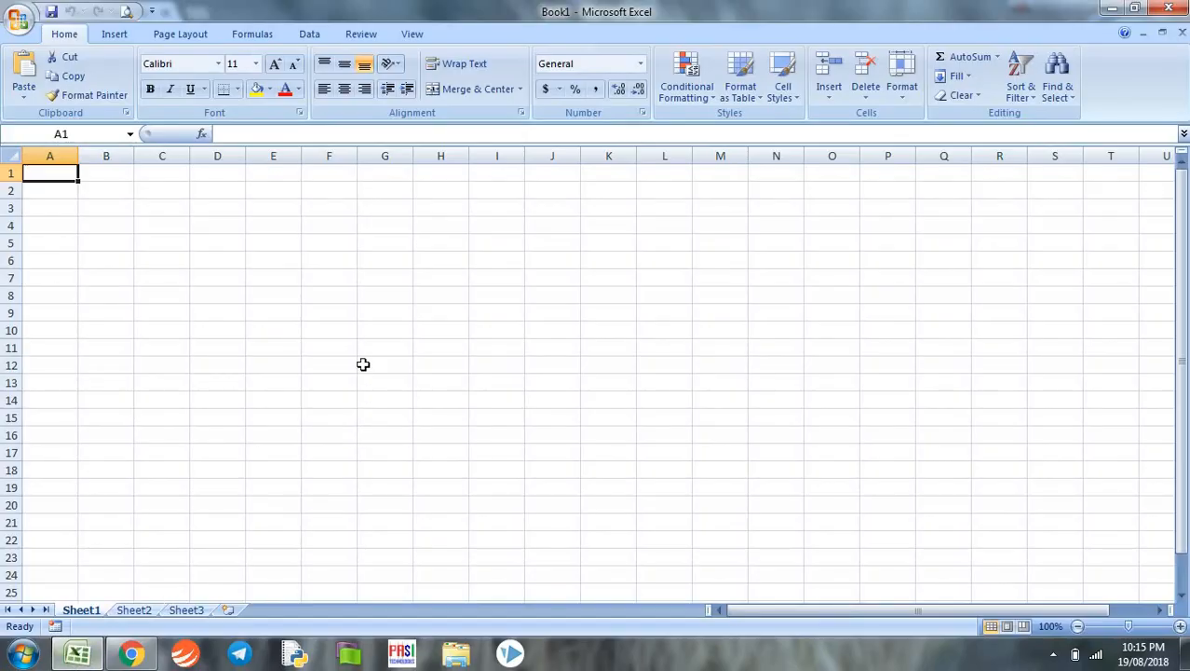
{"action": "mouse_move", "coordinate": [368, 302]}
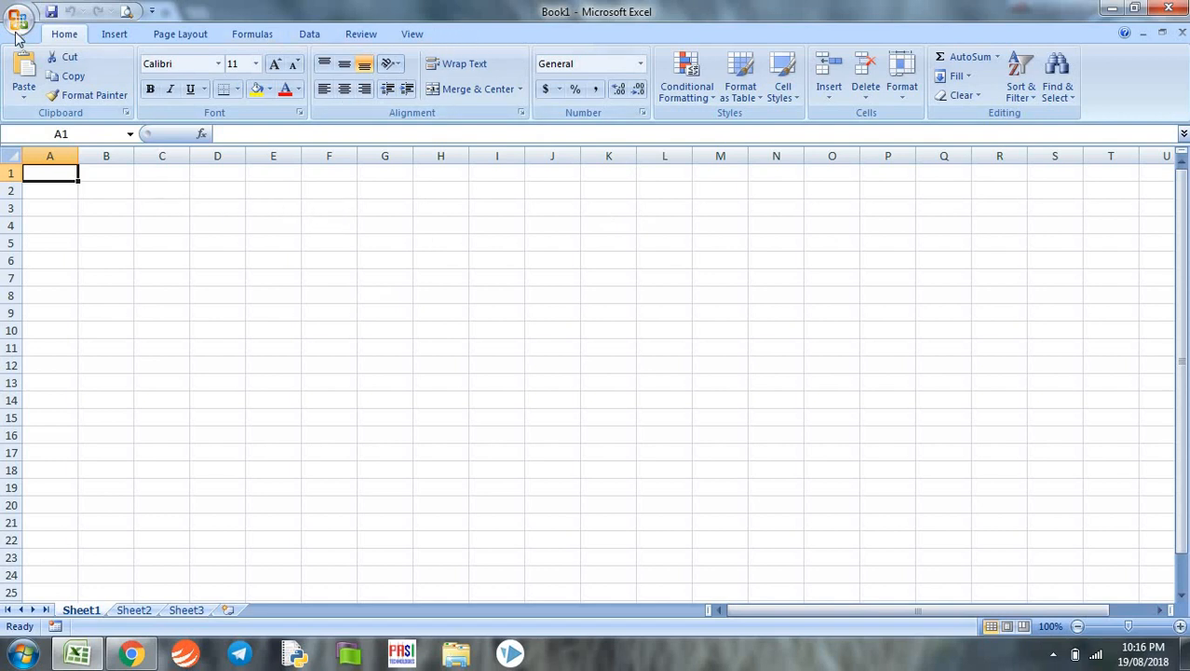
- Enable the Developer tab through Excel Options, then return to the Home ribbon
{"action": "left_click", "coordinate": [19, 19]}
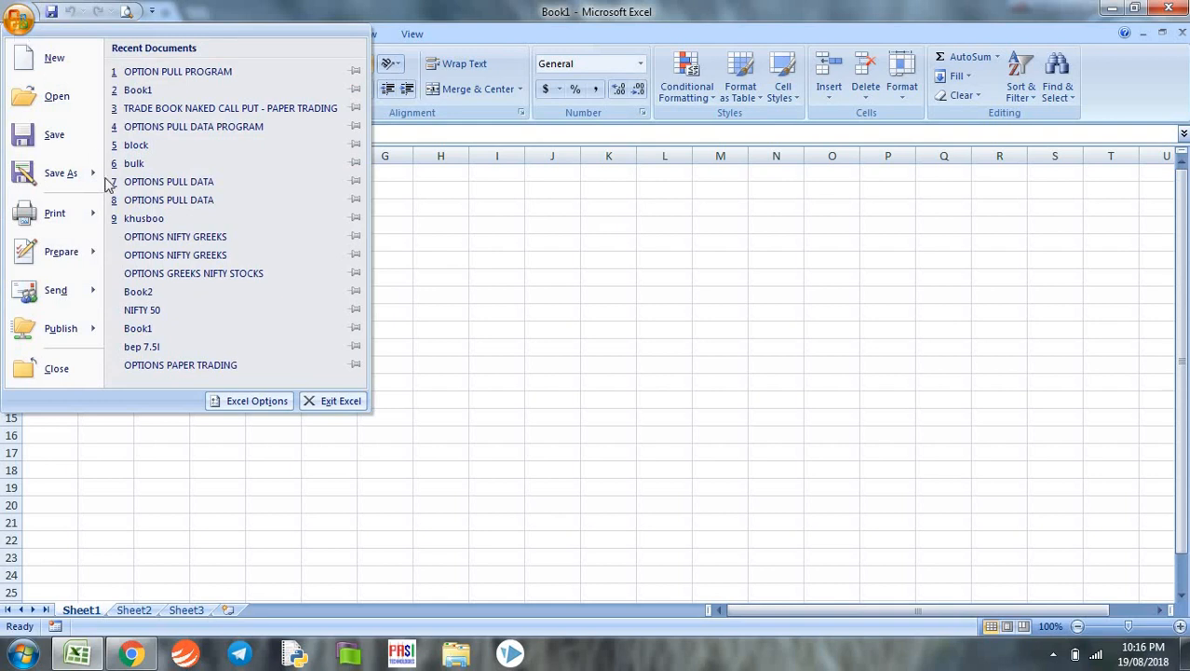
{"action": "left_click", "coordinate": [257, 401]}
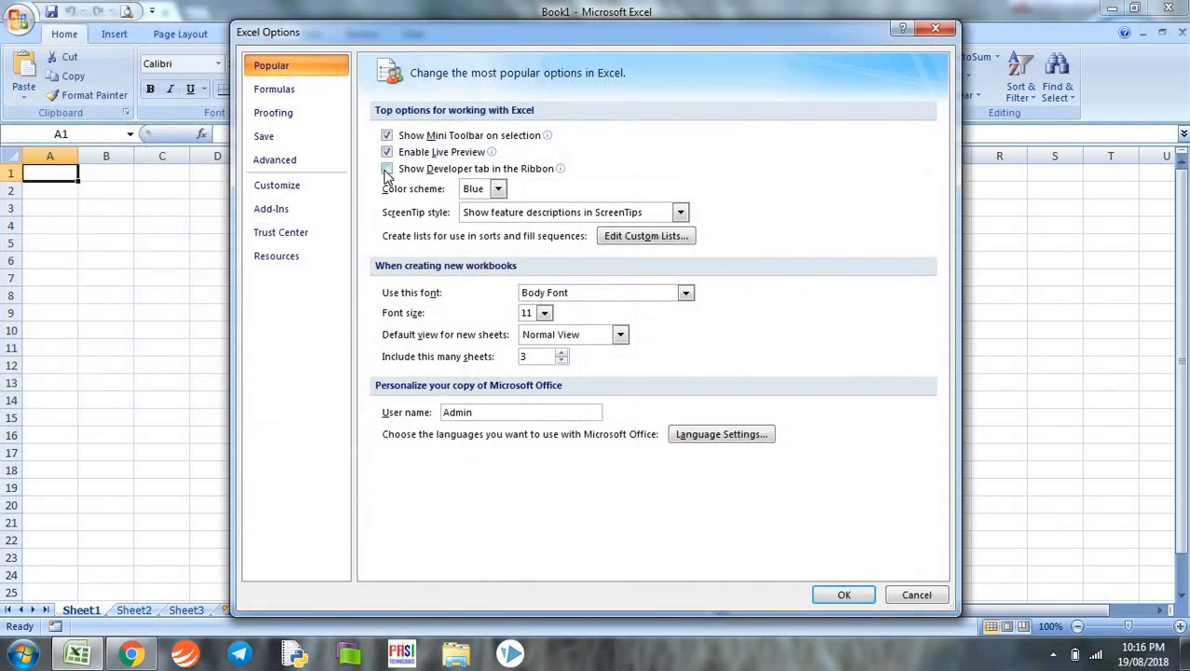
{"action": "left_click", "coordinate": [388, 167]}
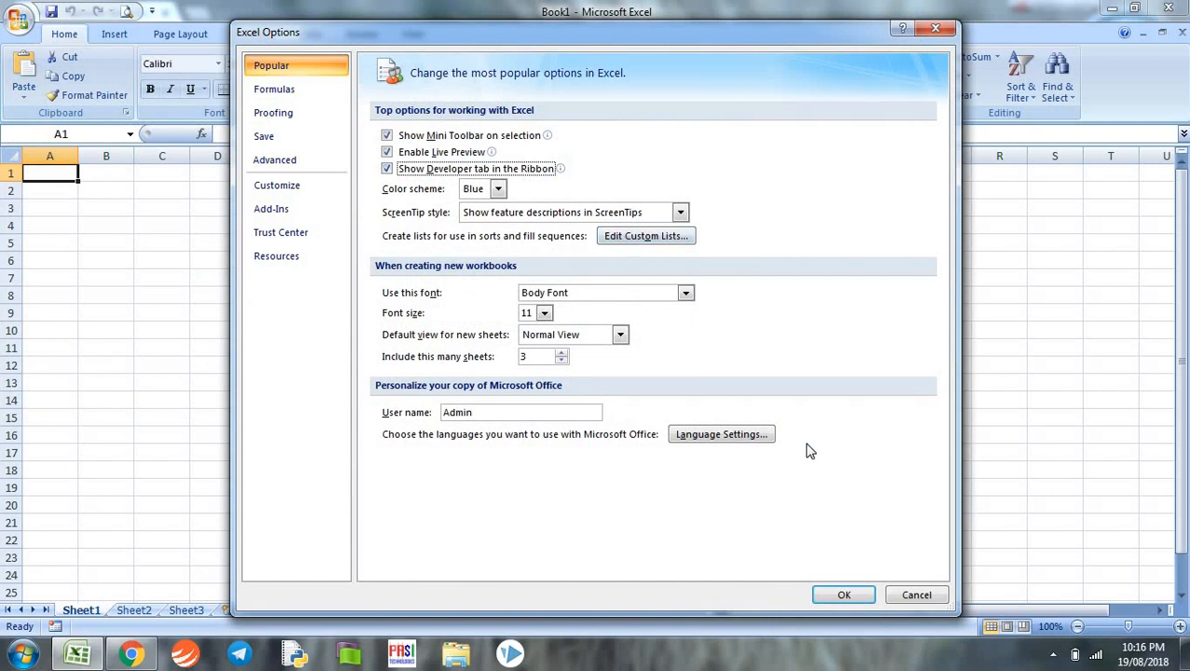
{"action": "left_click", "coordinate": [844, 594]}
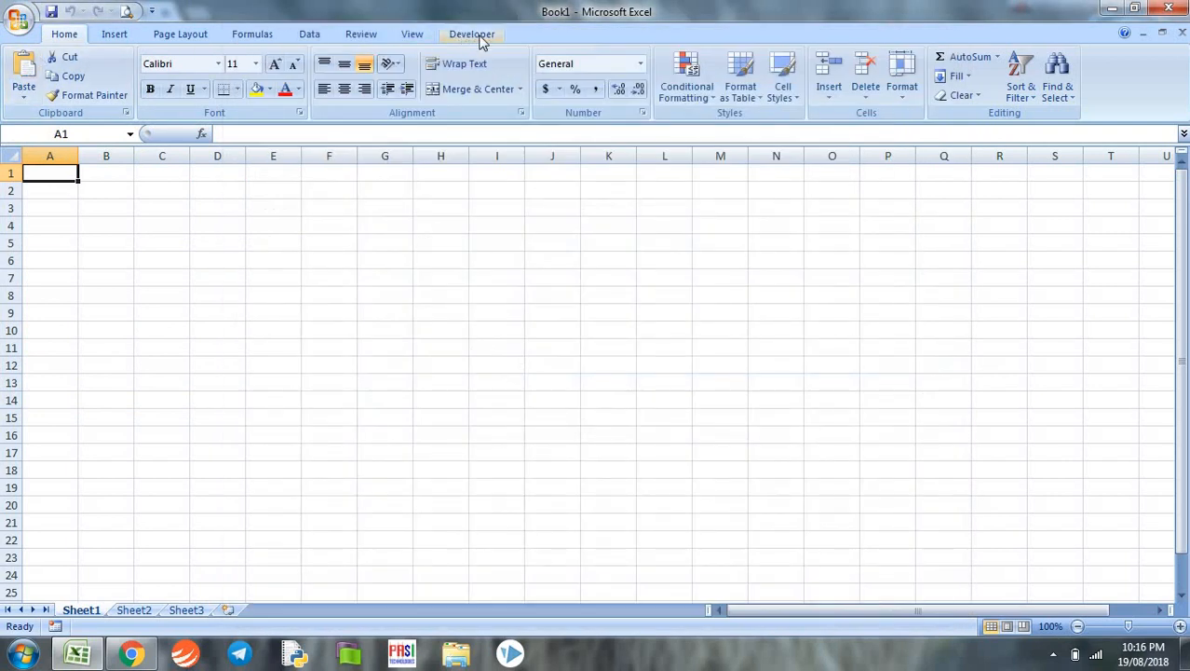
{"action": "left_click", "coordinate": [471, 33]}
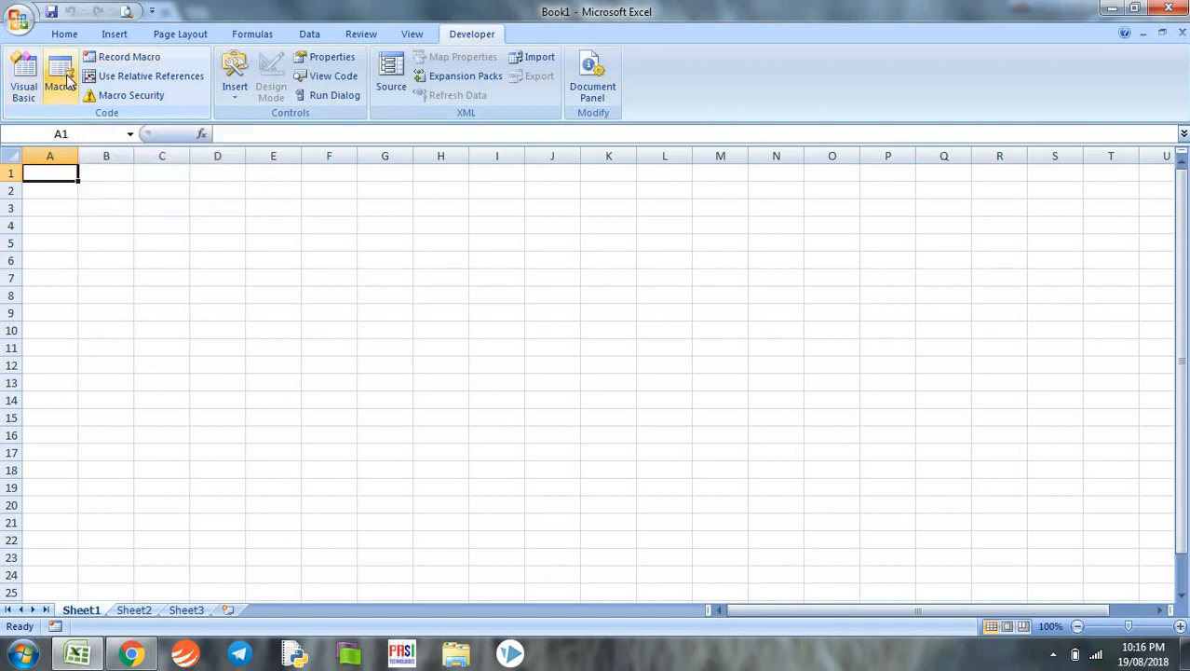
{"action": "mouse_move", "coordinate": [60, 78]}
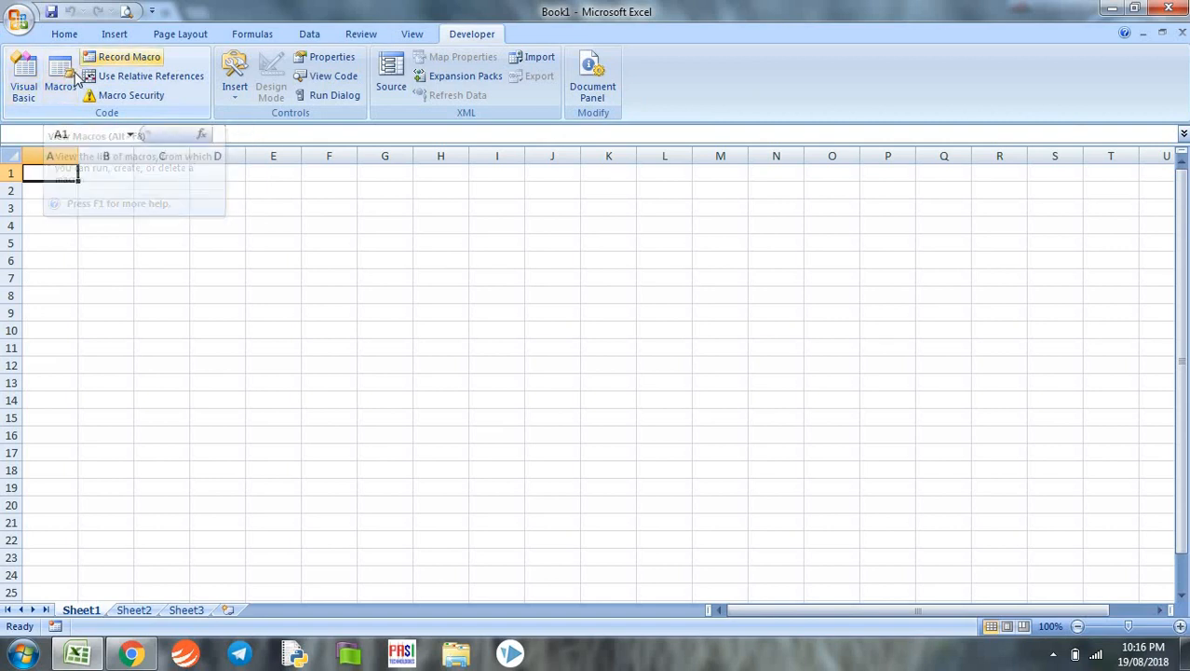
{"action": "mouse_move", "coordinate": [78, 37]}
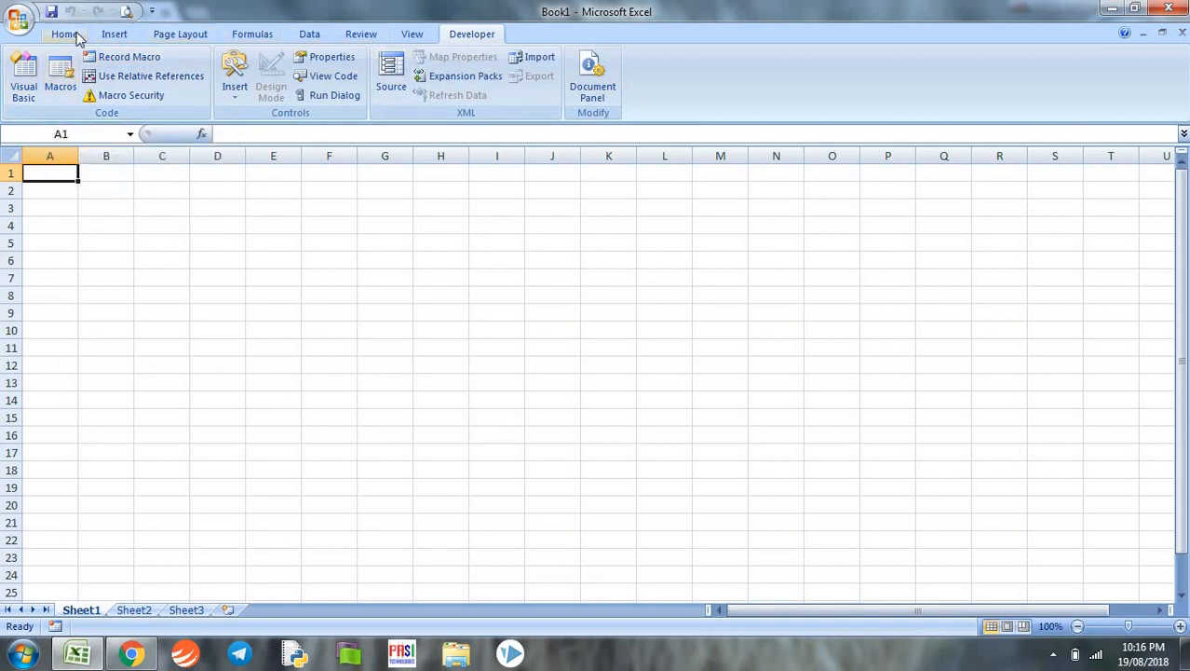
{"action": "left_click", "coordinate": [64, 34]}
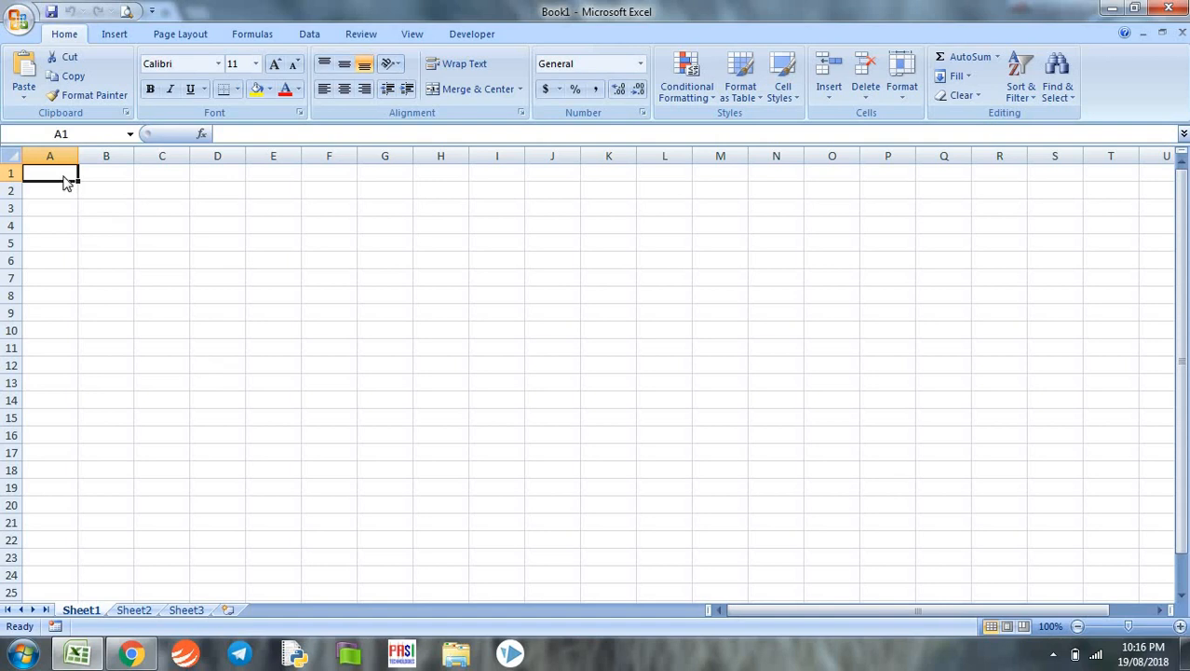
- Paste the option-chain address into A1 prefixed with 'URL;' and enter RELIANCE in B1
{"action": "right_click", "coordinate": [51, 171]}
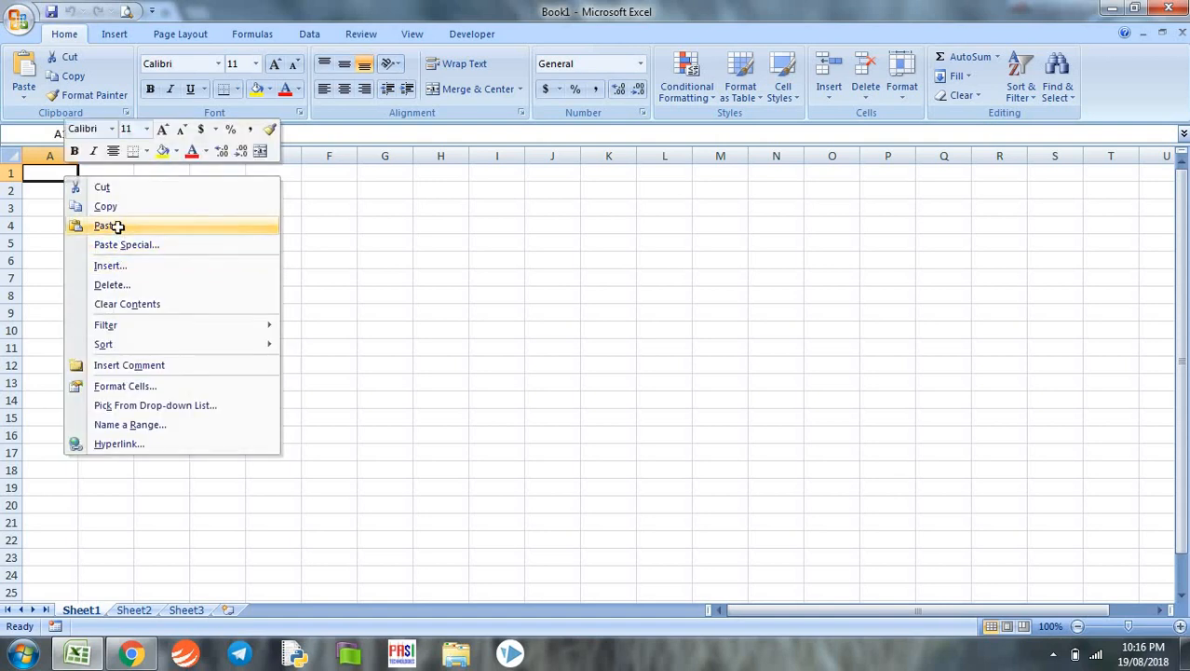
{"action": "left_click", "coordinate": [104, 225]}
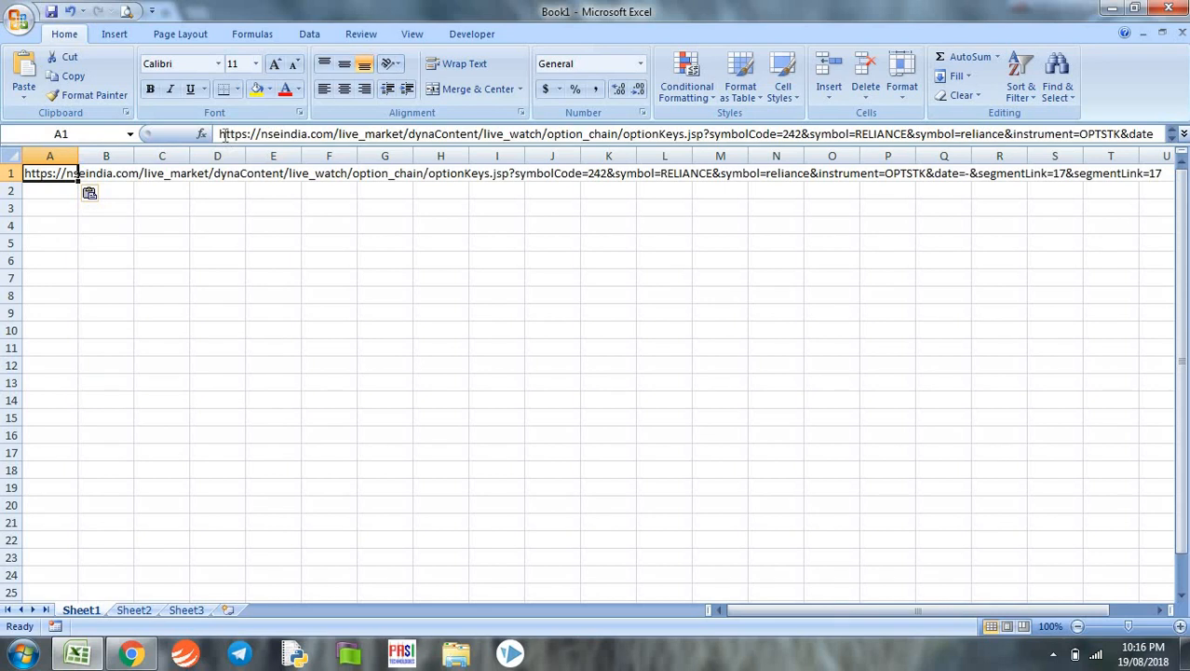
{"action": "double_click", "coordinate": [50, 173]}
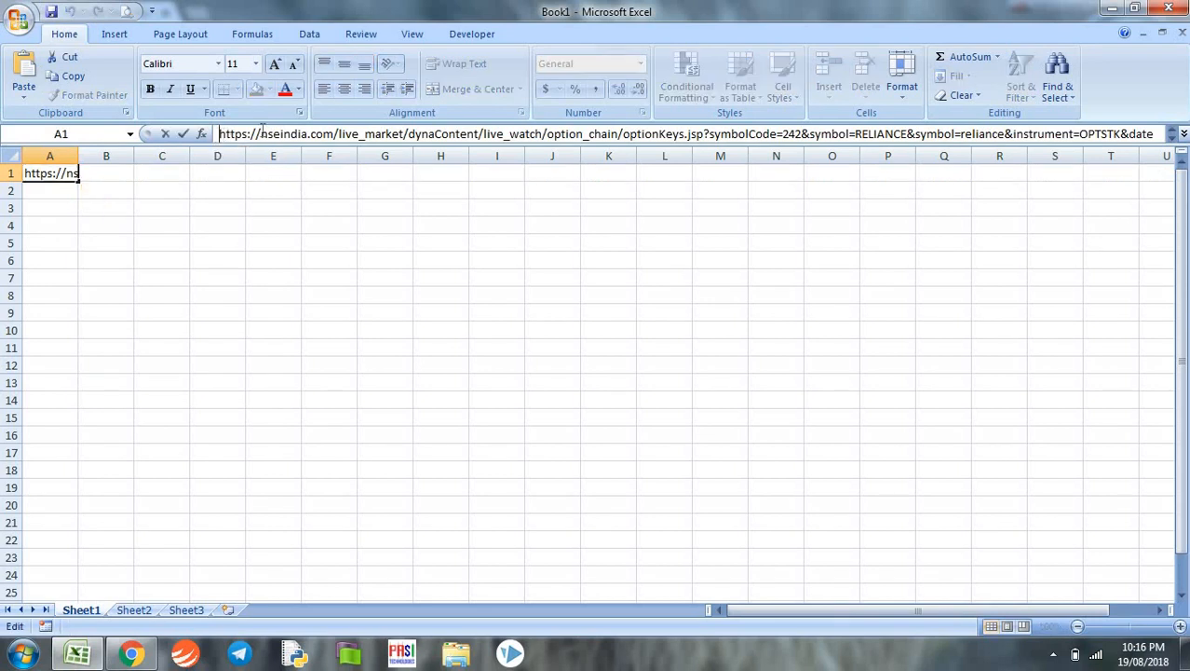
{"action": "type", "text": "u"}
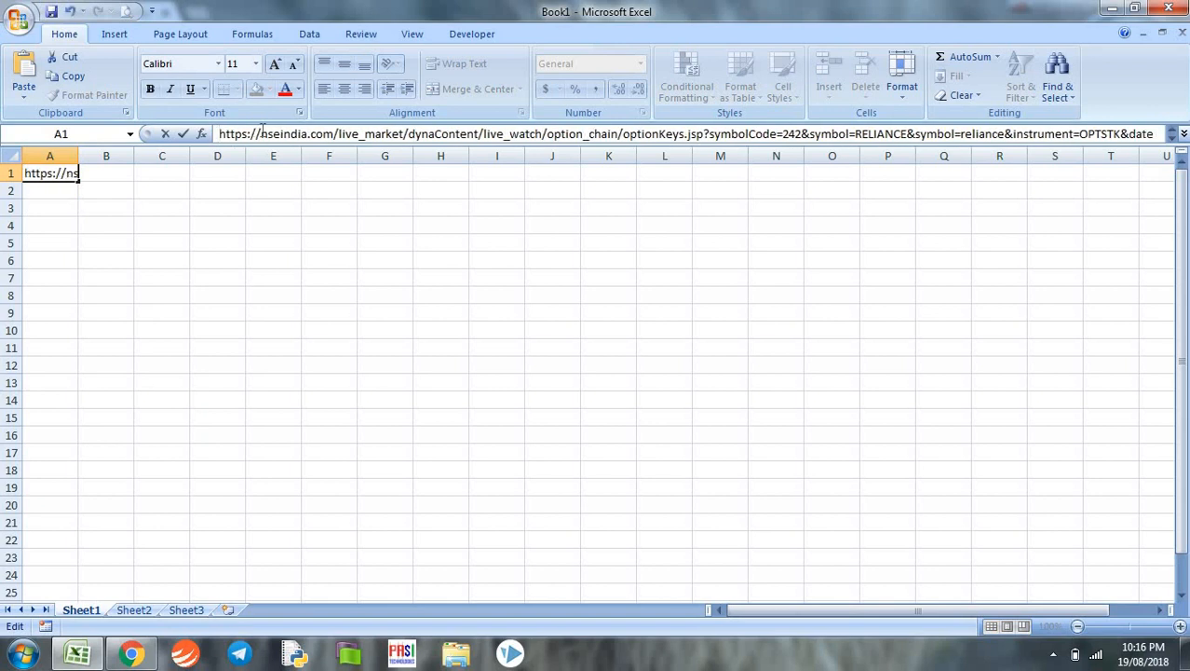
{"action": "type", "text": "URL;"}
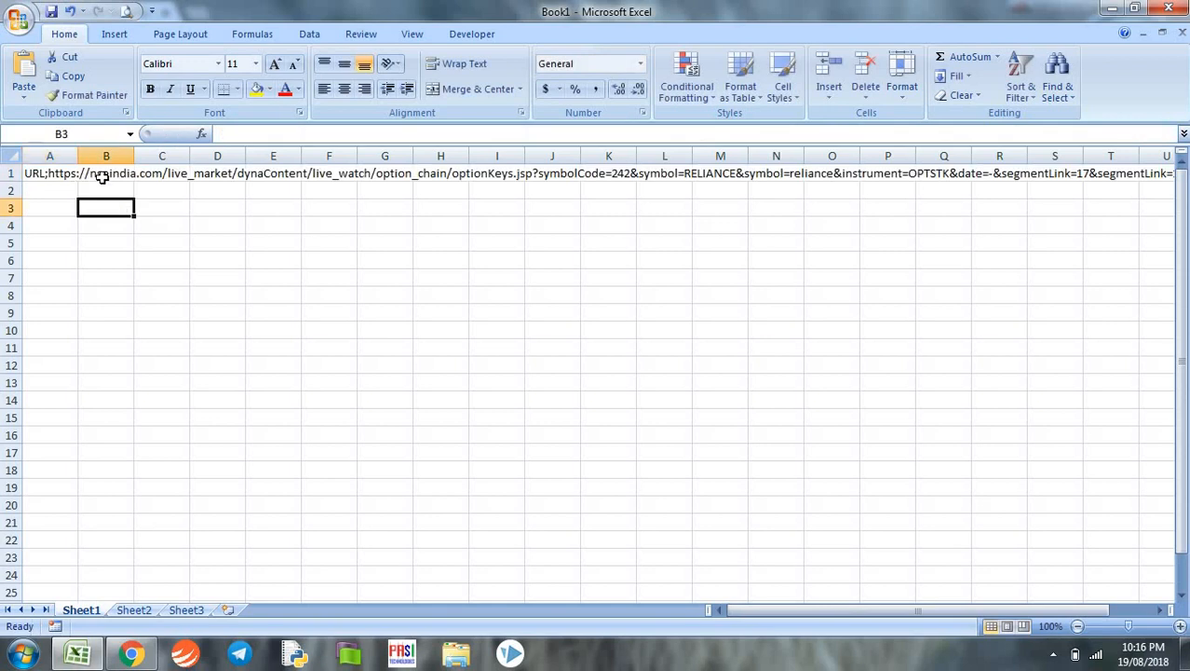
{"action": "left_click", "coordinate": [104, 173]}
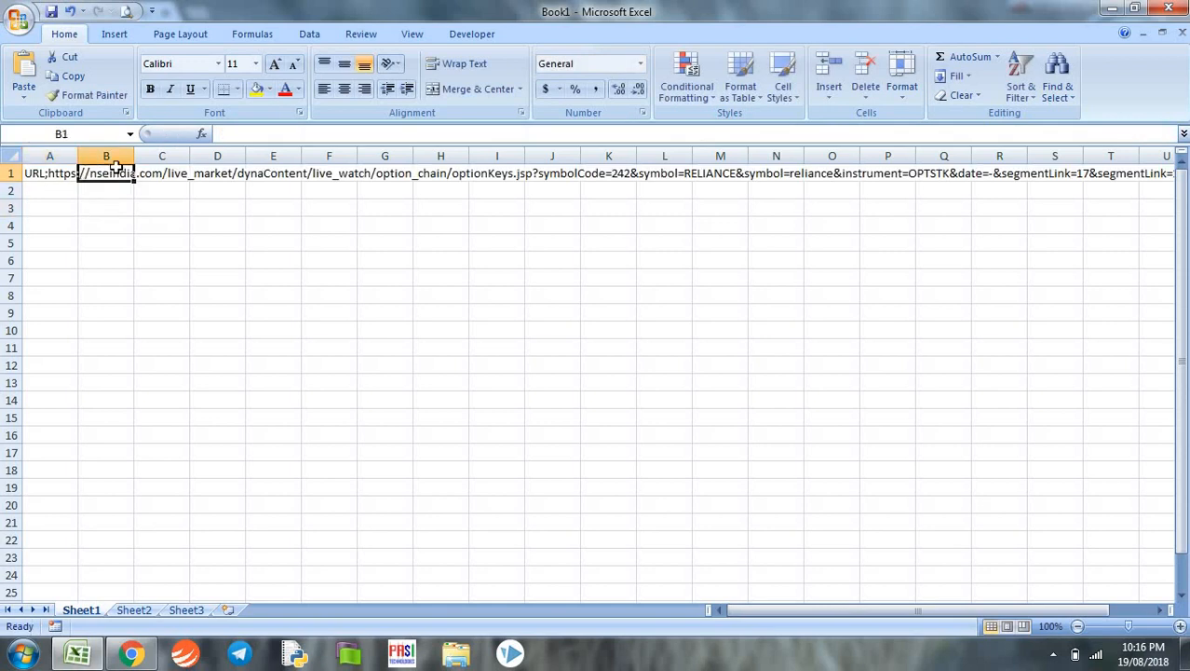
{"action": "type", "text": "RELIANCE"}
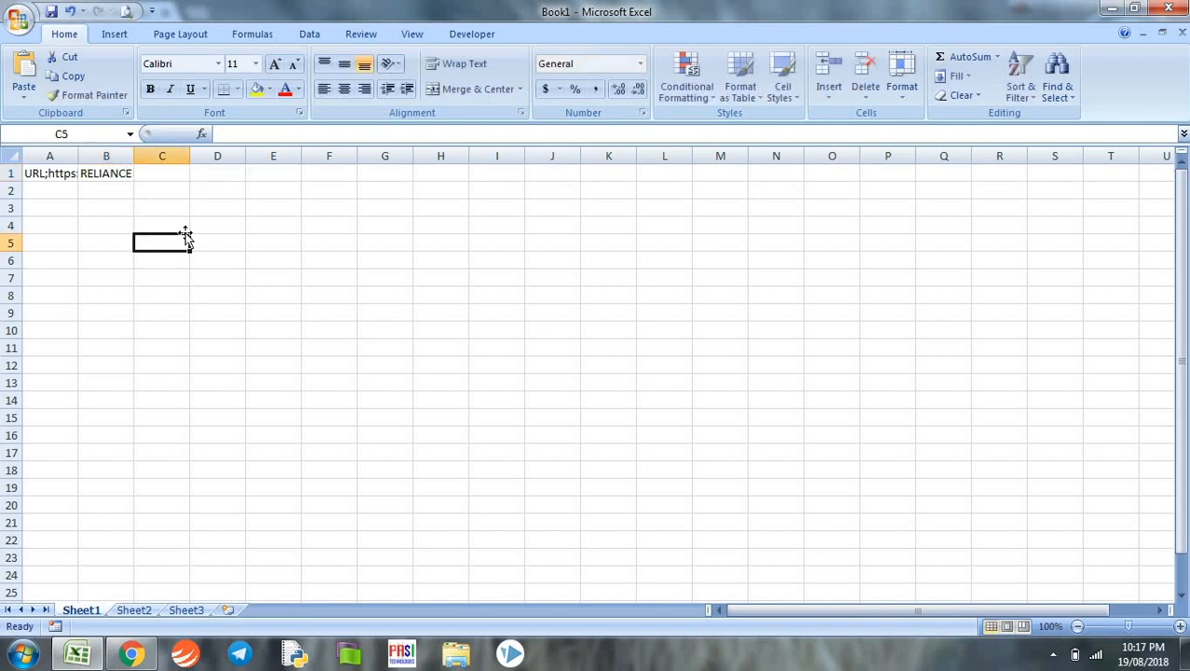
- Rename Sheet1 to Options and select cell G2 as the import destination
{"action": "left_click", "coordinate": [82, 609]}
{"action": "type", "text": "Options"}
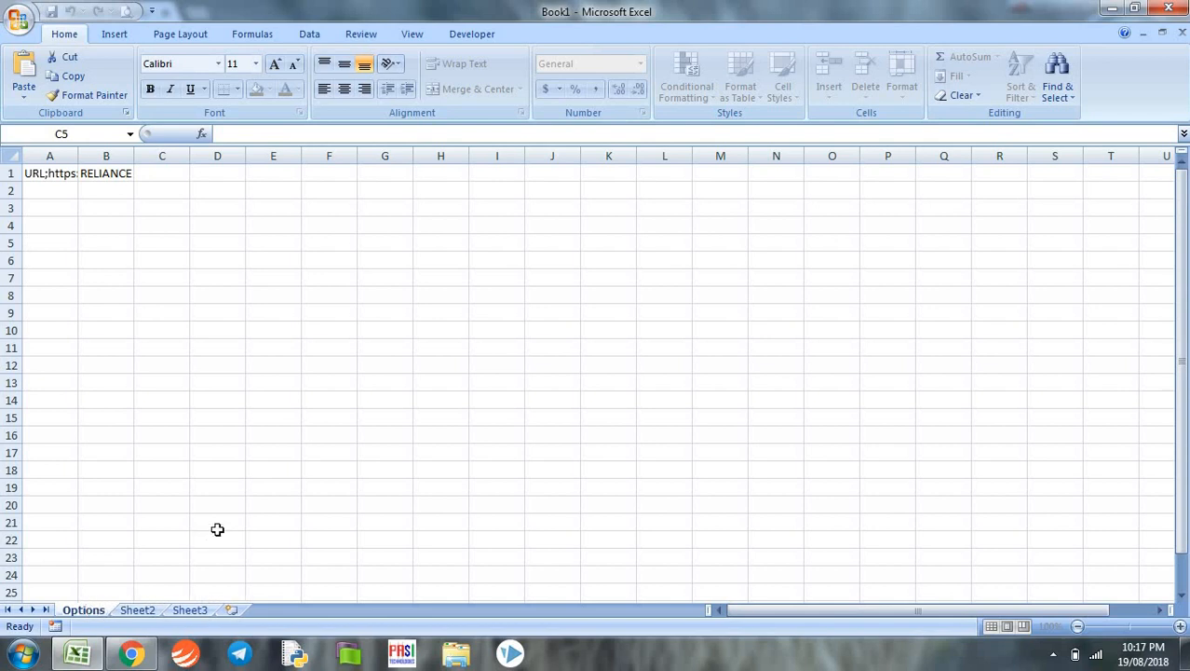
{"action": "left_click", "coordinate": [217, 522]}
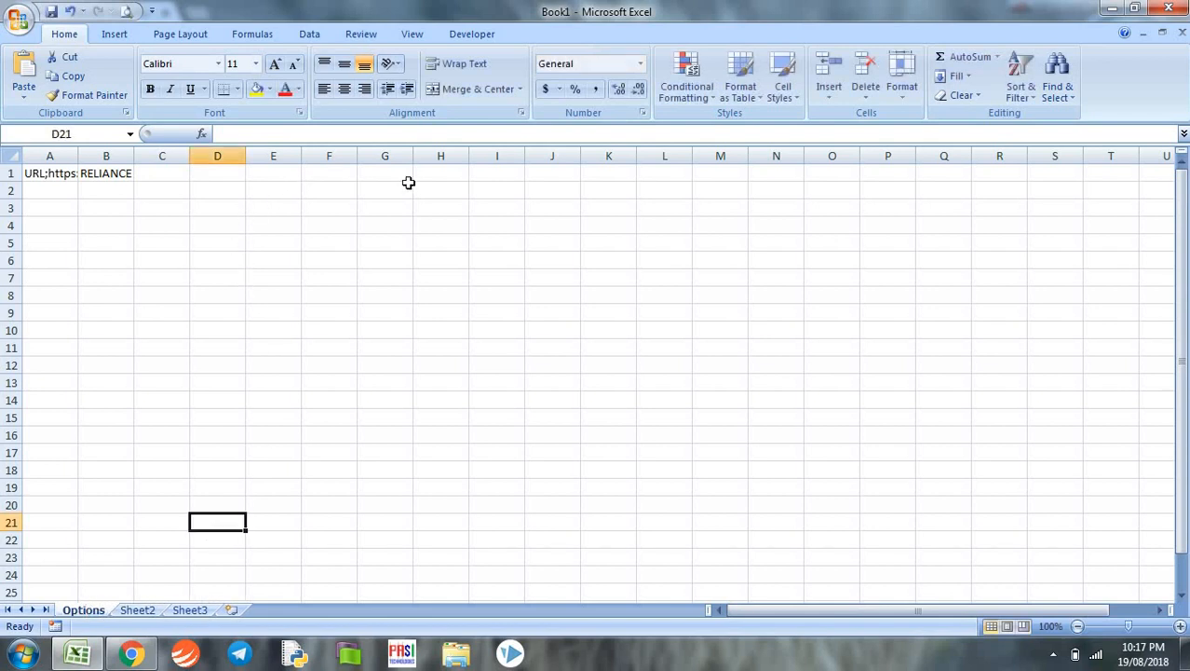
{"action": "left_click", "coordinate": [383, 190]}
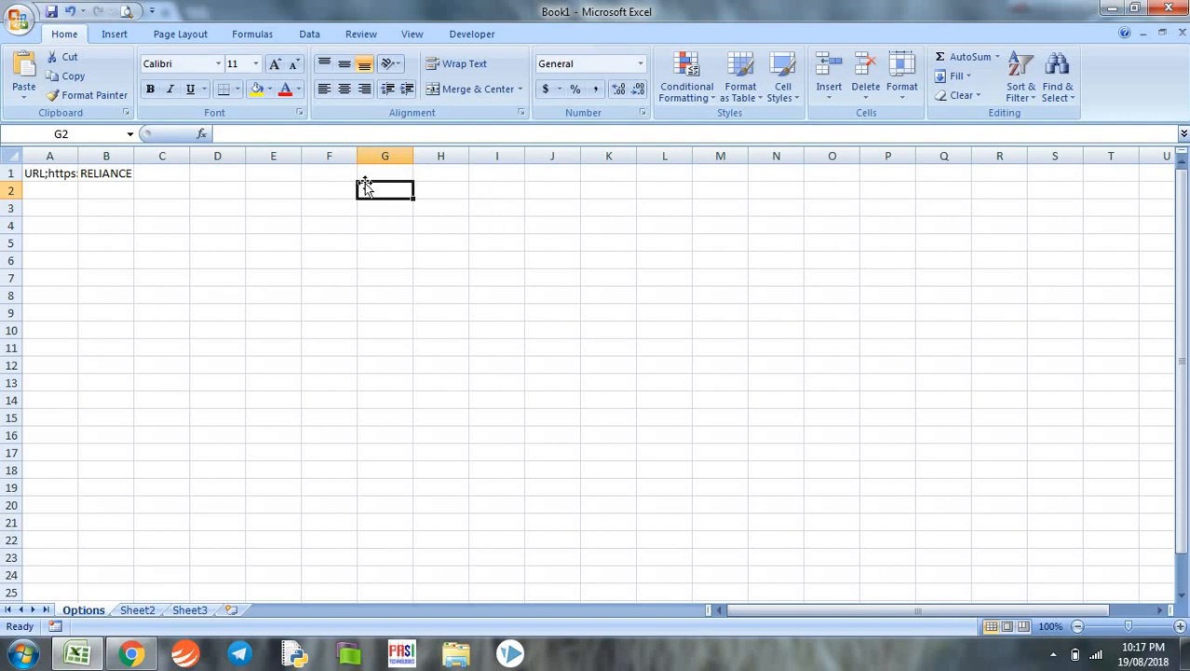
{"action": "left_click", "coordinate": [472, 34]}
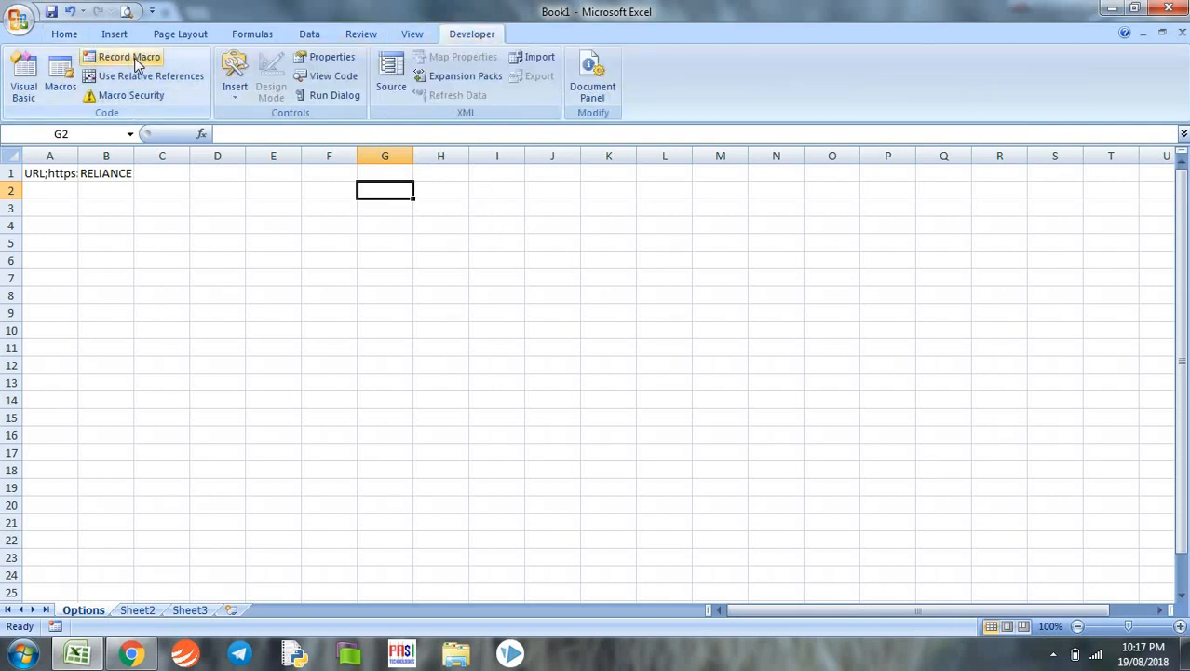
- Begin recording a macro named OPTIONPULL stored in this workbook
{"action": "left_click", "coordinate": [129, 56]}
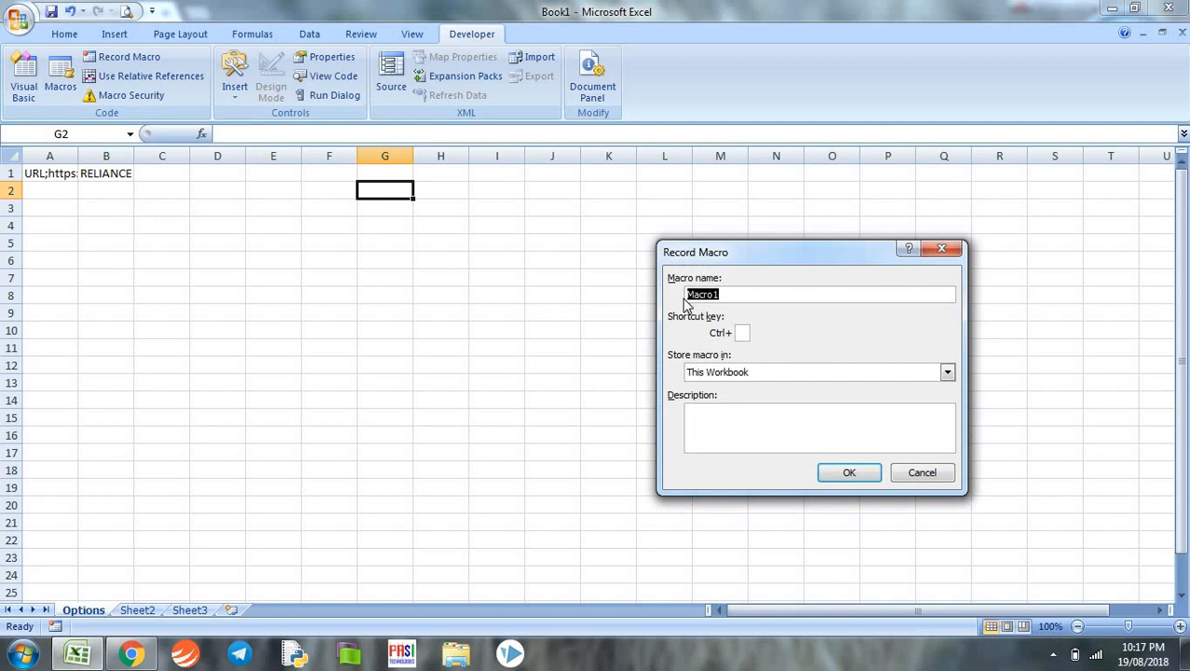
{"action": "type", "text": "OPTIO"}
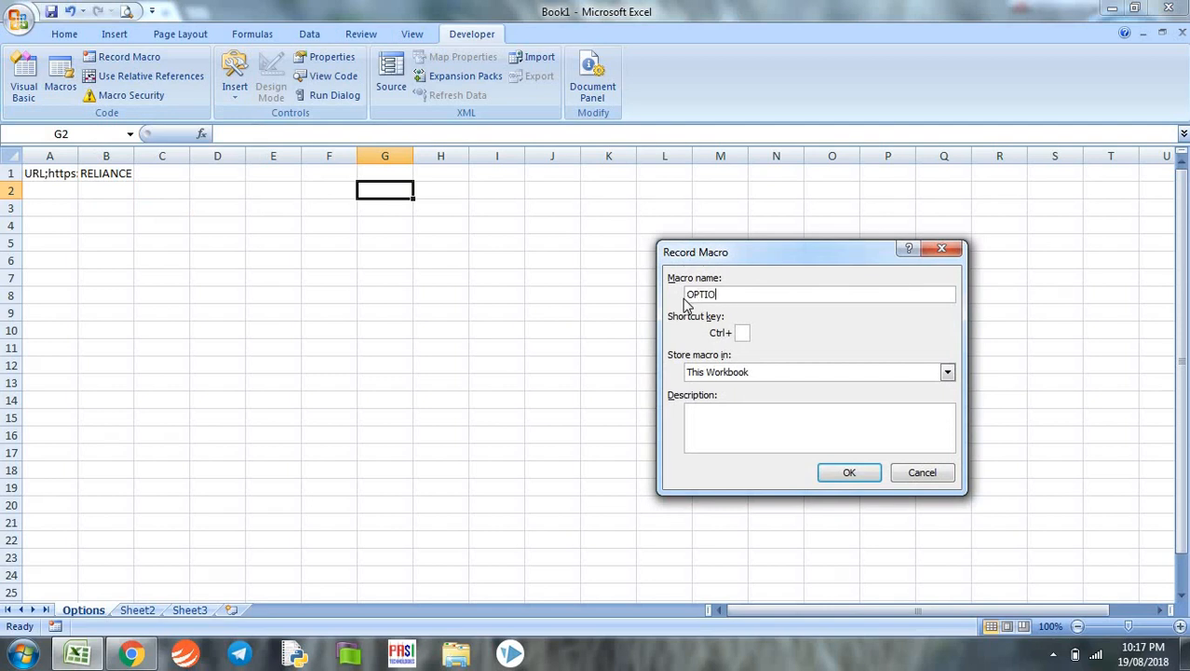
{"action": "type", "text": "NPULL"}
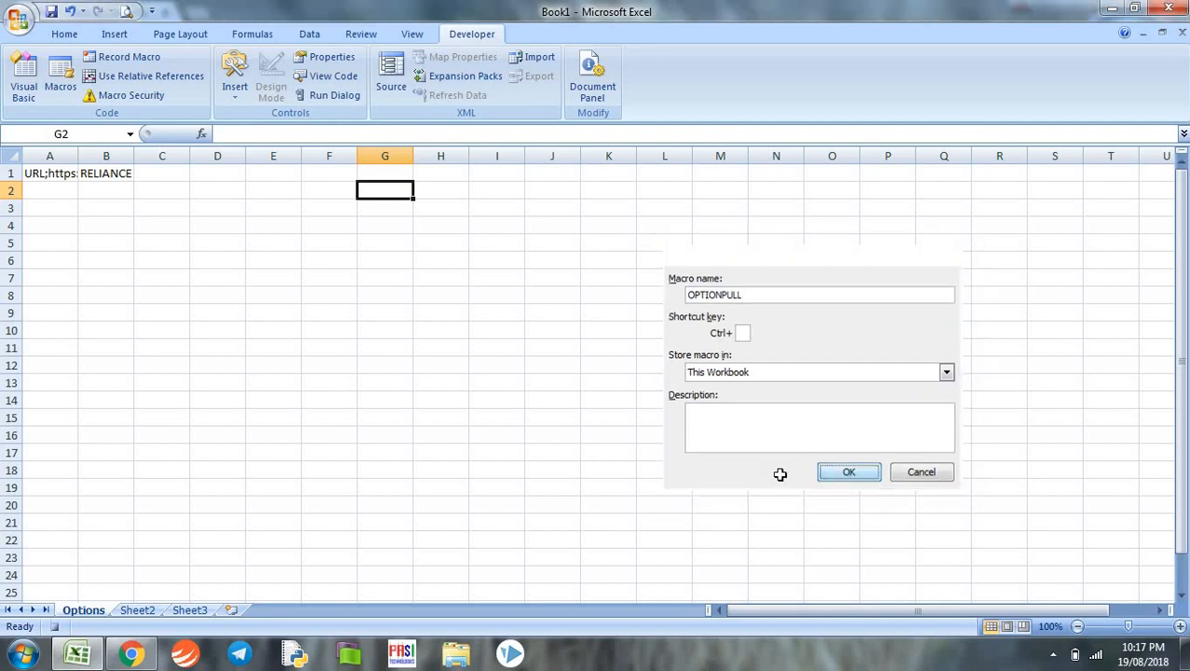
{"action": "left_click", "coordinate": [849, 471]}
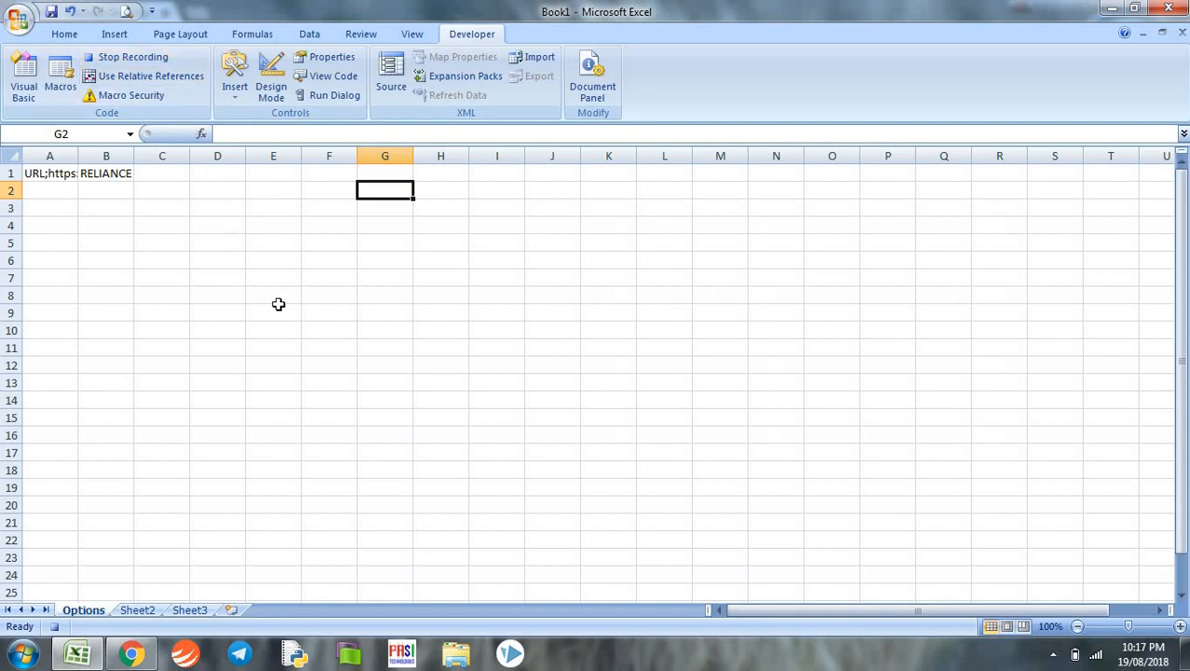
{"action": "mouse_move", "coordinate": [250, 190]}
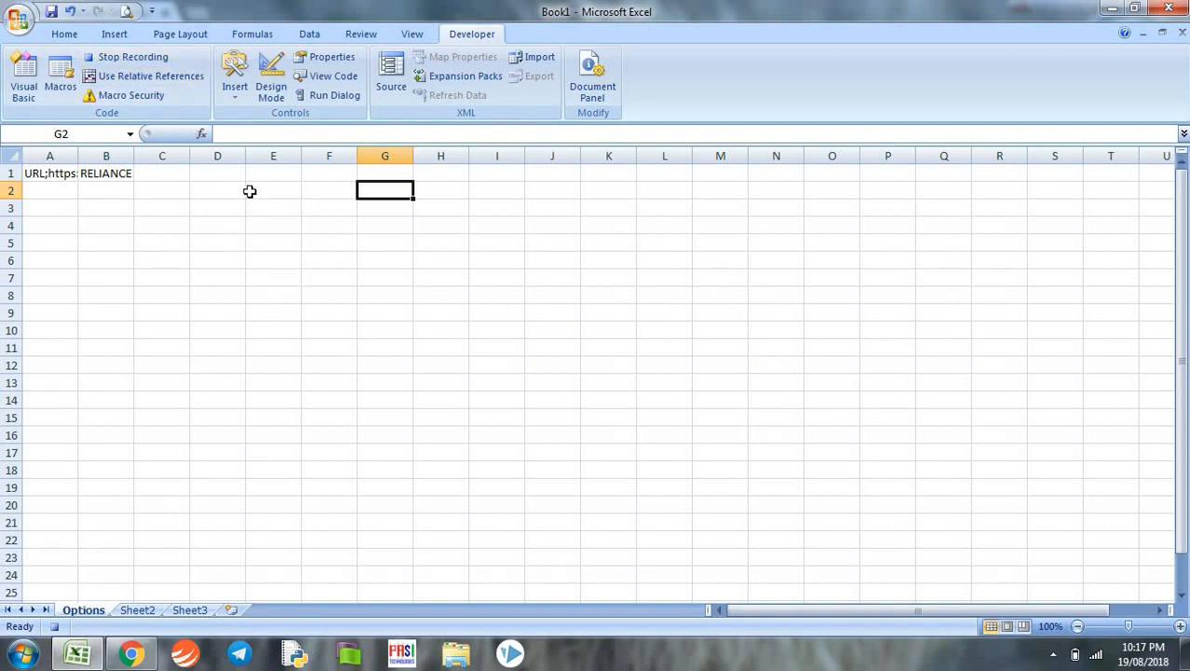
- Create a Data From Web query, load the pasted NSE RELIANCE URL and select the entire page
{"action": "left_click", "coordinate": [309, 33]}
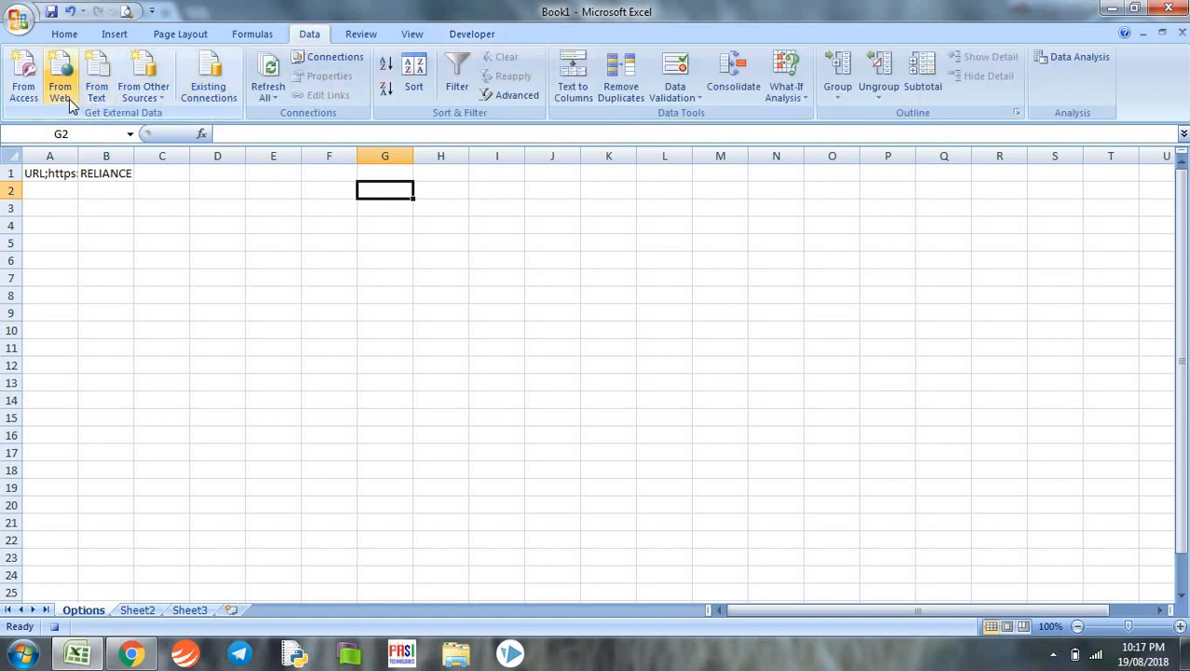
{"action": "mouse_move", "coordinate": [60, 74]}
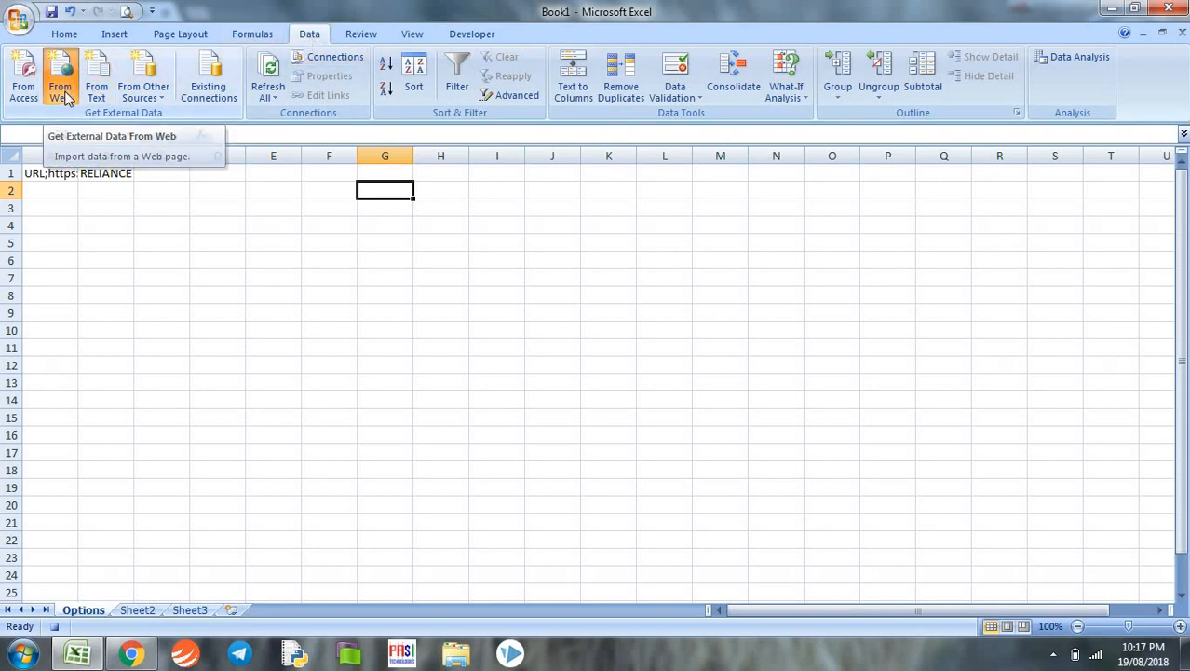
{"action": "left_click", "coordinate": [59, 75]}
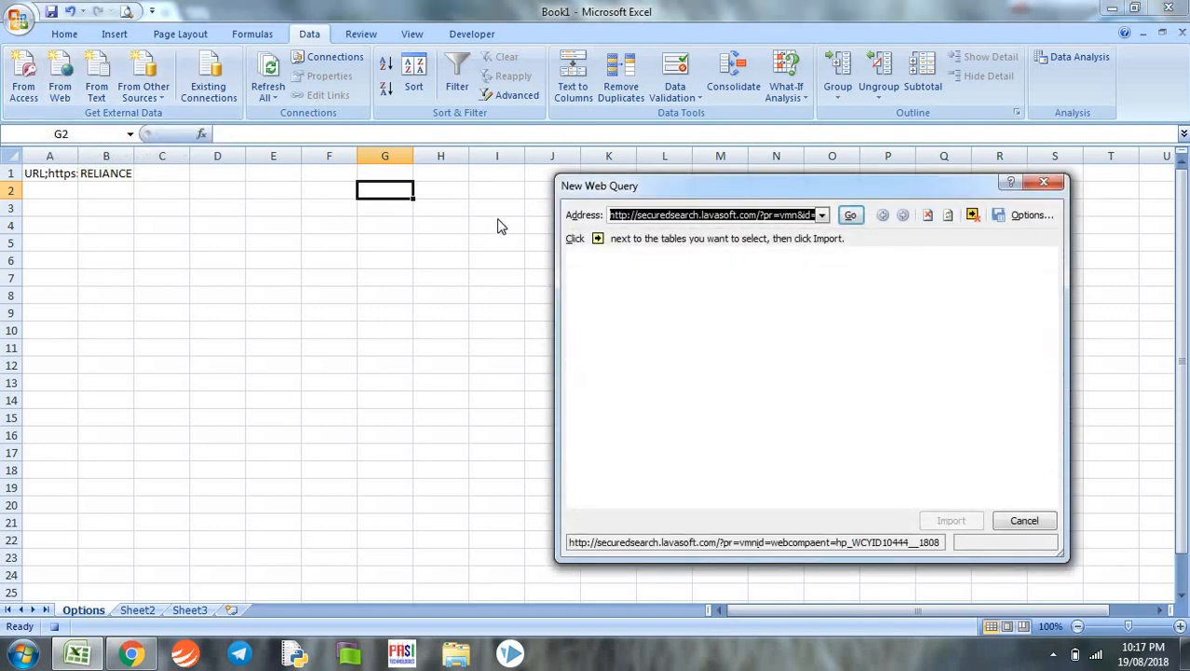
{"action": "left_click", "coordinate": [849, 216]}
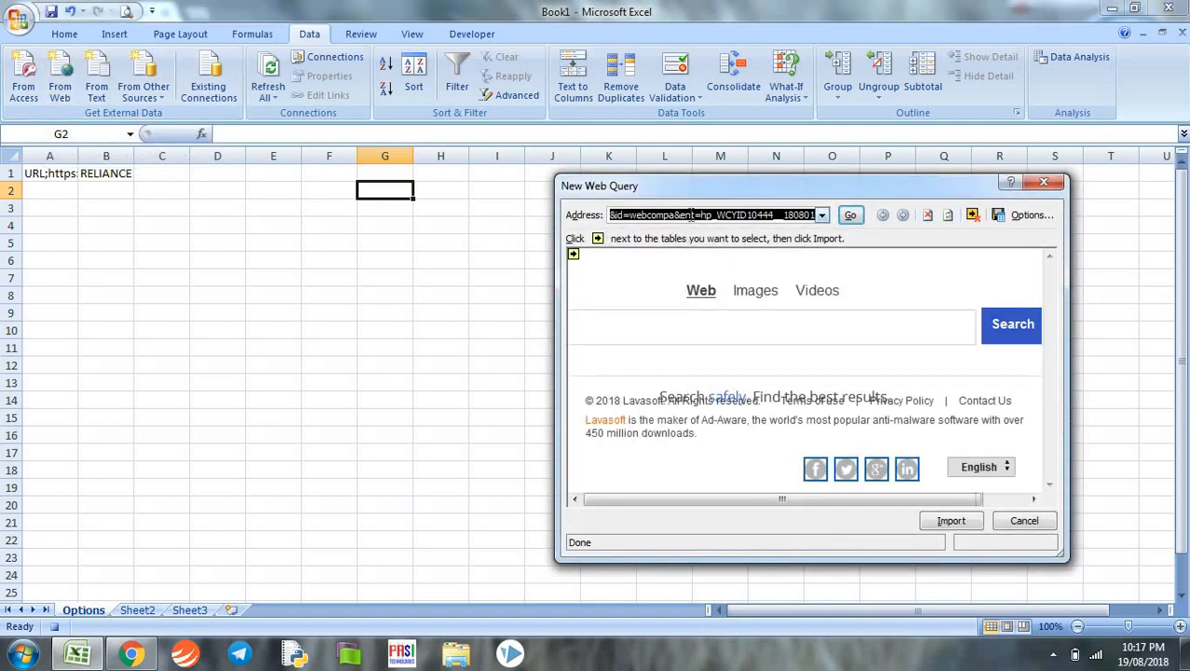
{"action": "right_click", "coordinate": [711, 215]}
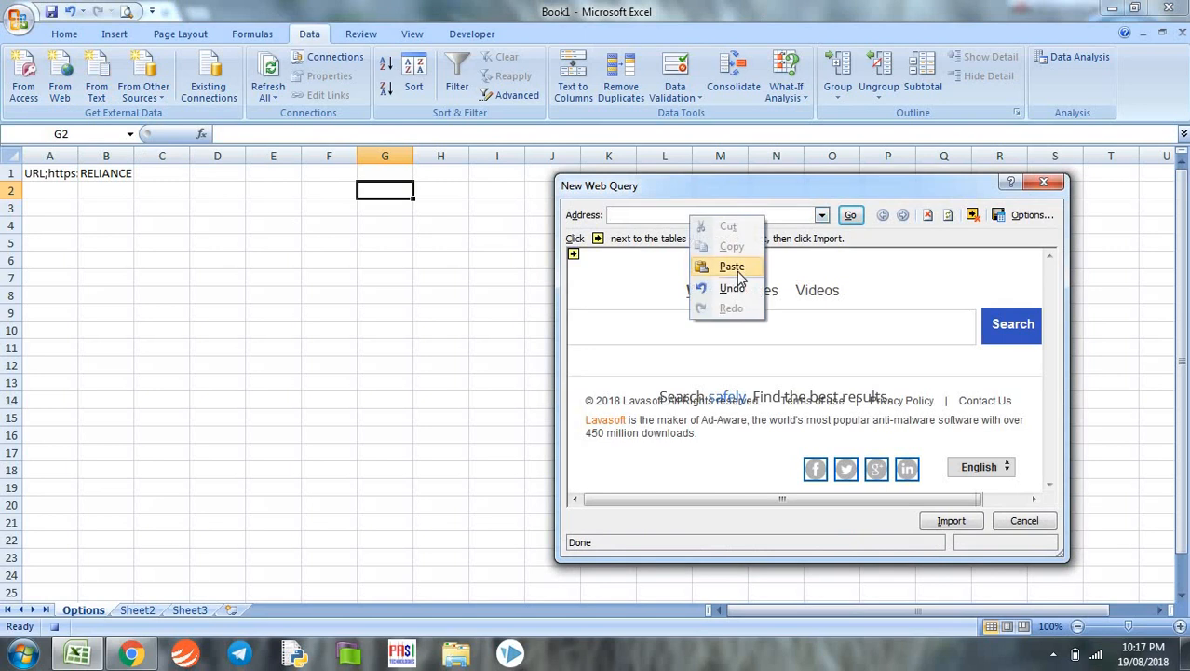
{"action": "left_click", "coordinate": [732, 266]}
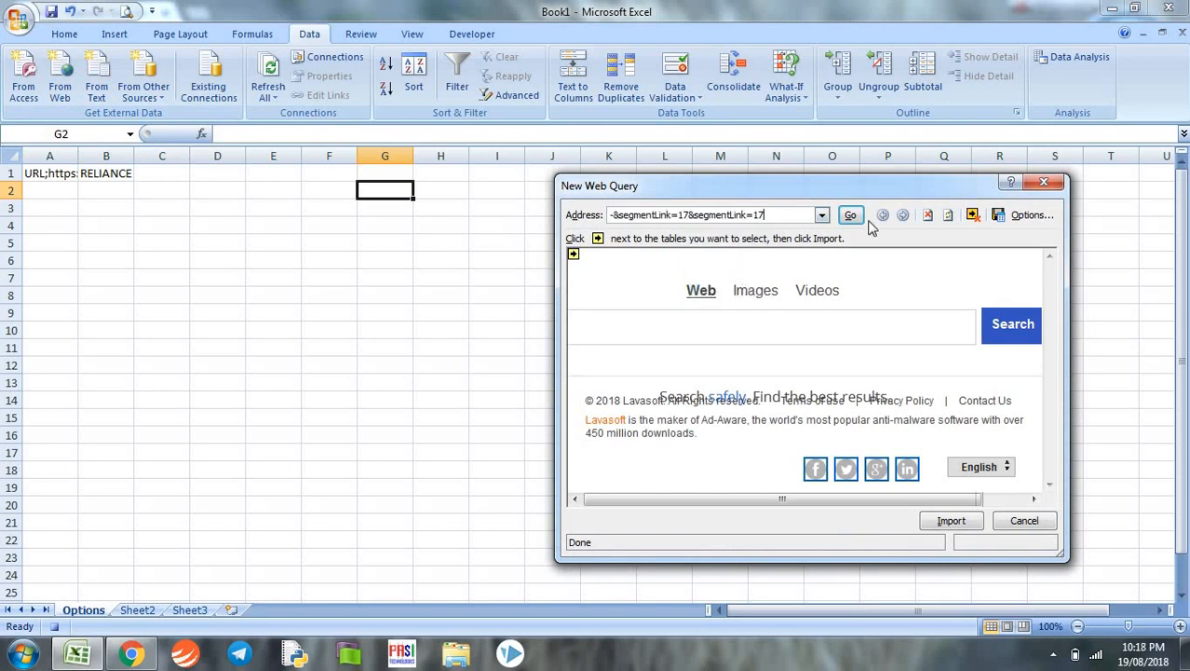
{"action": "left_click", "coordinate": [849, 214]}
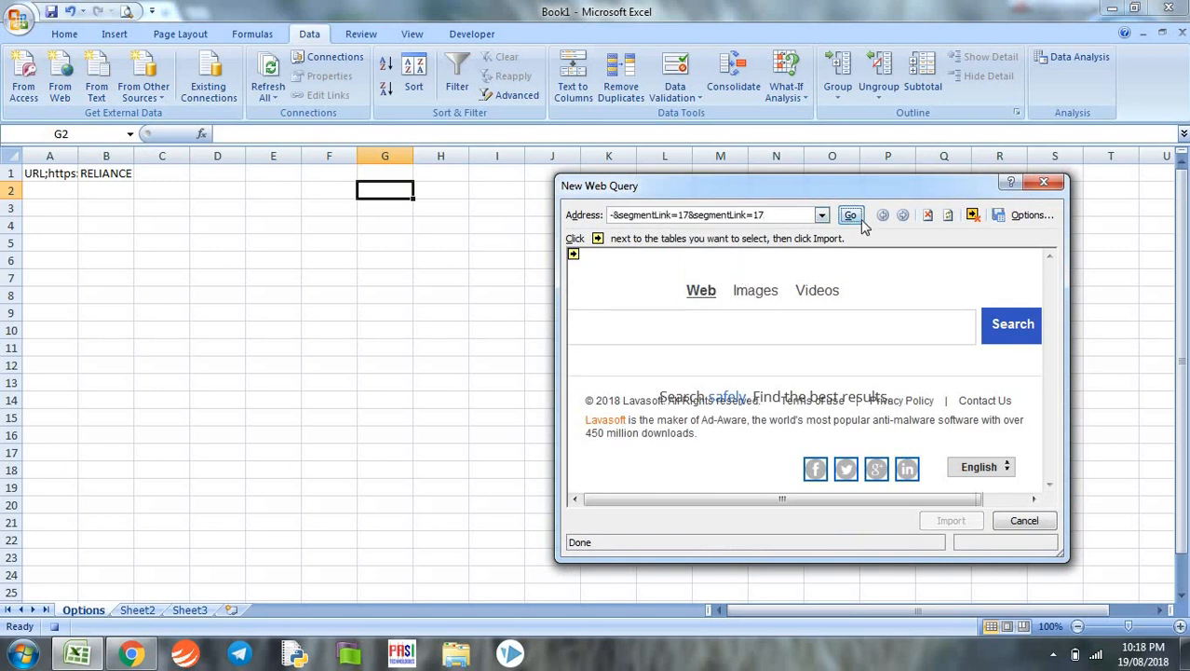
{"action": "left_click", "coordinate": [850, 214]}
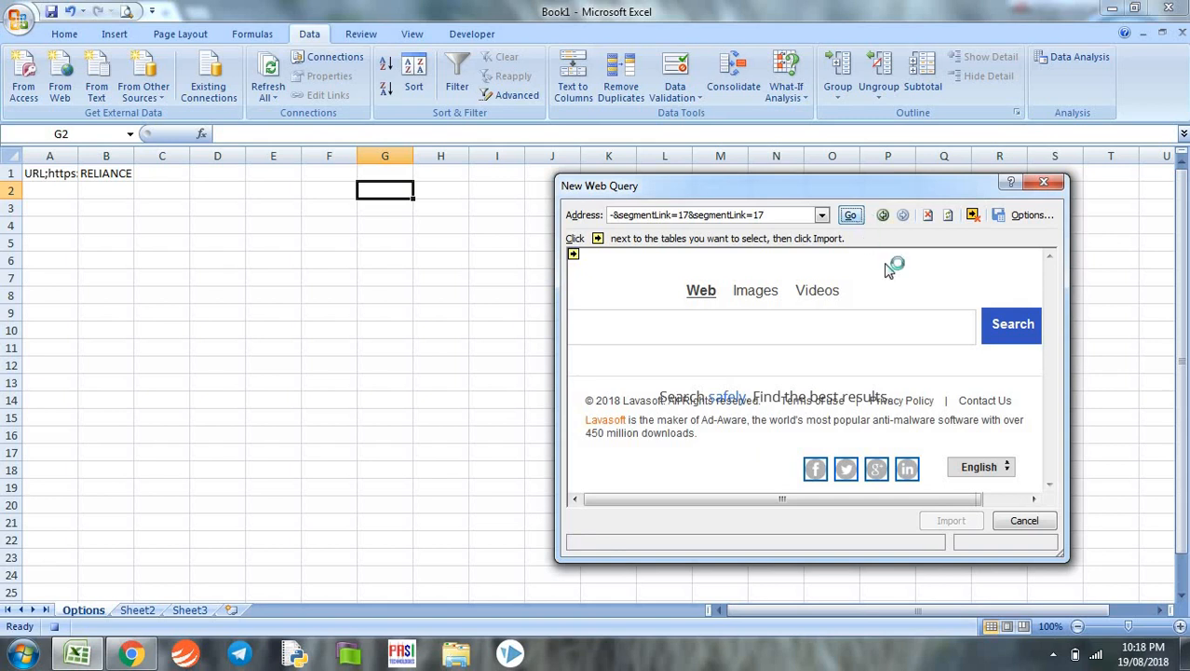
{"action": "left_click", "coordinate": [849, 216]}
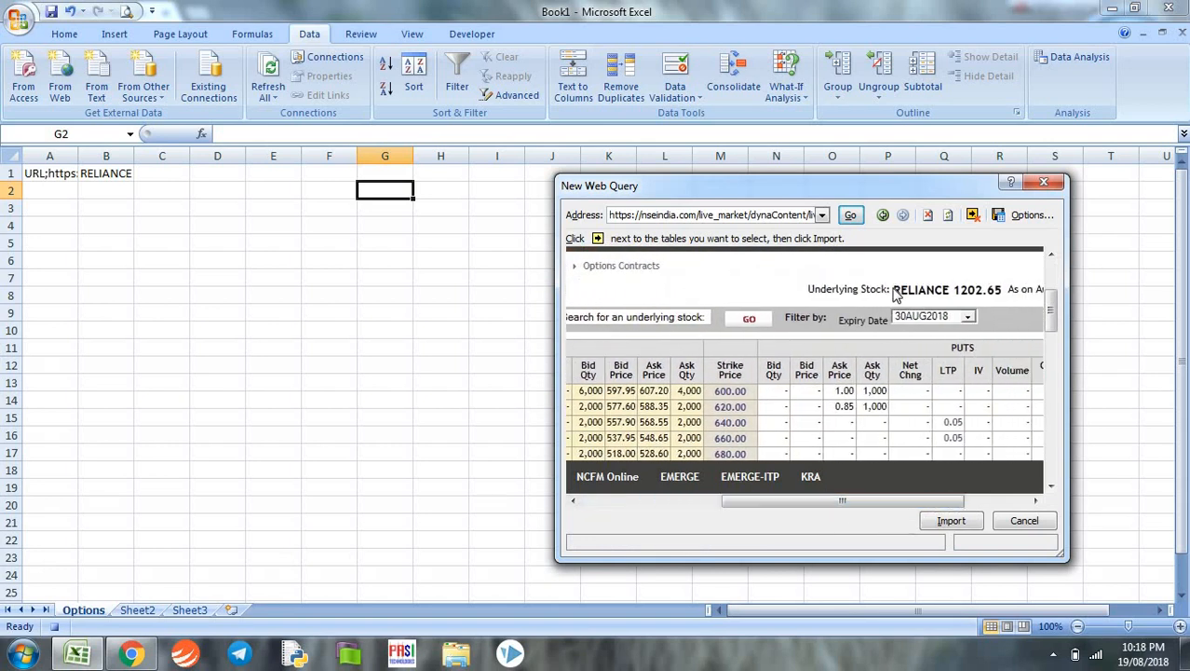
{"action": "mouse_move", "coordinate": [857, 488]}
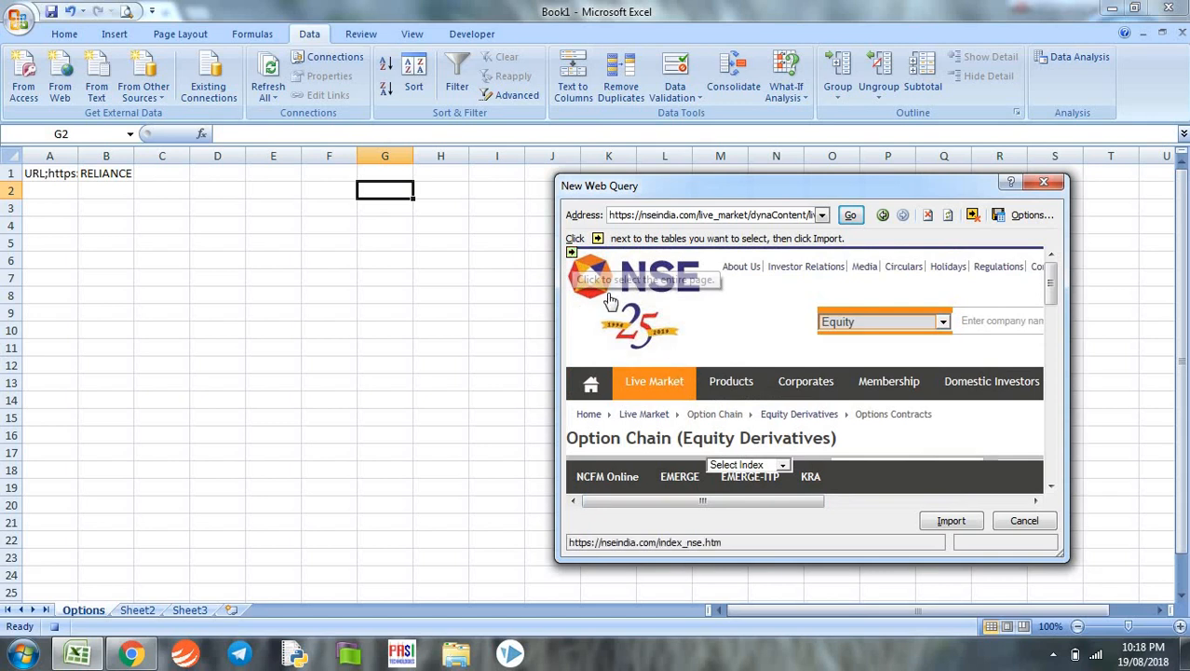
{"action": "left_click", "coordinate": [572, 253]}
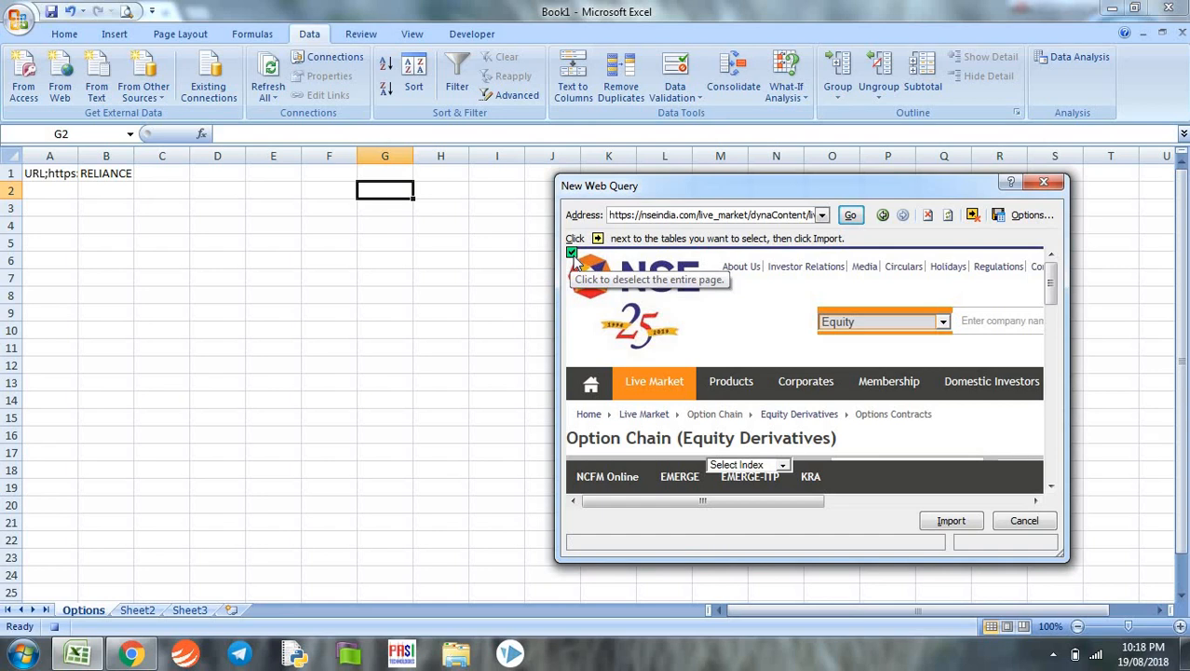
{"action": "mouse_move", "coordinate": [1032, 214]}
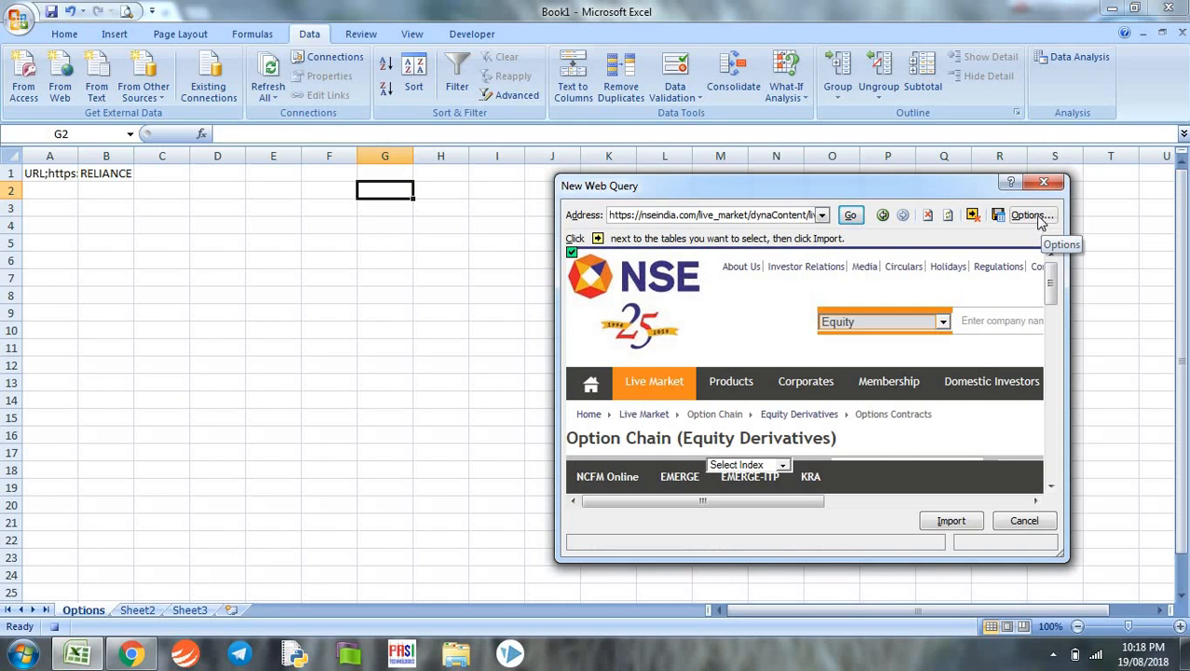
- In Web Query Options turn on Disable date recognition and Disable Web query redirections
{"action": "left_click", "coordinate": [1030, 216]}
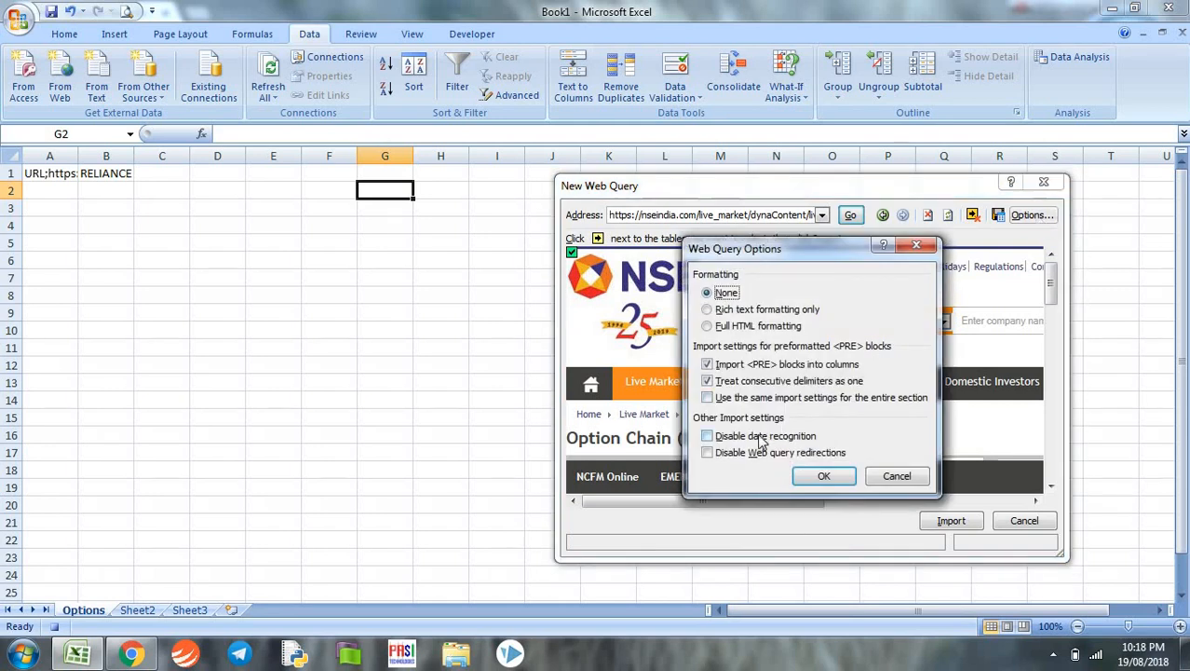
{"action": "left_click", "coordinate": [708, 436]}
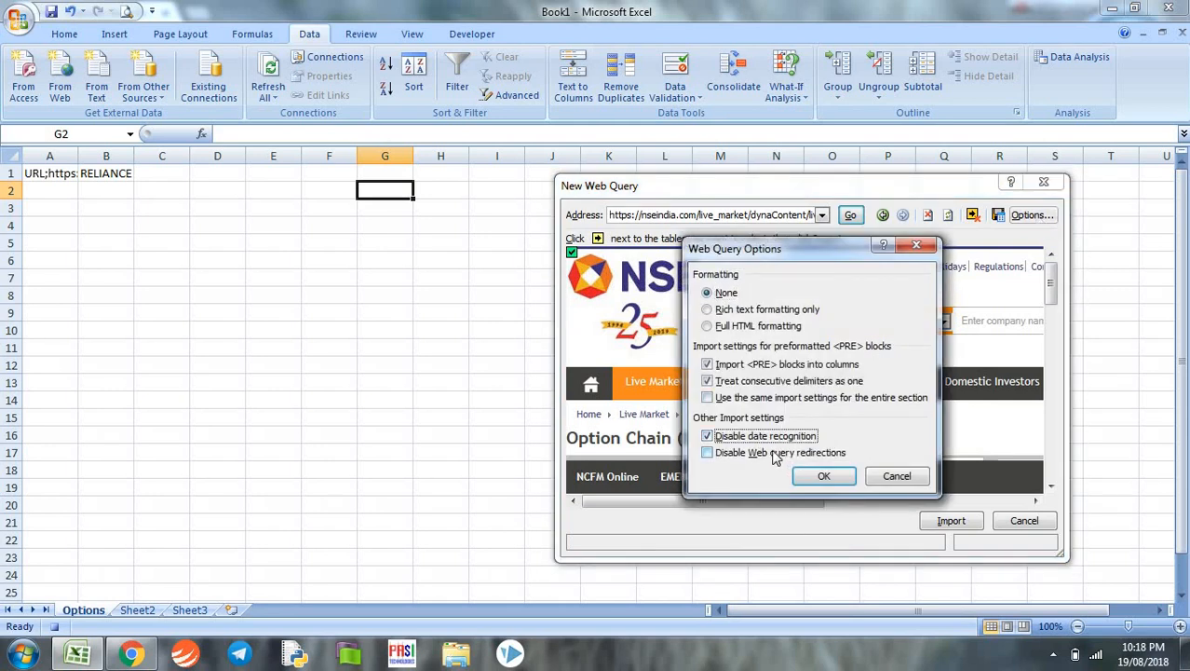
{"action": "left_click", "coordinate": [708, 453]}
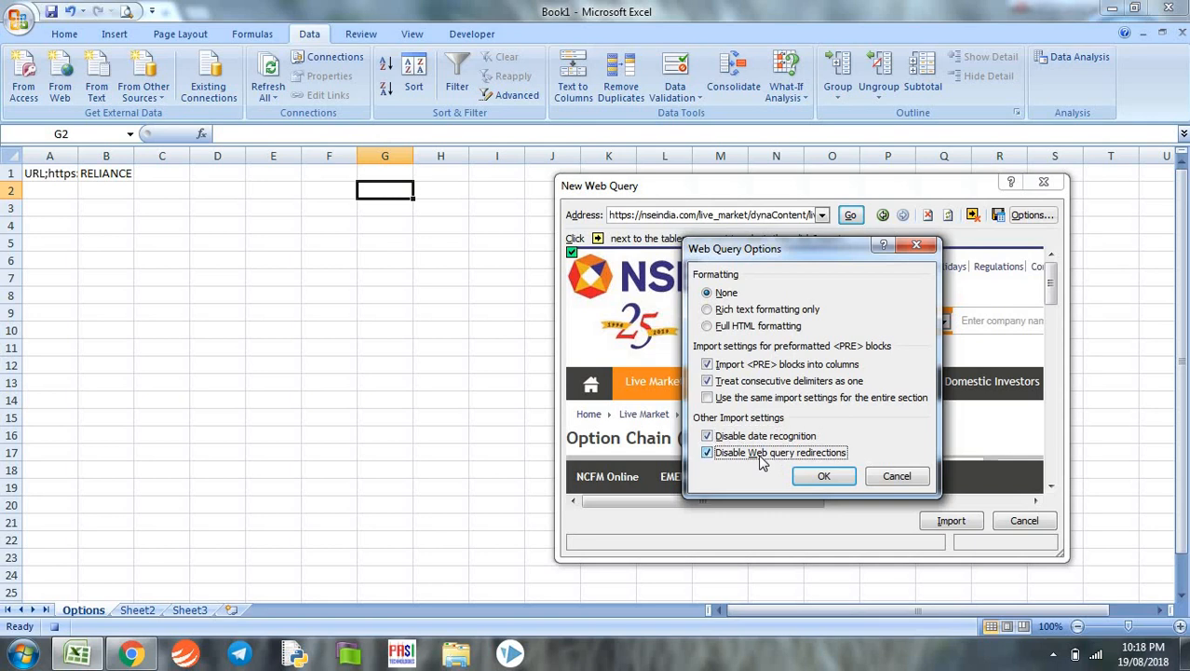
{"action": "mouse_move", "coordinate": [786, 464]}
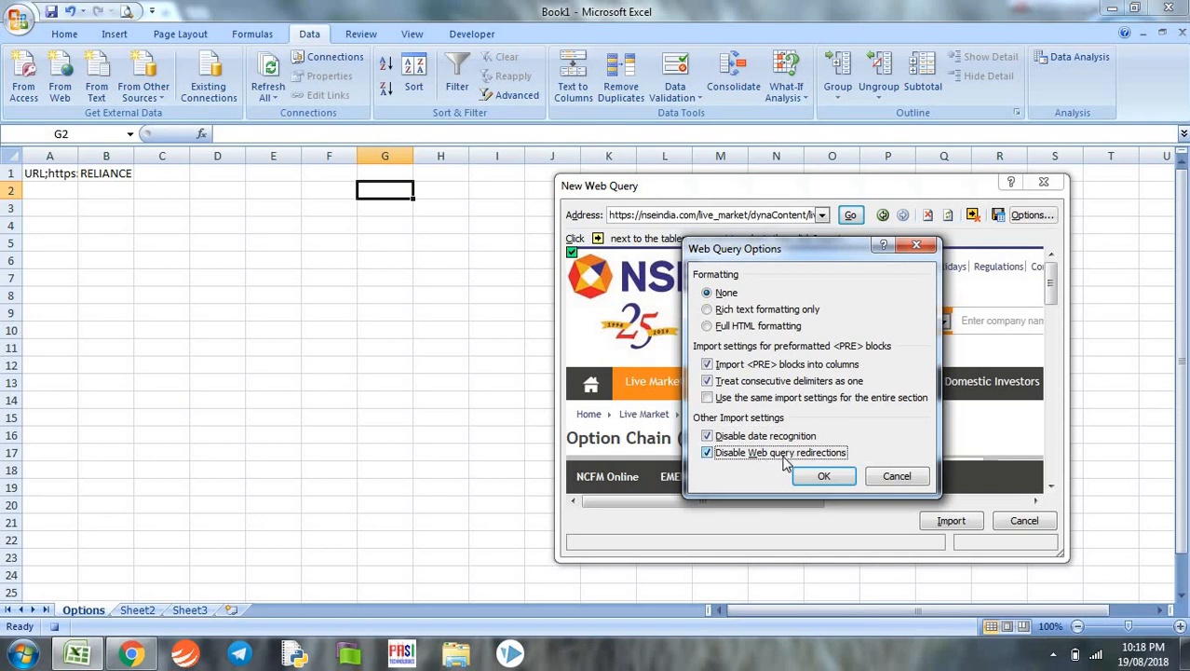
{"action": "mouse_move", "coordinate": [786, 463]}
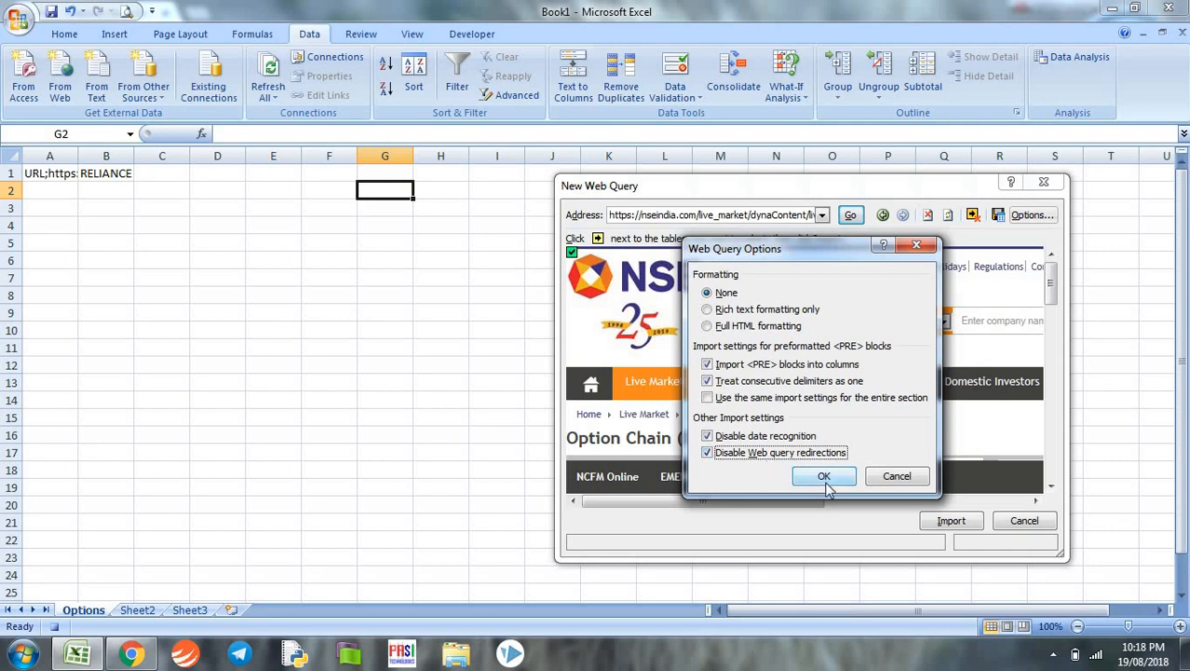
{"action": "left_click", "coordinate": [823, 477]}
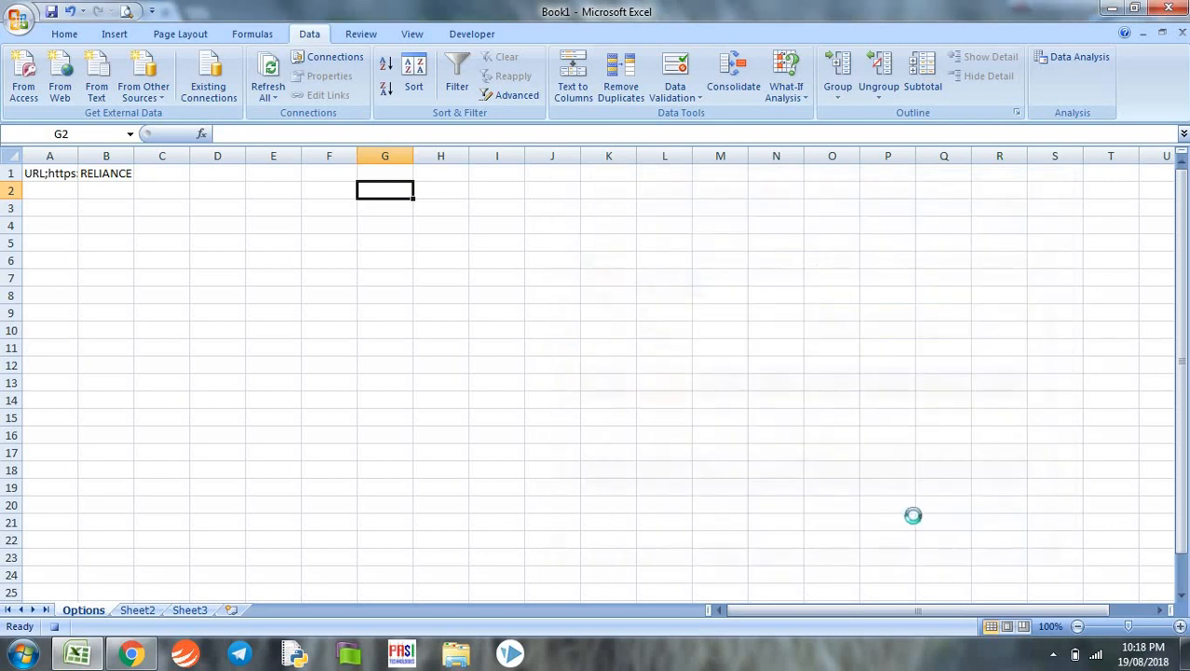
{"action": "mouse_move", "coordinate": [879, 514]}
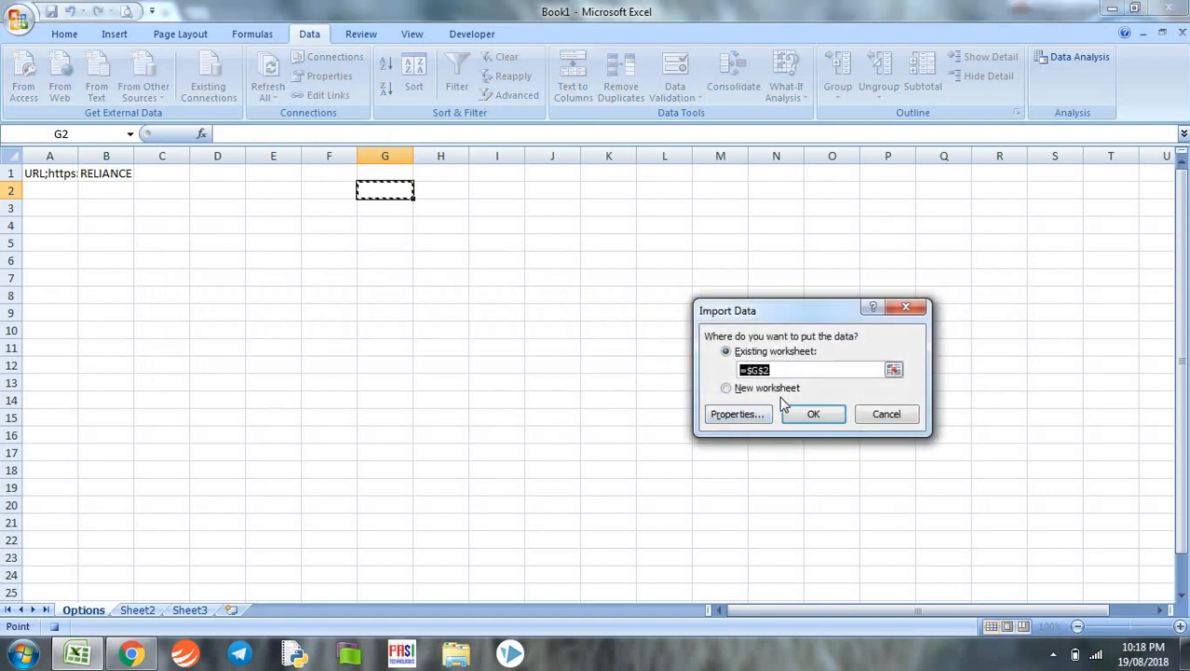
{"action": "mouse_move", "coordinate": [745, 404]}
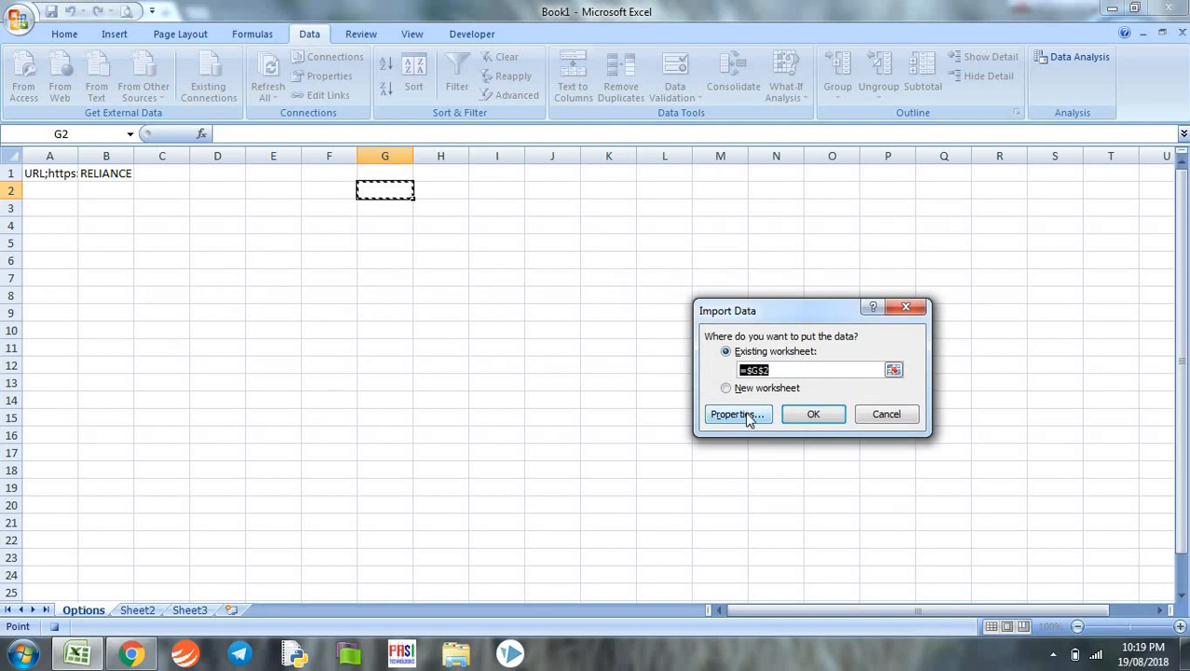
- Turn off Adjust column width and import the data to Sheet2!$A$1
{"action": "left_click", "coordinate": [734, 413]}
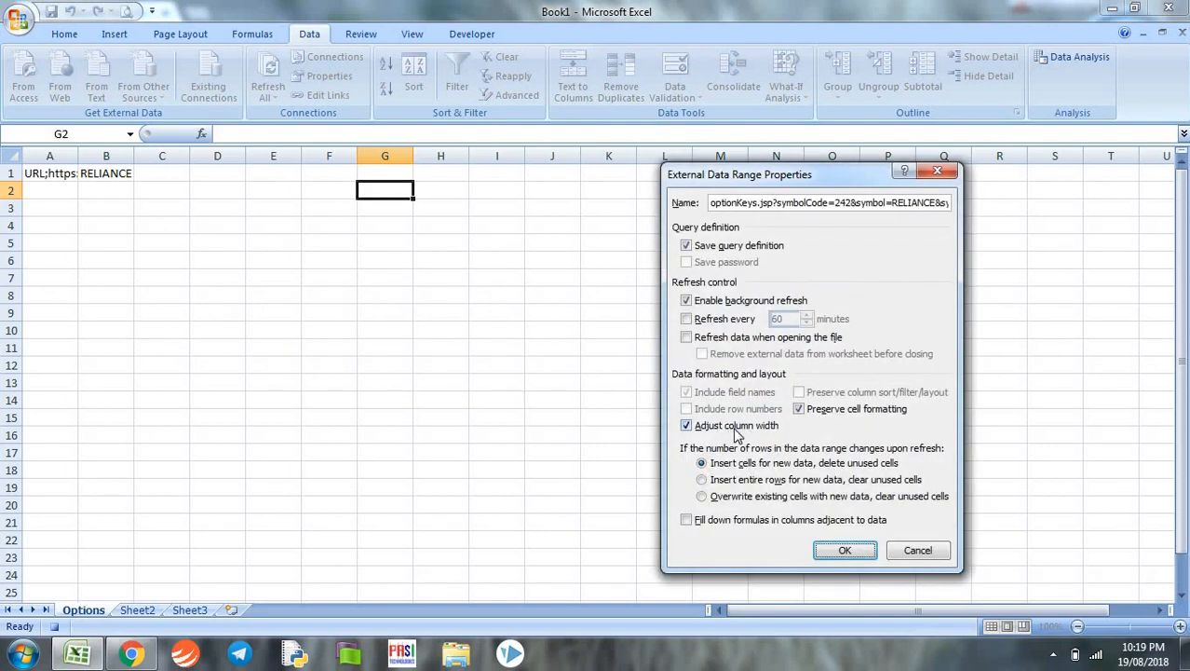
{"action": "left_click", "coordinate": [687, 424]}
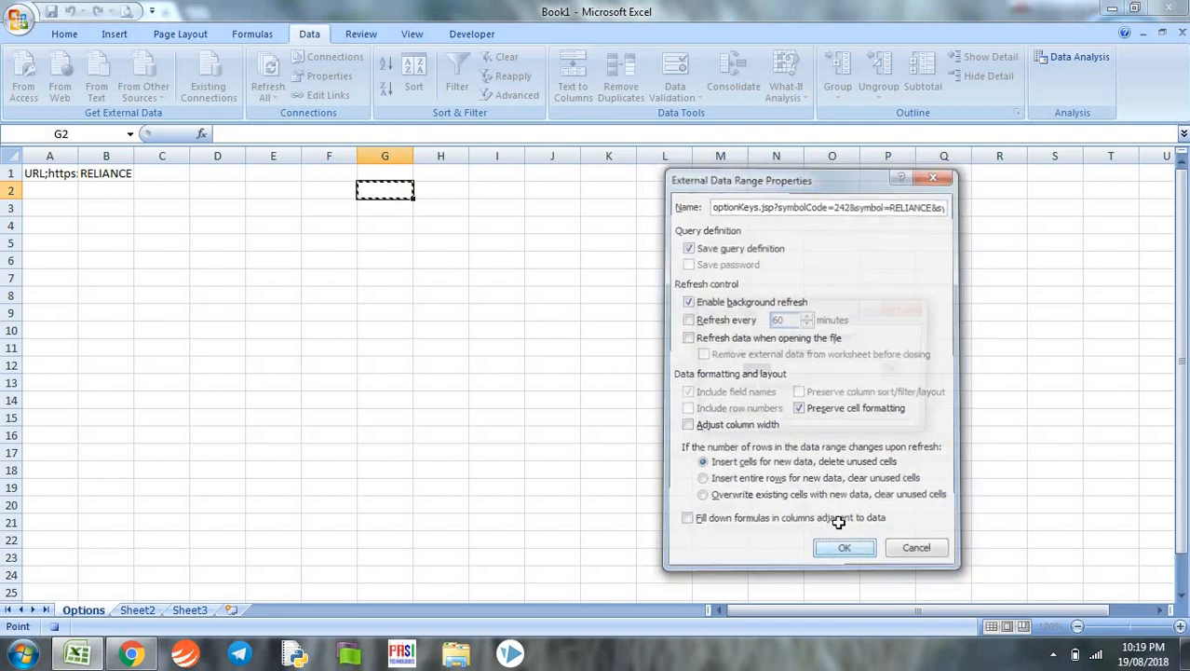
{"action": "left_click", "coordinate": [844, 547]}
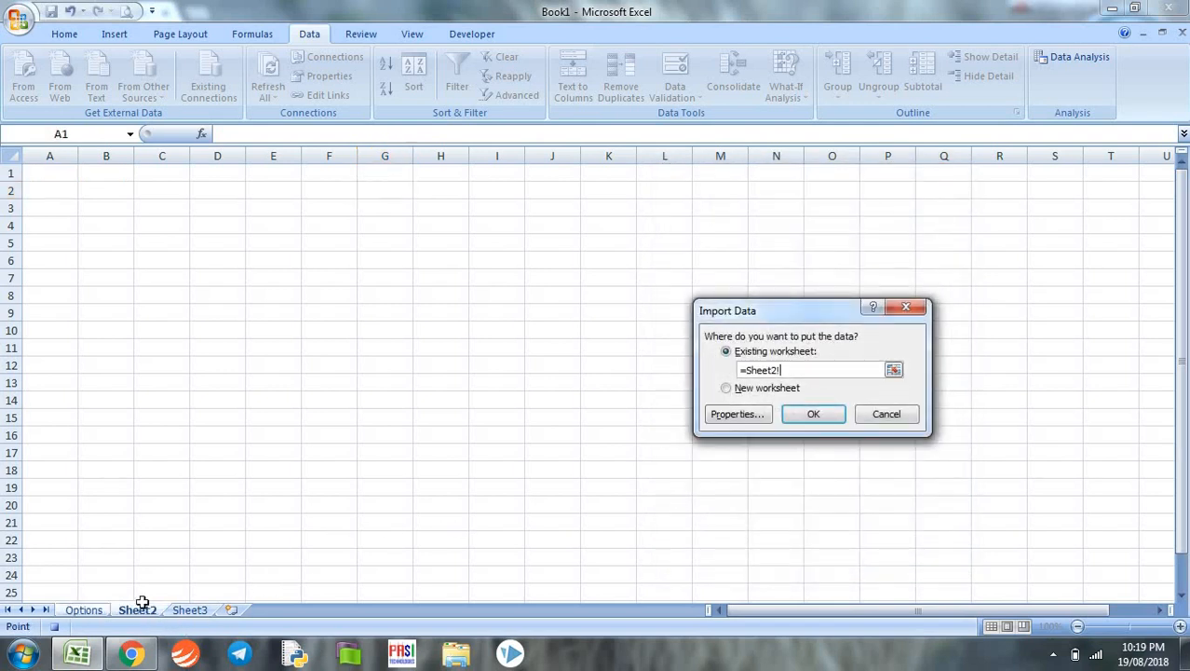
{"action": "left_click", "coordinate": [49, 171]}
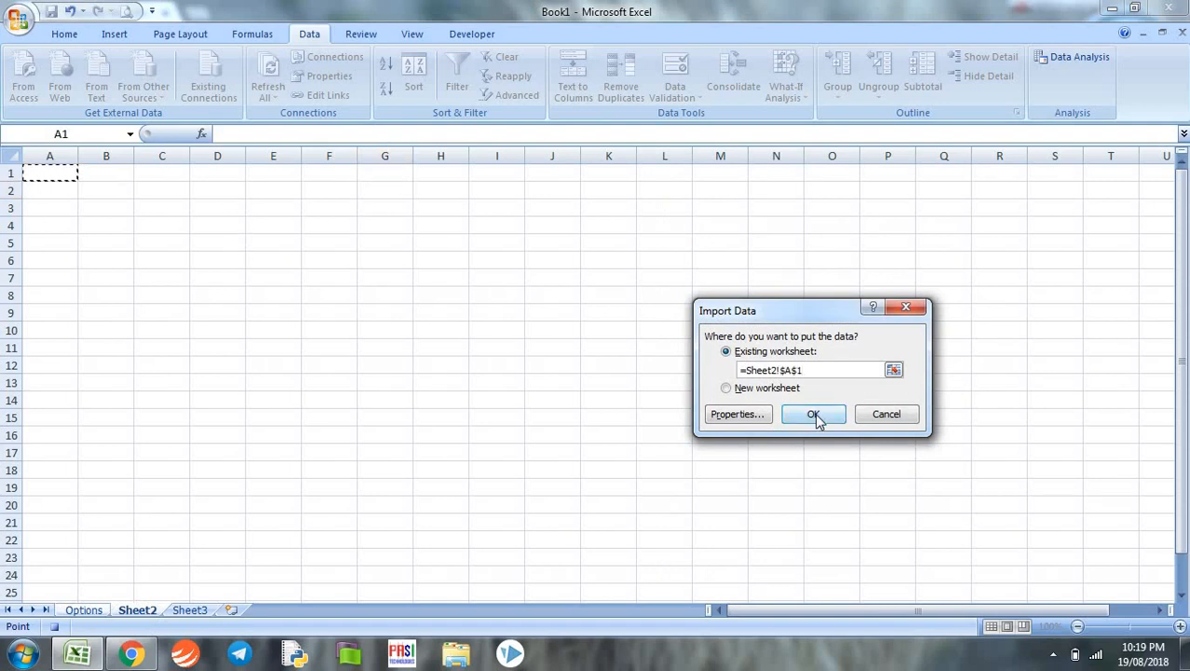
{"action": "left_click", "coordinate": [813, 414]}
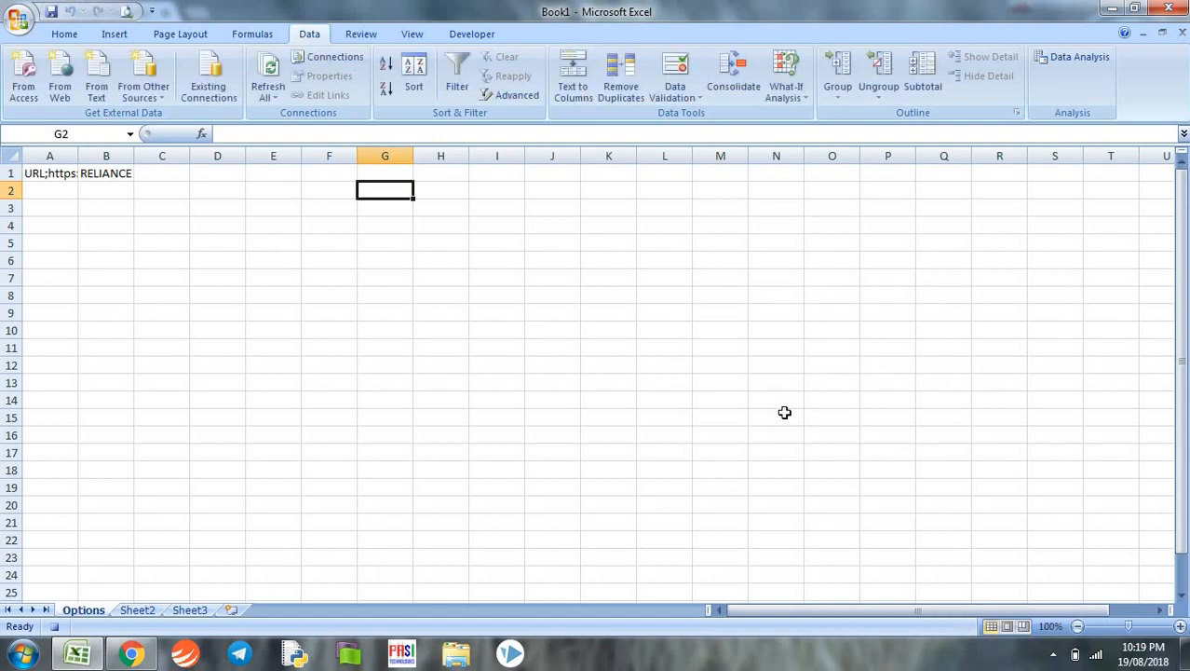
{"action": "mouse_move", "coordinate": [329, 544]}
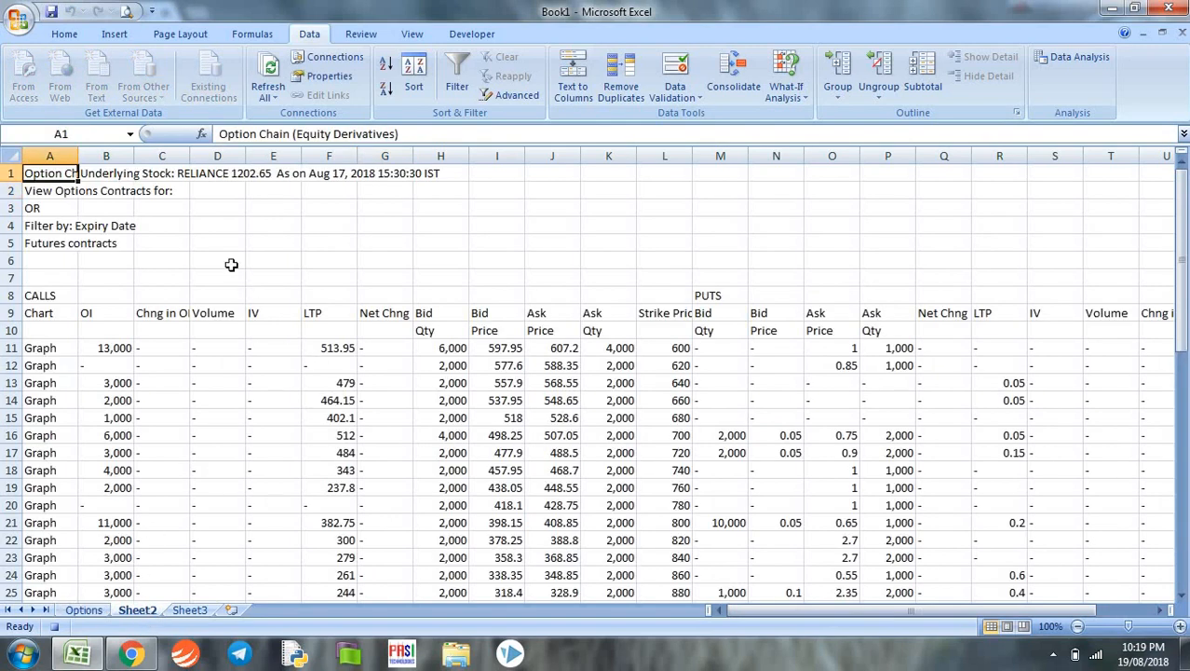
- Inspect the imported RELIANCE table on Sheet2 and switch back to the Options sheet
{"action": "left_click", "coordinate": [328, 173]}
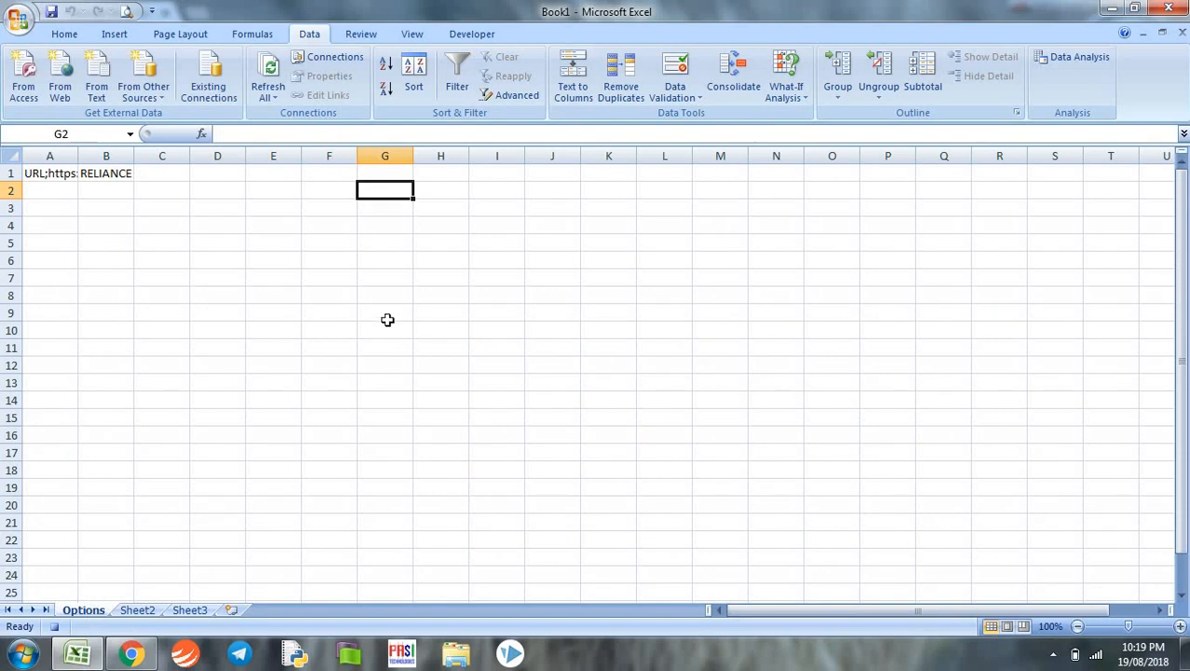
{"action": "mouse_move", "coordinate": [387, 310]}
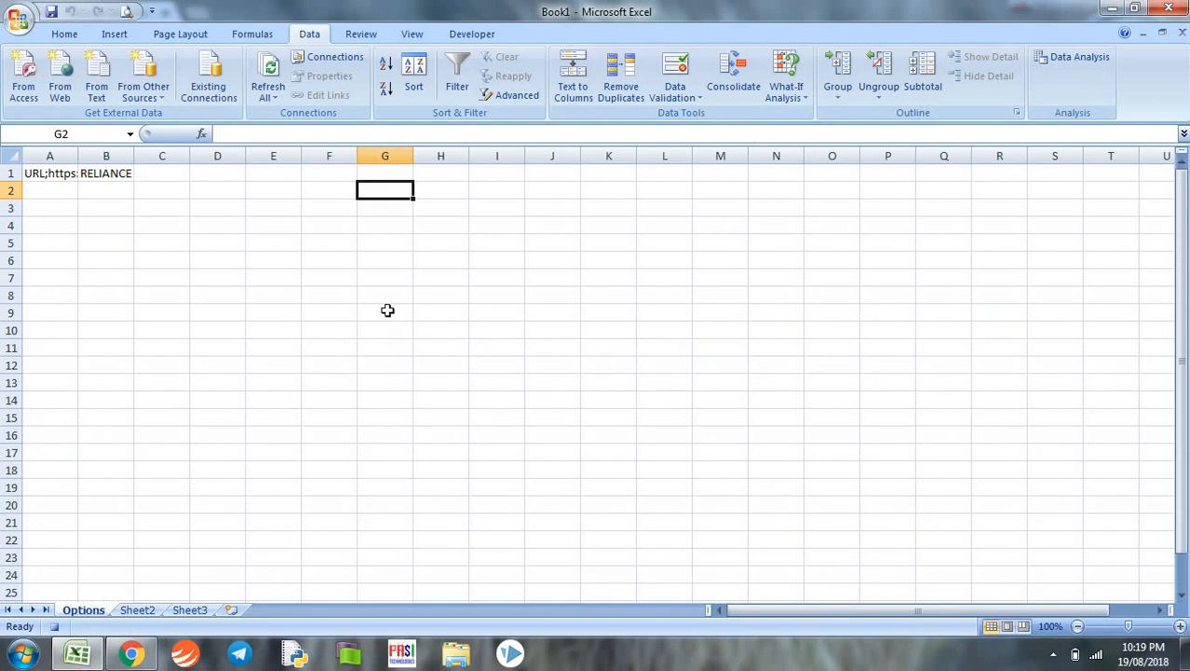
{"action": "mouse_move", "coordinate": [391, 231]}
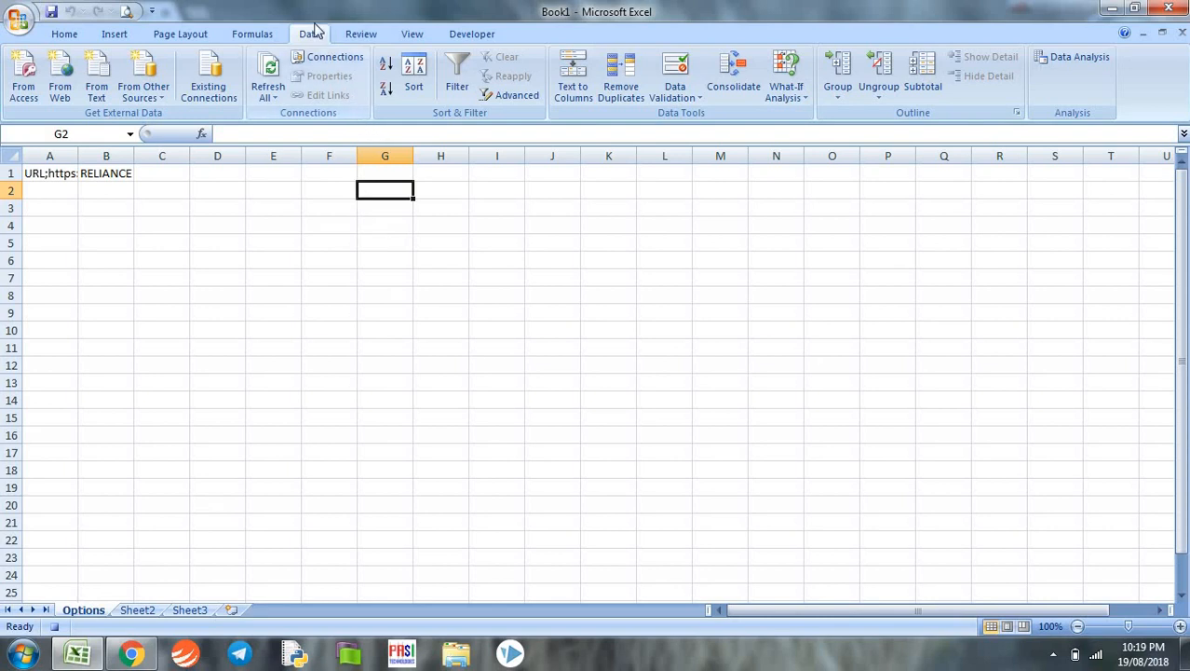
- Stop recording the macro, then delete Sheet2 and Sheet3 so only Options remains
{"action": "left_click", "coordinate": [471, 34]}
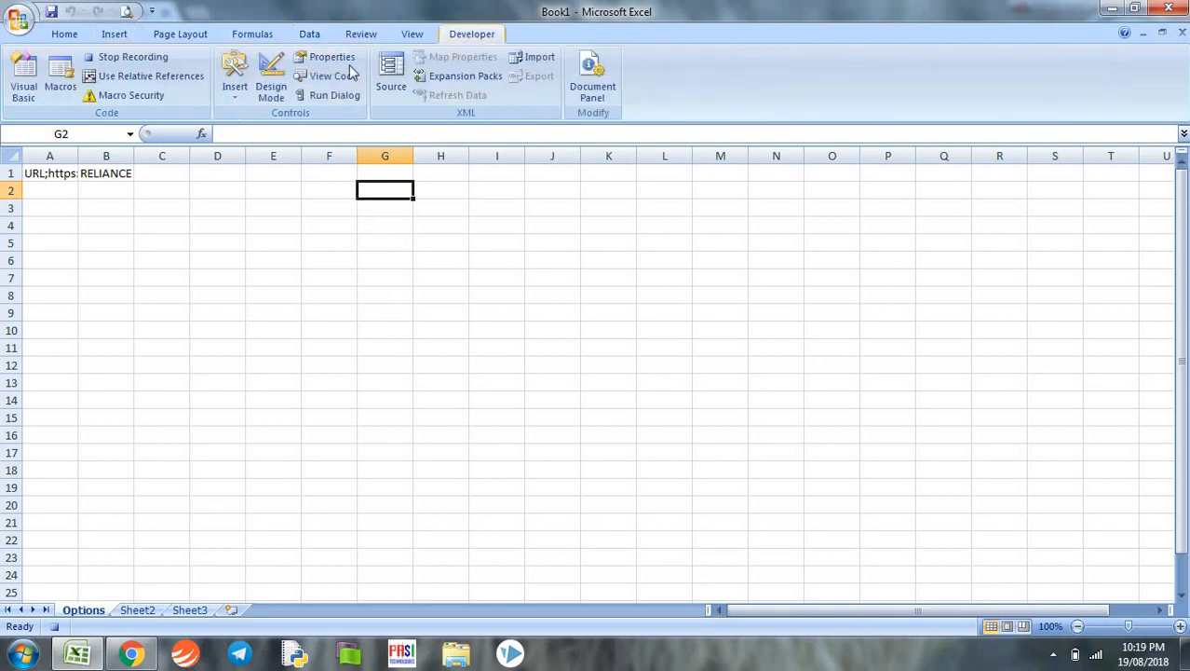
{"action": "left_click", "coordinate": [134, 56]}
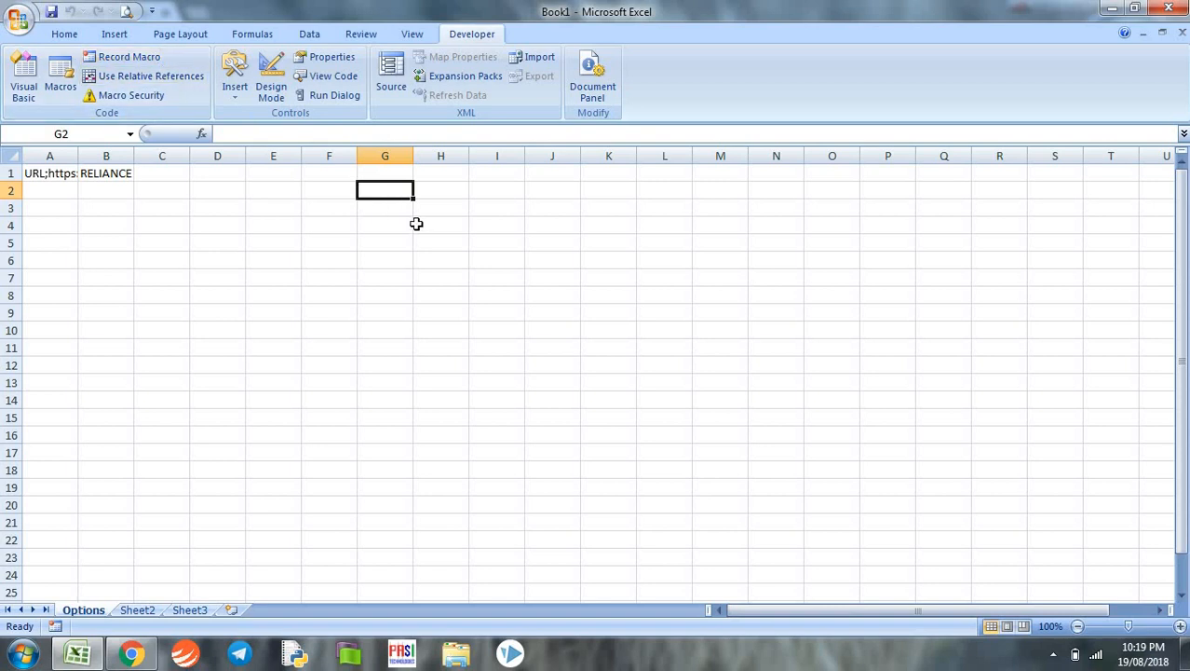
{"action": "mouse_move", "coordinate": [465, 205]}
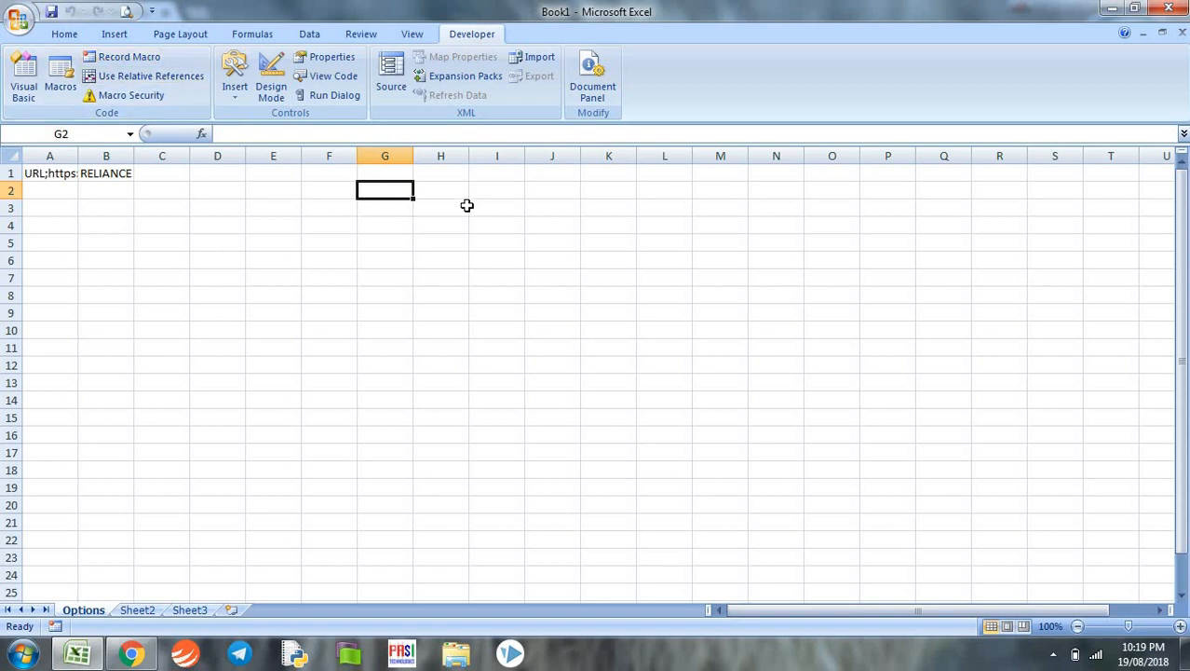
{"action": "mouse_move", "coordinate": [465, 209]}
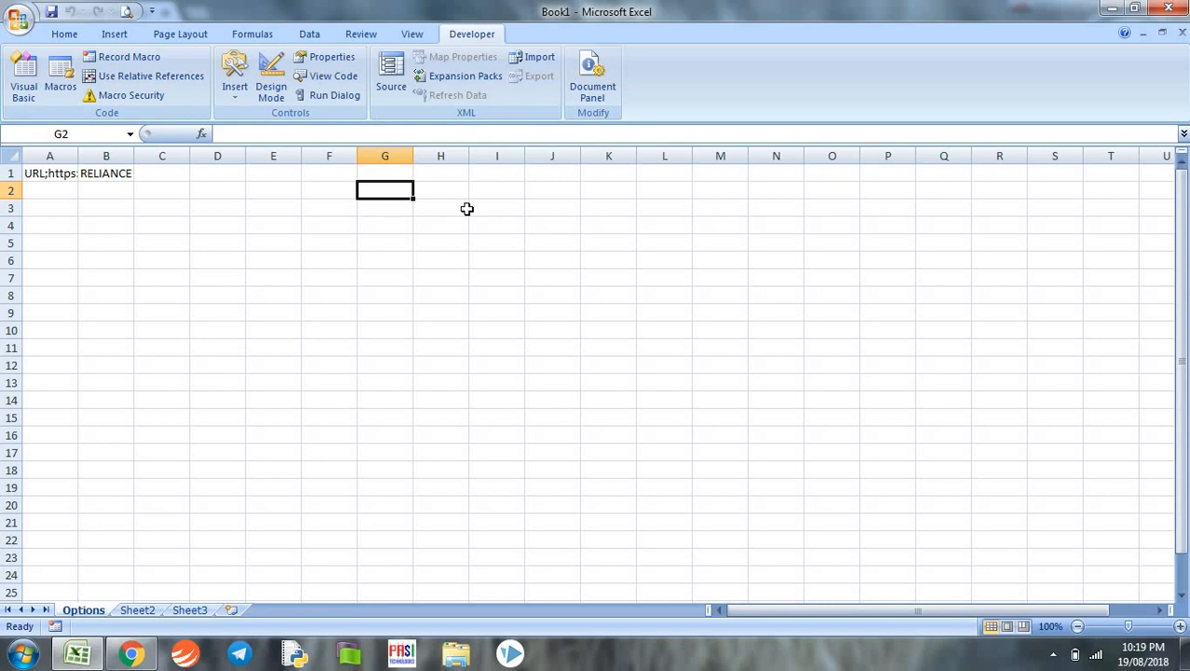
{"action": "mouse_move", "coordinate": [437, 242]}
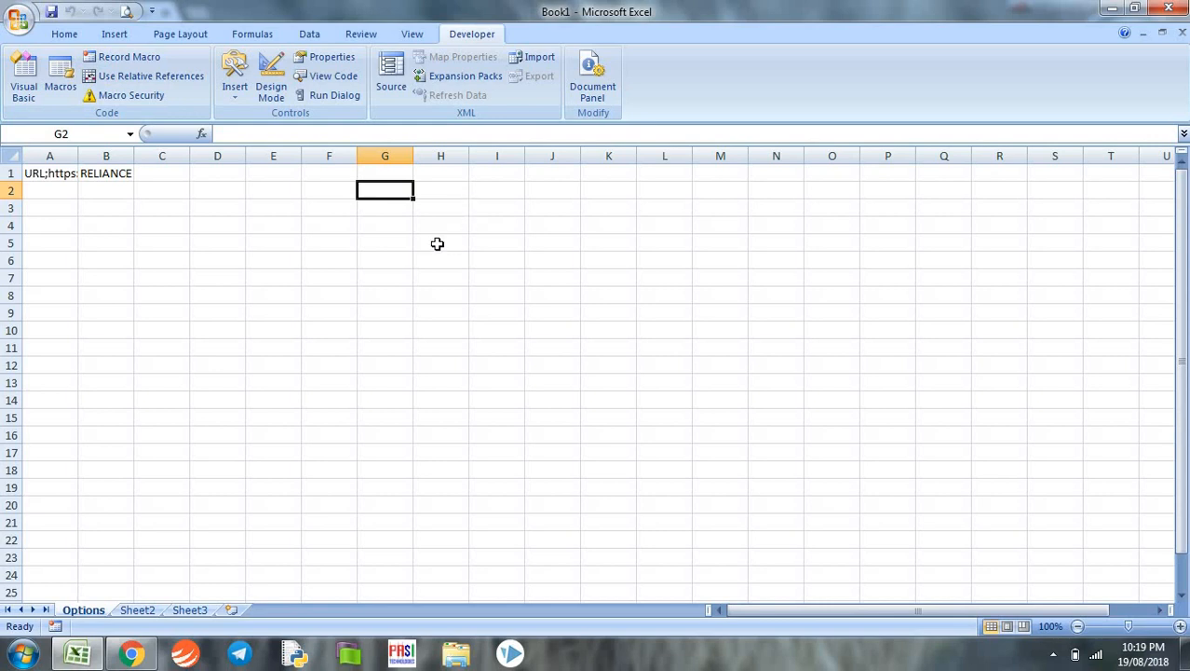
{"action": "mouse_move", "coordinate": [421, 261]}
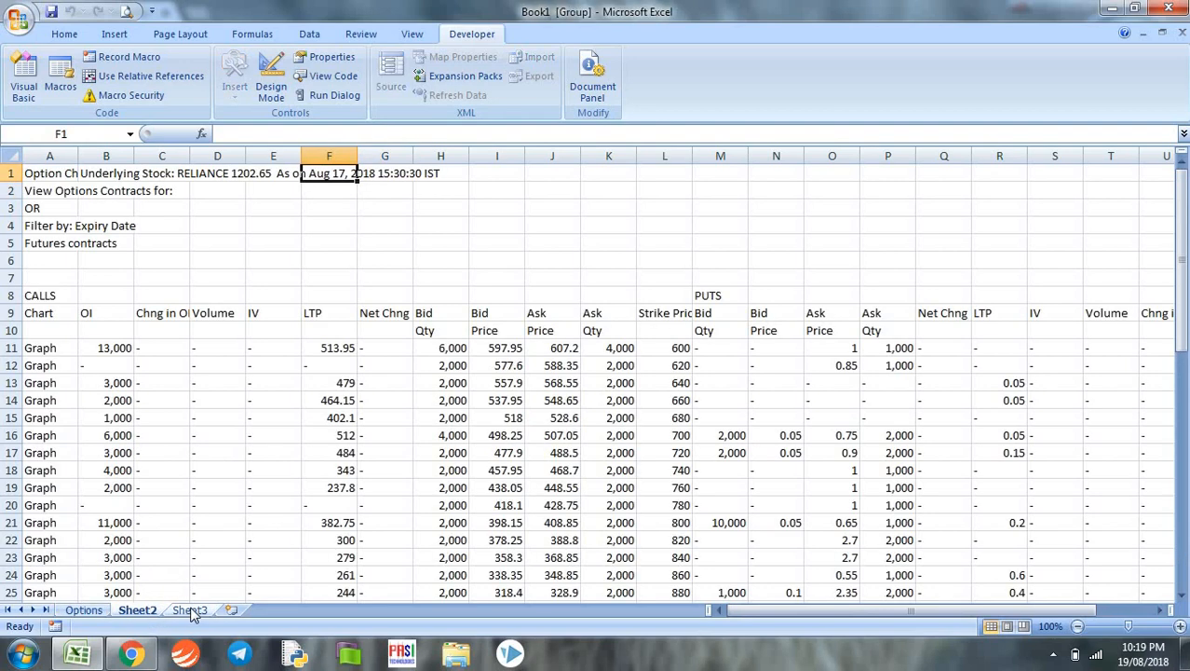
{"action": "right_click", "coordinate": [188, 609]}
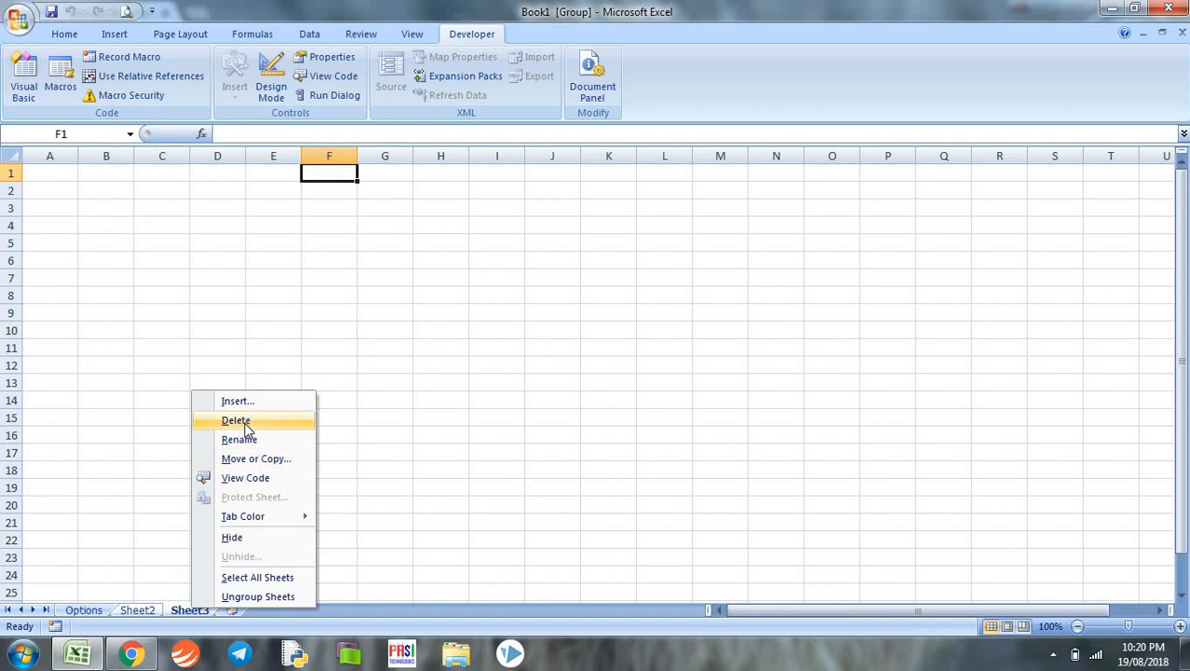
{"action": "left_click", "coordinate": [234, 421]}
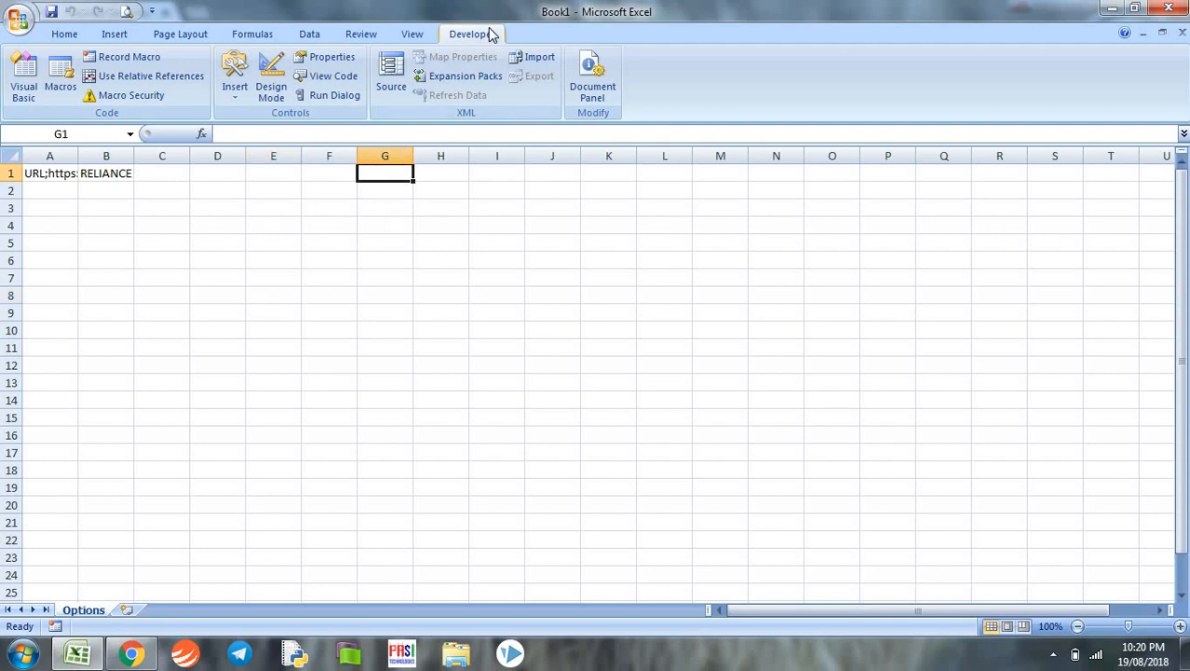
- In the OPTIONPULL macro code, remove the three recorded sheet-switching lines at the end
{"action": "left_click", "coordinate": [59, 78]}
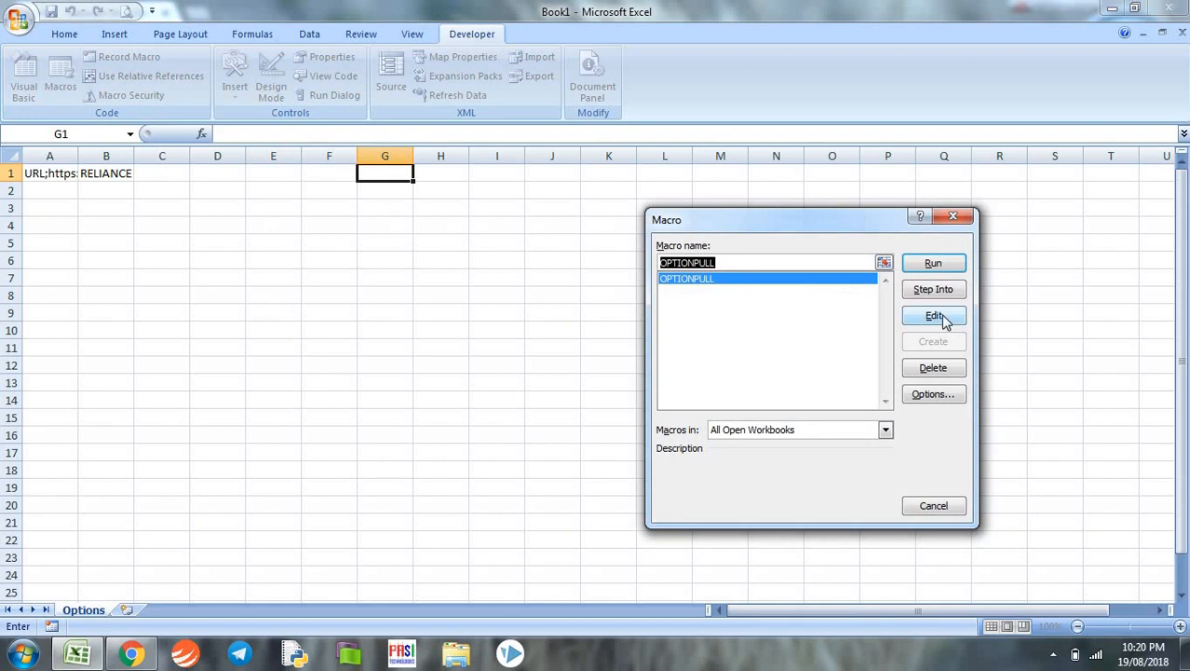
{"action": "left_click", "coordinate": [933, 314]}
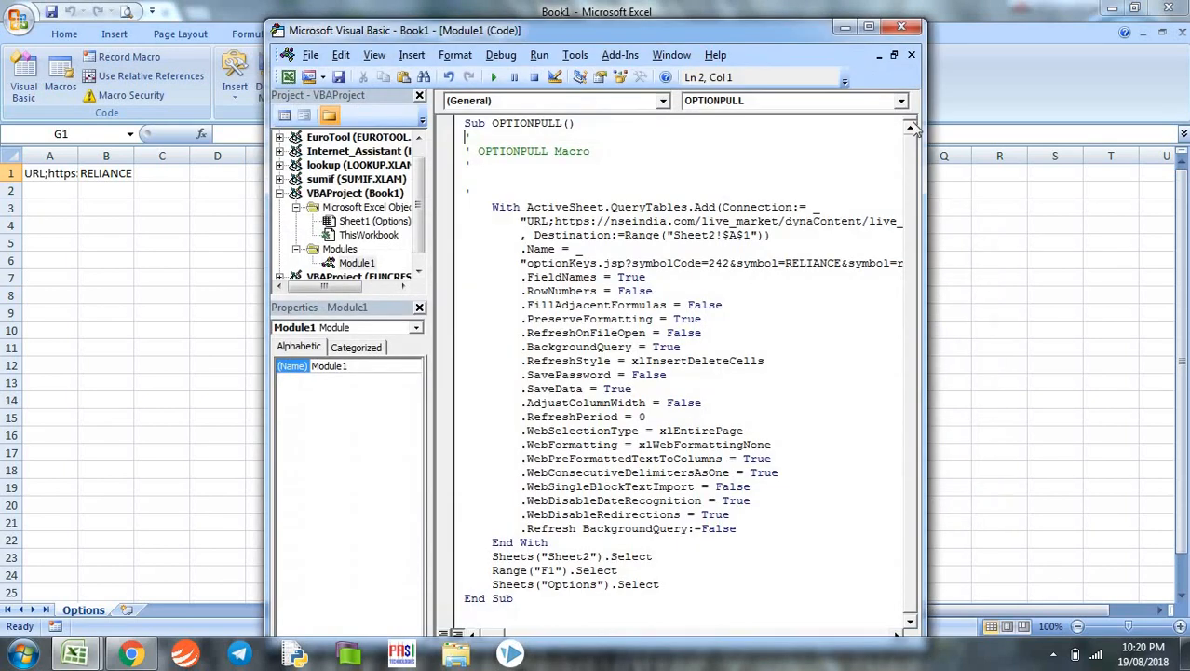
{"action": "left_click", "coordinate": [868, 26]}
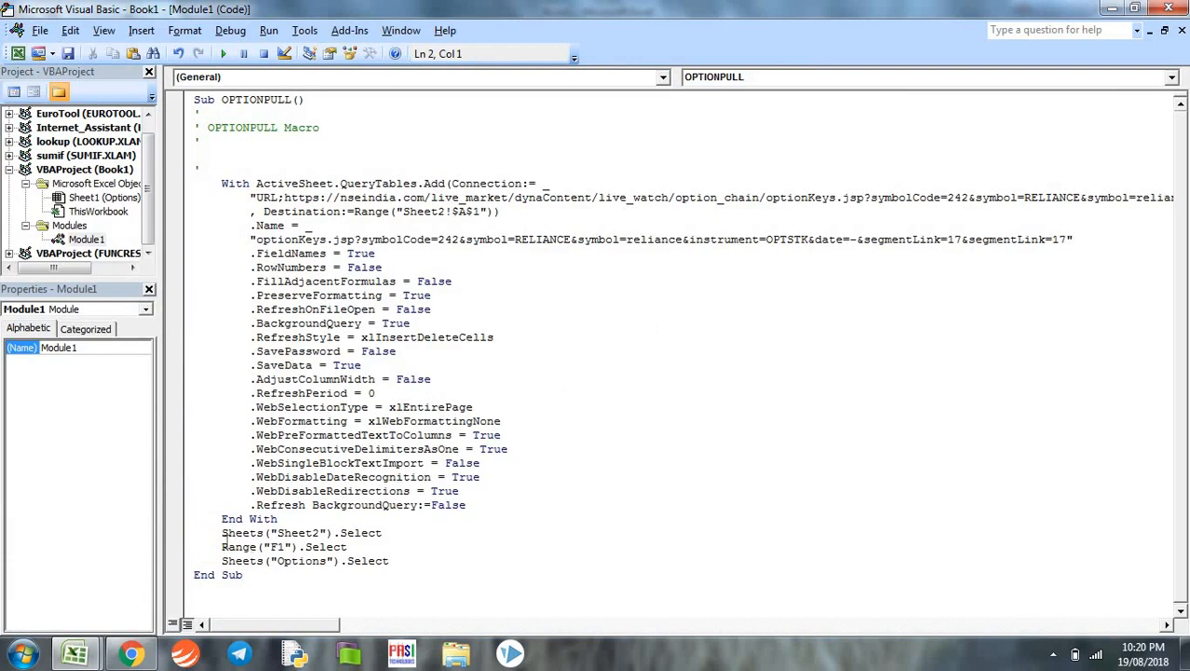
{"action": "double_click", "coordinate": [233, 533]}
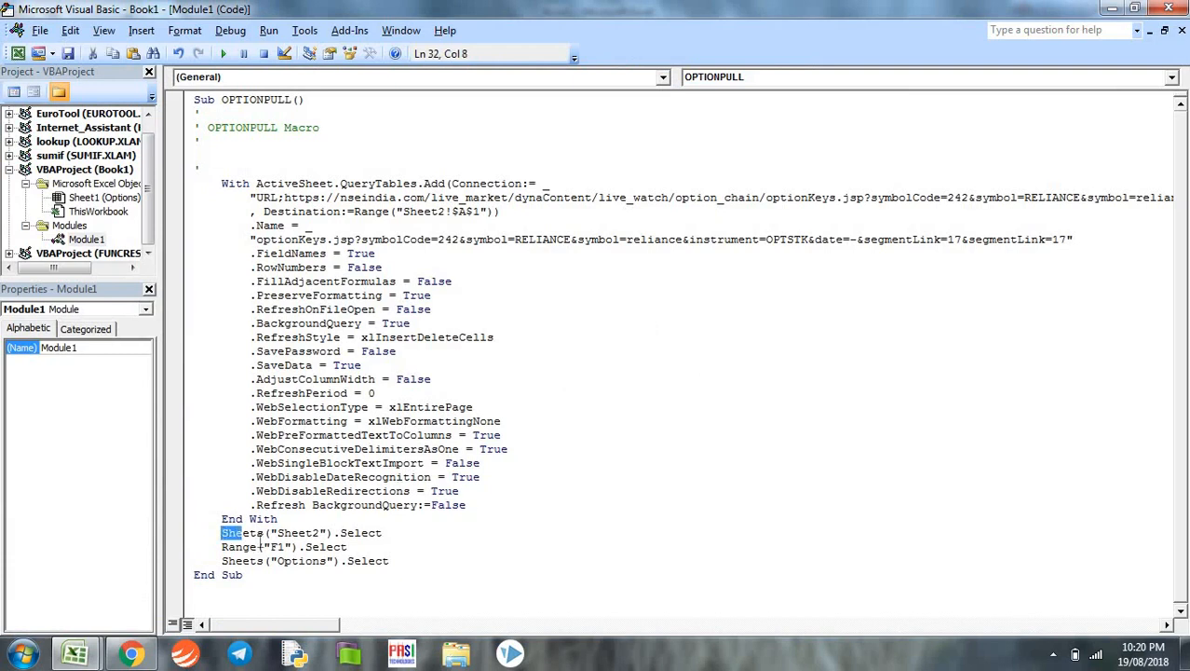
{"action": "left_click_drag", "start_coordinate": [222, 533], "coordinate": [389, 558]}
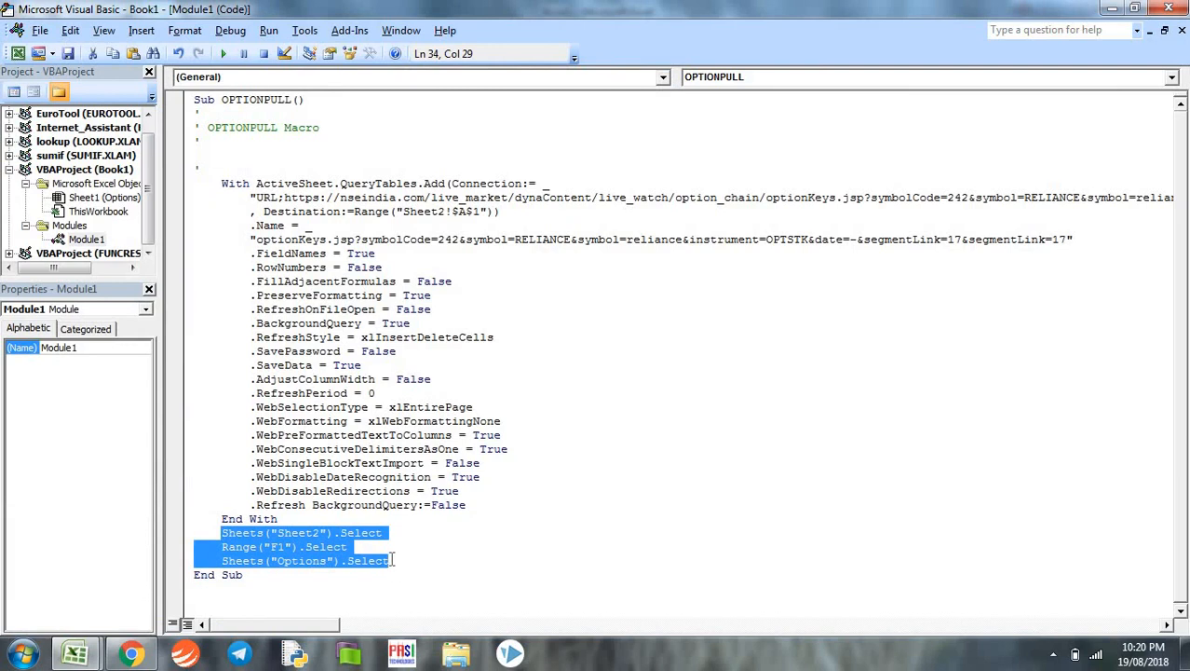
{"action": "key", "text": "Delete"}
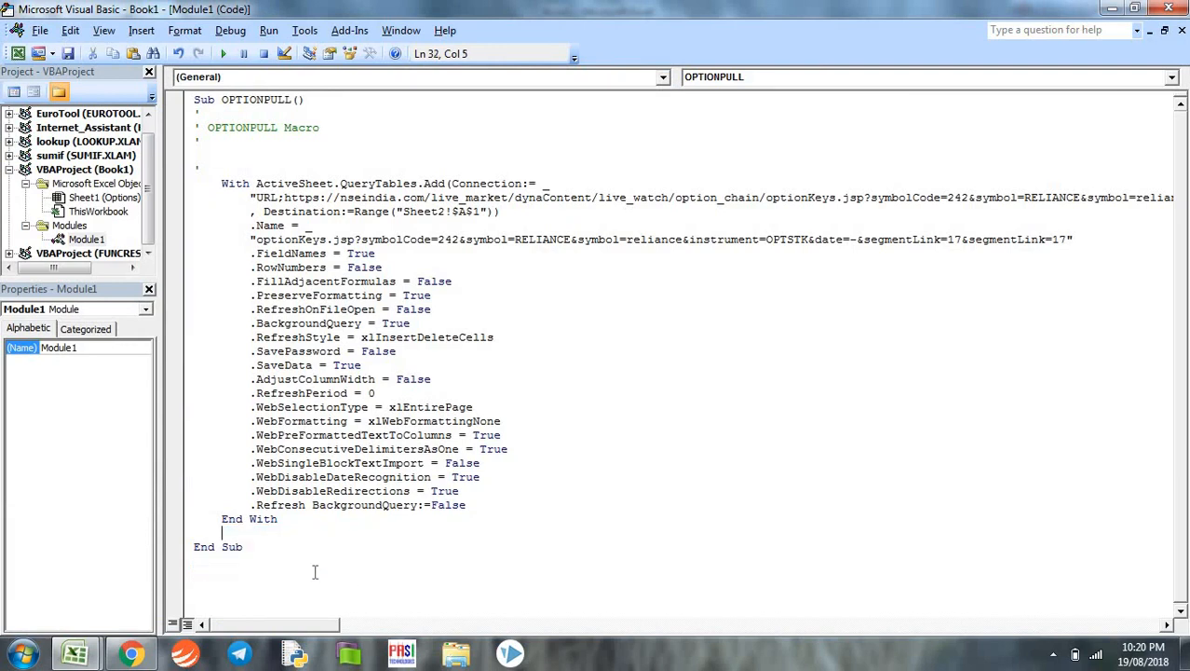
- Add Dim mystr As String, Worksheets("Options").Select and Worksheets("Options").Activate at the top
{"action": "left_click", "coordinate": [265, 157]}
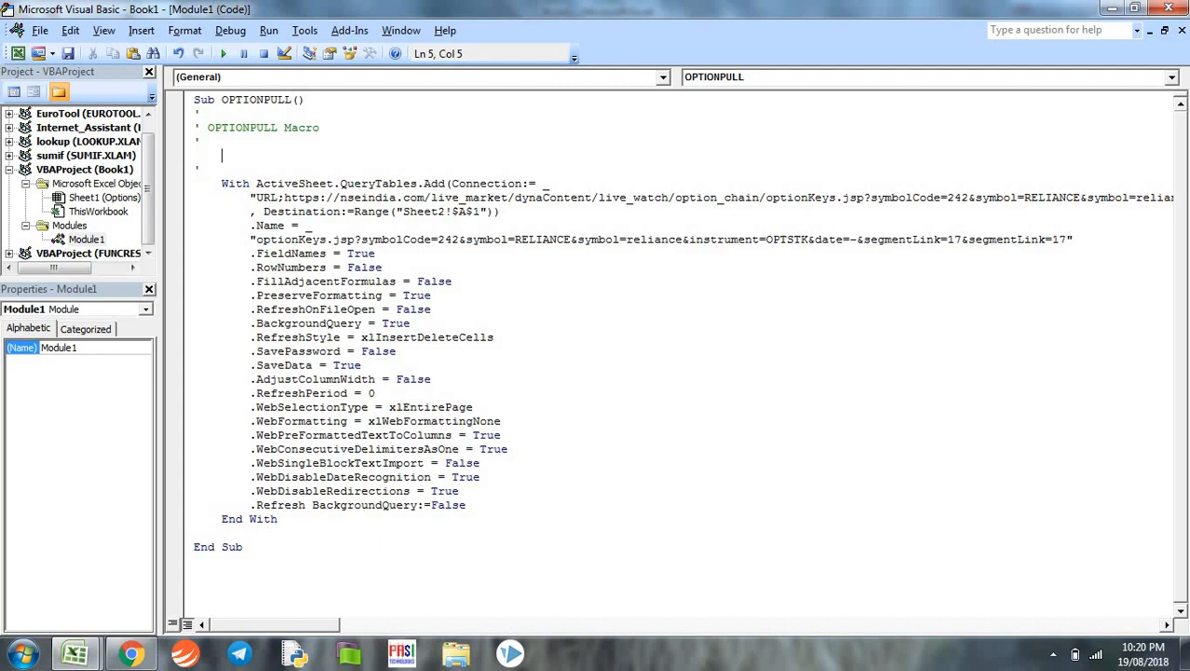
{"action": "type", "text": "DI"}
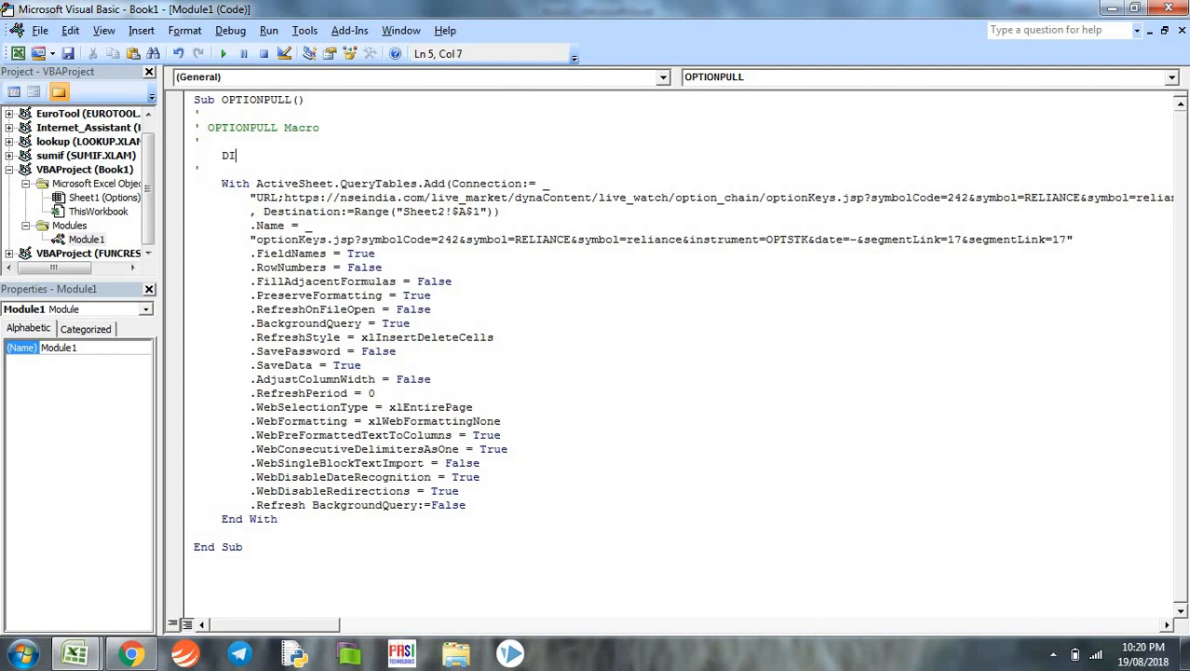
{"action": "type", "text": "m"}
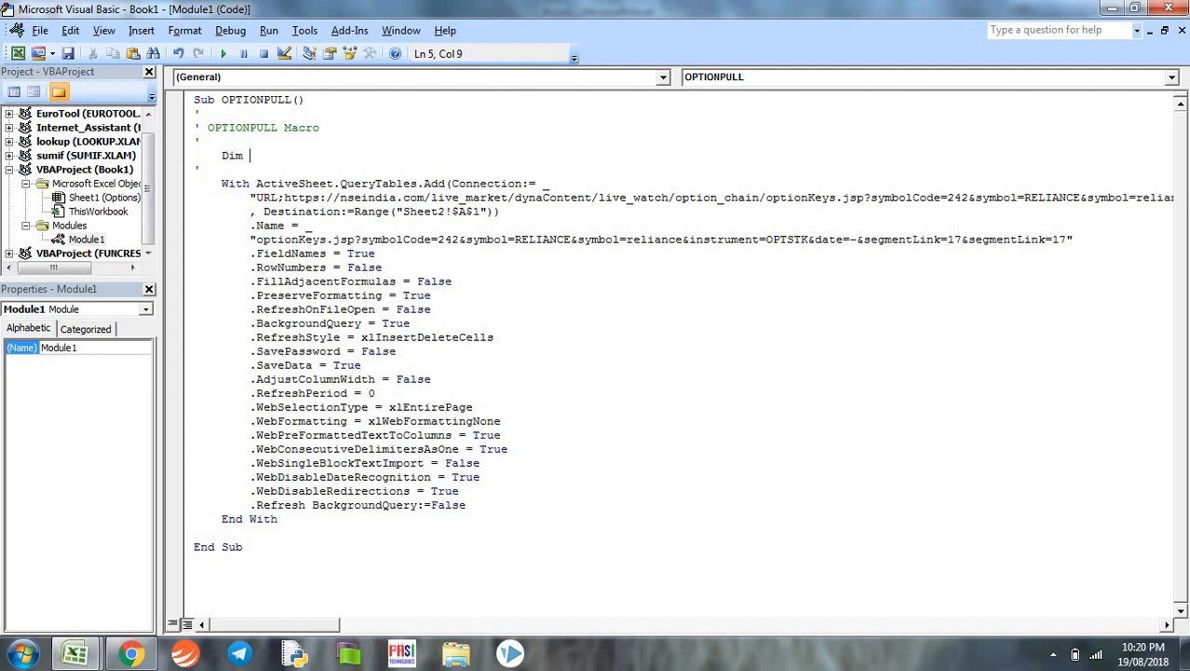
{"action": "type", "text": "mystr as s"}
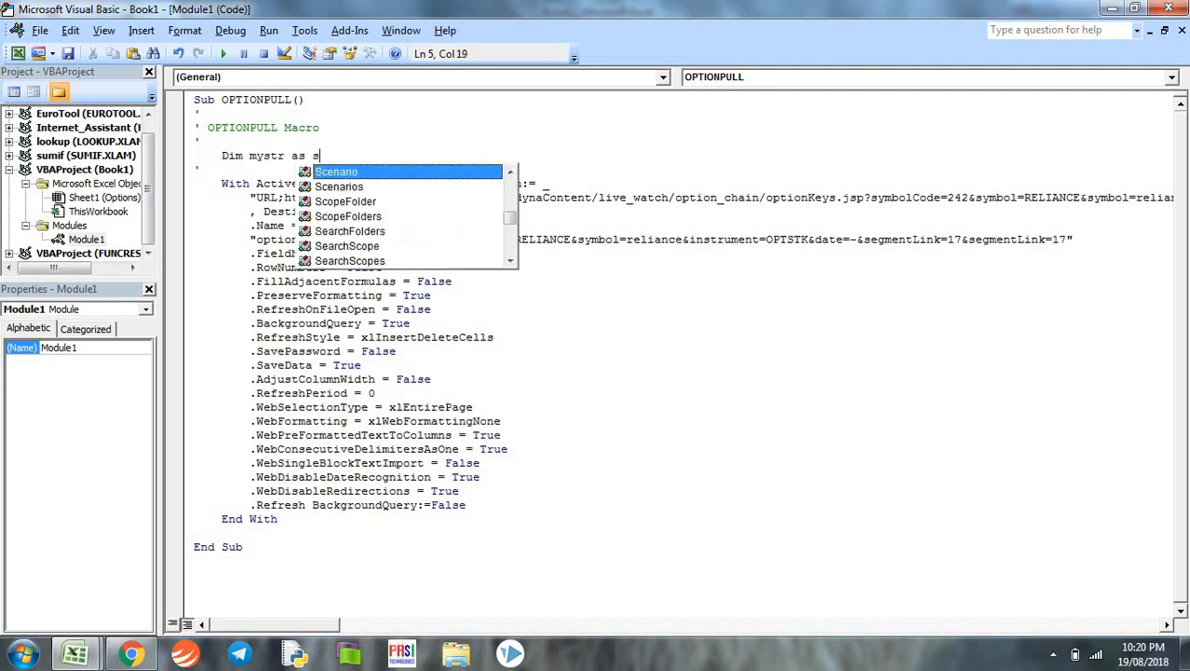
{"action": "type", "text": "tring"}
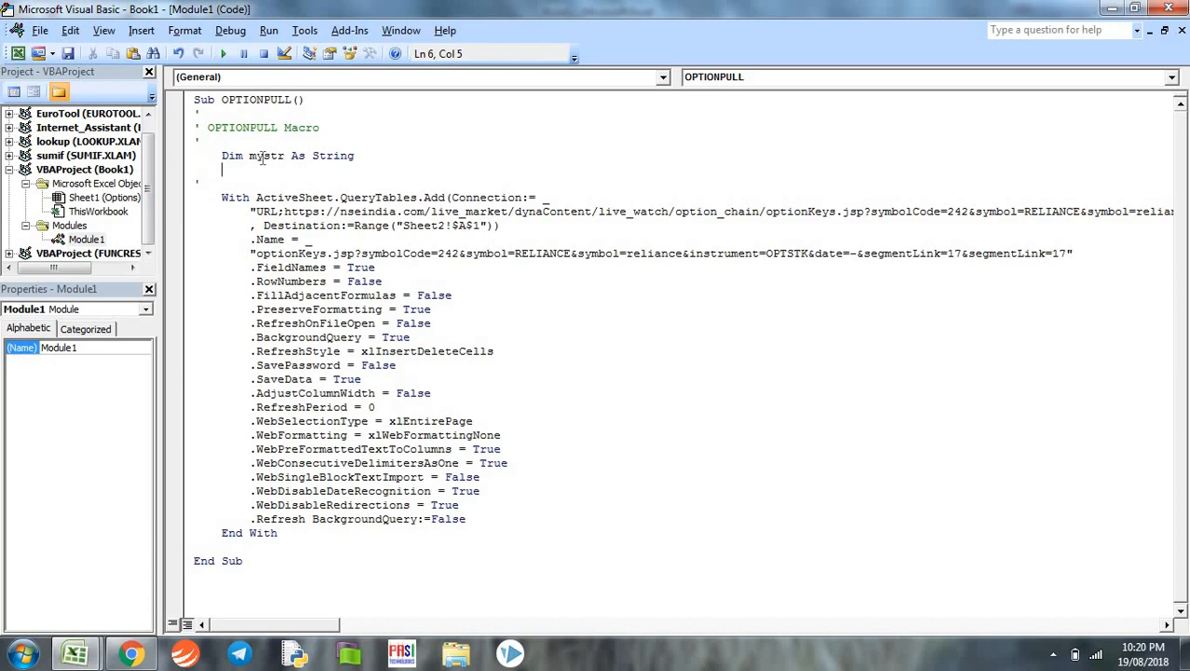
{"action": "type", "text": "workshee"}
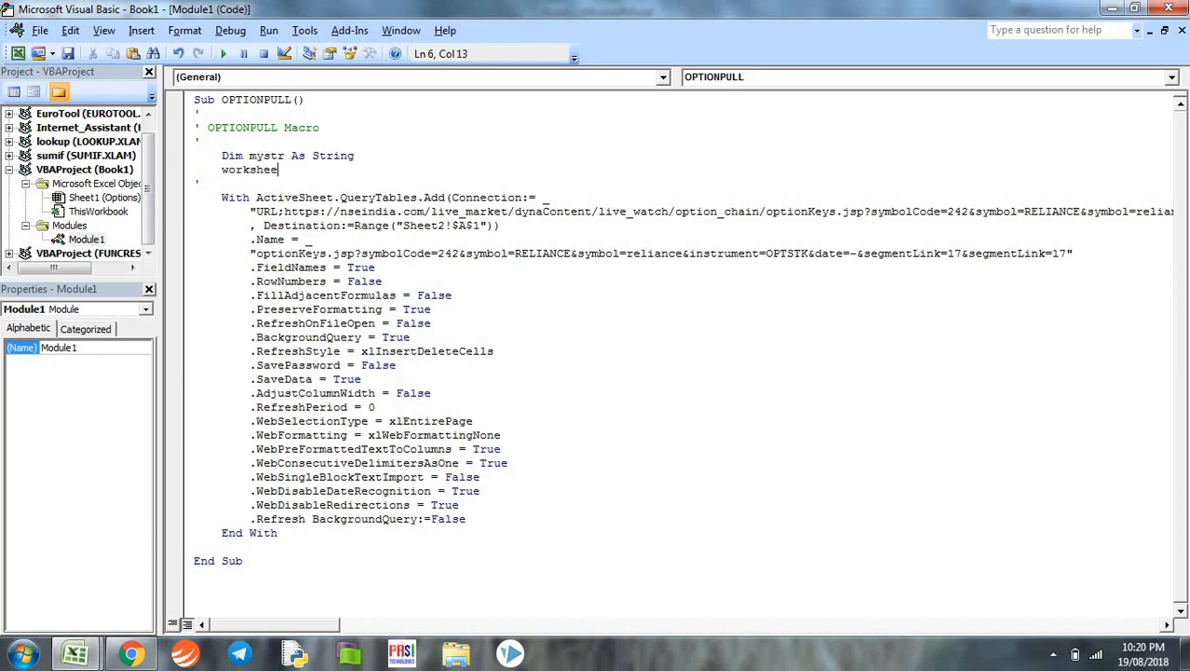
{"action": "type", "text": "s."}
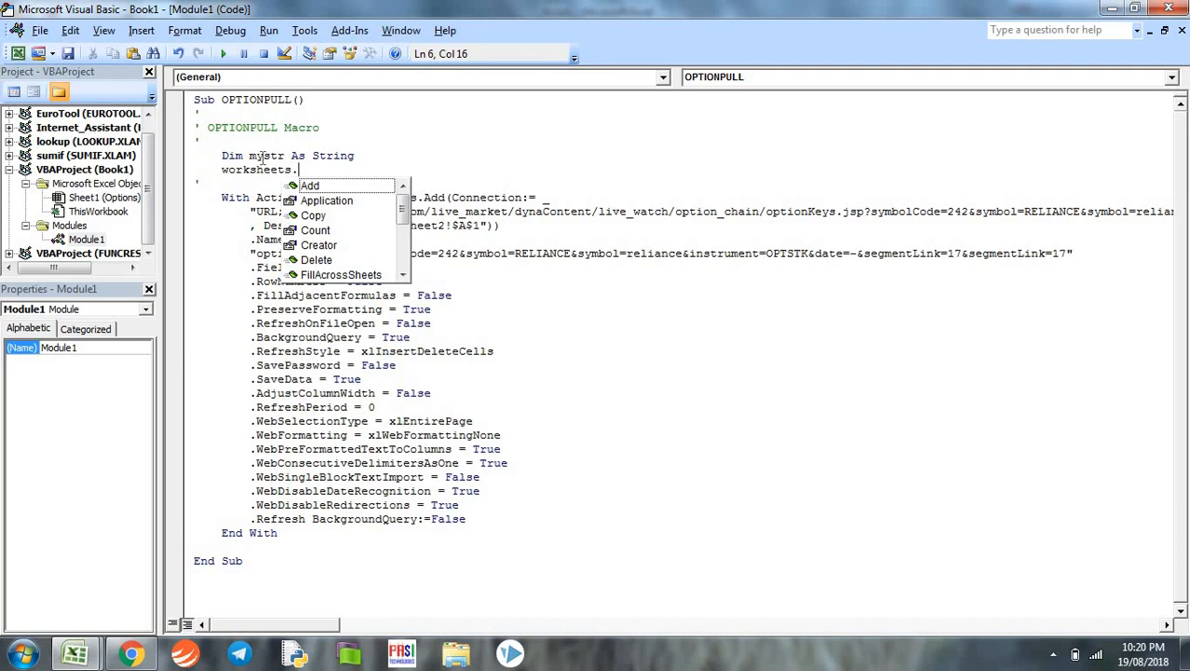
{"action": "type", "text": "("}
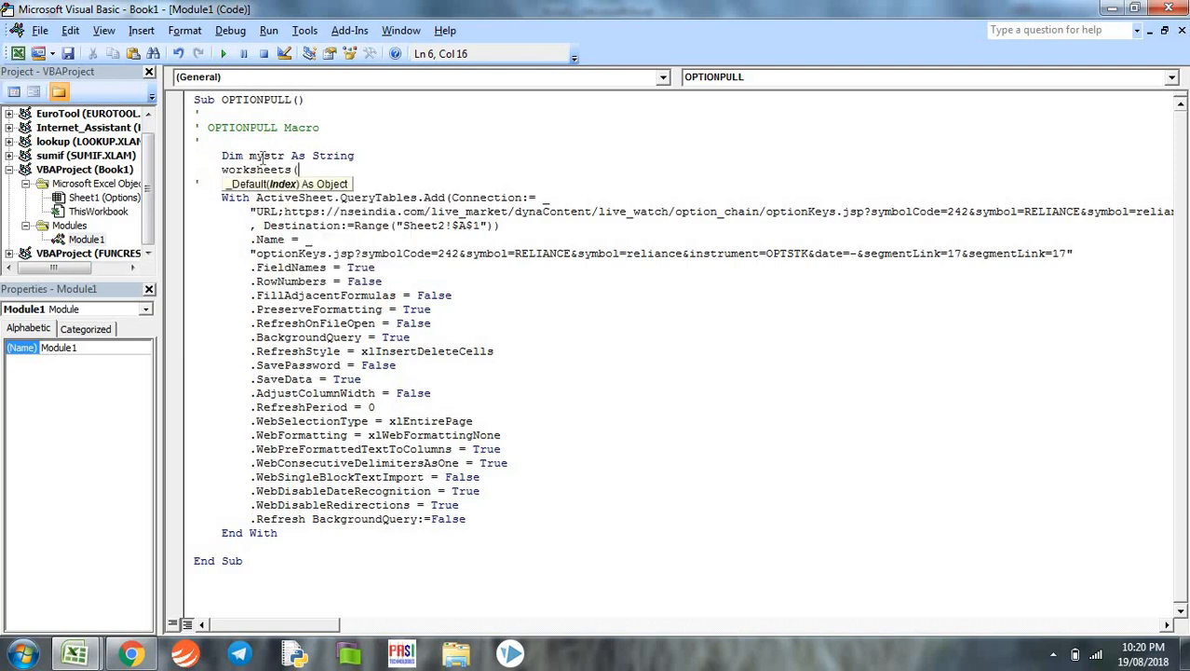
{"action": "type", "text": "\"Options"}
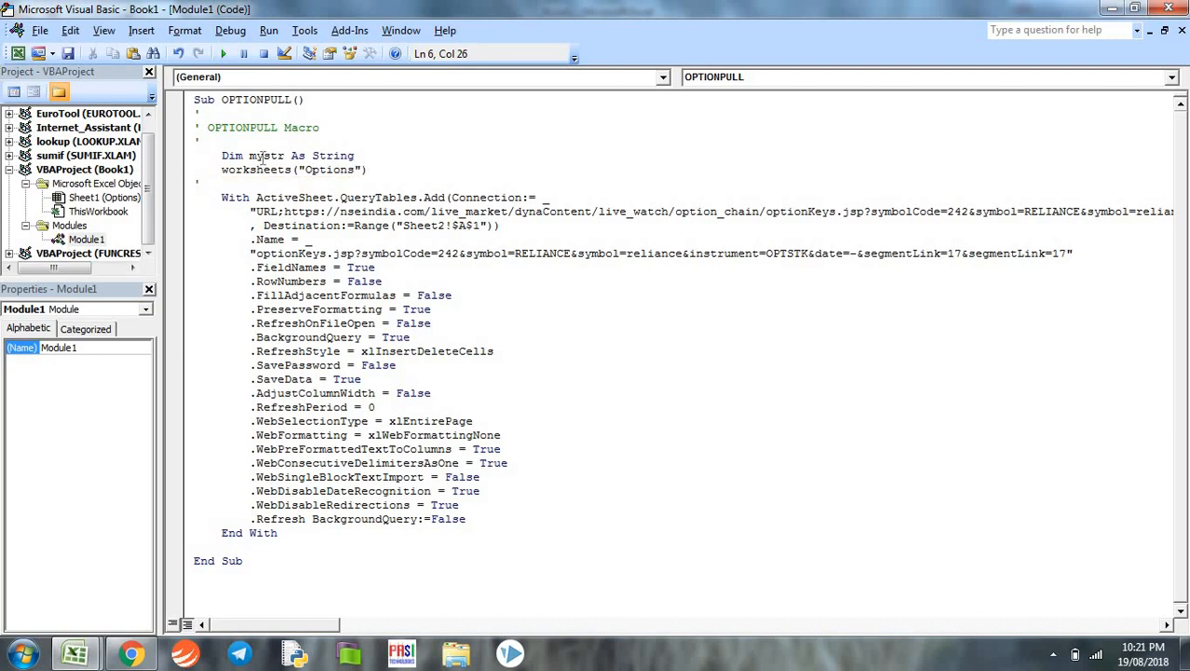
{"action": "type", "text": "."}
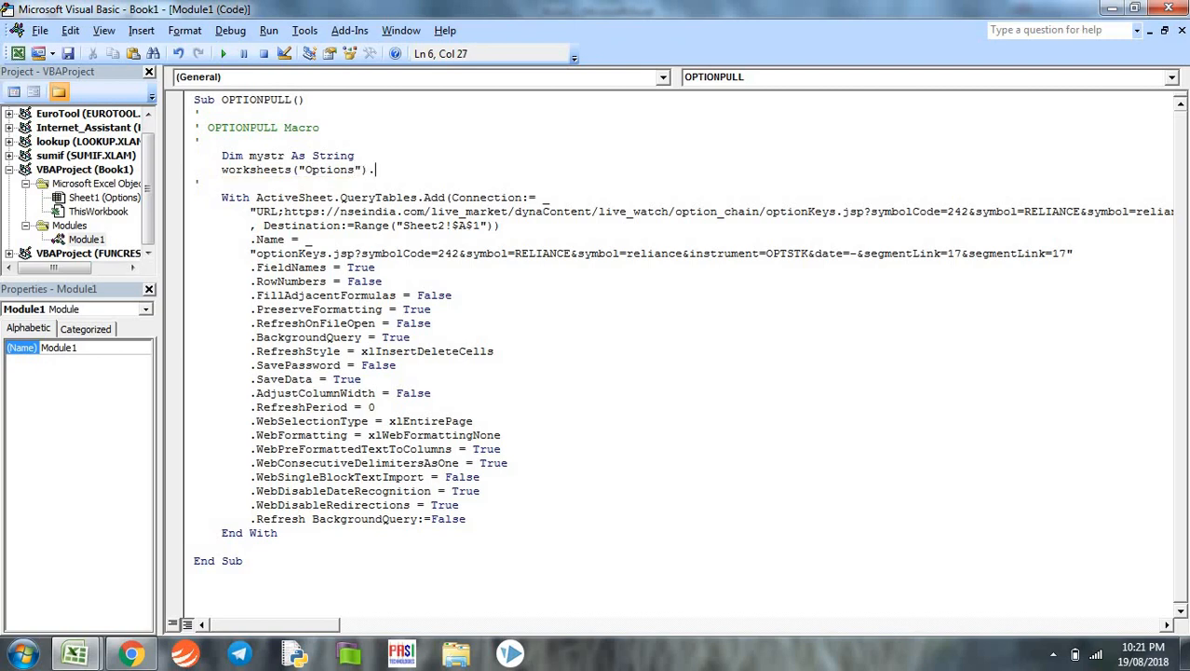
{"action": "type", "text": "sele"}
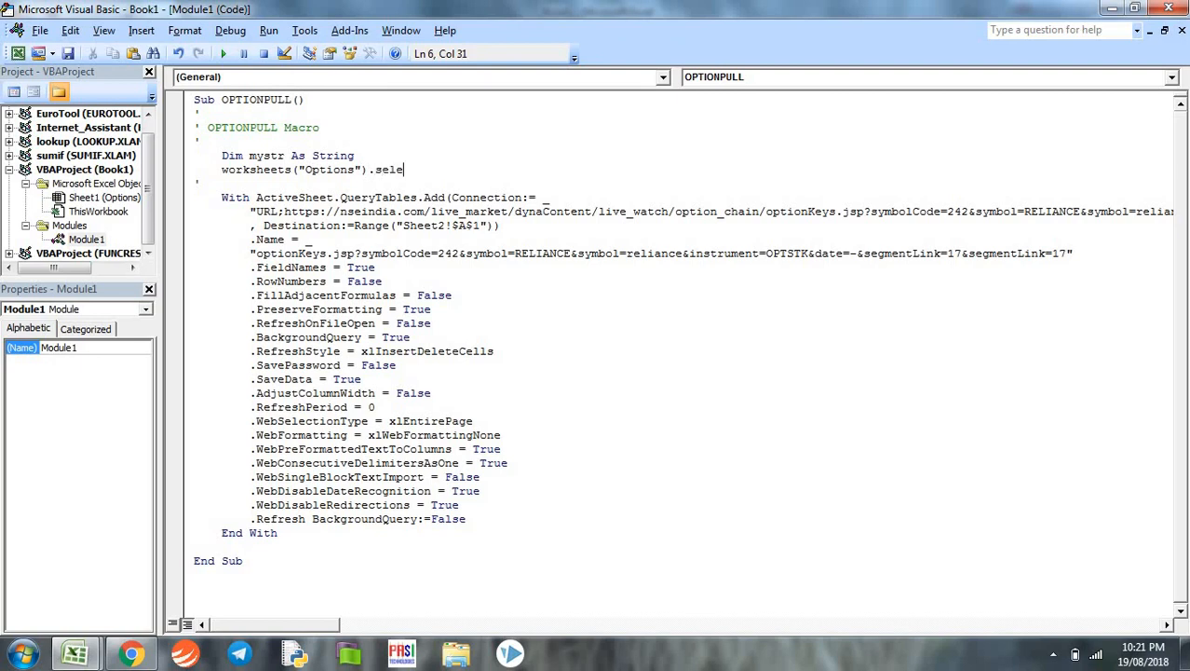
{"action": "type", "text": "ct"}
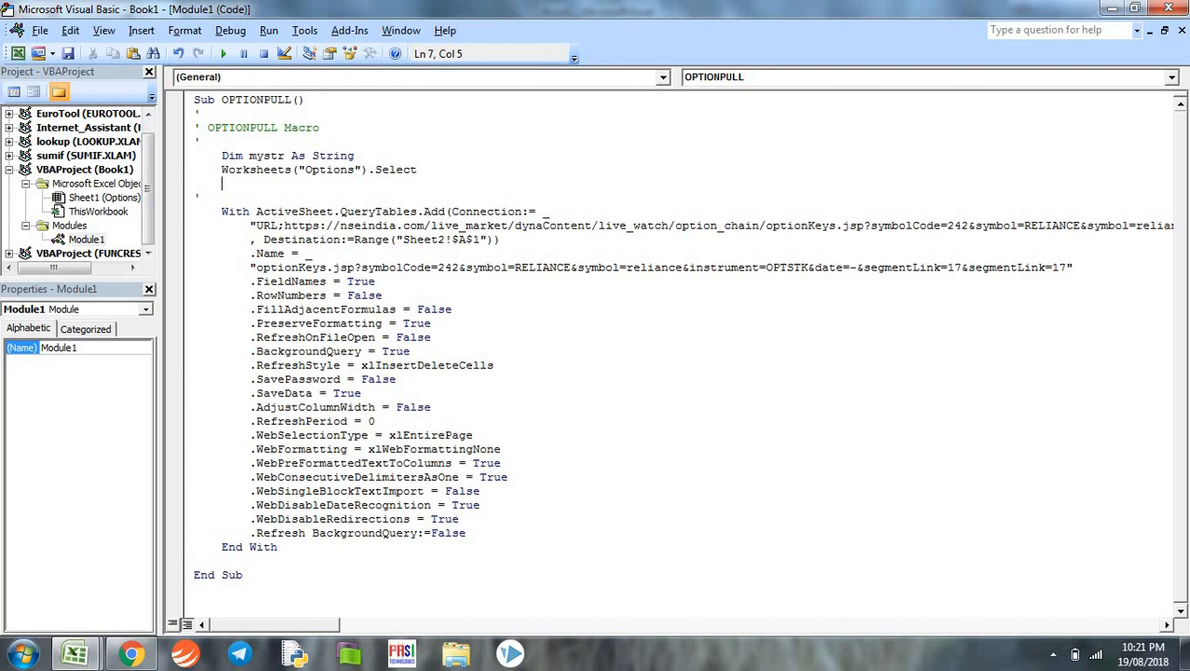
{"action": "type", "text": "workshe"}
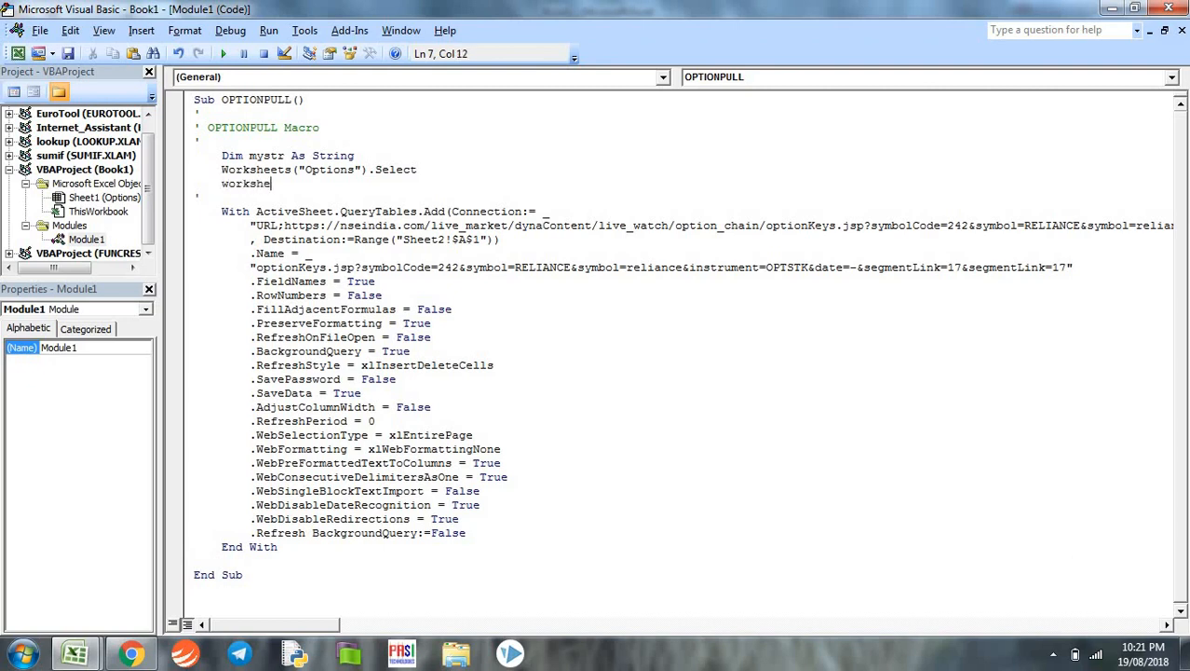
{"action": "type", "text": "ets"}
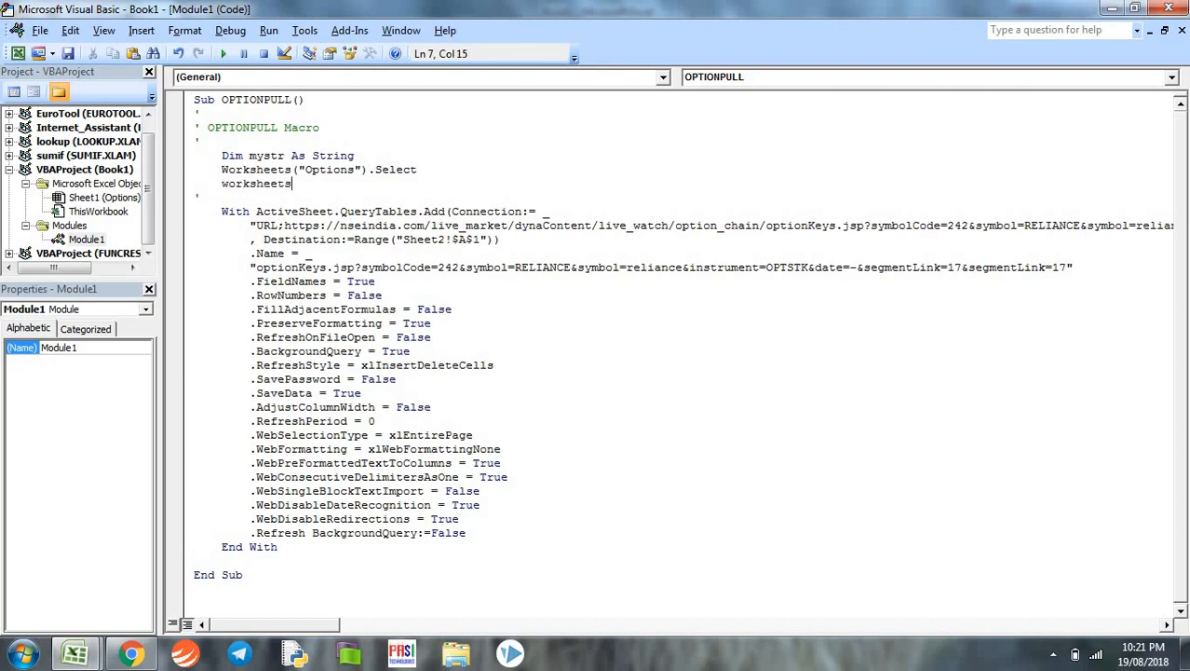
{"action": "type", "text": "("}
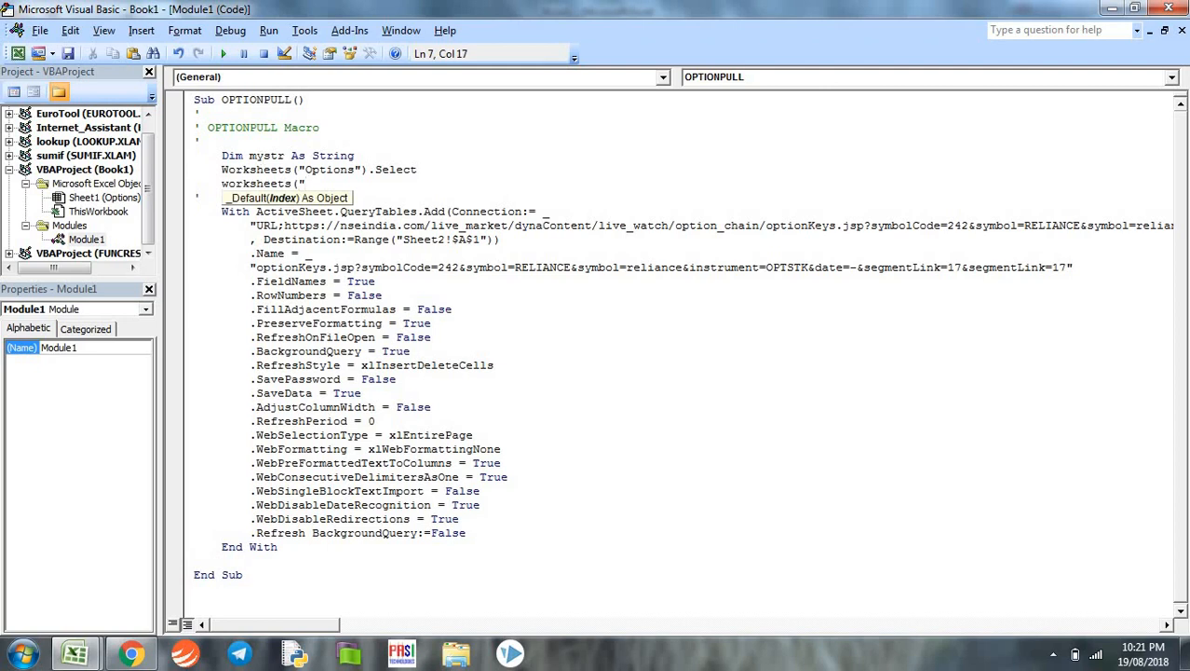
{"action": "type", "text": "ptions\")."}
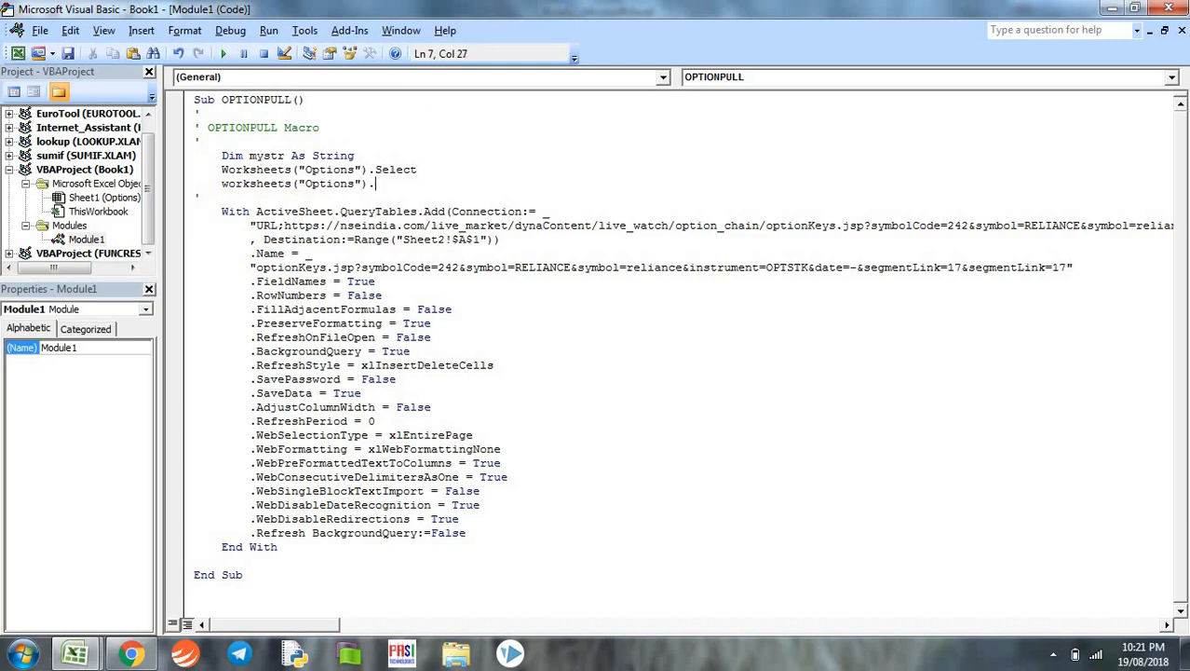
{"action": "type", "text": "activate"}
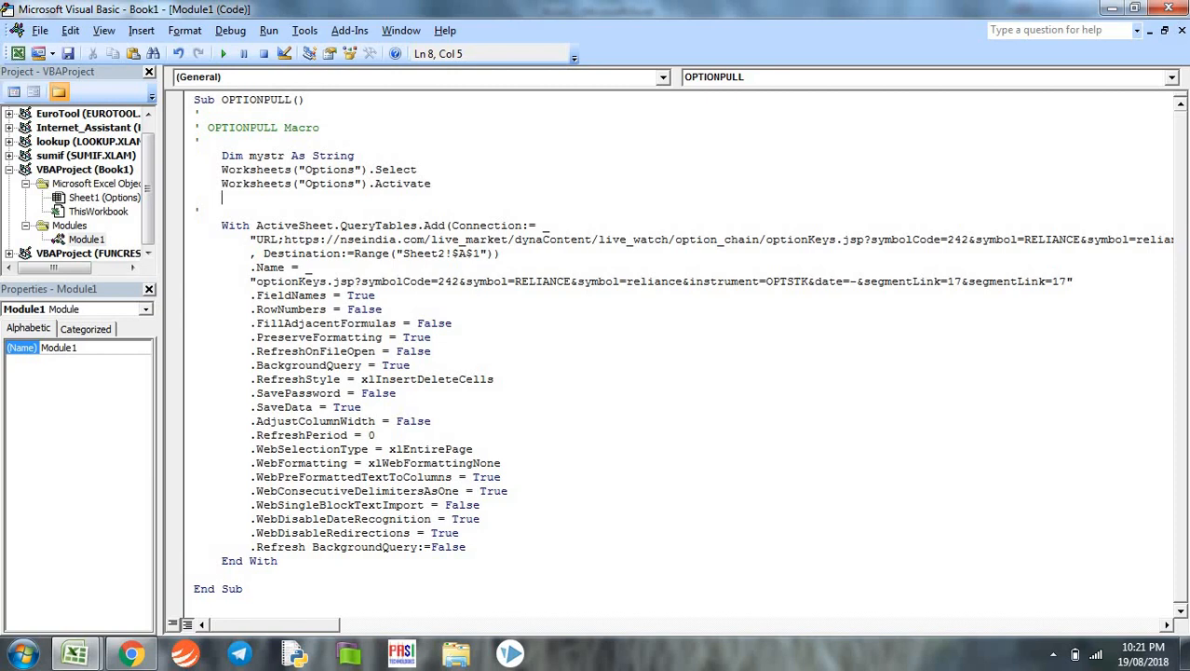
- Assign mystr = Cells(1, 1) so the macro reads the URL from A1
{"action": "type", "text": "mys"}
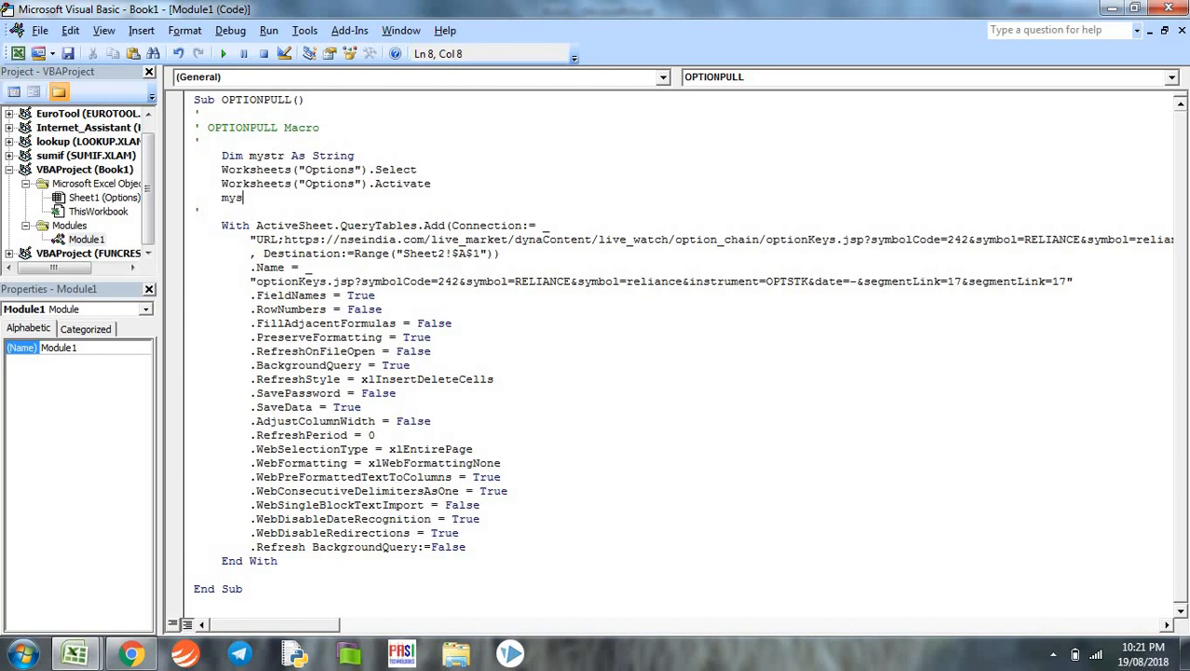
{"action": "type", "text": "tr ="}
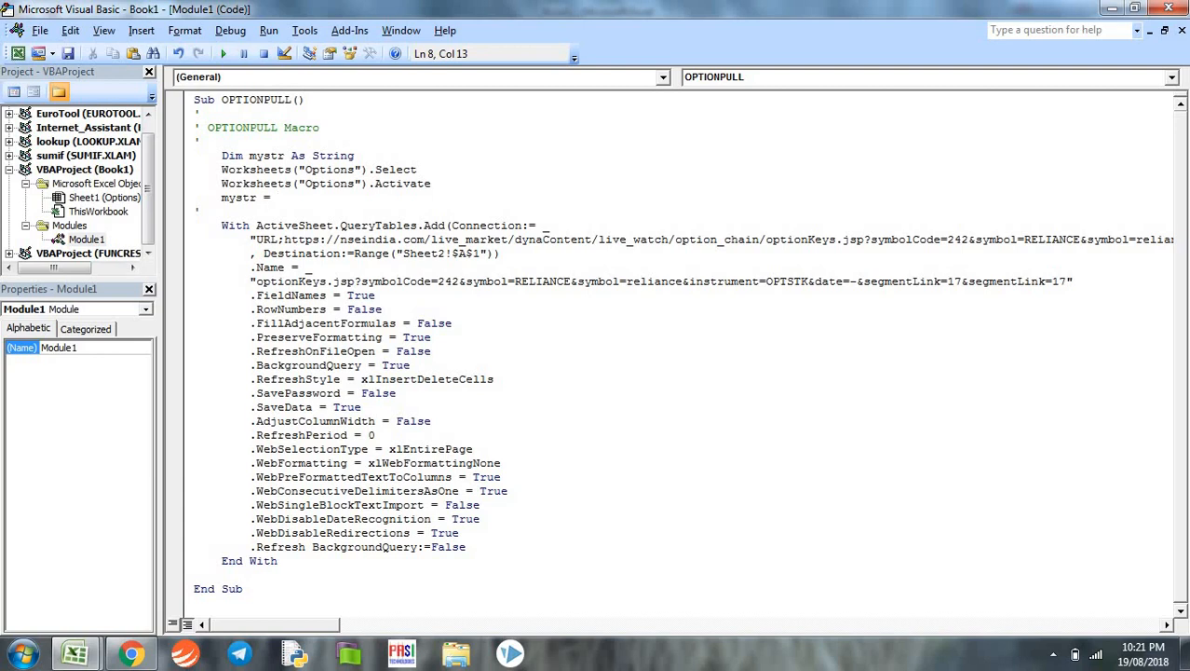
{"action": "type", "text": "c"}
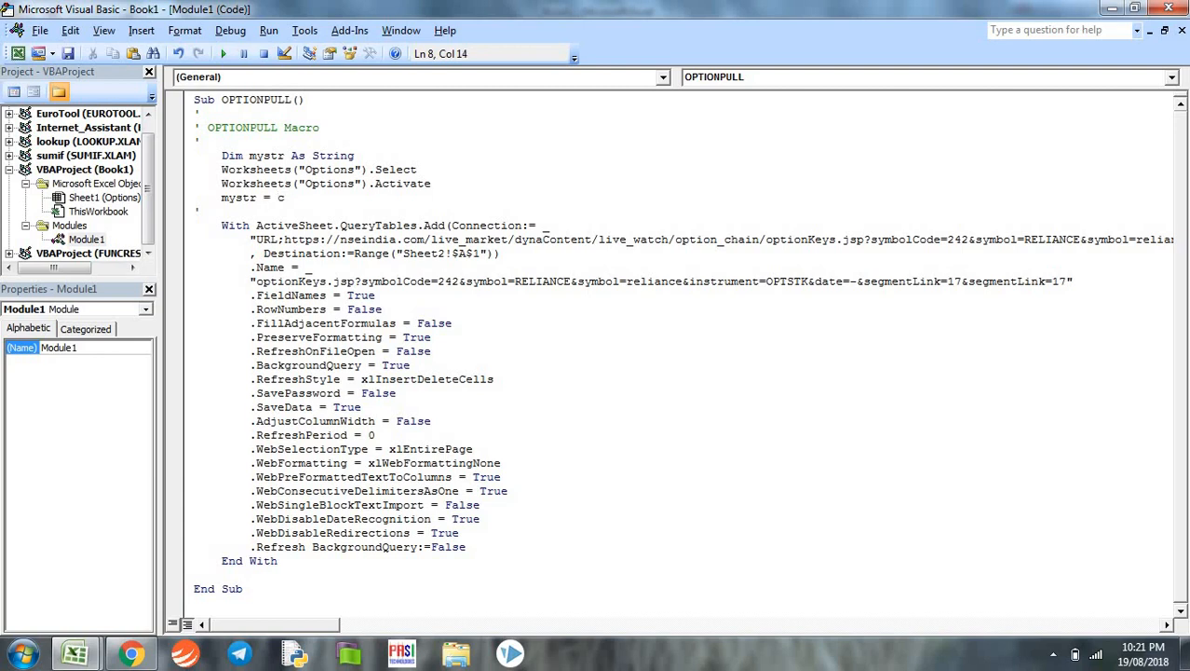
{"action": "type", "text": "ells"}
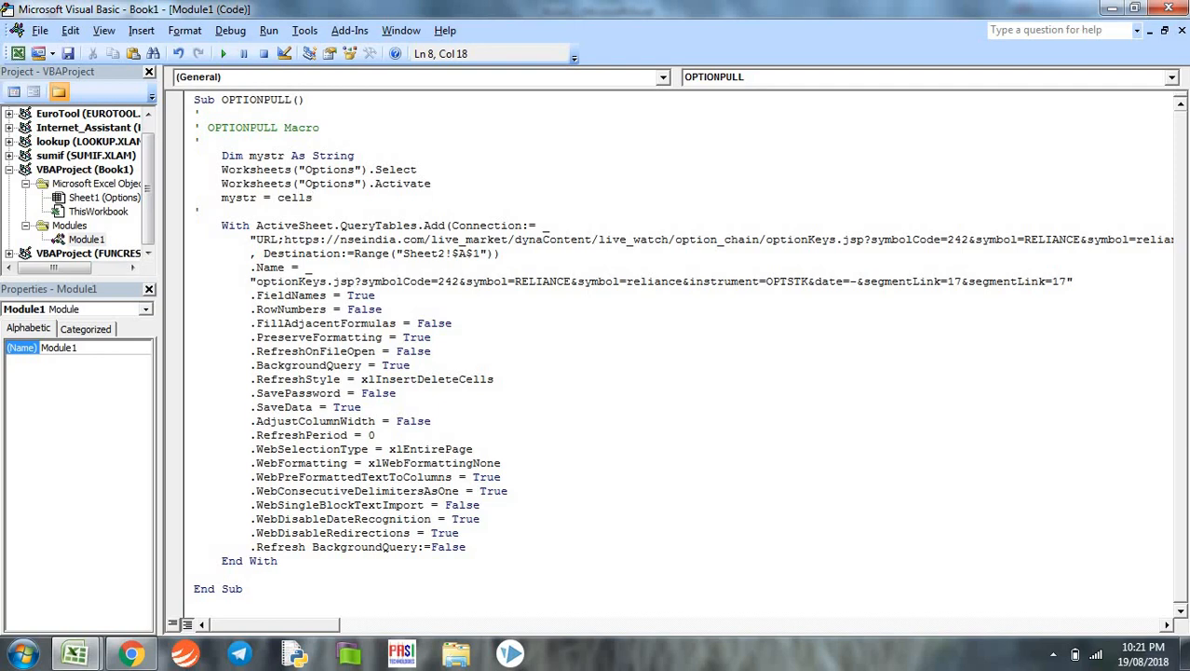
{"action": "type", "text": "("}
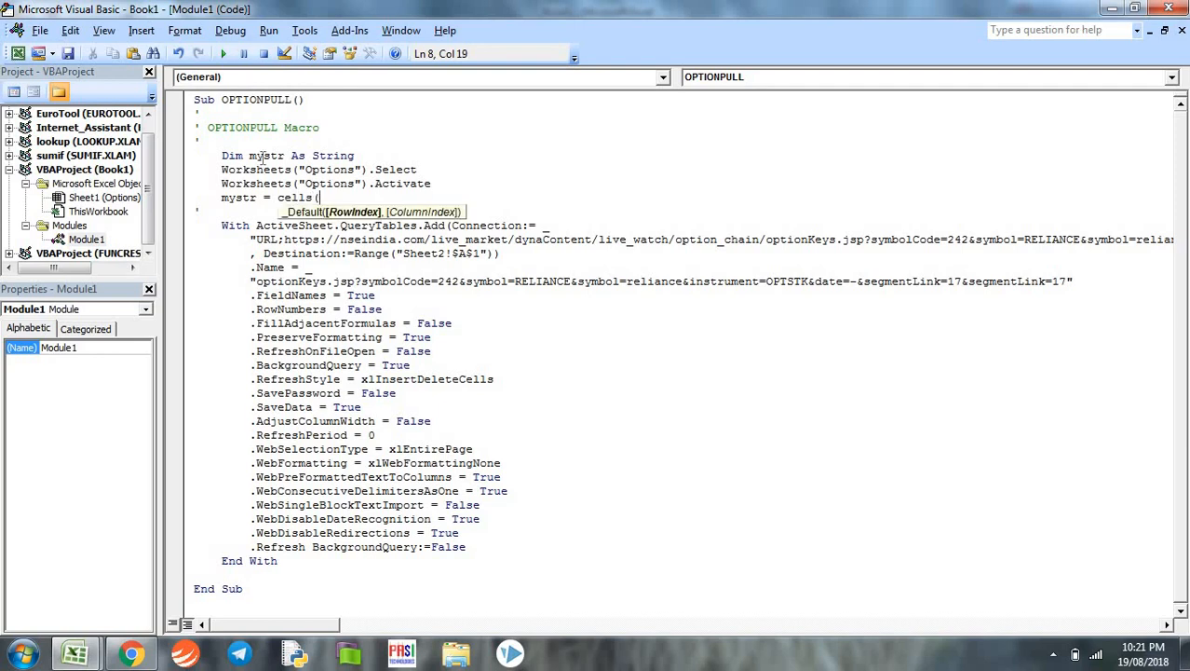
{"action": "type", "text": "1,1"}
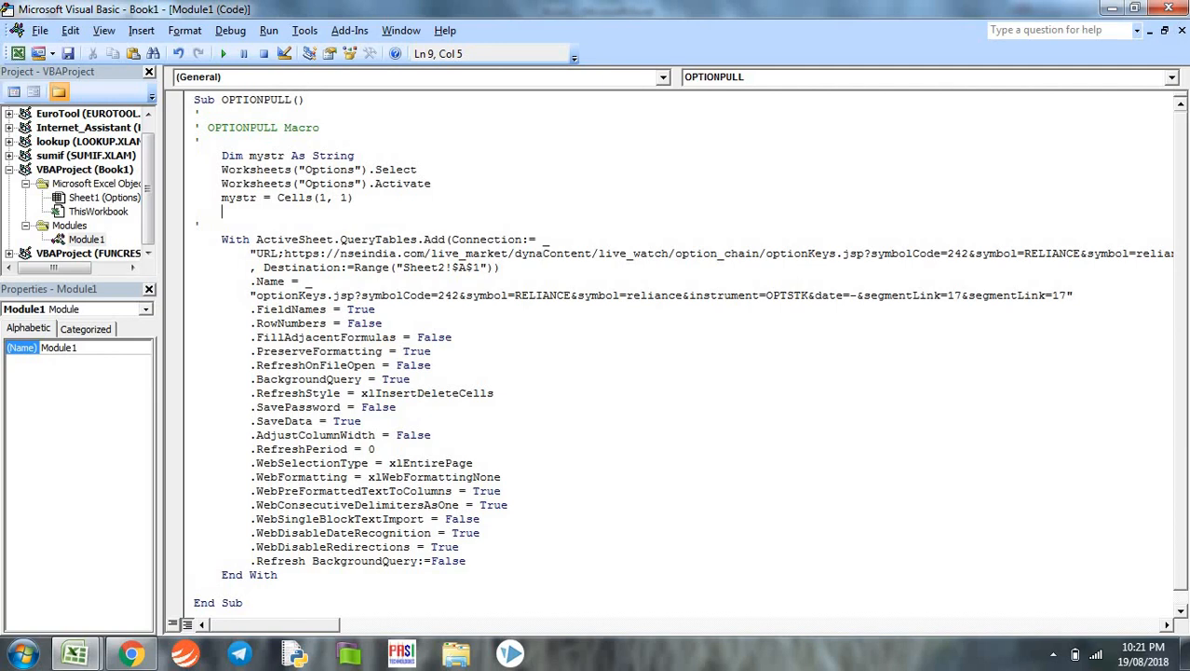
- Declare Dim str As String and set str = Cells(1, 2).Value to read the sheet name from B1
{"action": "type", "text": "dim"}
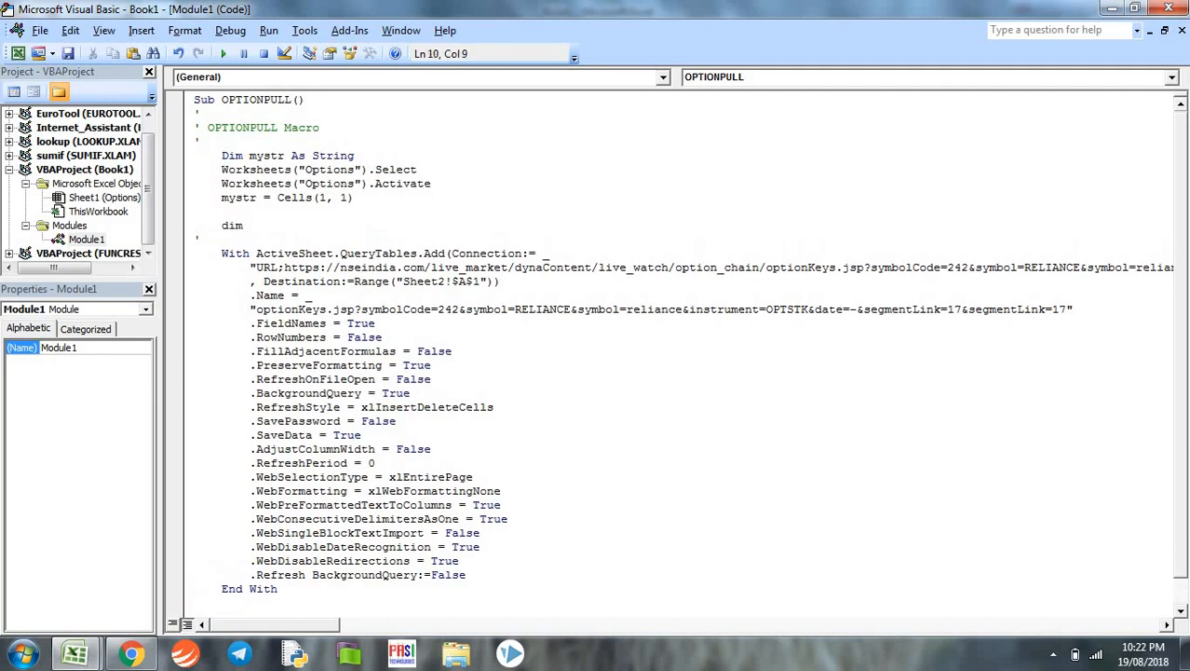
{"action": "type", "text": "str a"}
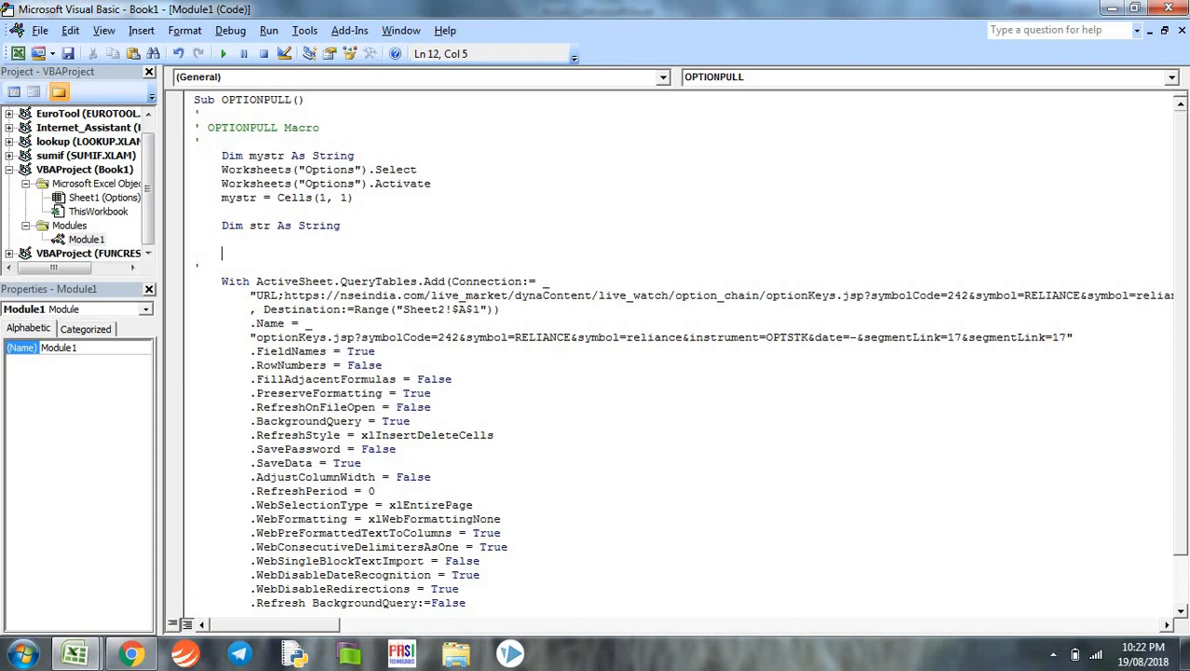
{"action": "type", "text": "str ="}
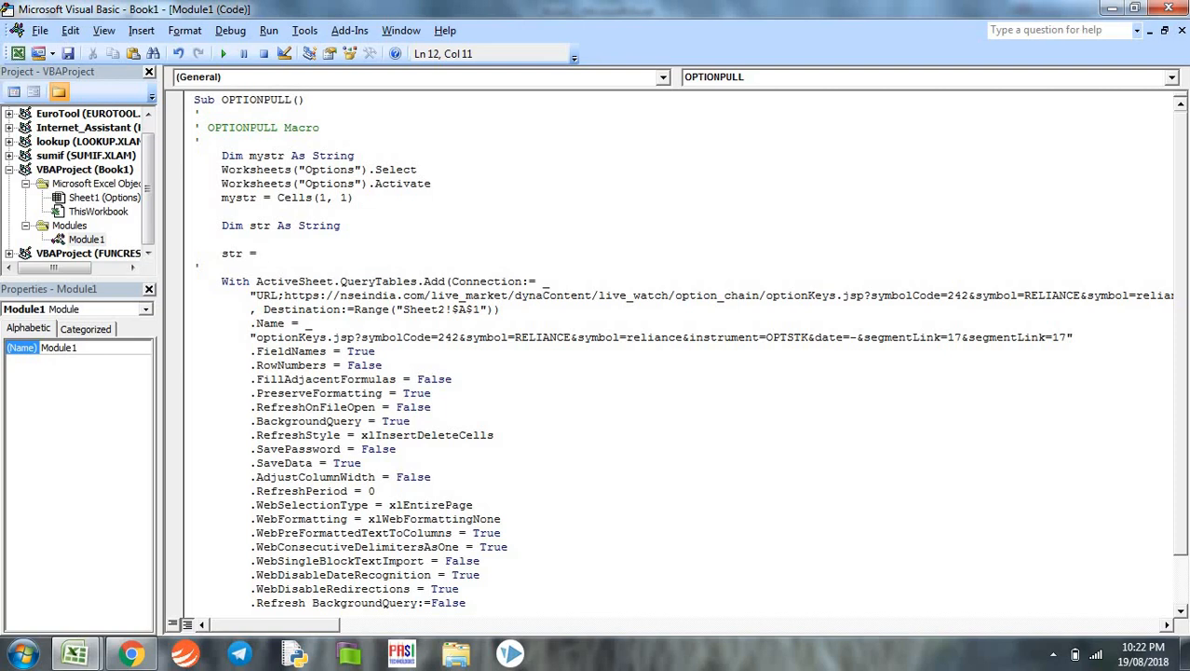
{"action": "type", "text": "cells"}
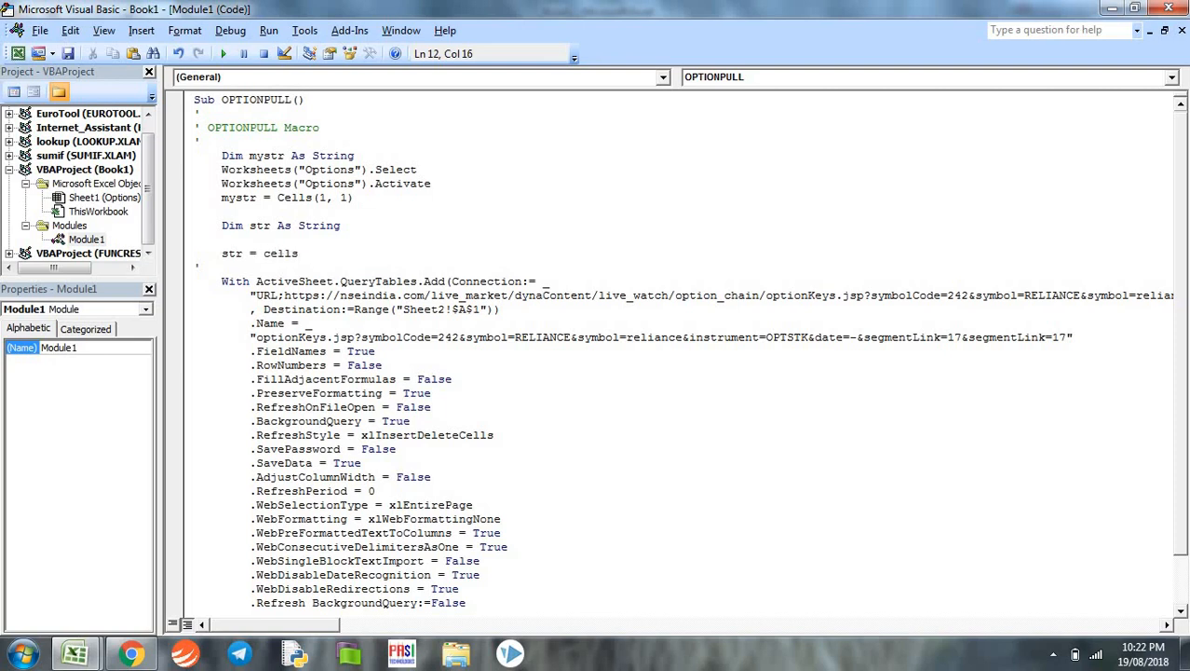
{"action": "type", "text": "("}
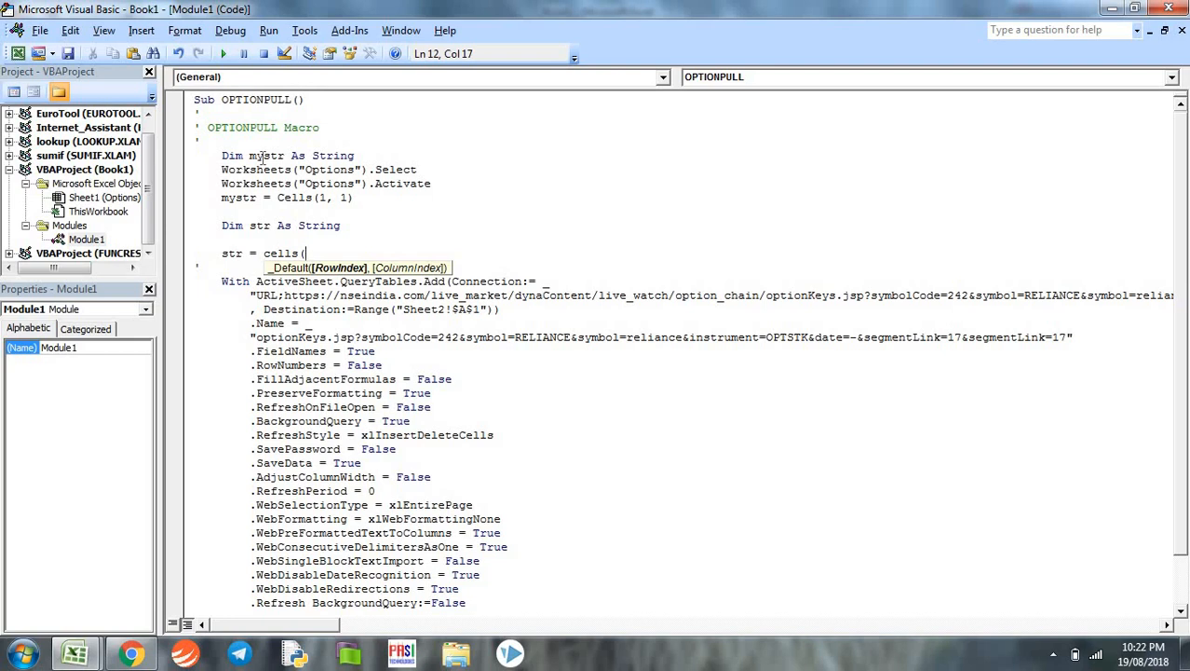
{"action": "type", "text": "1,"}
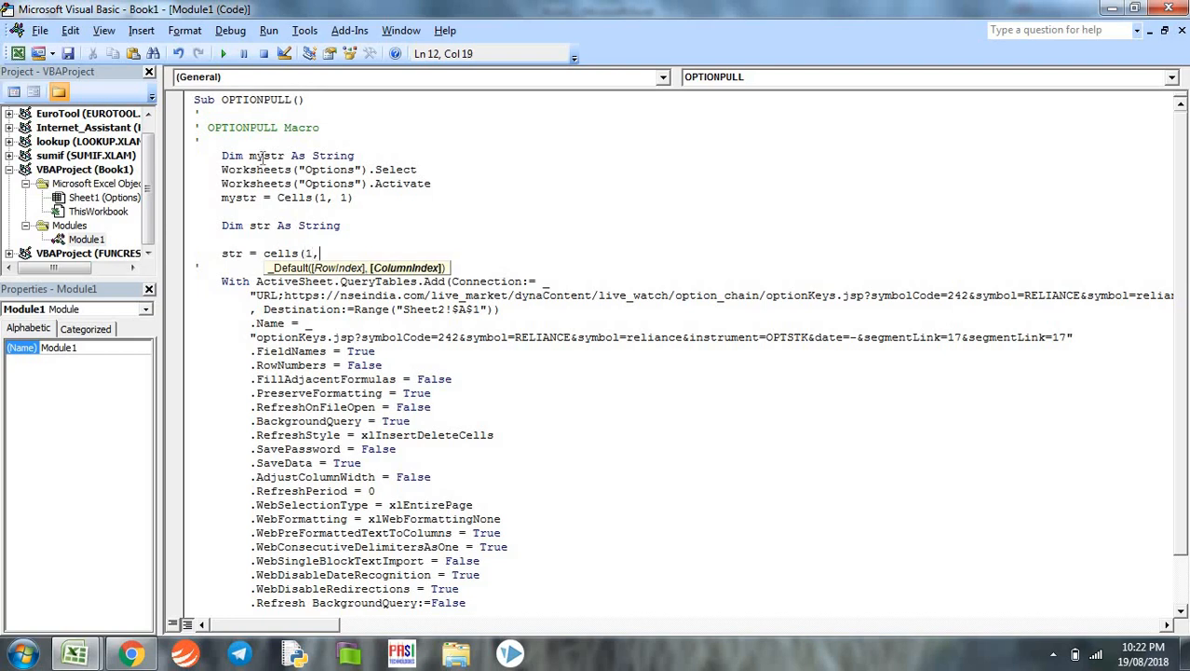
{"action": "type", "text": "2)"}
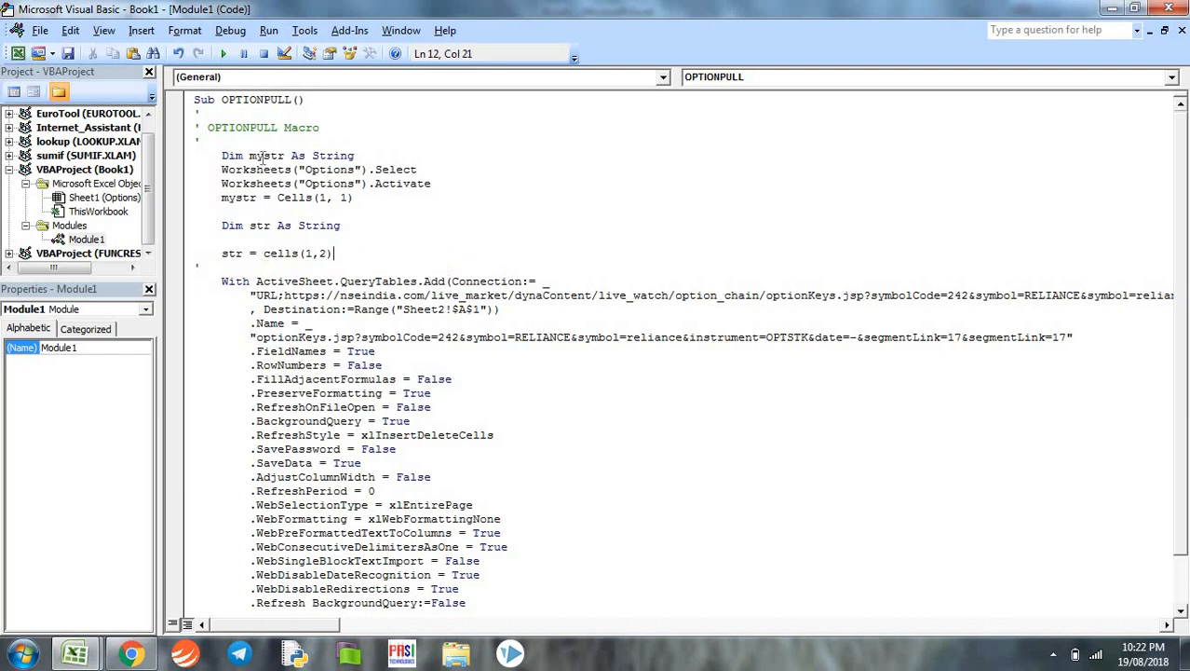
{"action": "type", "text": ".val"}
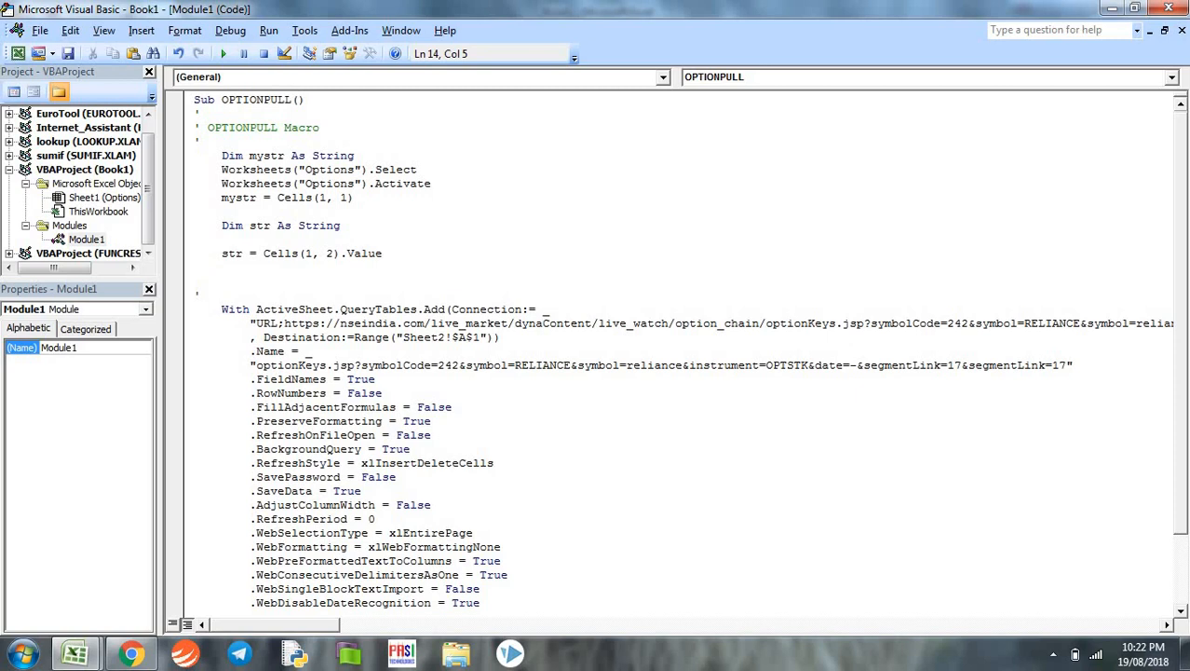
- Add Worksheets.Add(after:=Worksheets(Worksheets.Count)).Name = str to create the named last sheet
{"action": "type", "text": "workshee"}
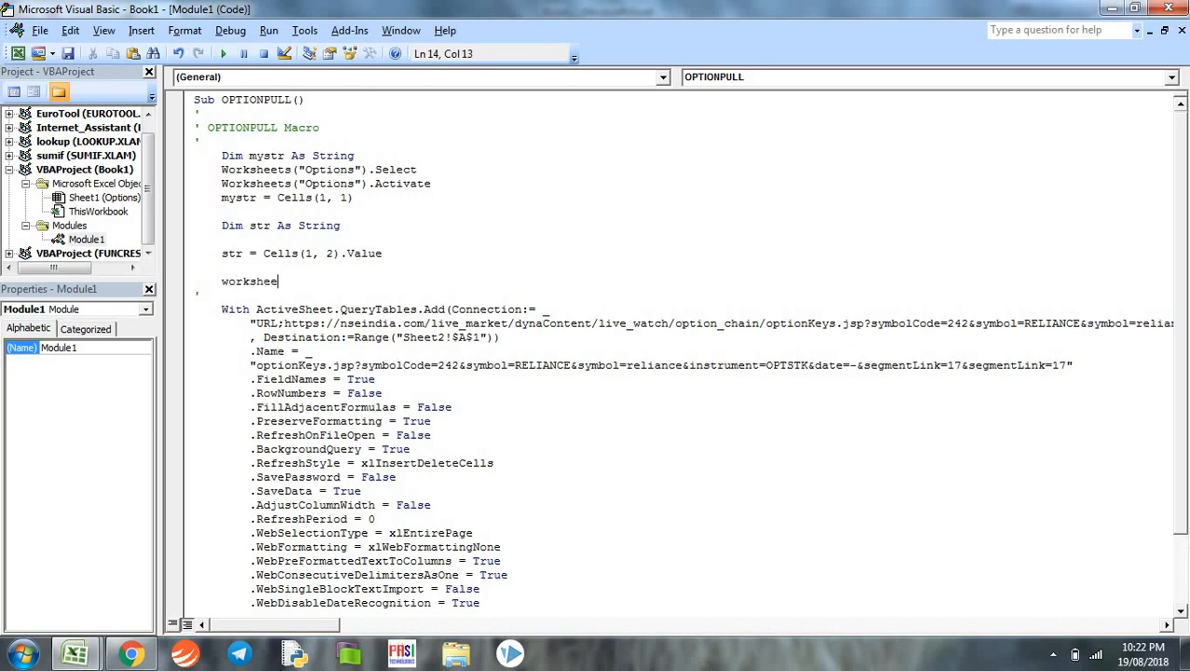
{"action": "type", "text": "ts"}
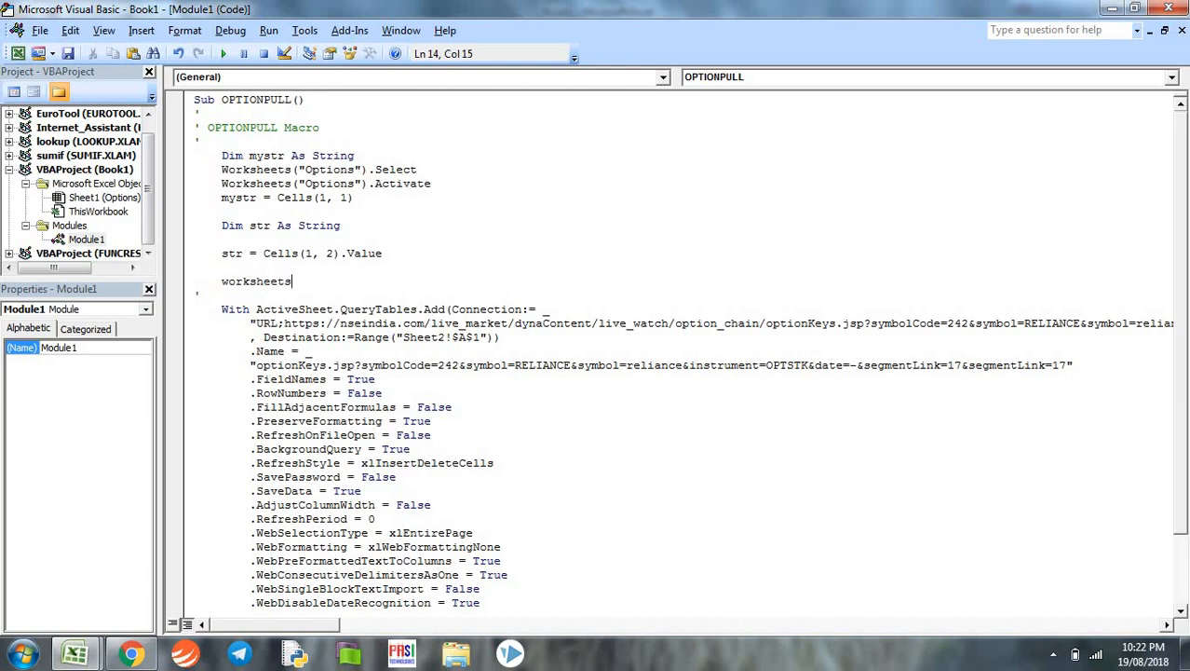
{"action": "type", "text": ".Add(af"}
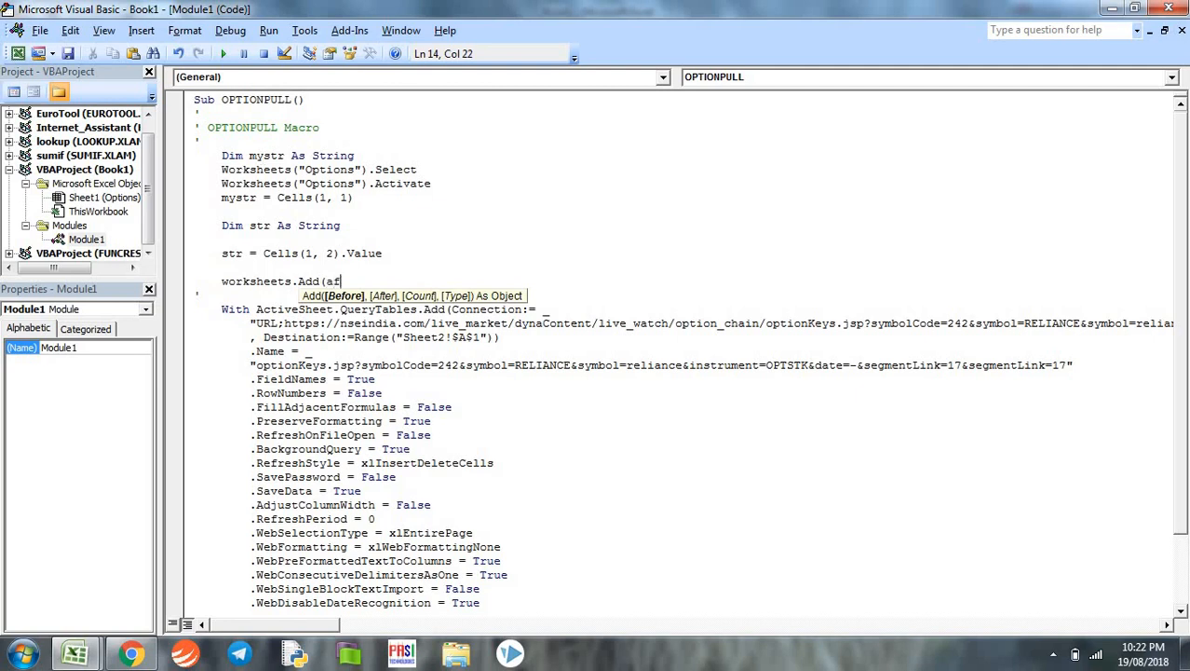
{"action": "type", "text": "ter:="}
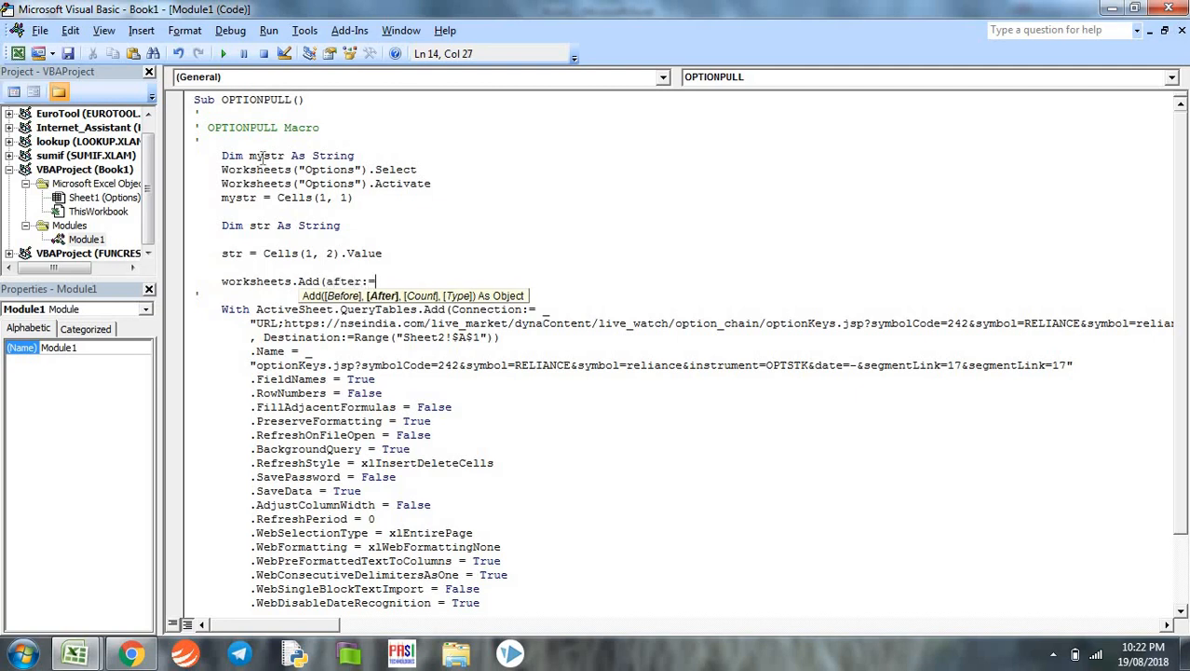
{"action": "type", "text": "worksheets"}
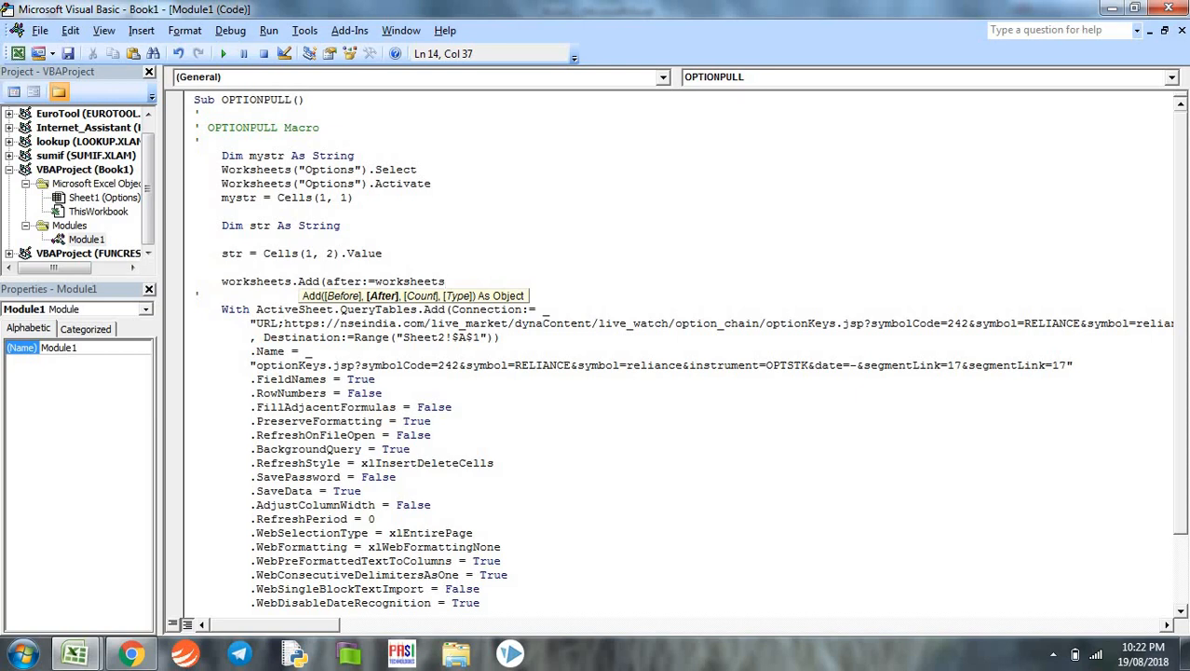
{"action": "type", "text": "(workshee"}
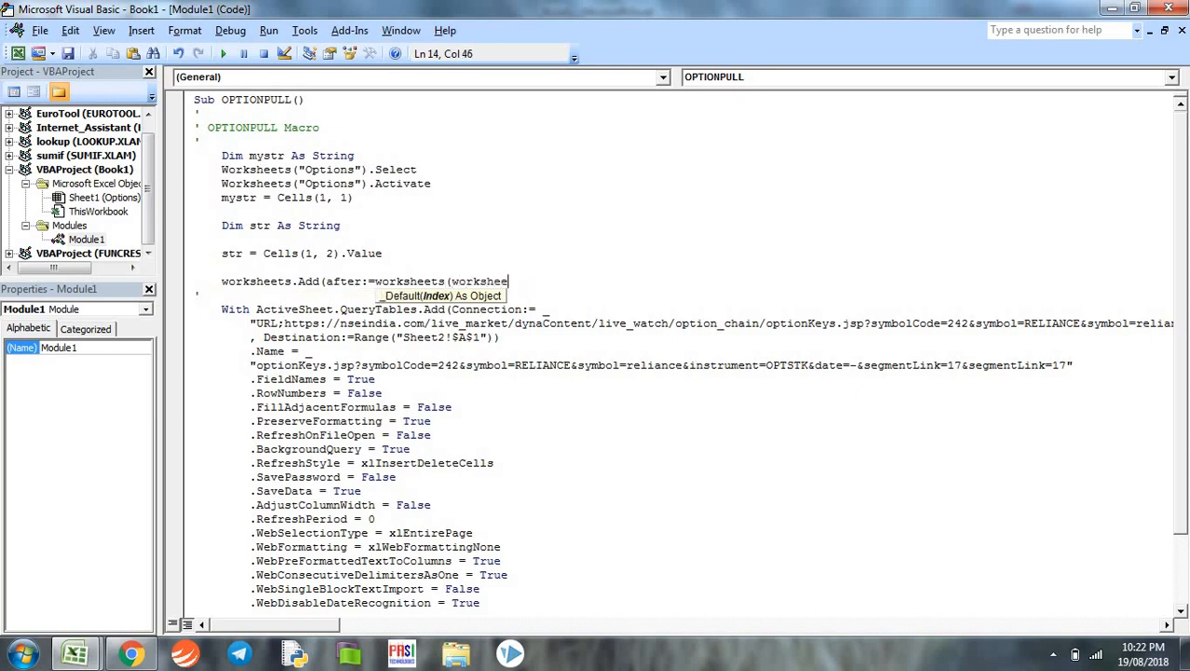
{"action": "type", "text": ".count"}
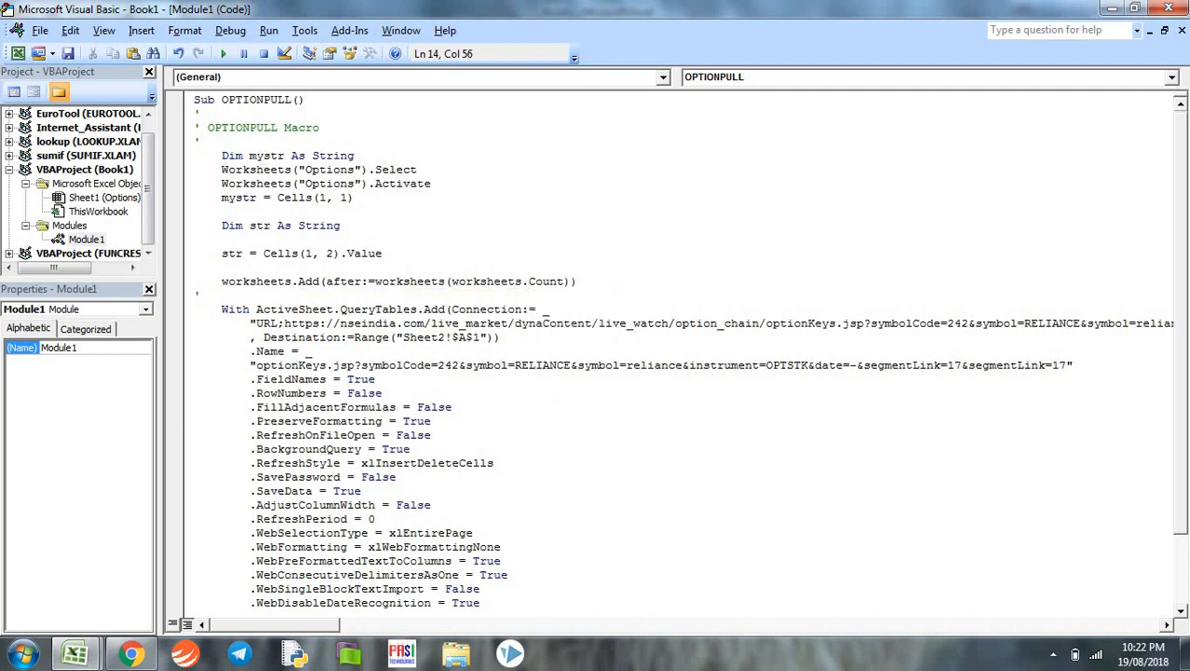
{"action": "type", "text": ".name"}
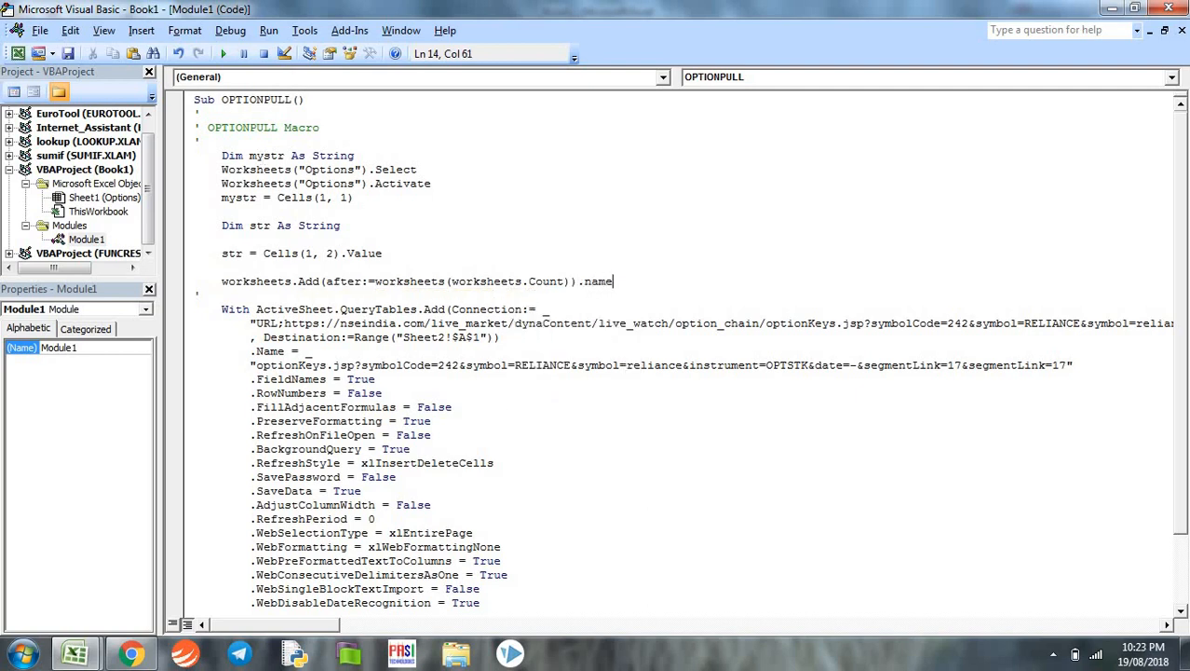
{"action": "type", "text": "= str"}
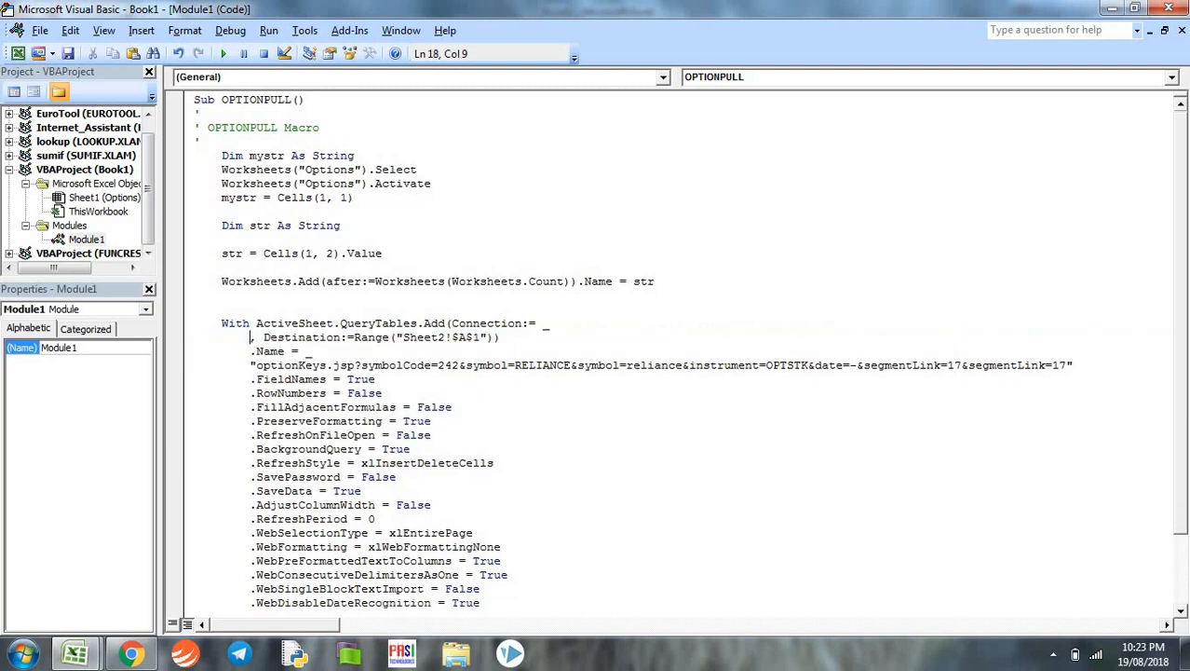
- Replace the hard-coded query URL with mystr and set the destination to $A$1
{"action": "type", "text": "mystr"}
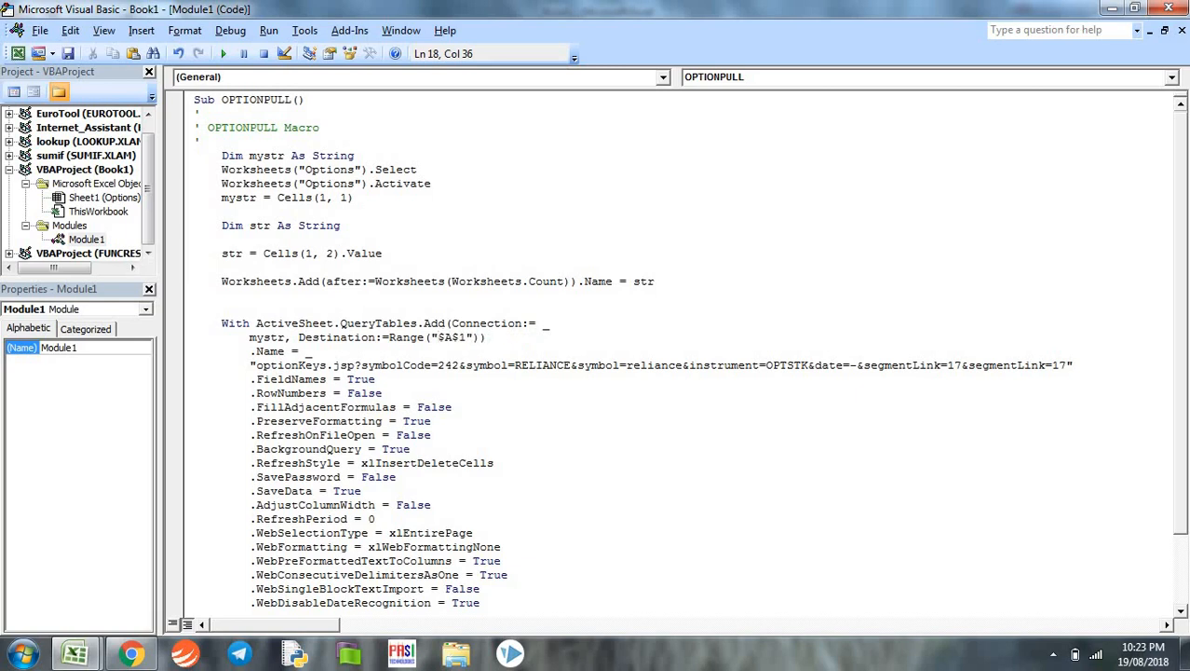
{"action": "left_click", "coordinate": [313, 350]}
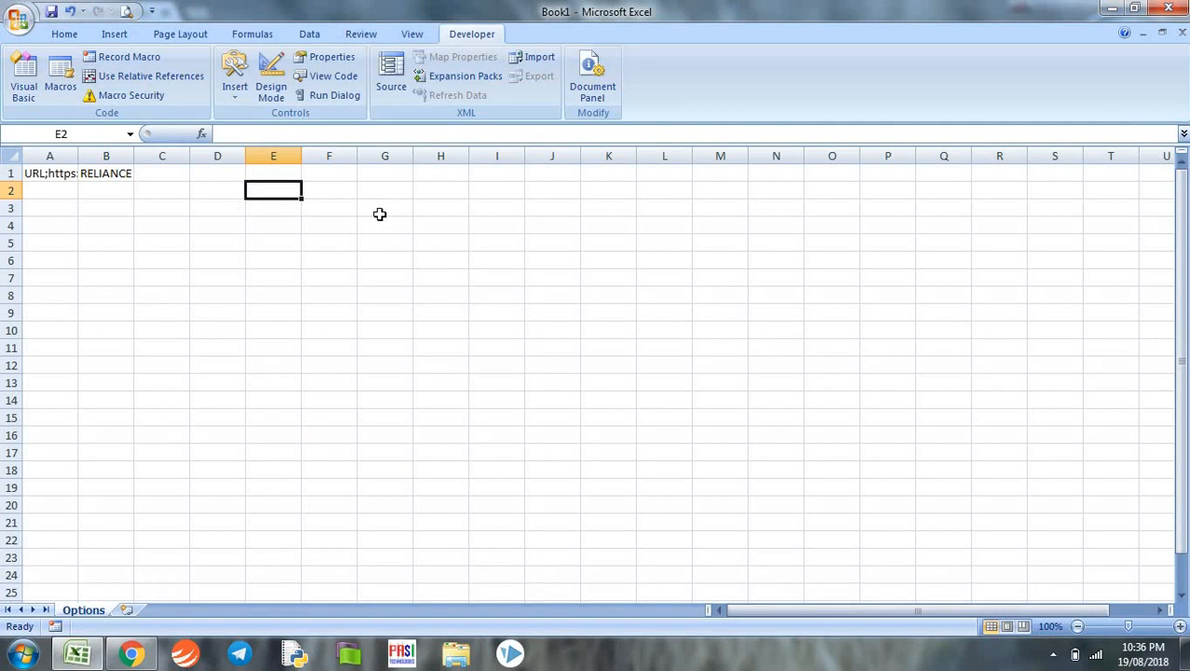
- Insert a Form Controls button drawn over cells E2:G4 on the Options sheet
{"action": "left_click", "coordinate": [234, 79]}
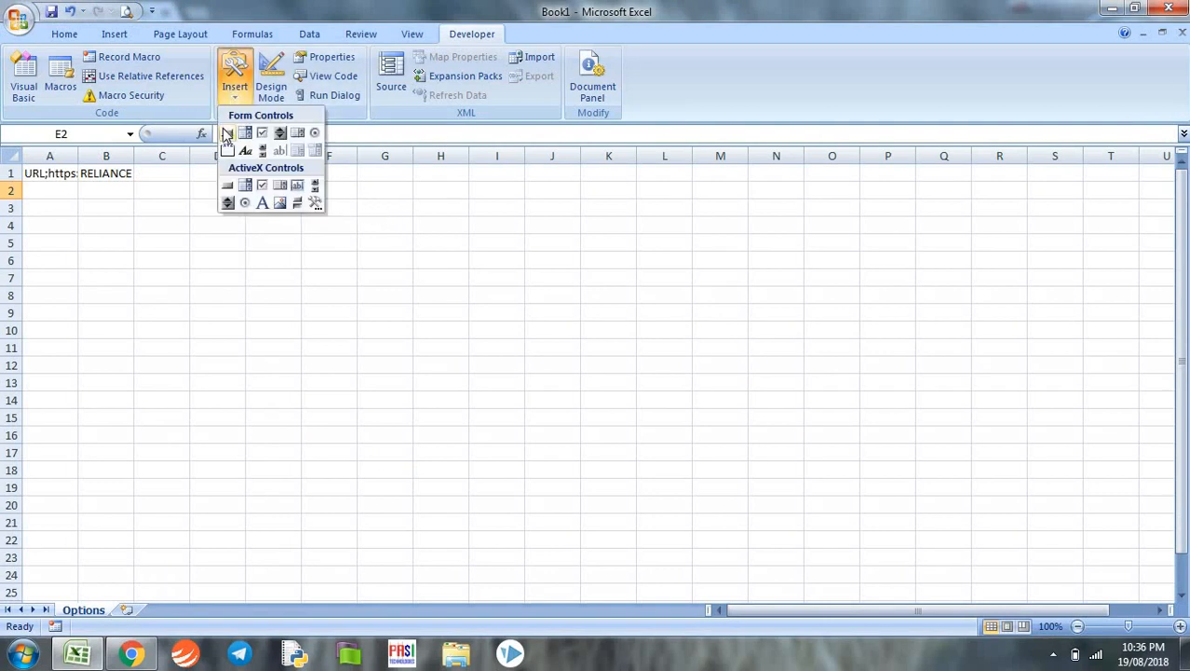
{"action": "left_click", "coordinate": [228, 132]}
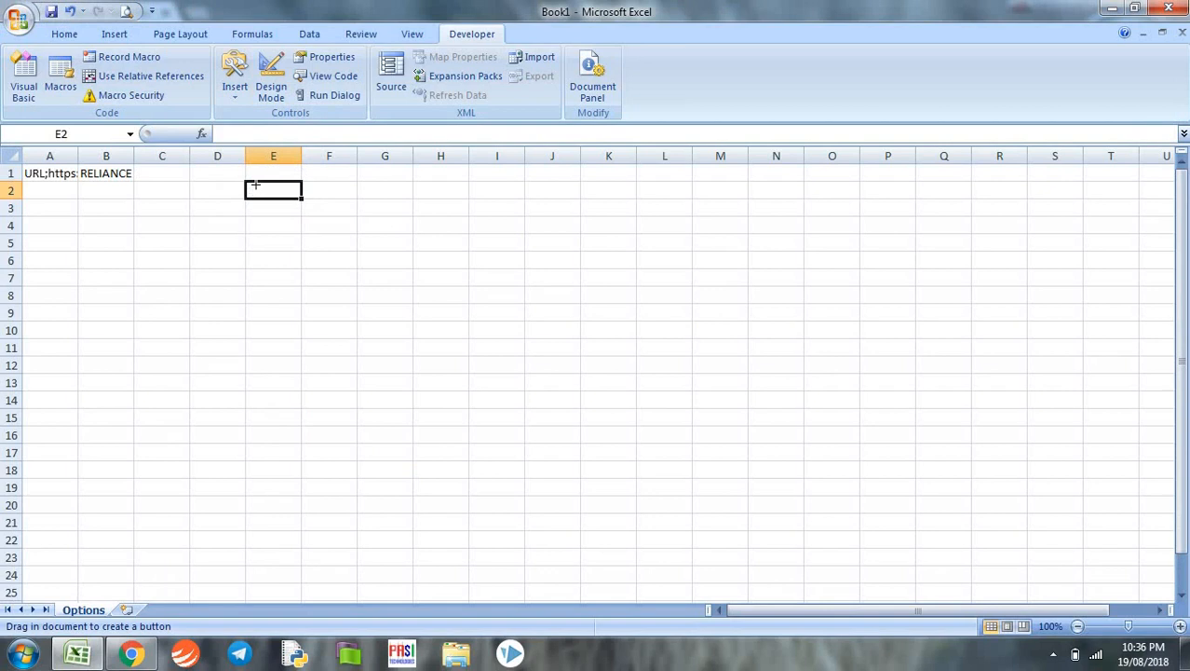
{"action": "key", "text": "alt"}
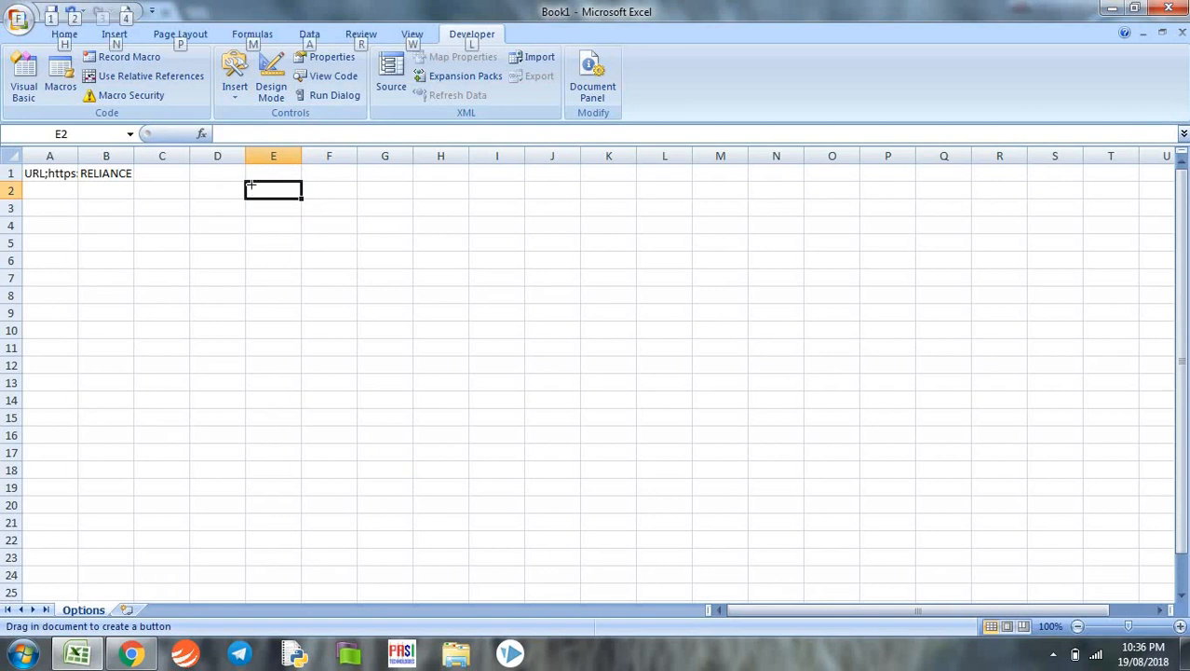
{"action": "left_click_drag", "start_coordinate": [249, 185], "coordinate": [372, 227]}
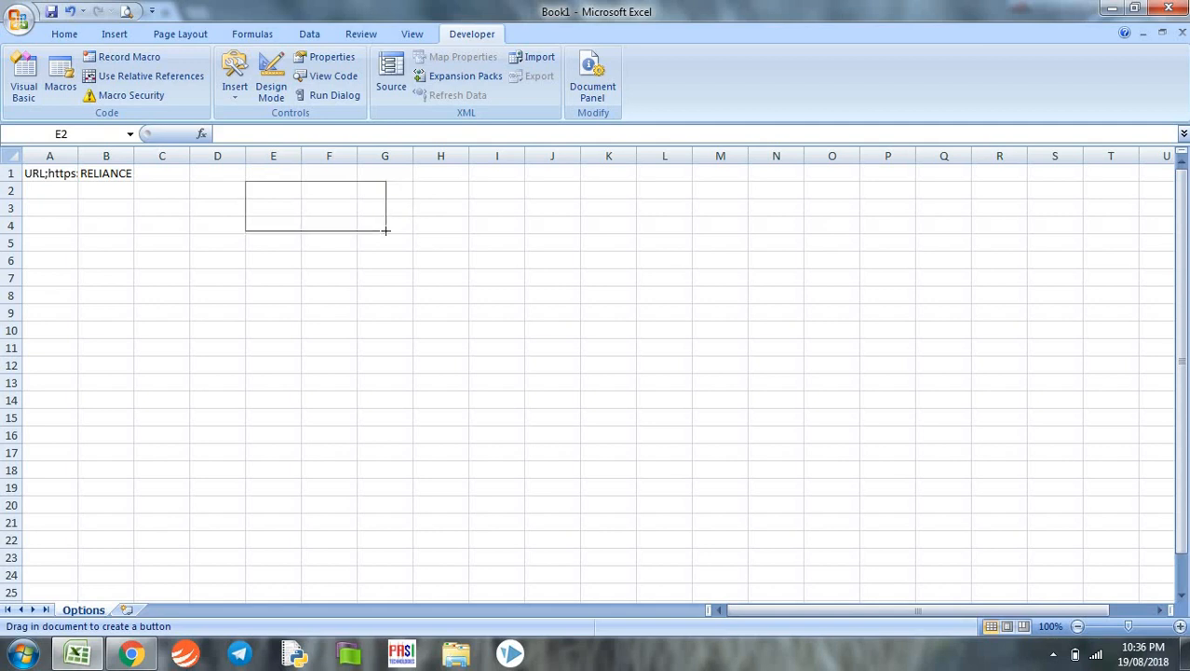
{"action": "left_click_drag", "start_coordinate": [385, 231], "coordinate": [386, 231]}
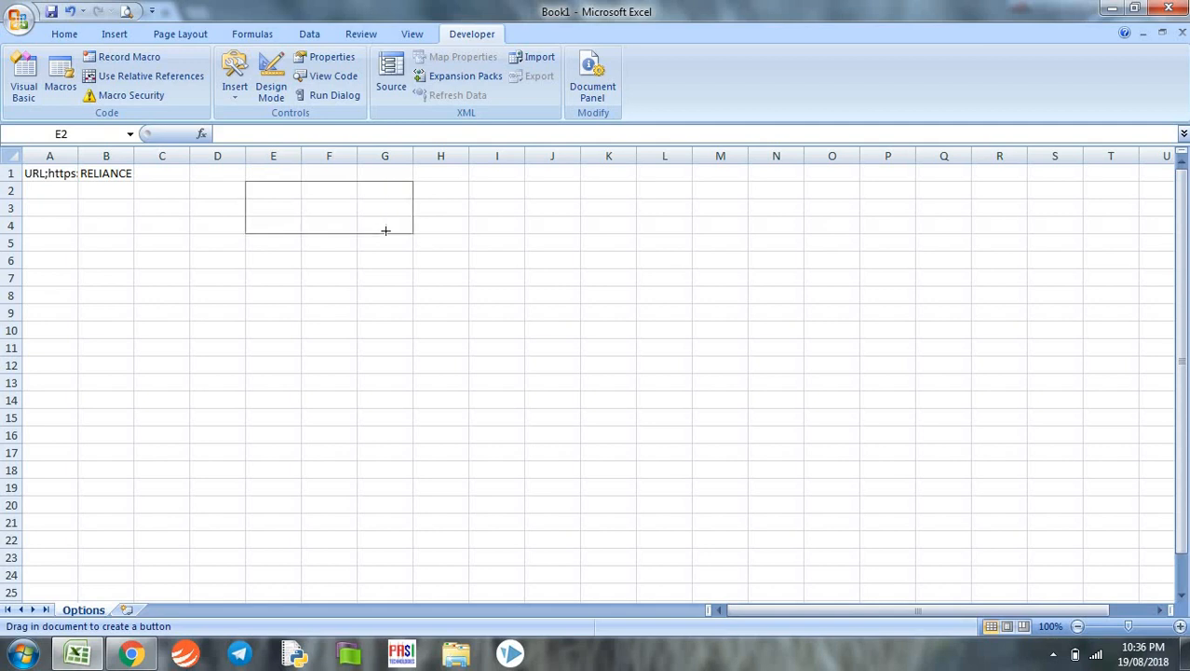
{"action": "left_click_drag", "start_coordinate": [246, 179], "coordinate": [414, 234]}
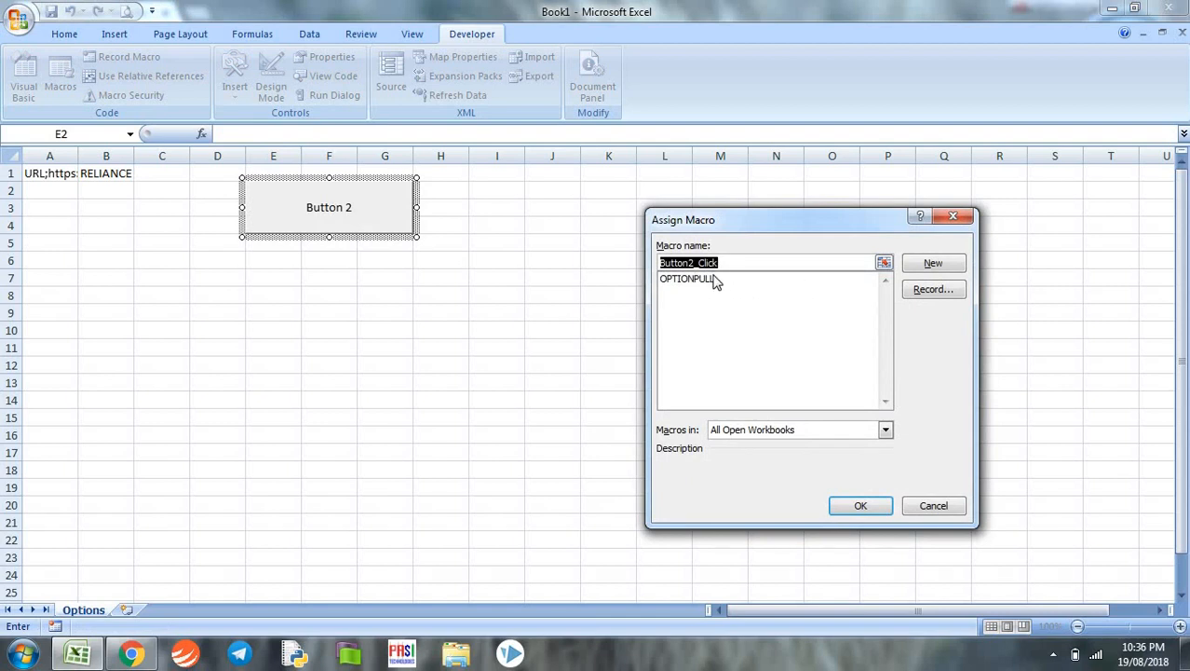
- Assign the OPTIONPULL macro to the button and caption it PULL DATA
{"action": "left_click", "coordinate": [688, 280]}
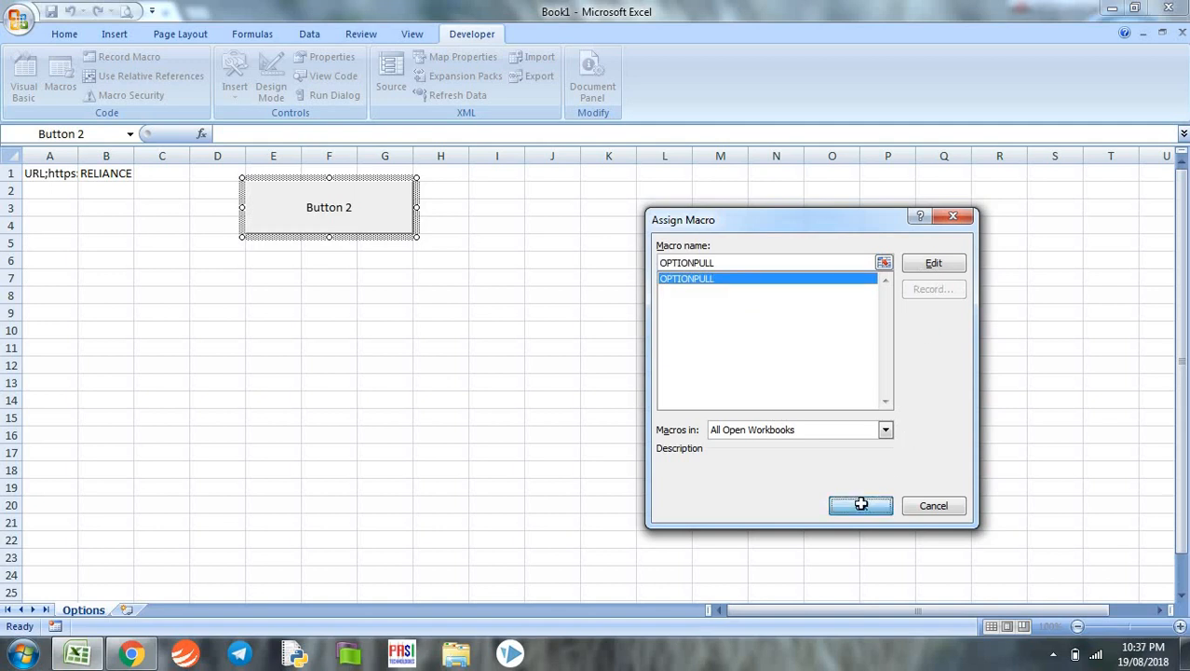
{"action": "left_click", "coordinate": [860, 505]}
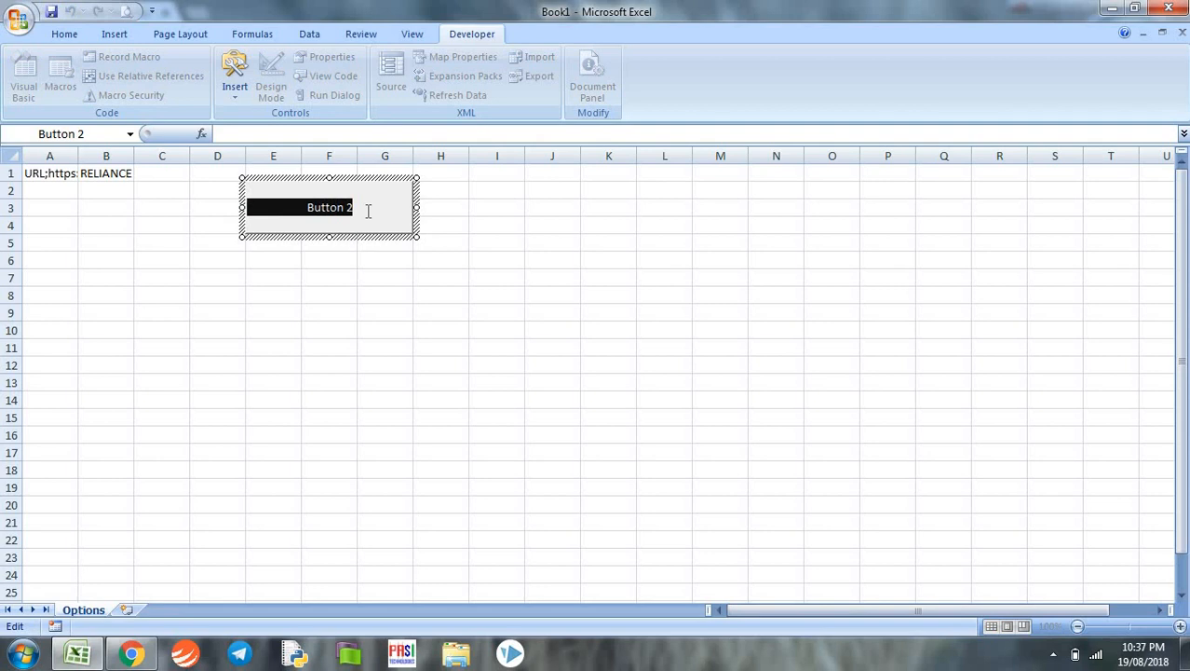
{"action": "type", "text": "PULL DAT"}
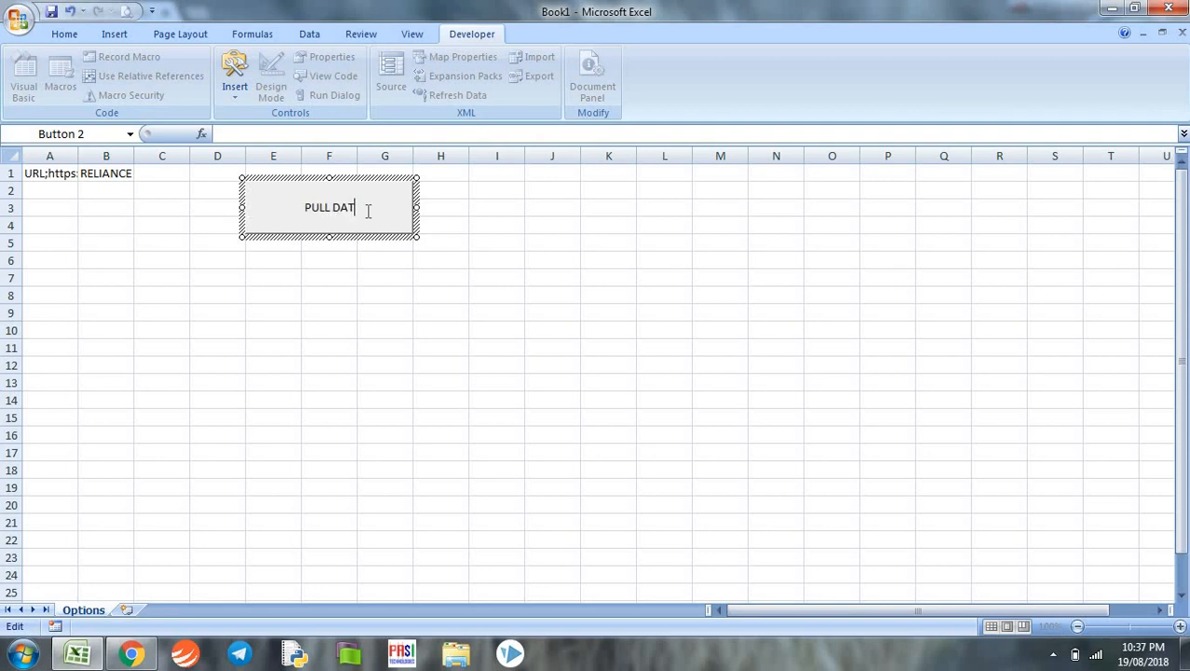
{"action": "left_click", "coordinate": [328, 313]}
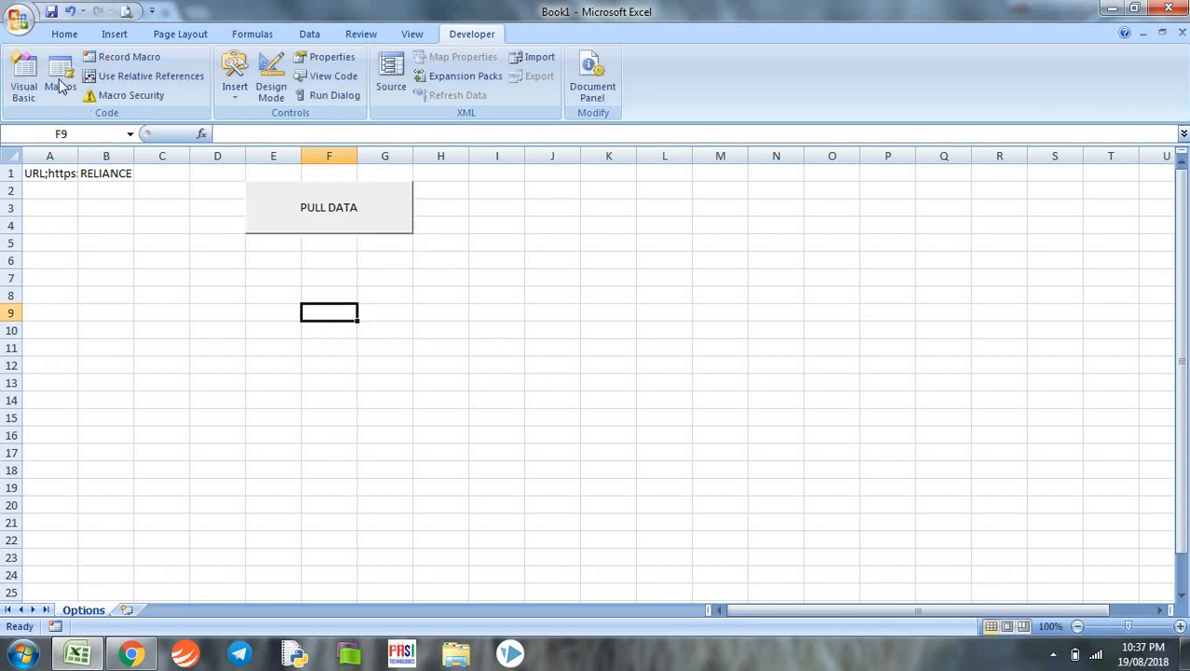
- Save as an Excel Macro-Enabled Workbook named OPITON PULL PROGRAM on the Desktop
{"action": "left_click", "coordinate": [19, 18]}
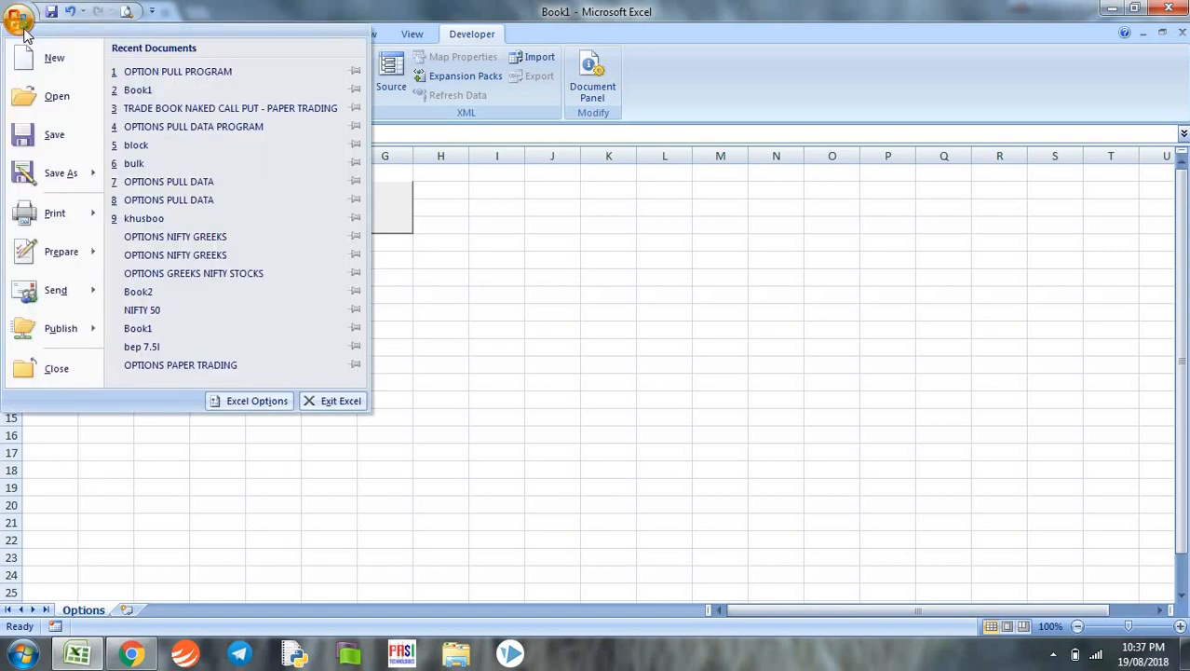
{"action": "left_click", "coordinate": [60, 173]}
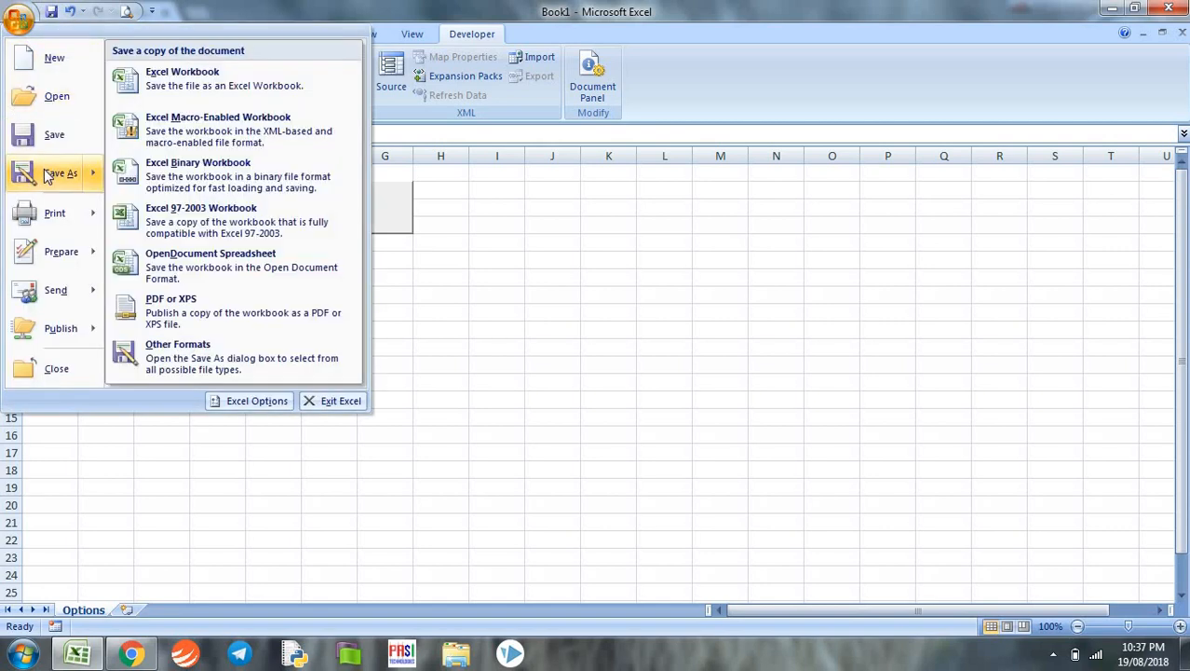
{"action": "left_click", "coordinate": [183, 78]}
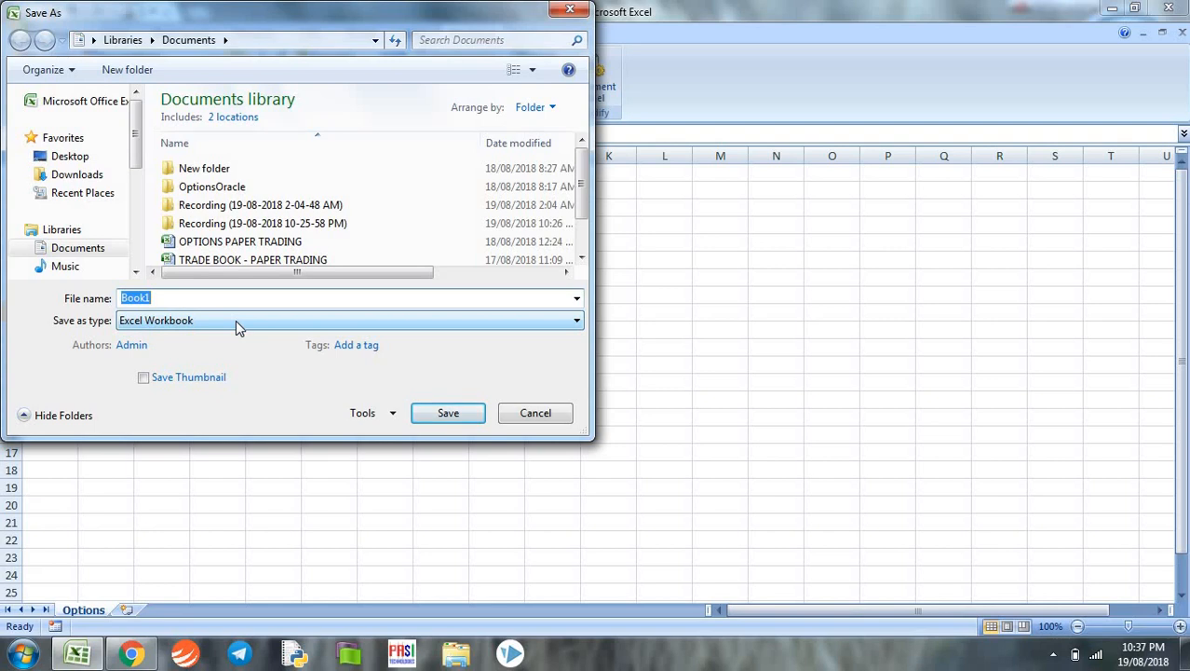
{"action": "left_click", "coordinate": [574, 320]}
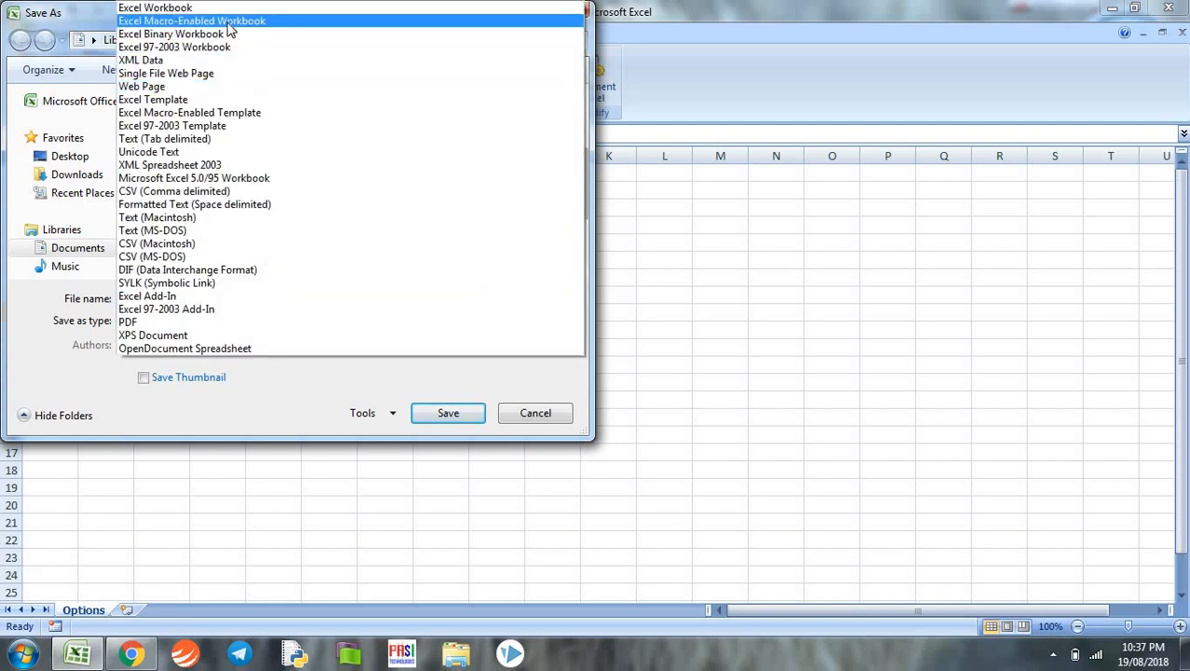
{"action": "left_click", "coordinate": [192, 21]}
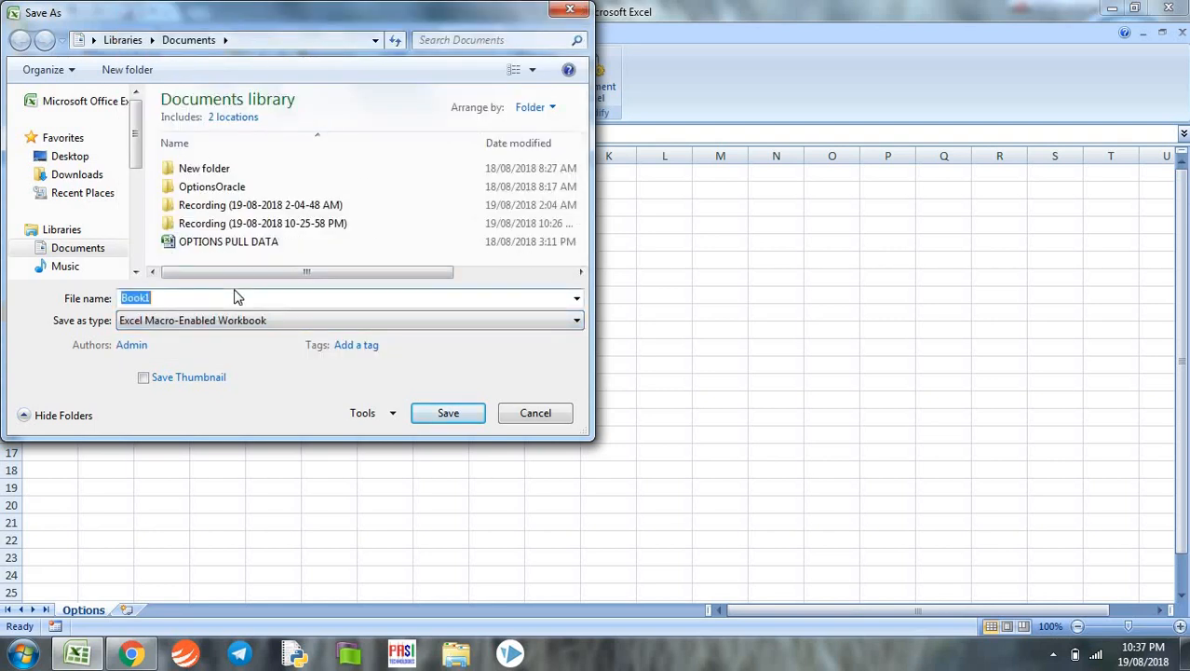
{"action": "type", "text": "OPITON"}
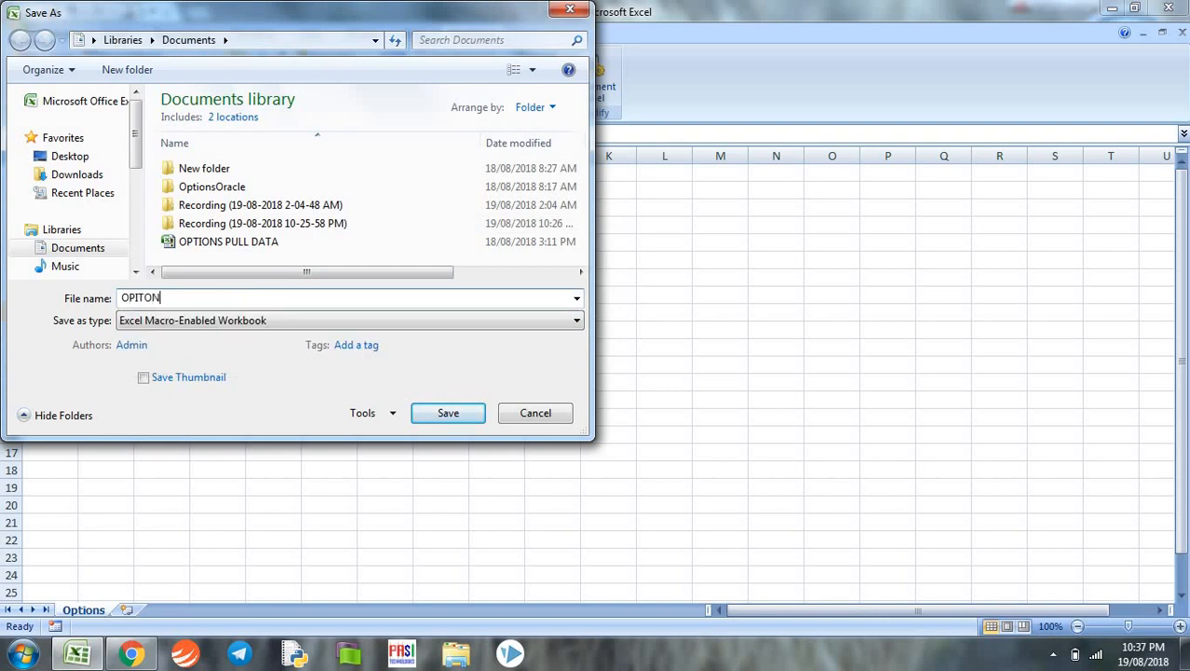
{"action": "type", "text": "PULL PRO"}
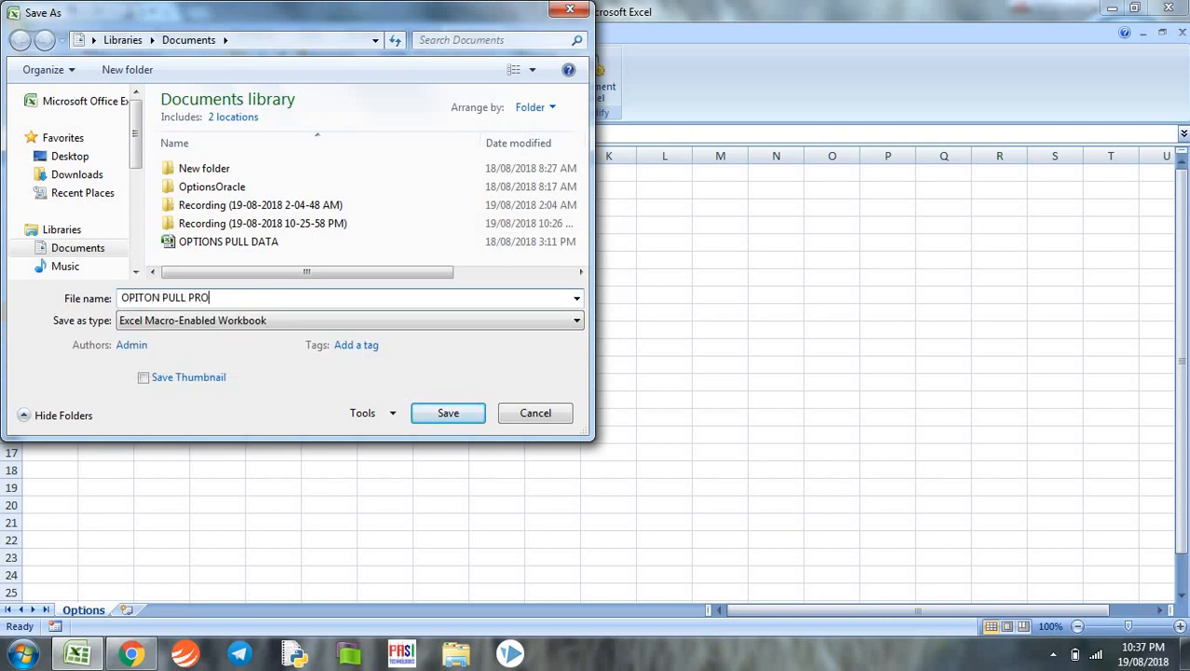
{"action": "type", "text": "GRAM"}
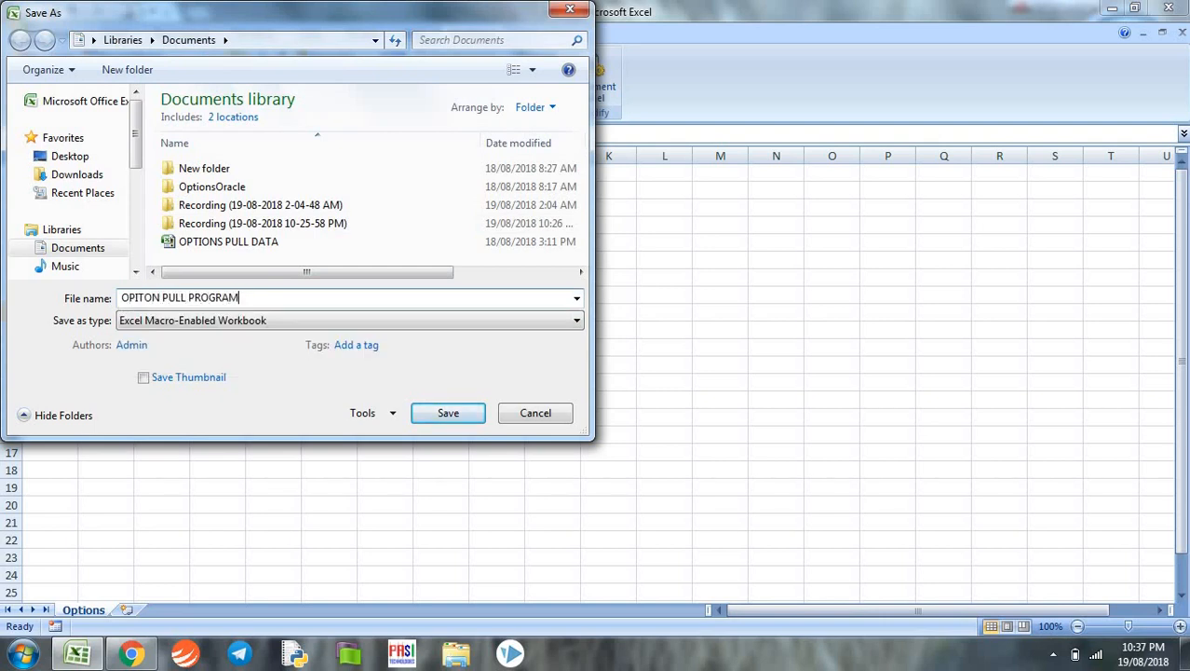
{"action": "left_click", "coordinate": [71, 156]}
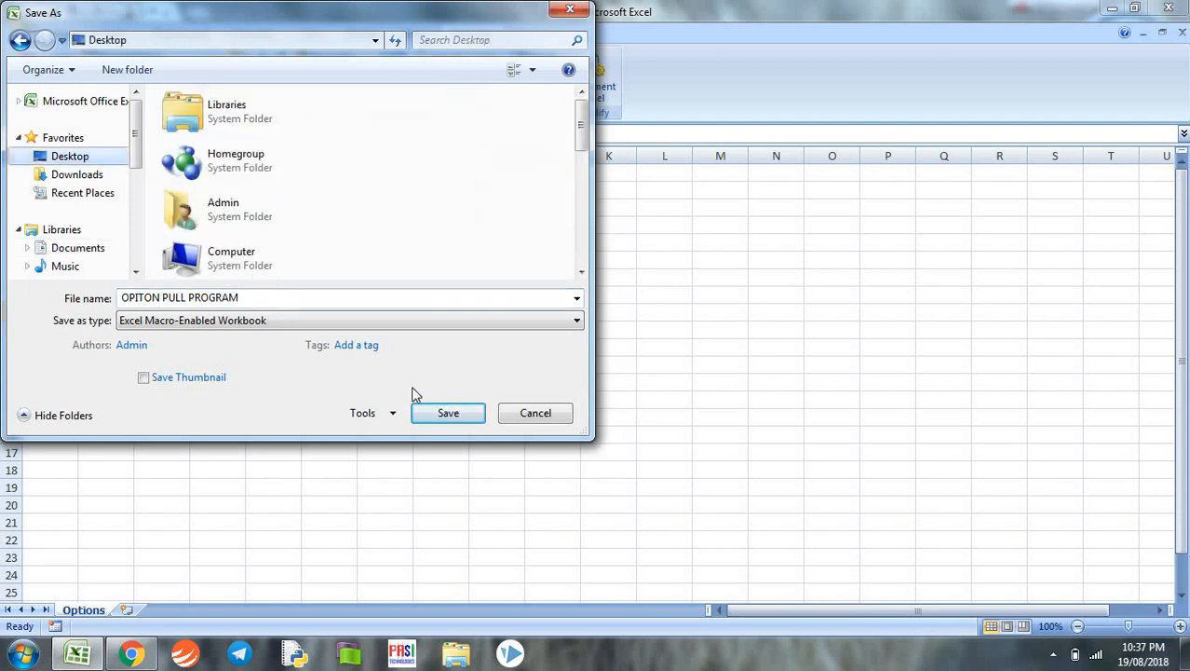
{"action": "left_click", "coordinate": [447, 414]}
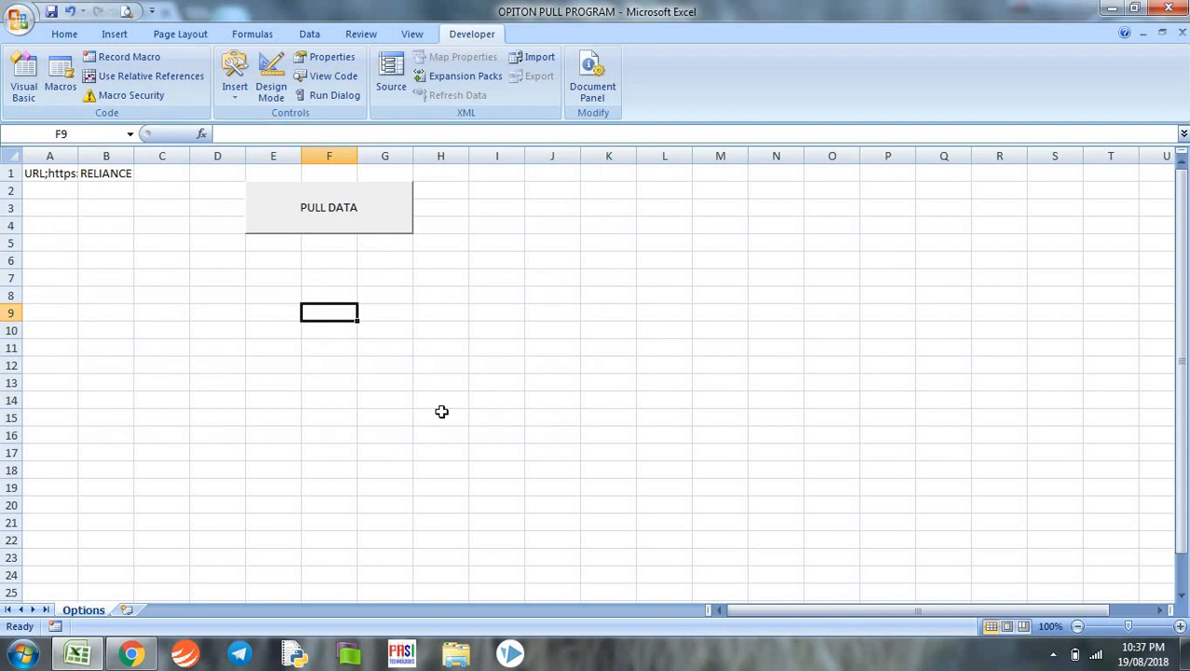
{"action": "mouse_move", "coordinate": [444, 406]}
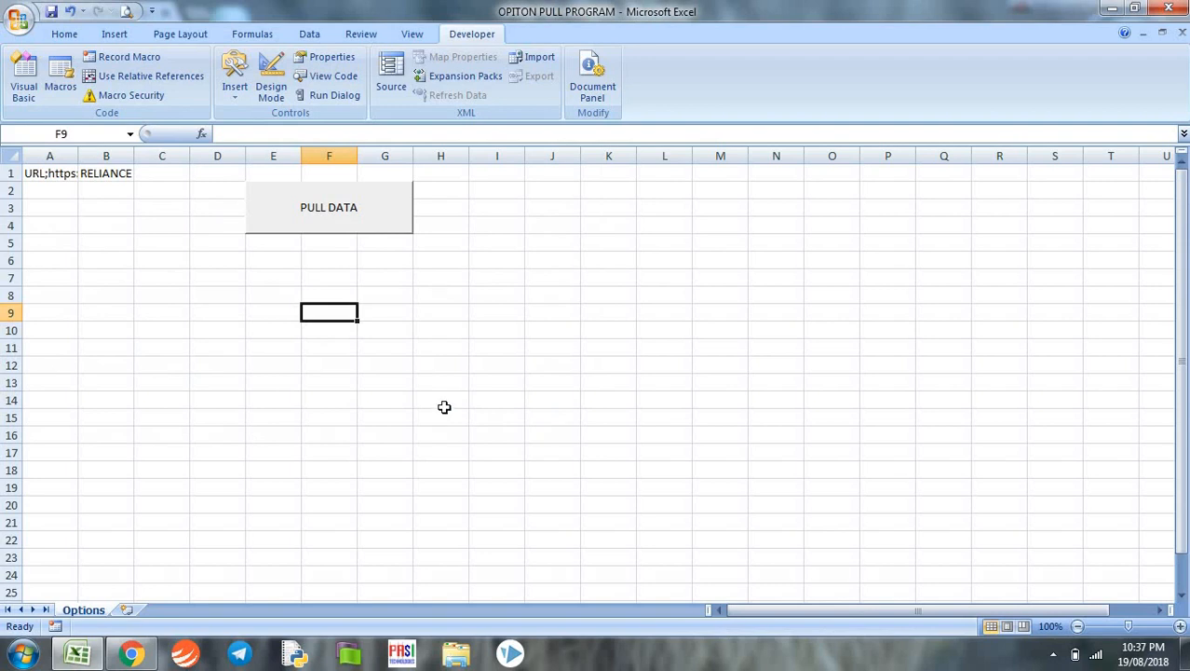
{"action": "mouse_move", "coordinate": [335, 369]}
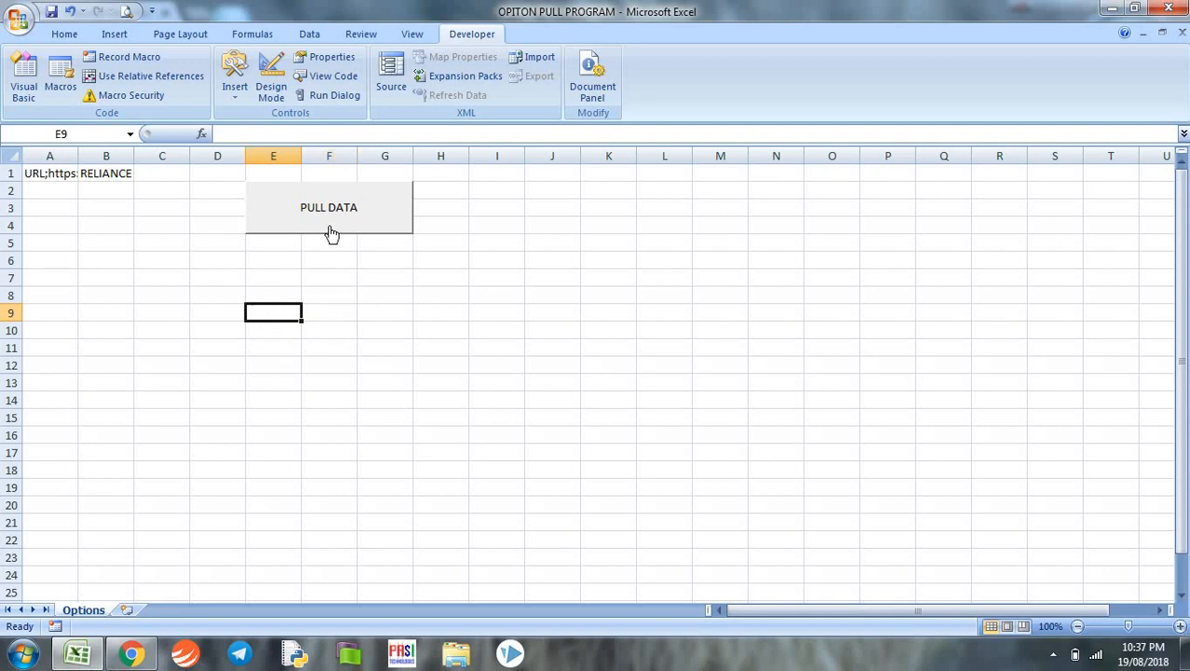
- Run PULL DATA to import RELIANCE, then inspect the 740-strike cells on the new RELIANCE sheet
{"action": "left_click", "coordinate": [328, 206]}
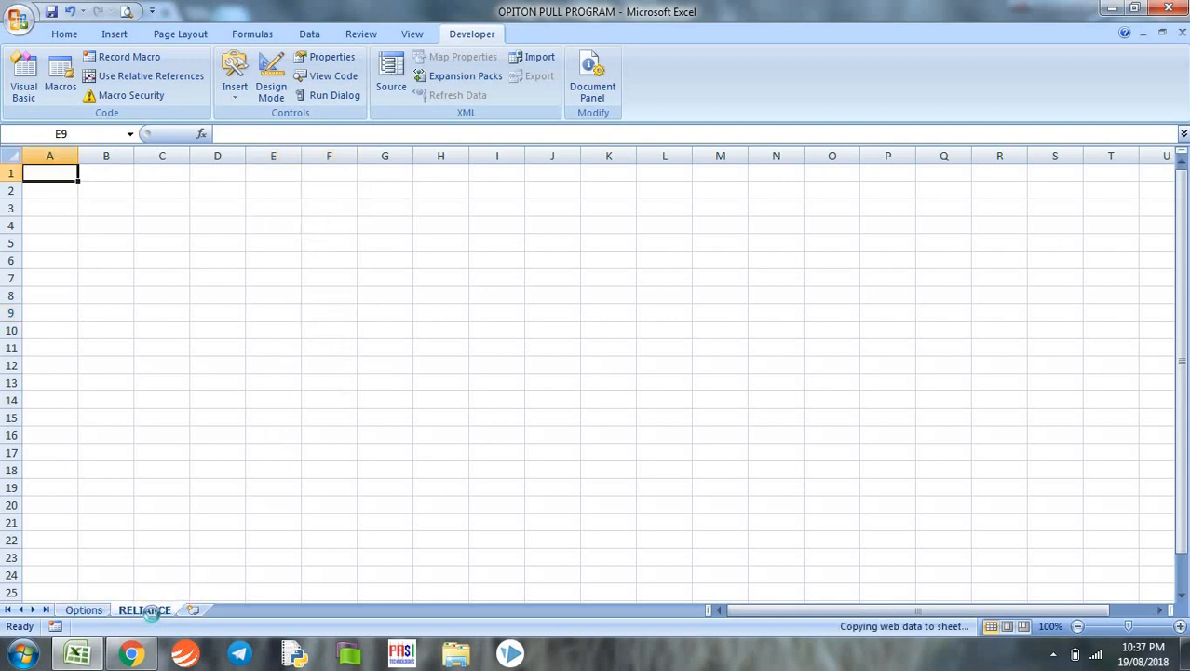
{"action": "left_click", "coordinate": [145, 609]}
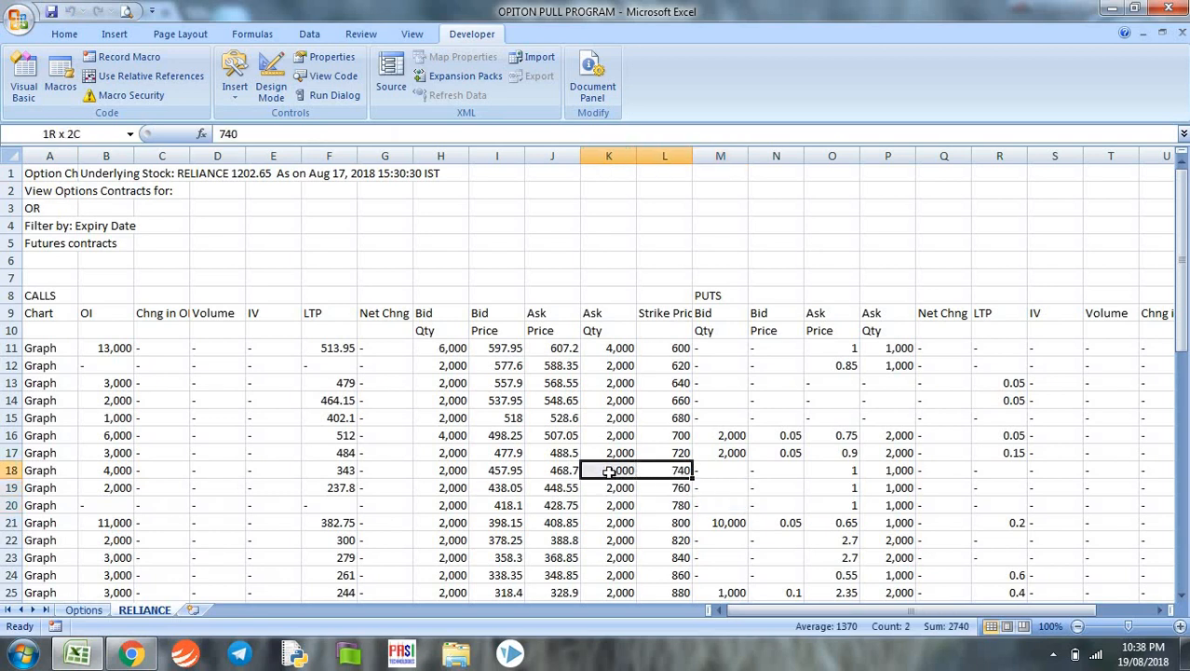
{"action": "left_click", "coordinate": [552, 469]}
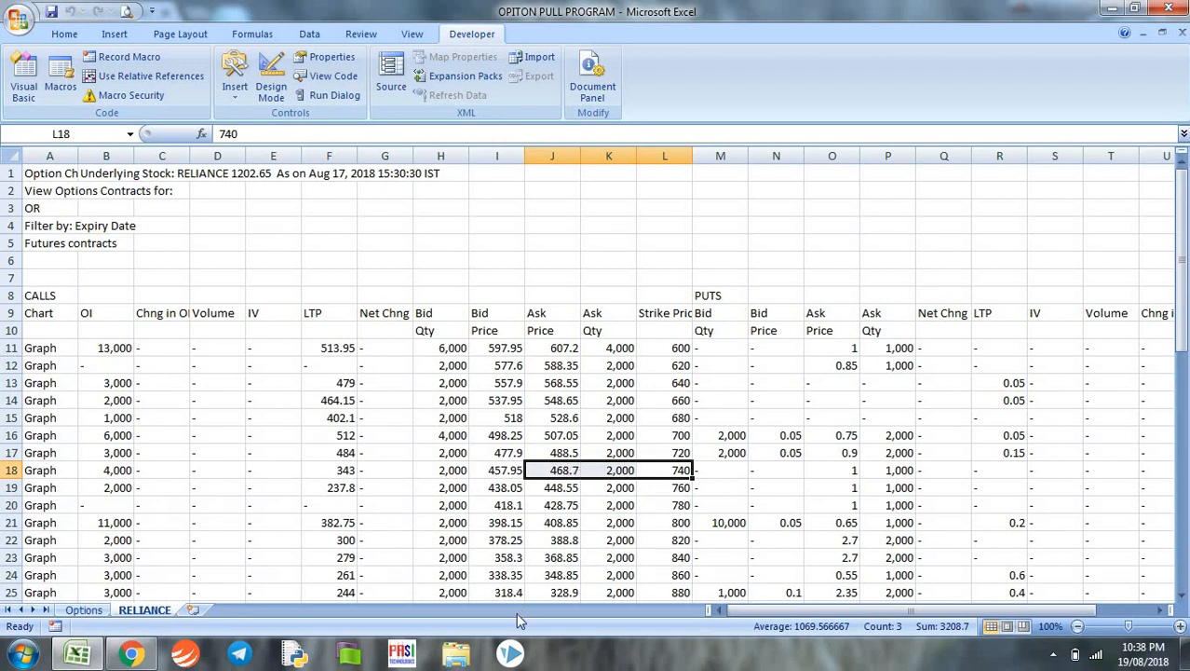
{"action": "left_click", "coordinate": [132, 652]}
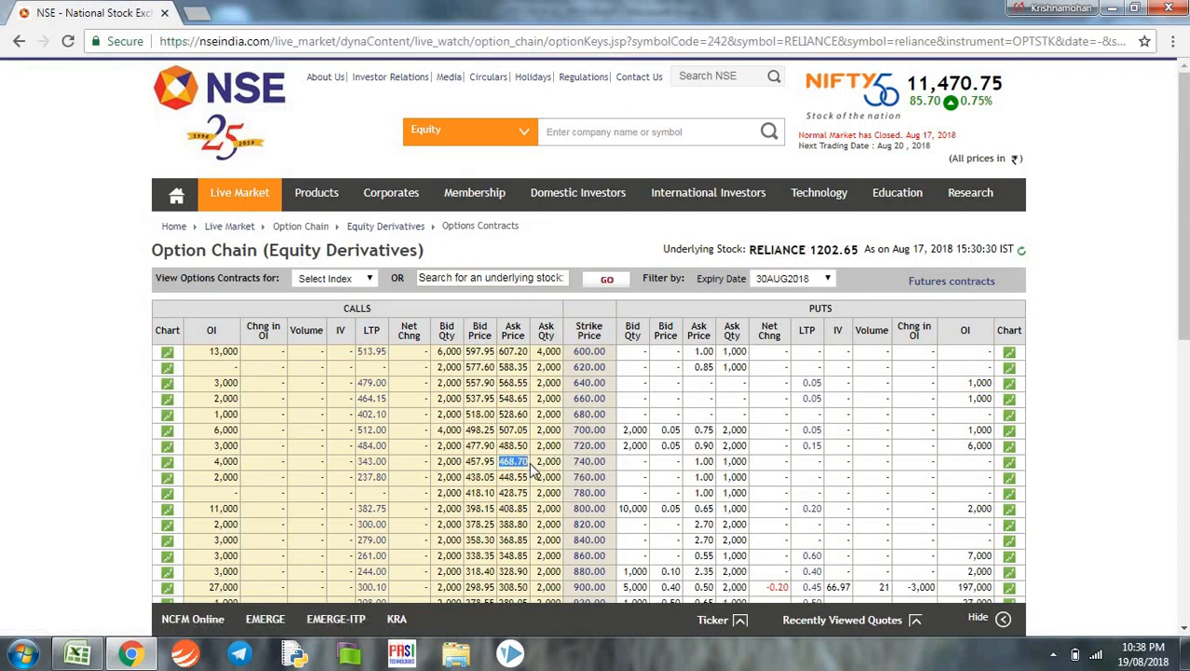
{"action": "mouse_move", "coordinate": [76, 652]}
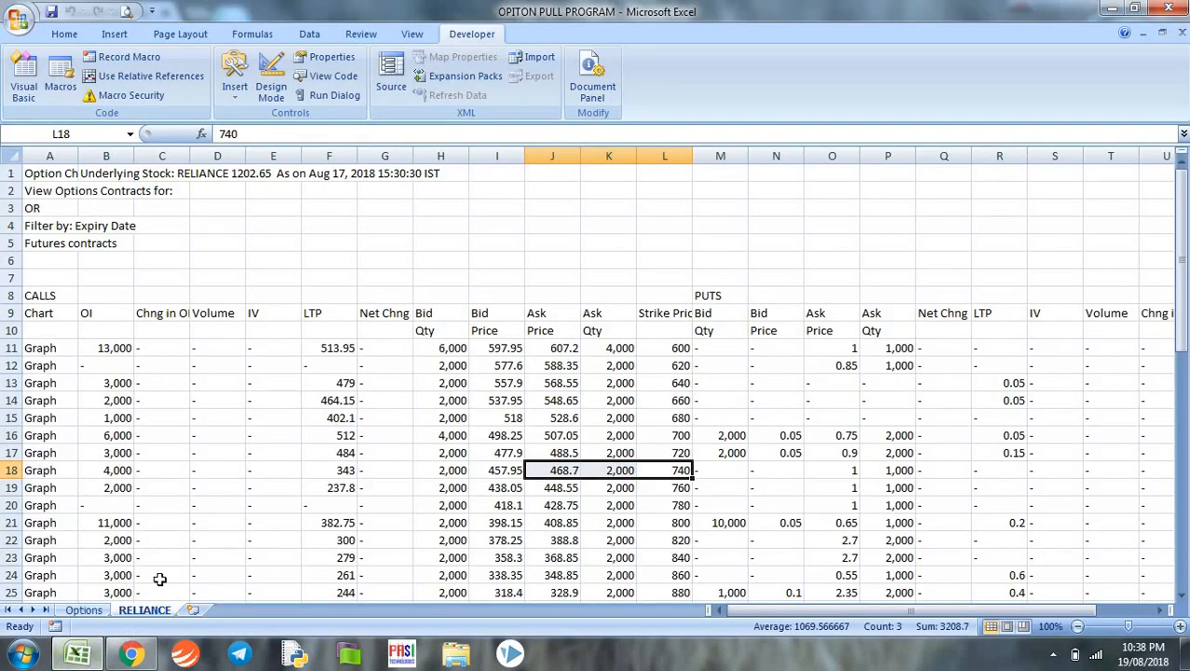
- Return to the Options sheet and select the web query URL in cell A1
{"action": "left_click", "coordinate": [84, 609]}
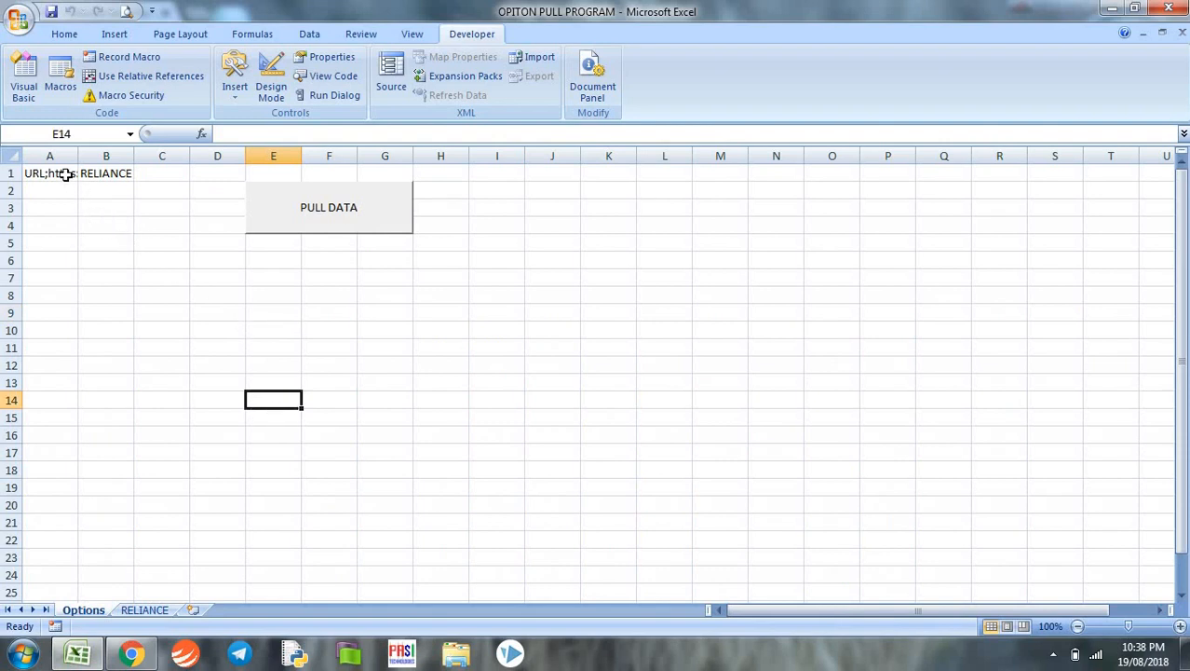
{"action": "left_click", "coordinate": [49, 173]}
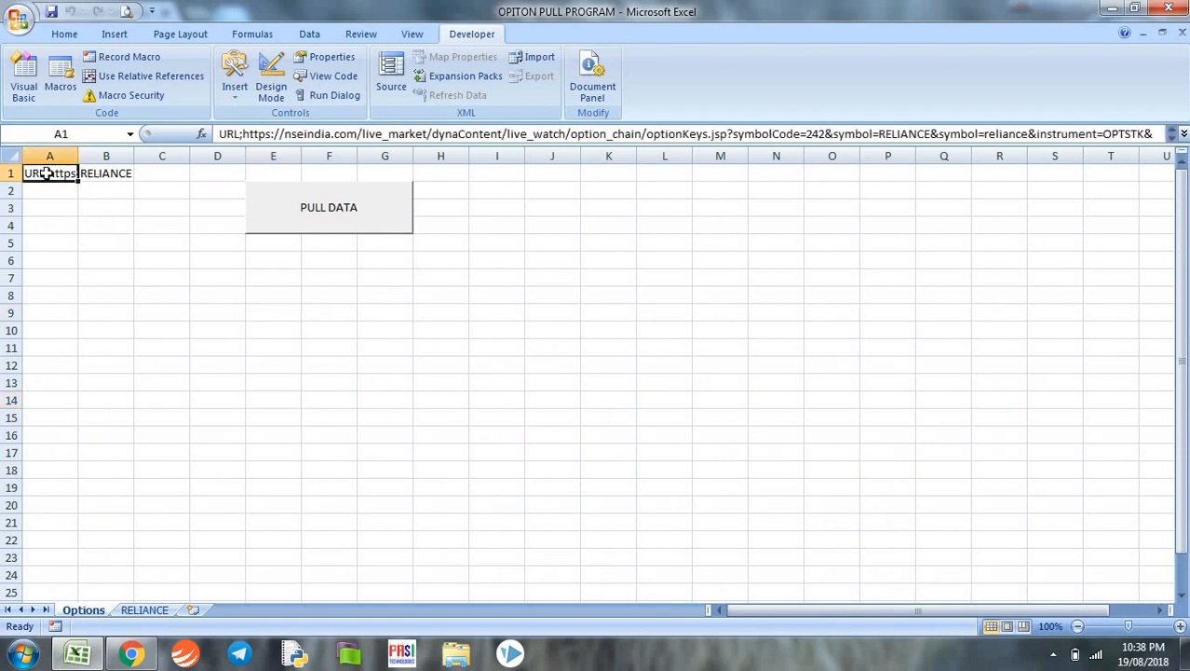
{"action": "mouse_move", "coordinate": [235, 548]}
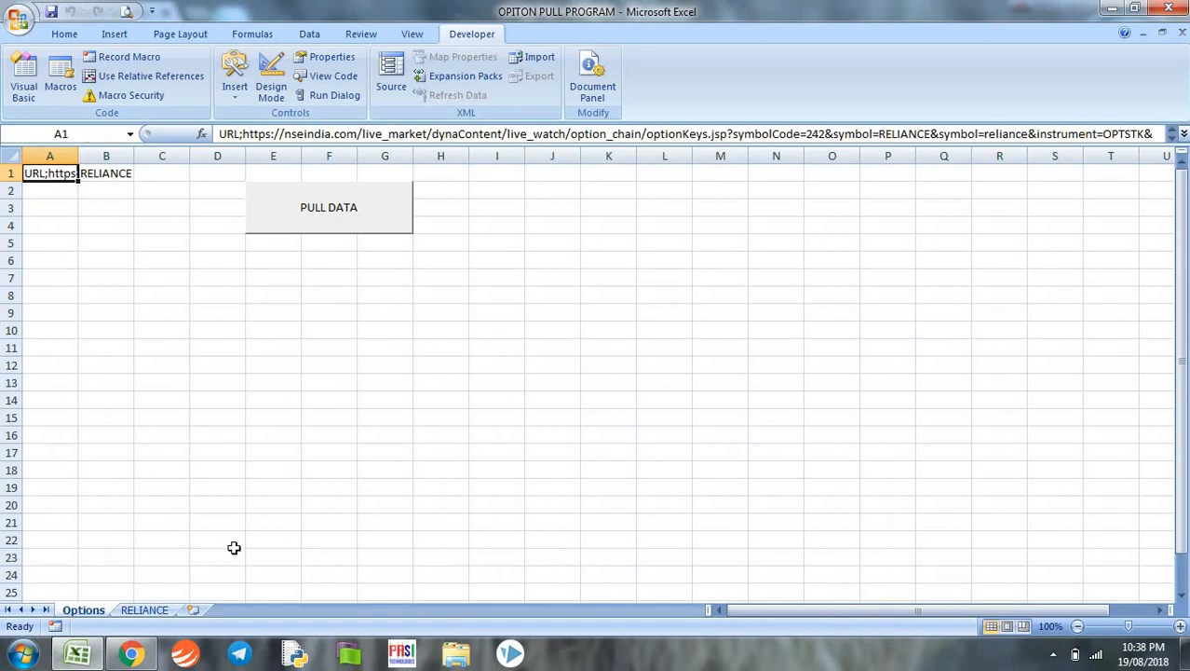
{"action": "mouse_move", "coordinate": [172, 466]}
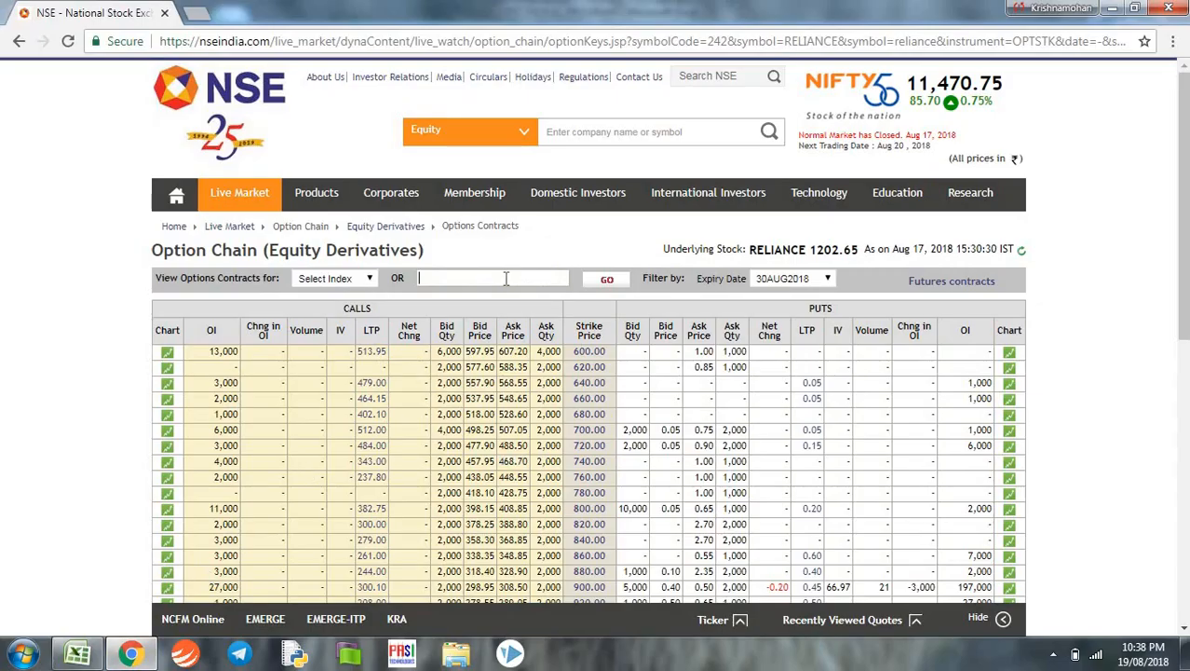
- Load the INFY option chain on NSE and copy its page address from the address bar
{"action": "type", "text": "INFY"}
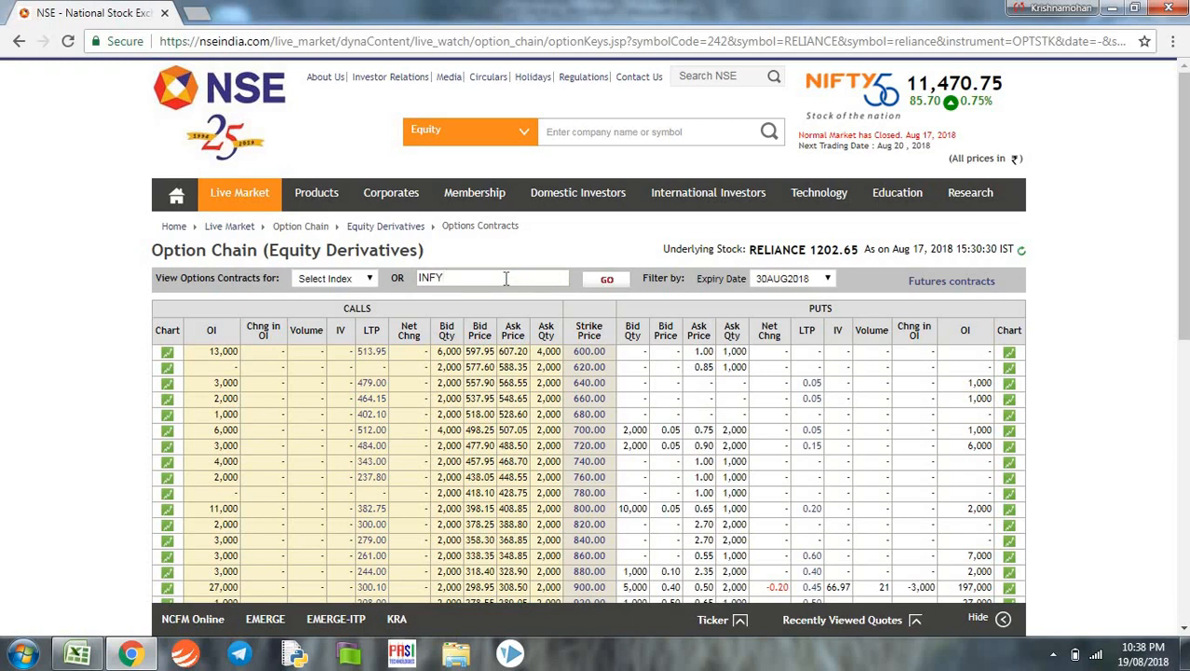
{"action": "left_click", "coordinate": [608, 280]}
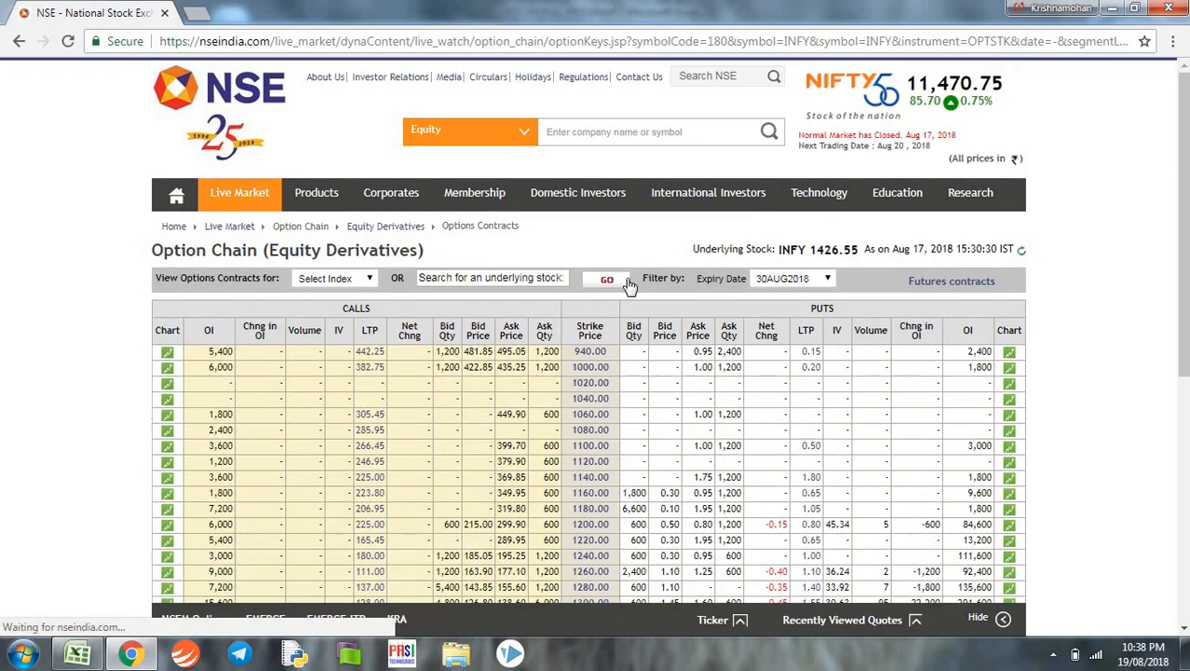
{"action": "double_click", "coordinate": [792, 249]}
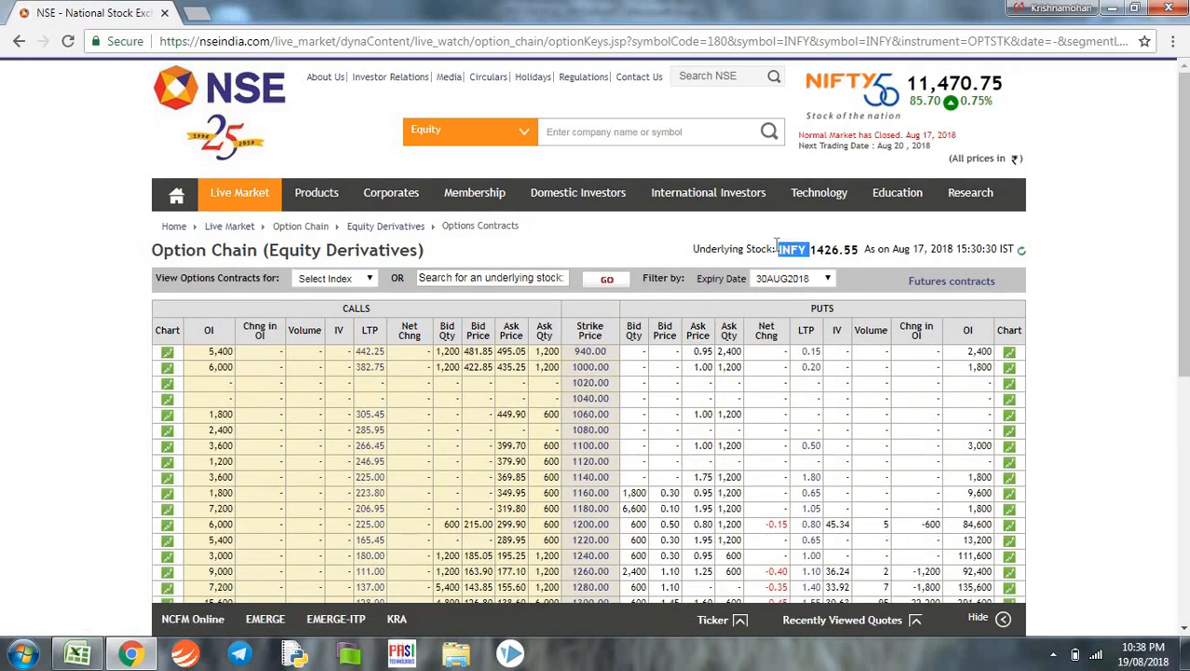
{"action": "left_click", "coordinate": [596, 41]}
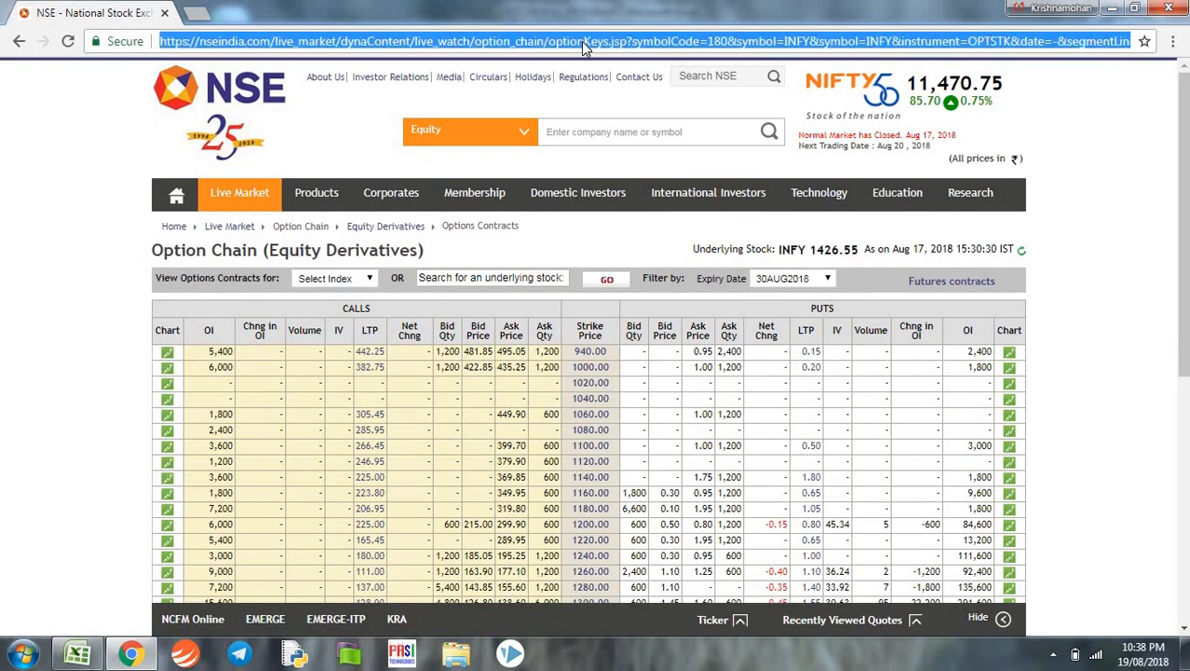
{"action": "right_click", "coordinate": [587, 41]}
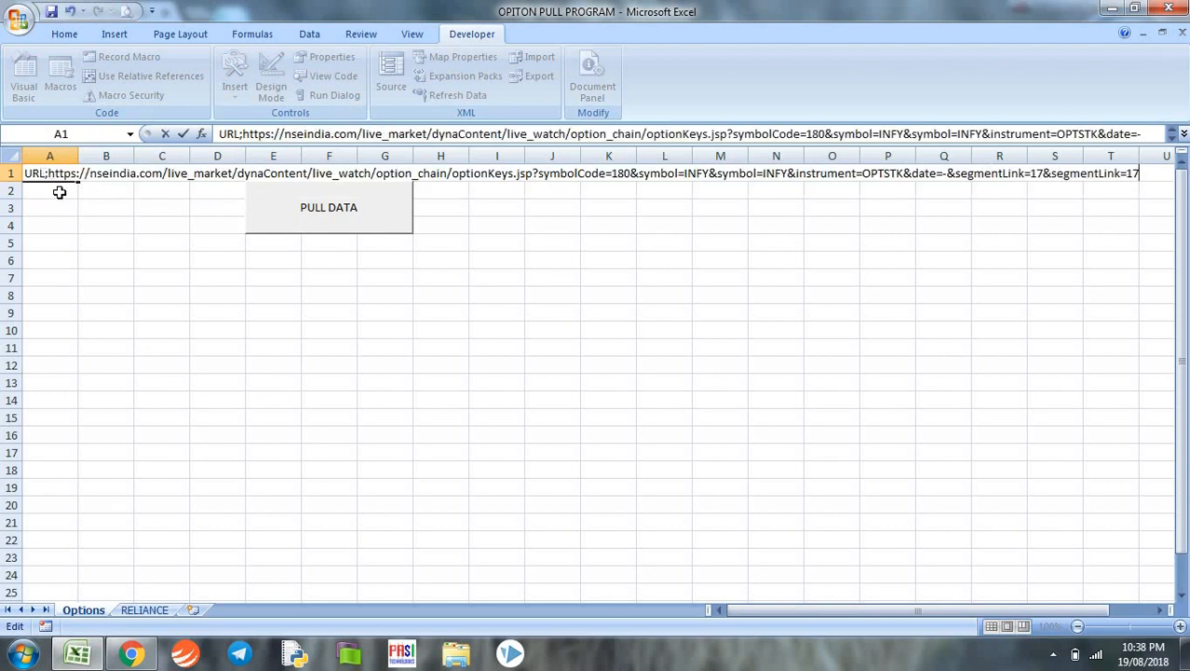
{"action": "mouse_move", "coordinate": [78, 203]}
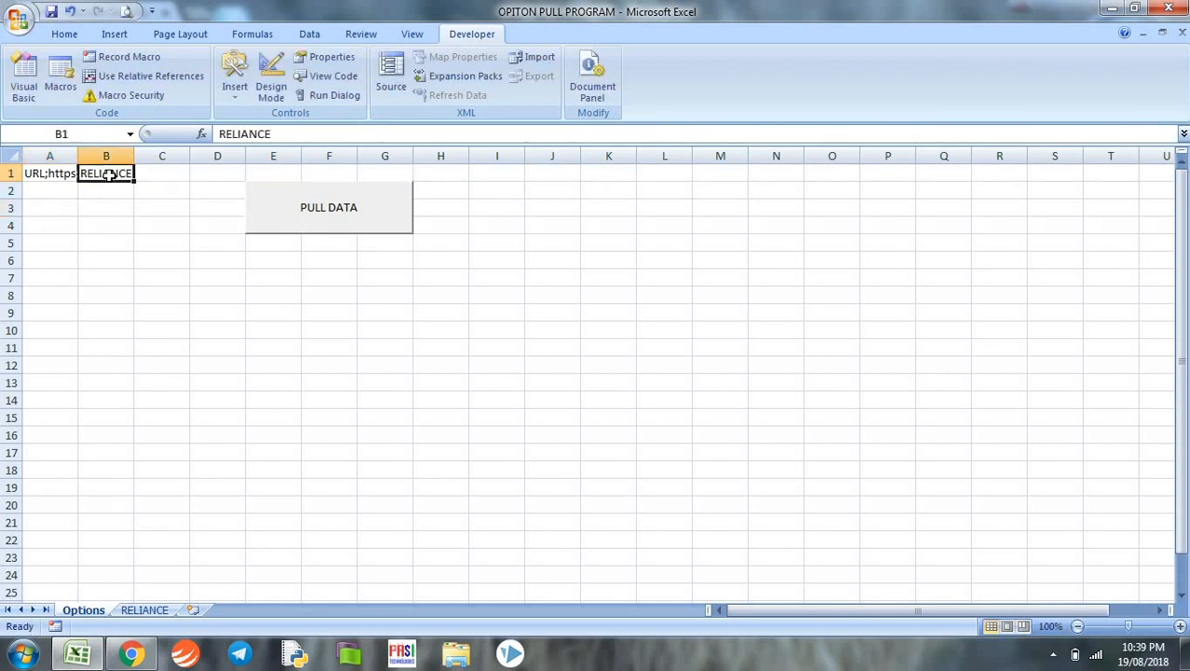
- Enter INFY in B1, run PULL DATA, review the new INFY sheet and return to Options
{"action": "type", "text": "INFY"}
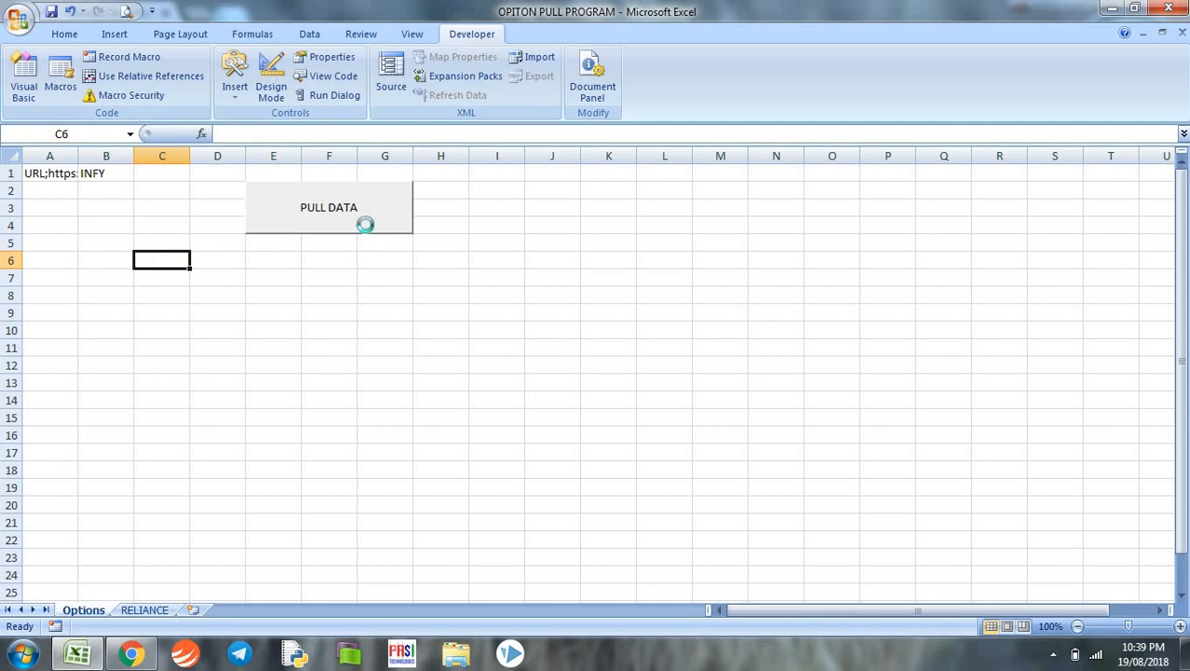
{"action": "left_click", "coordinate": [328, 207]}
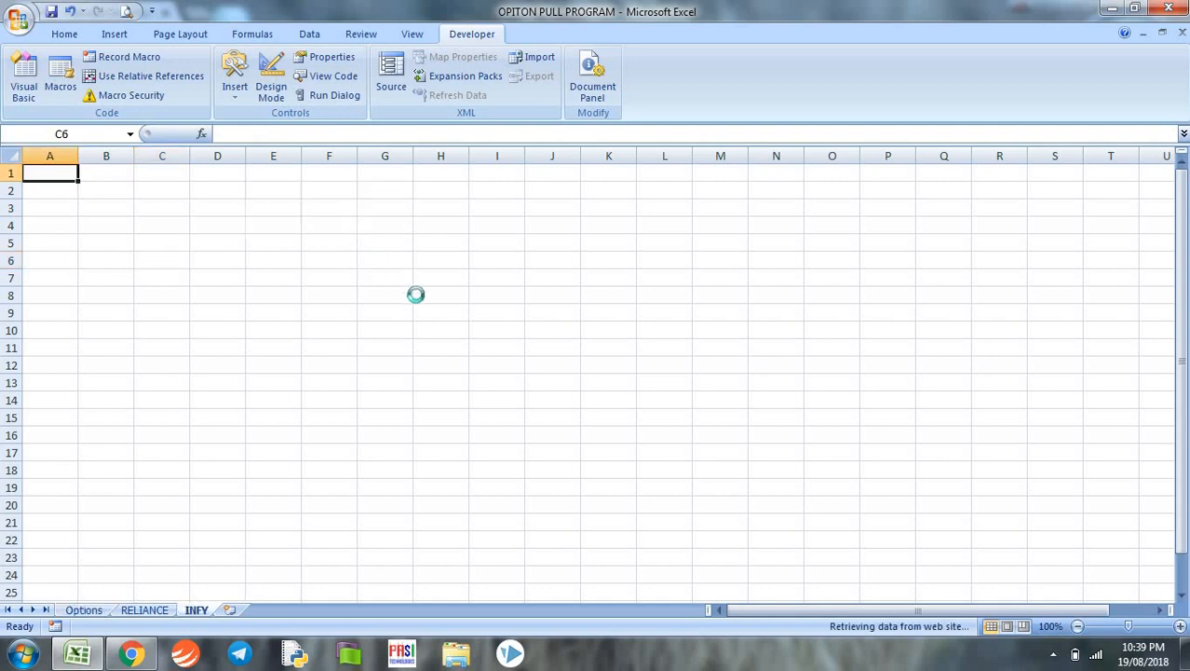
{"action": "left_click", "coordinate": [196, 609]}
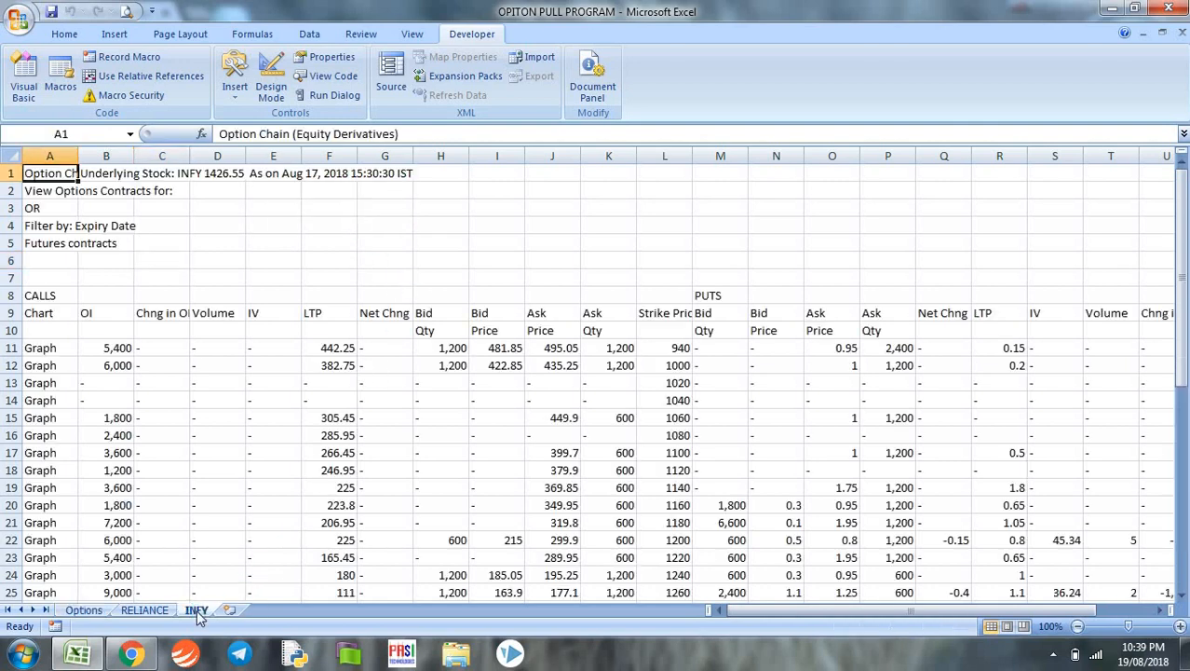
{"action": "left_click", "coordinate": [719, 470]}
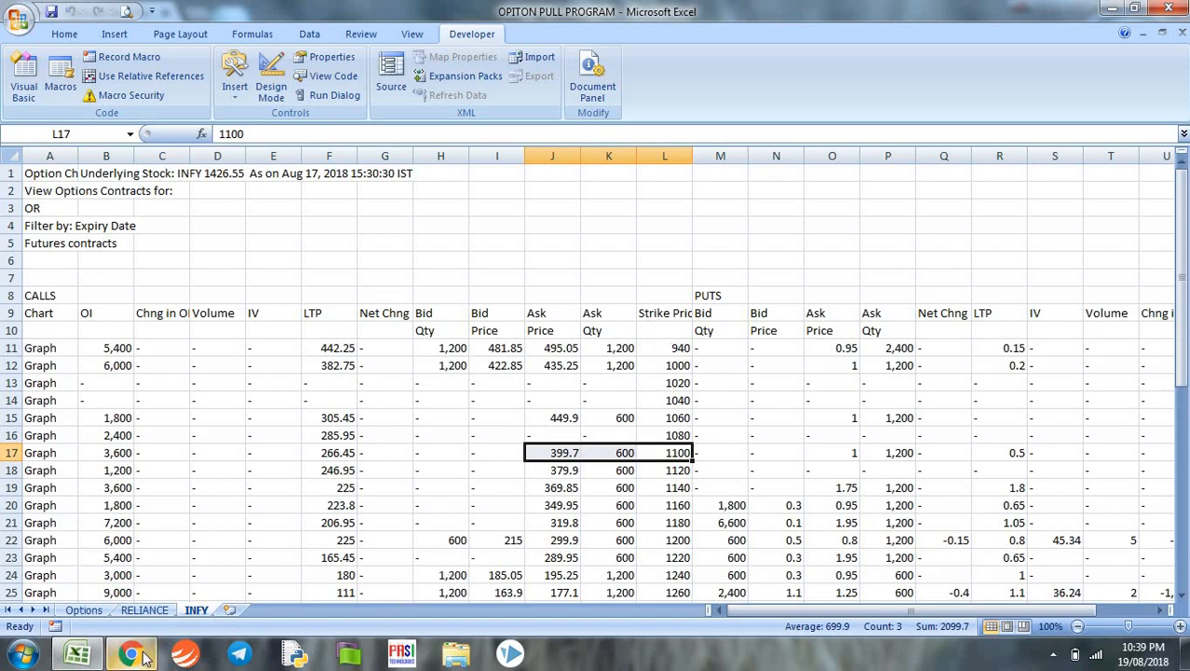
{"action": "left_click", "coordinate": [130, 652]}
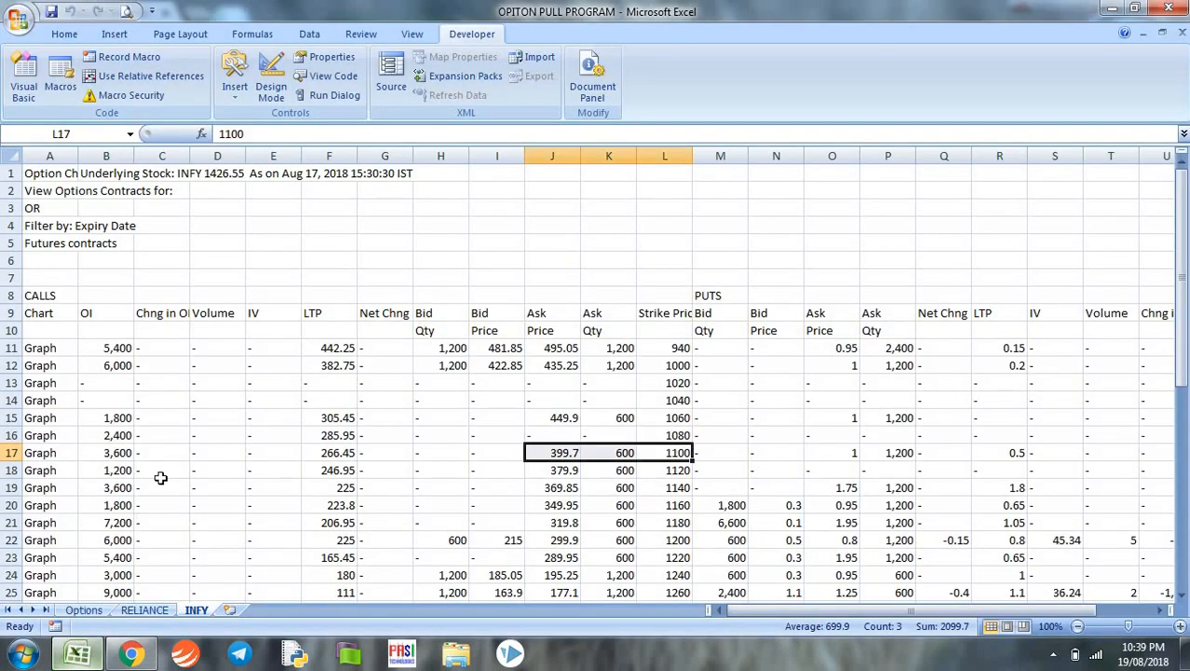
{"action": "left_click", "coordinate": [84, 609]}
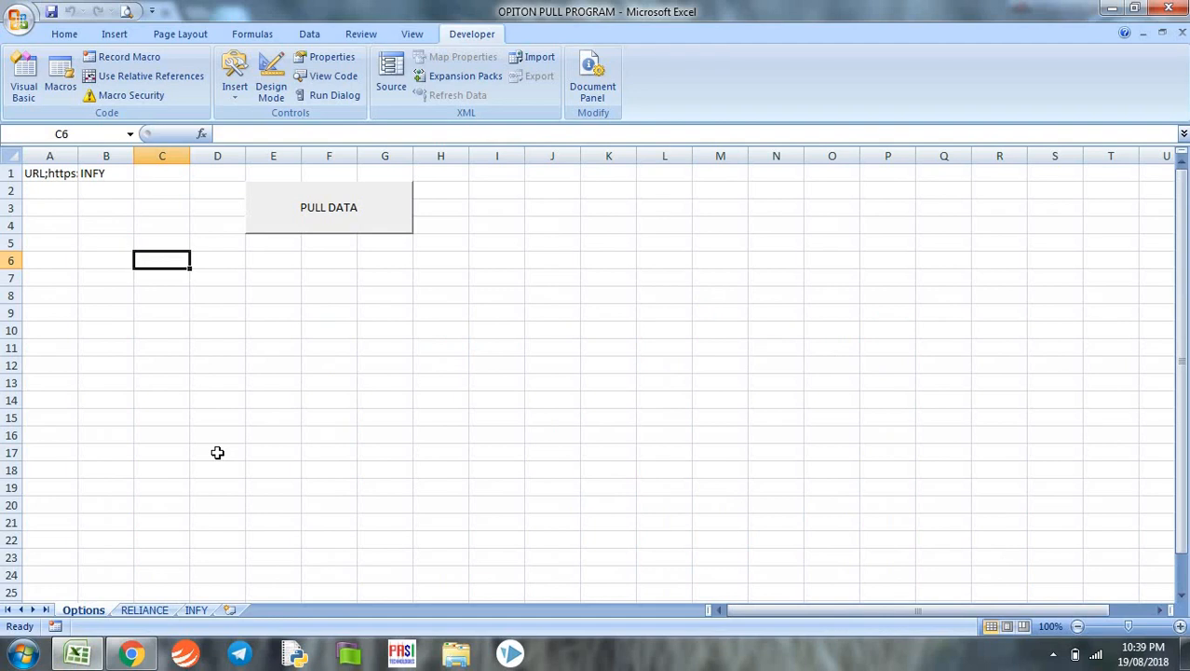
{"action": "mouse_move", "coordinate": [142, 335]}
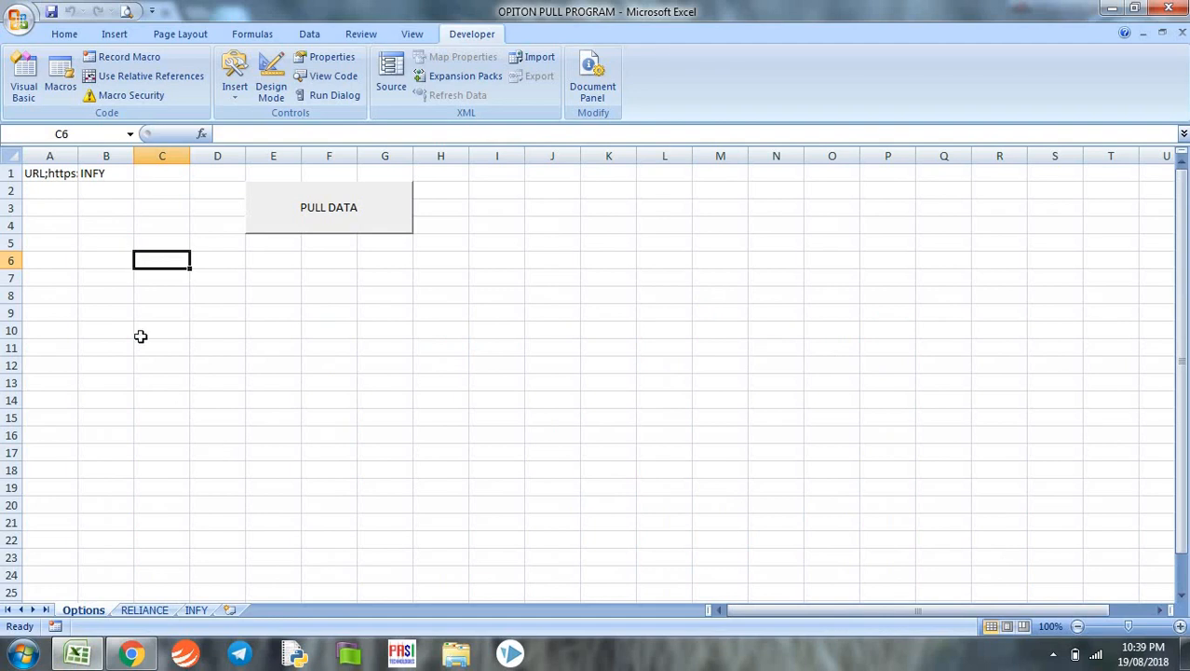
{"action": "left_click", "coordinate": [49, 173]}
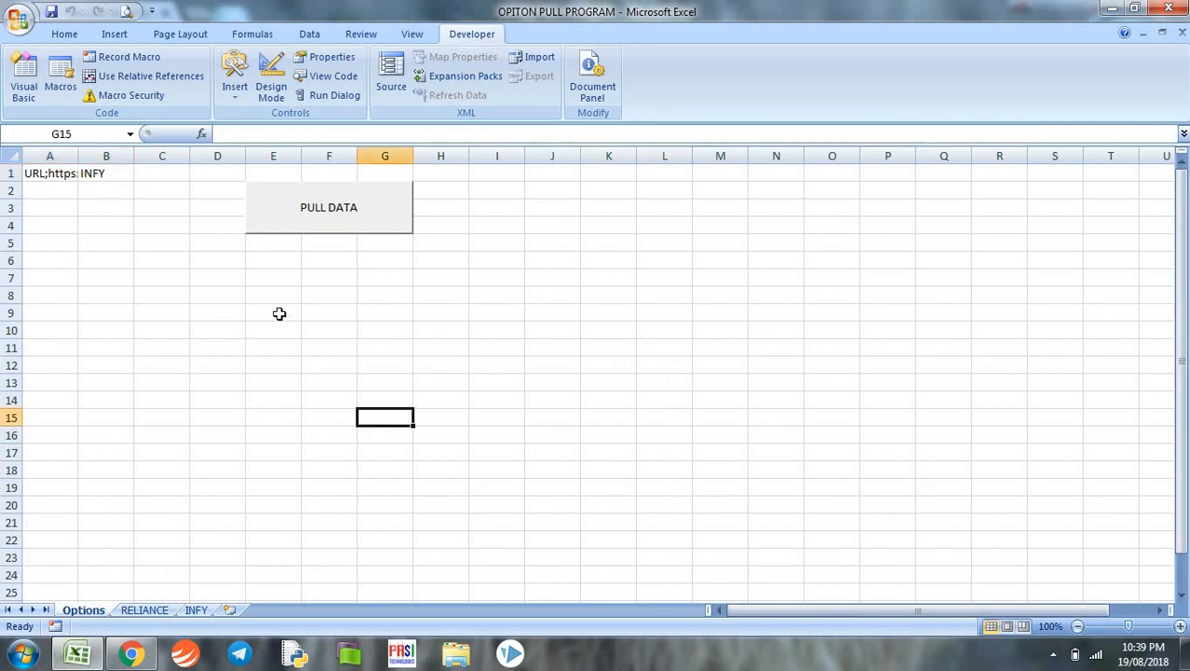
{"action": "mouse_move", "coordinate": [304, 320]}
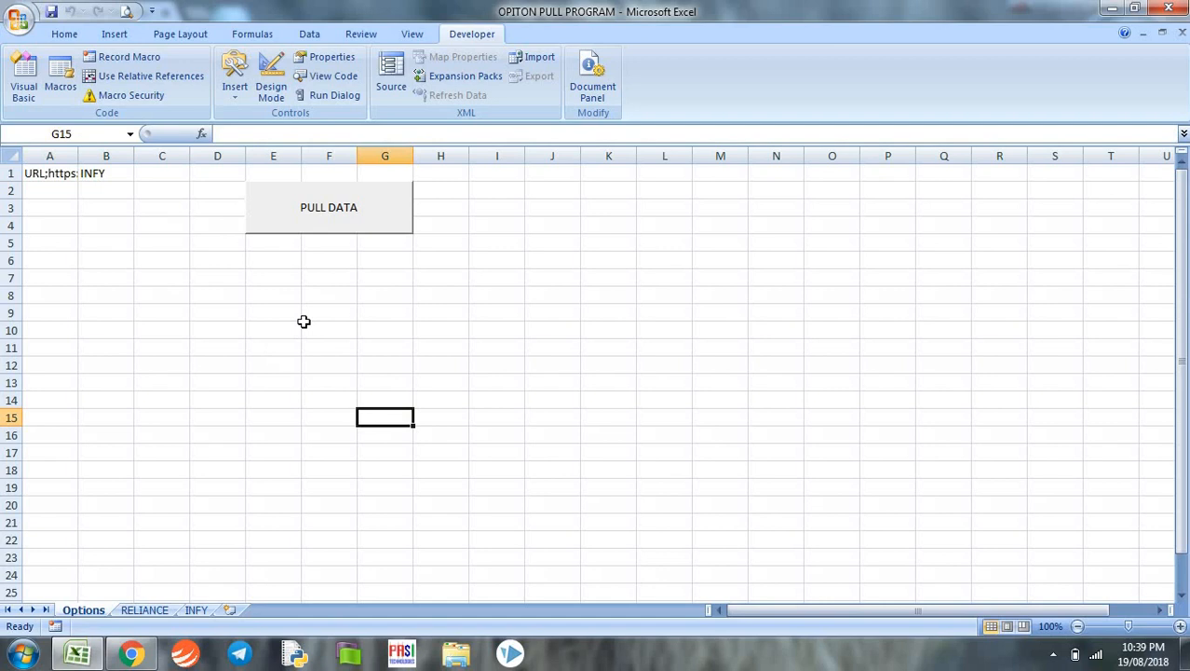
{"action": "mouse_move", "coordinate": [547, 358]}
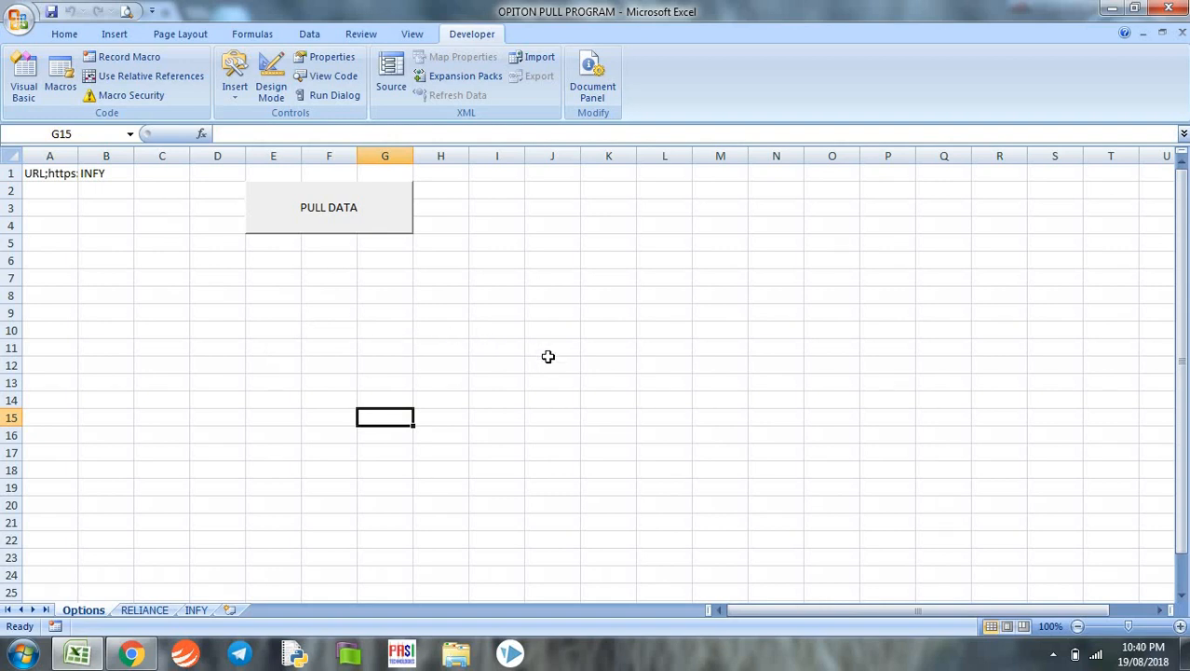